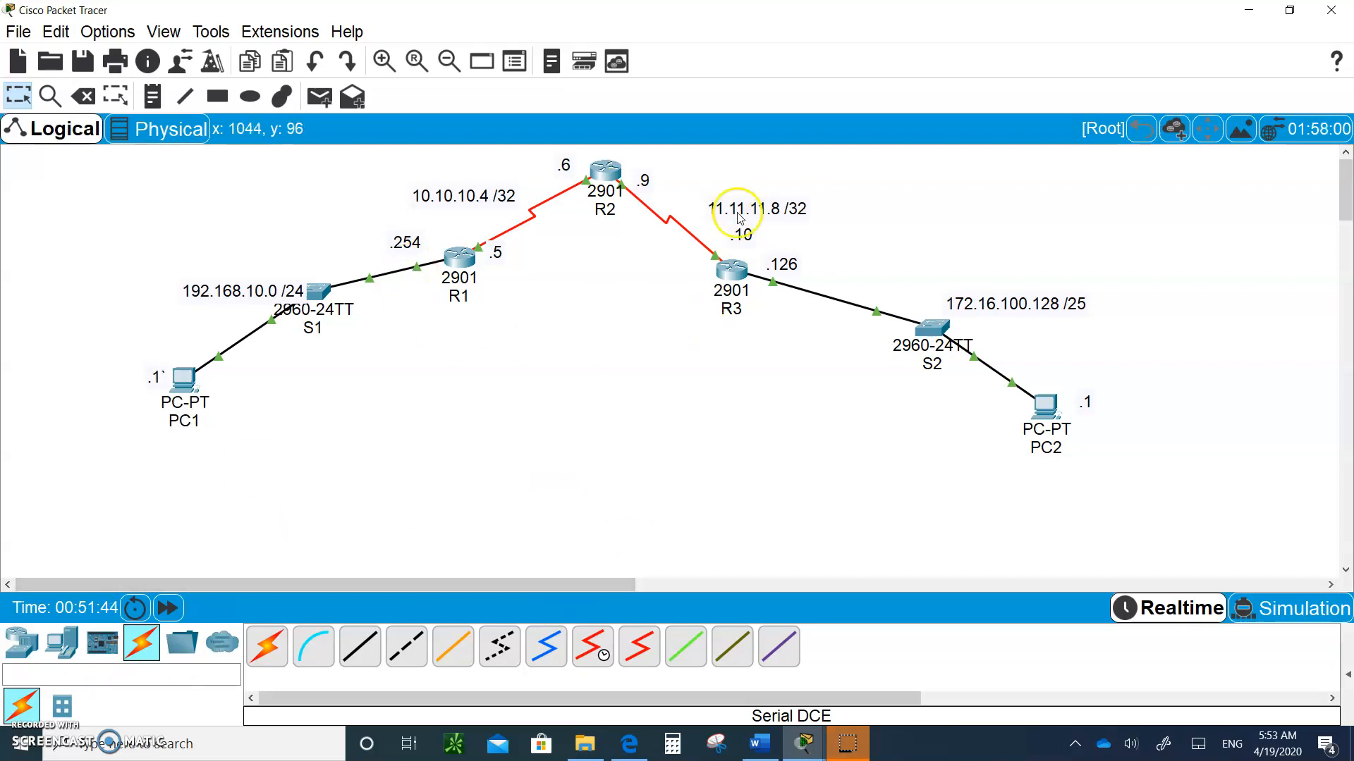
pyautogui.moveTo(599, 406)
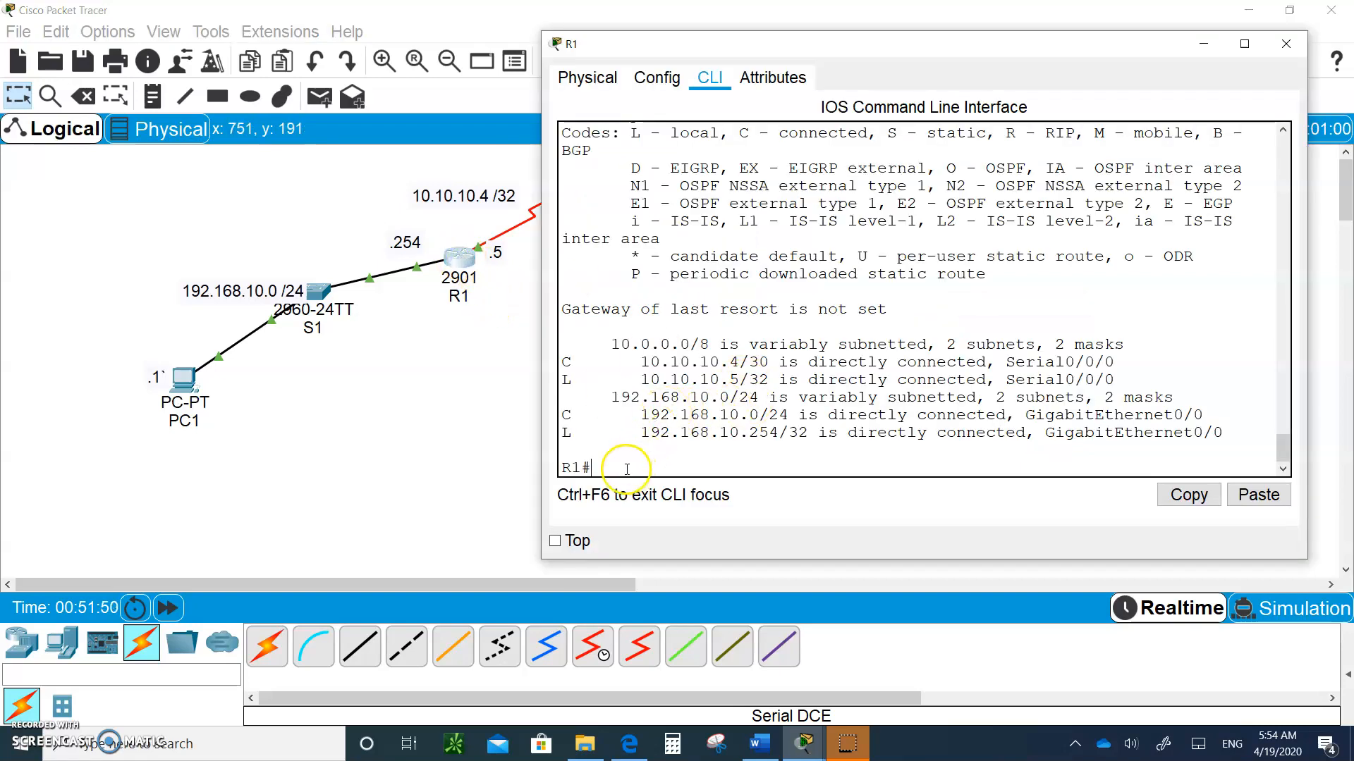
# - Enter global config on R1 with 'config t' and start OSPF process 1
pyautogui.write('config t')
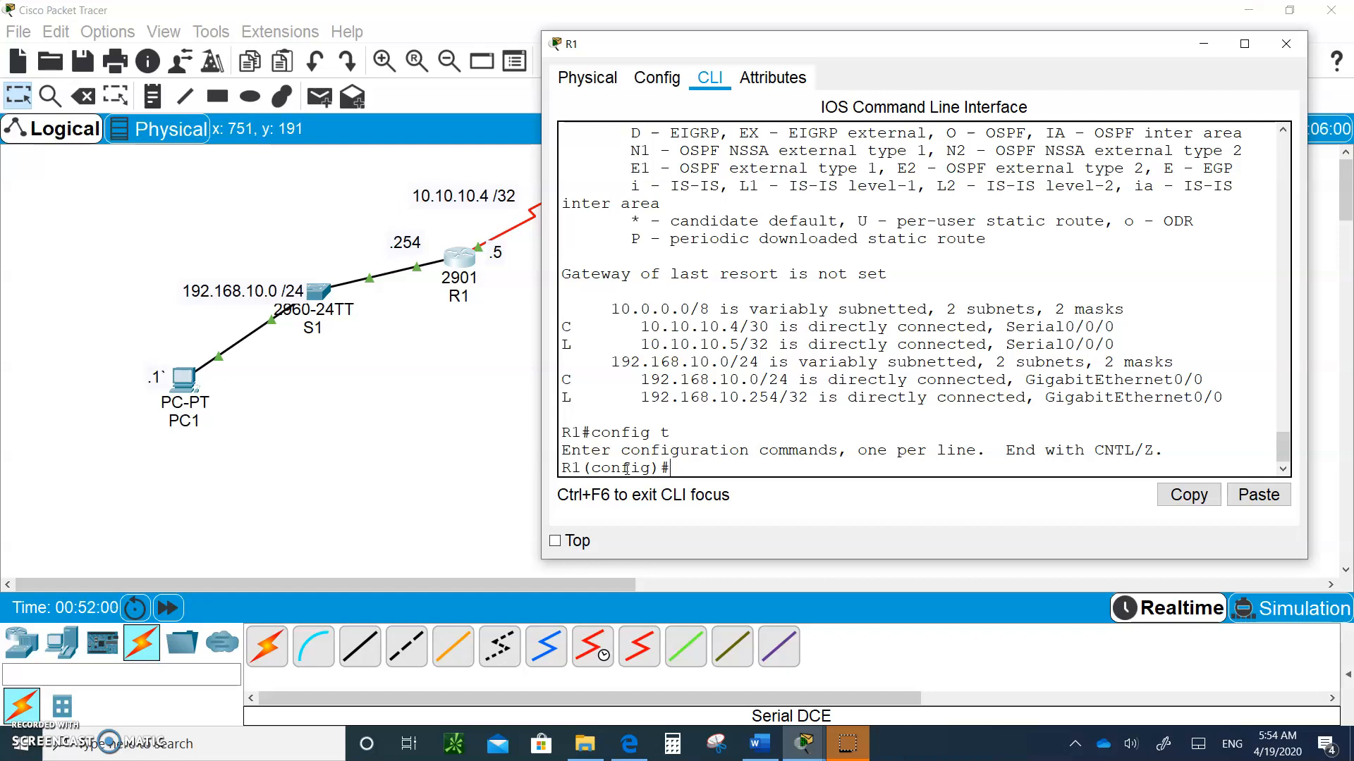
pyautogui.moveTo(781, 269)
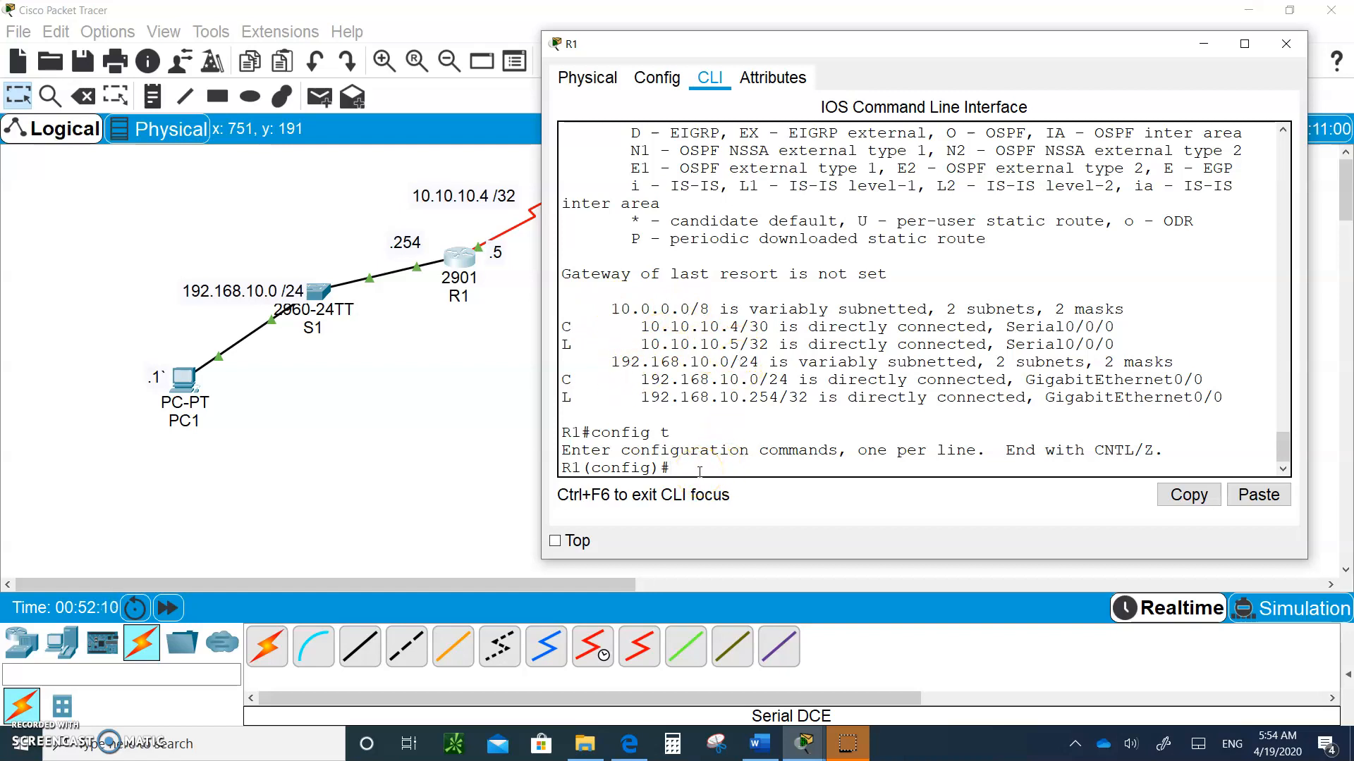
pyautogui.write('router')
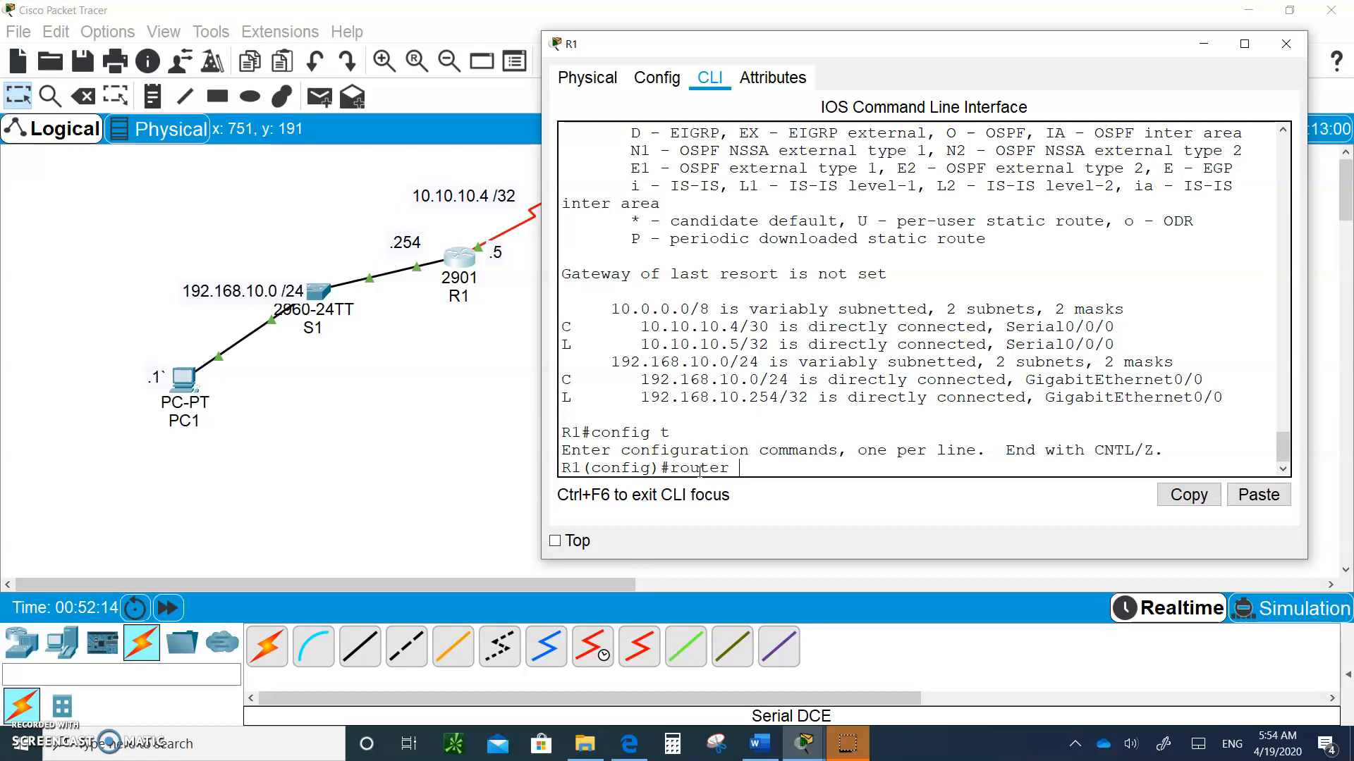
pyautogui.write('ospf')
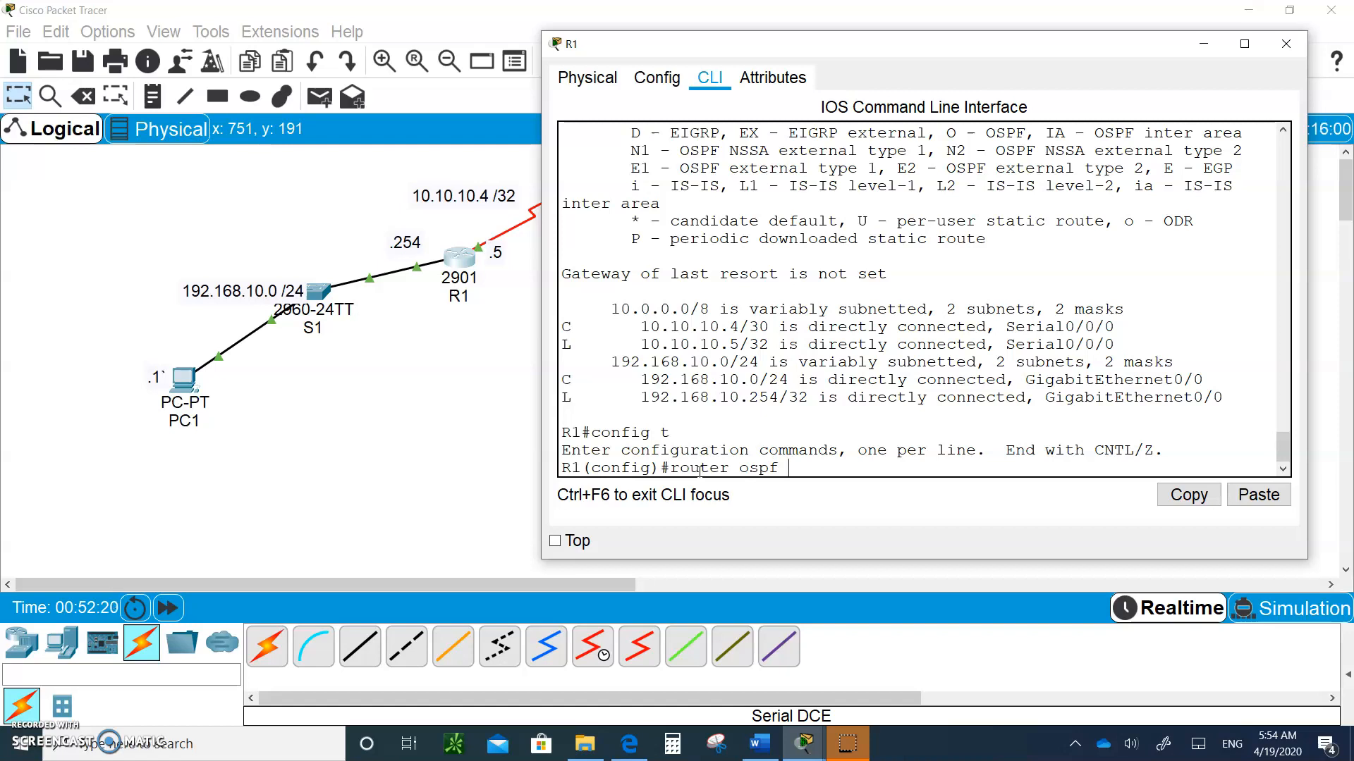
pyautogui.write('1')
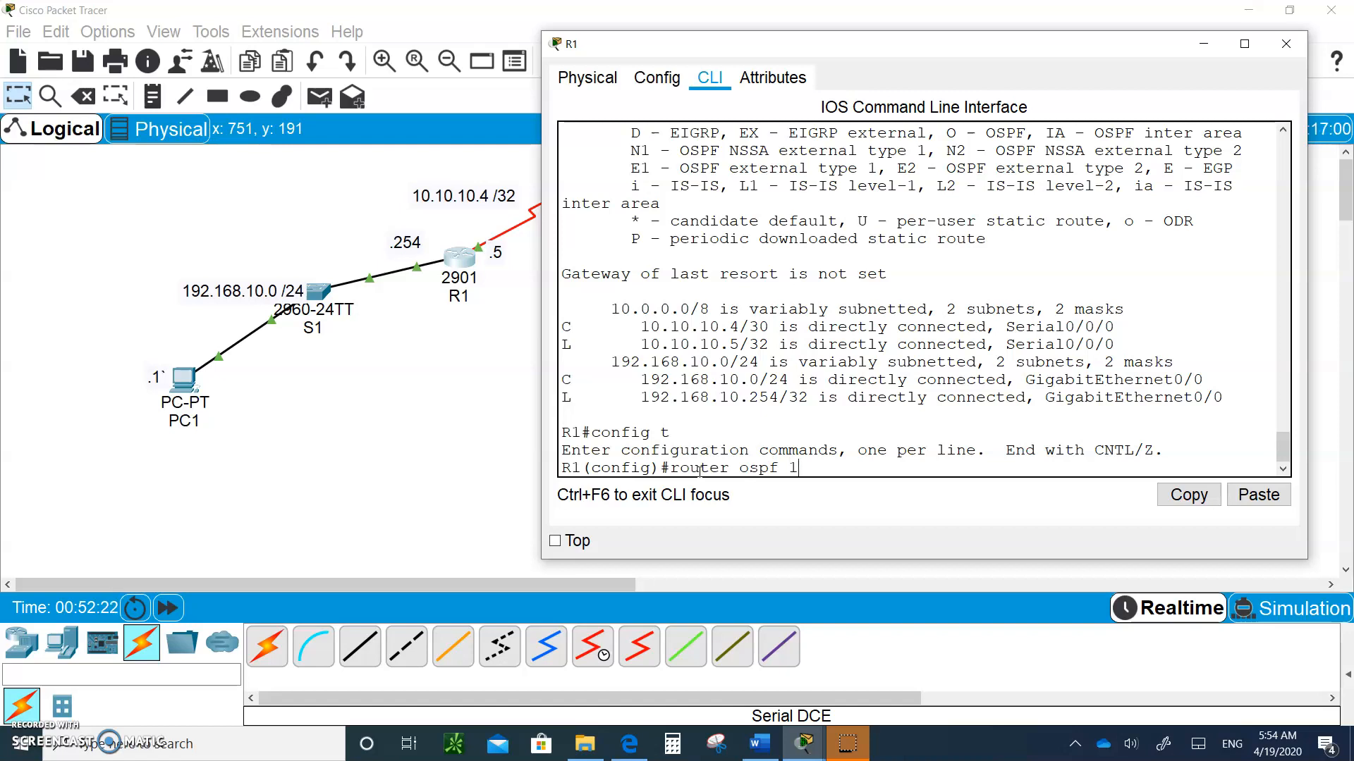
pyautogui.press('enter')
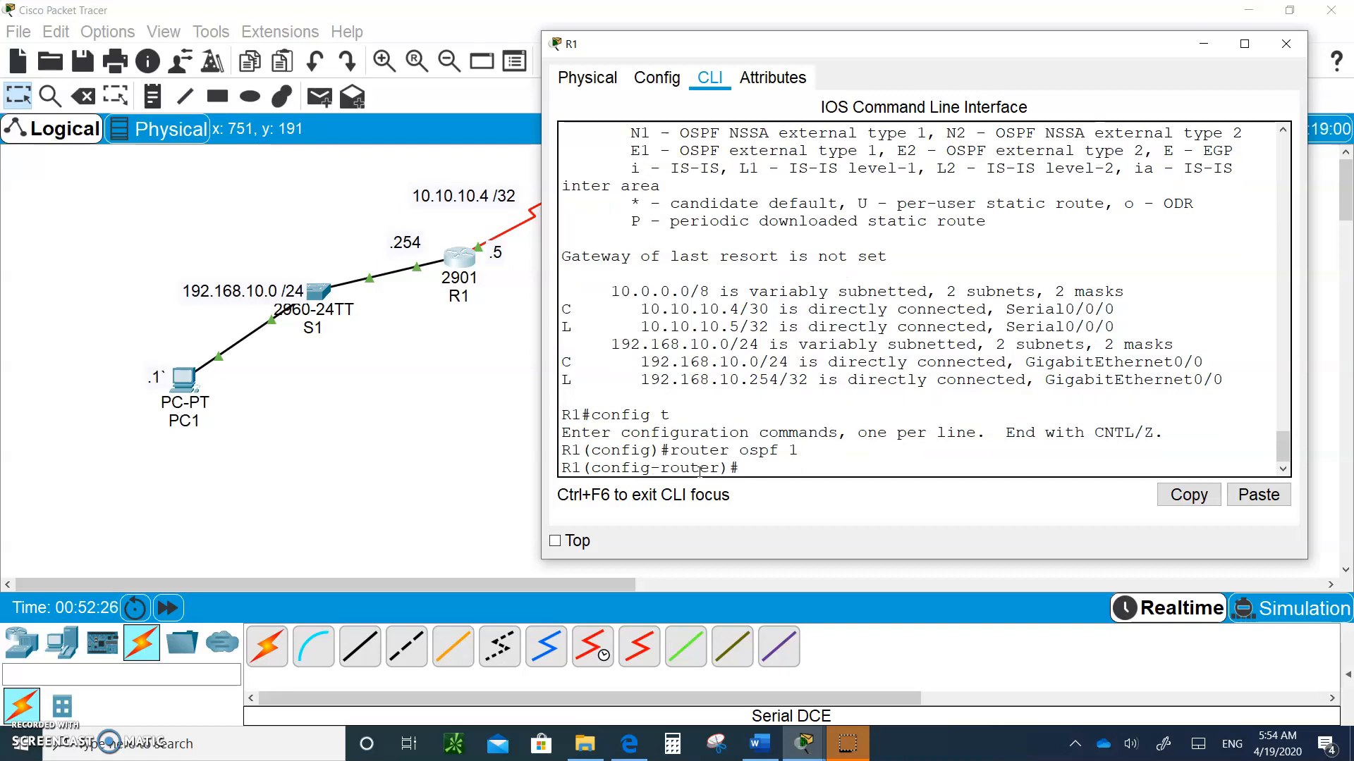
# - Type 'network 10.10.10.4' under R1's OSPF process for the serial subnet
pyautogui.write('n')
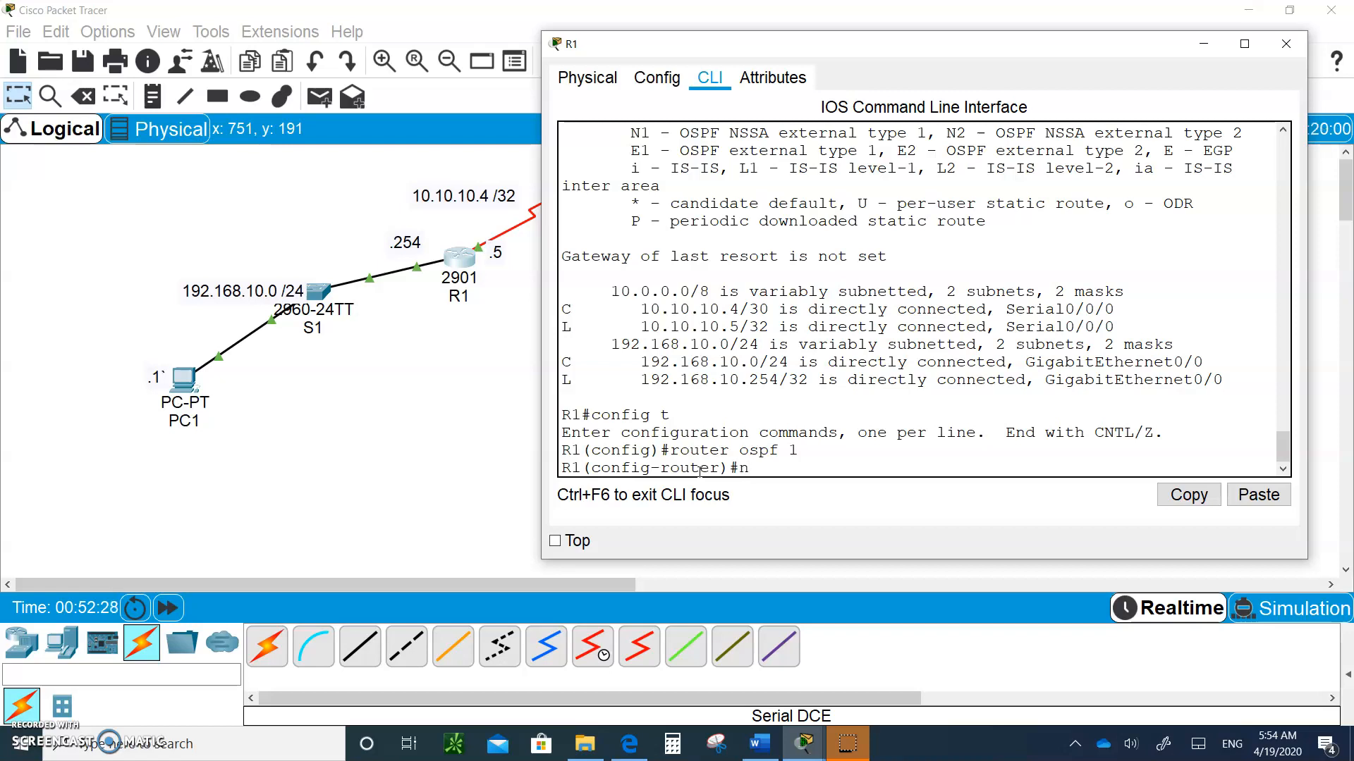
pyautogui.write('etwork')
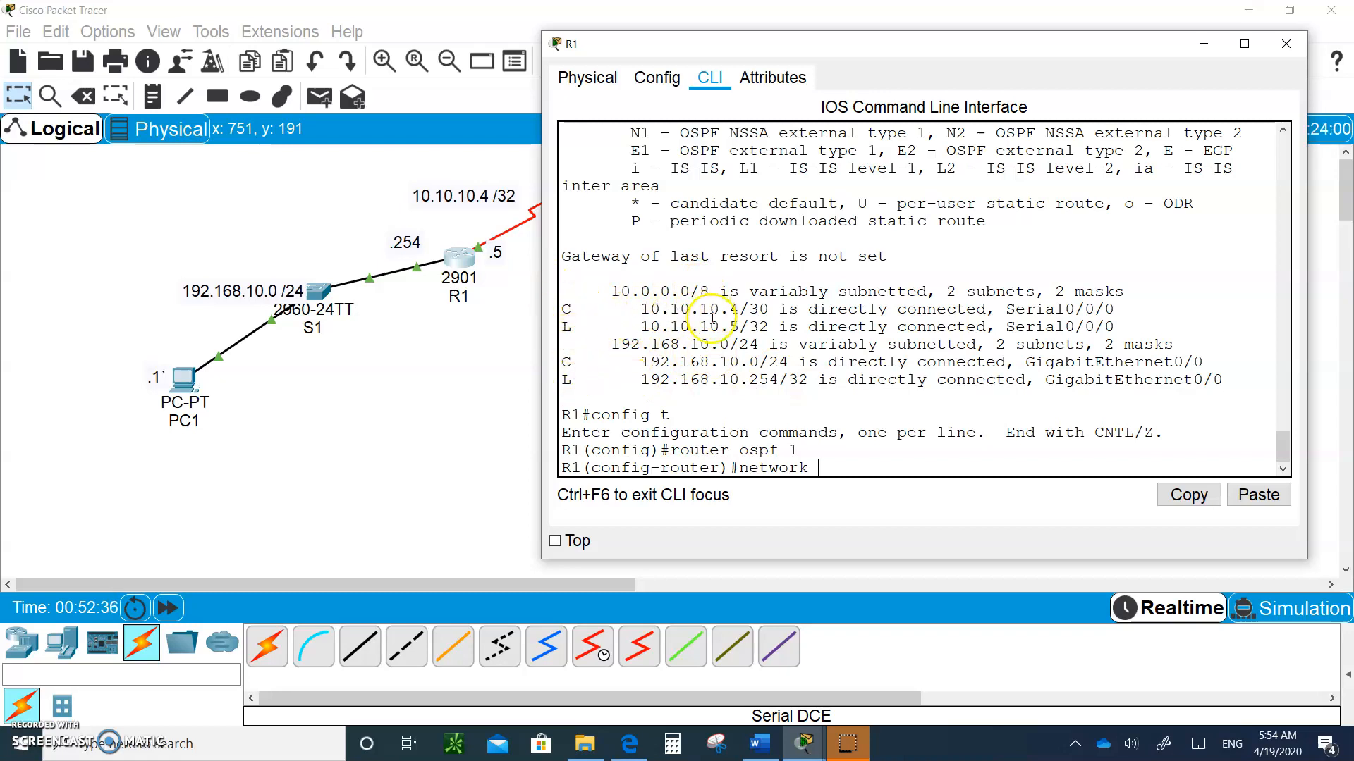
pyautogui.write('10')
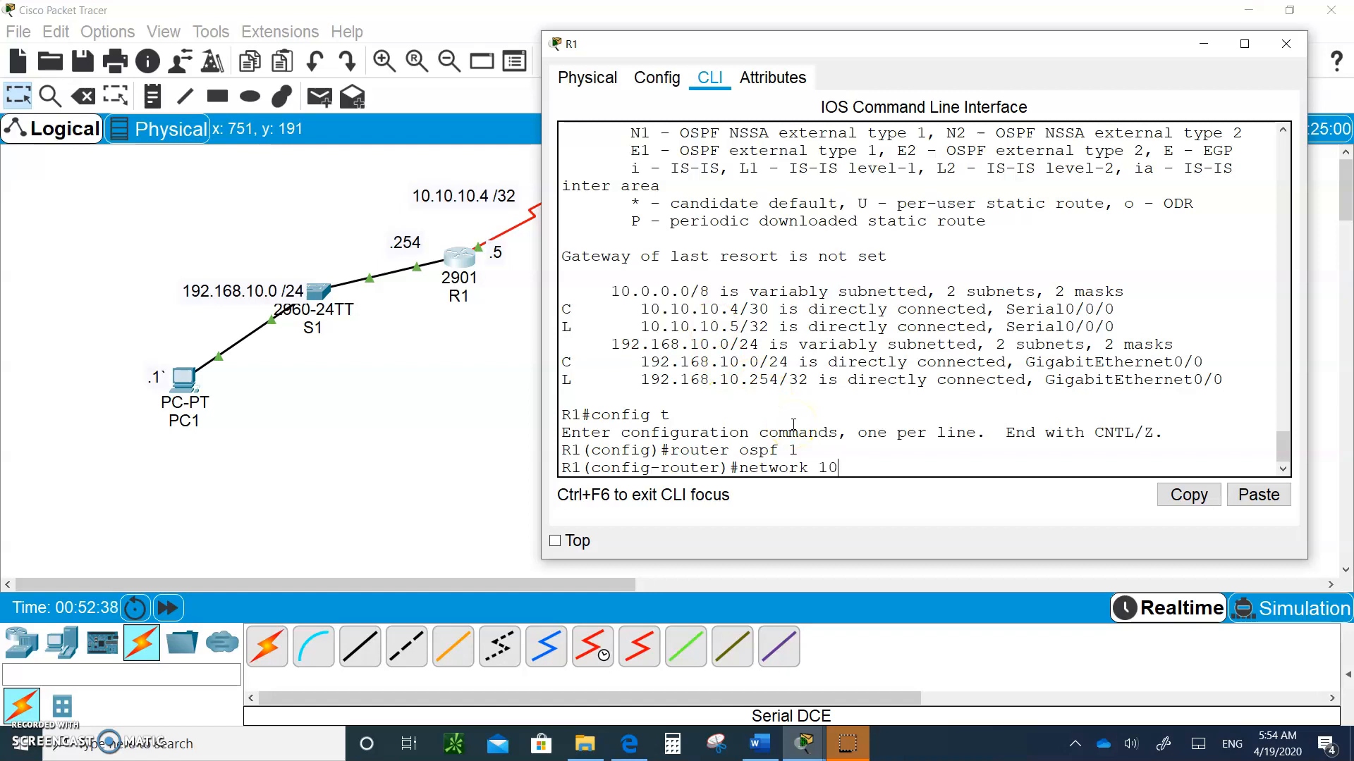
pyautogui.write('.10.10.')
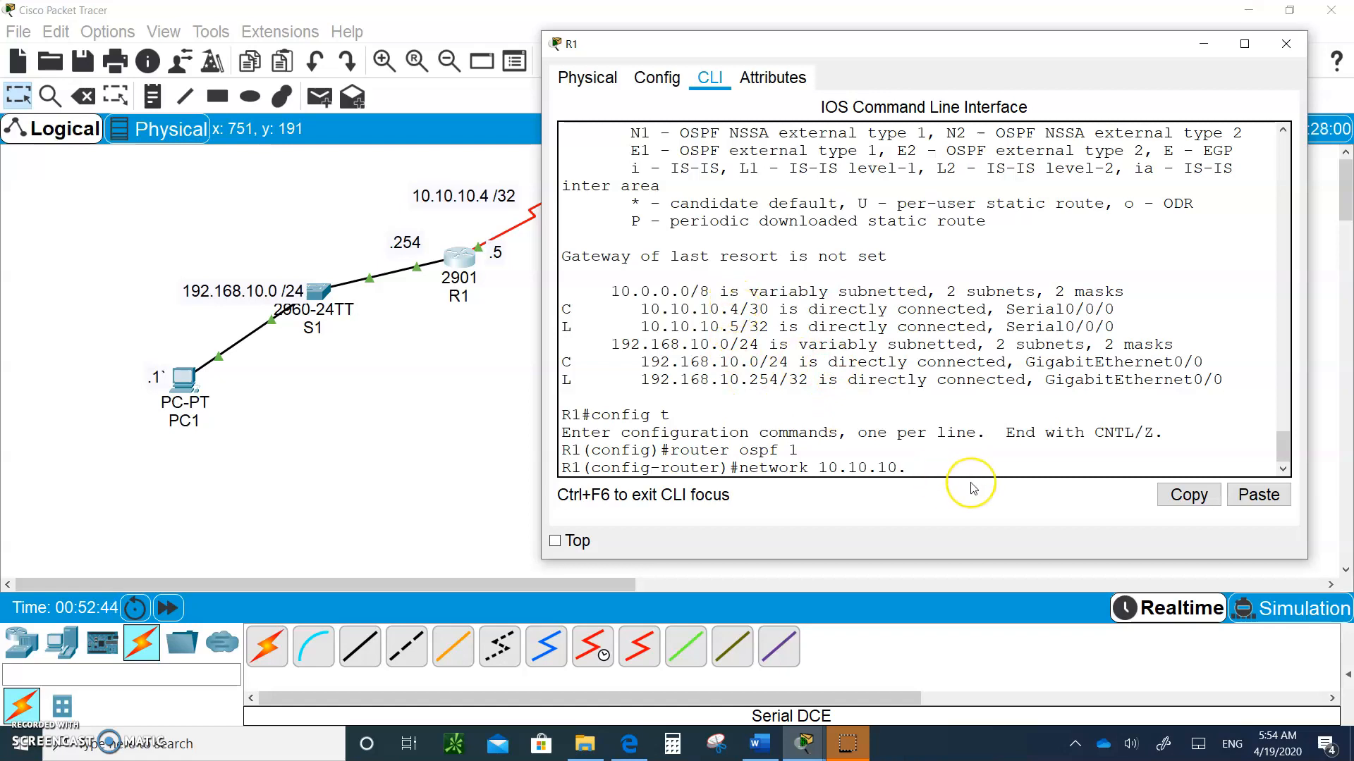
pyautogui.write('4')
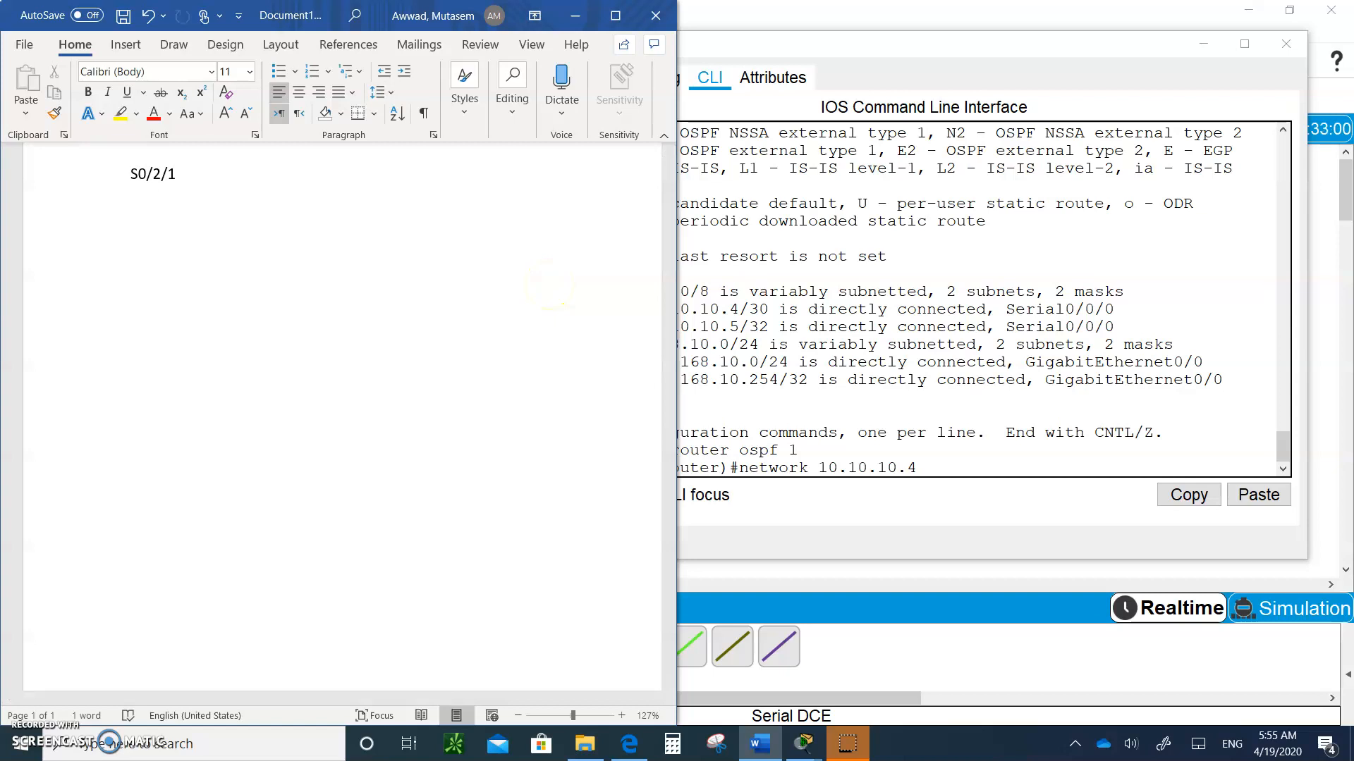
# - Note the masks 255.255.255.255 and 255.255.255.252 in the Word document
pyautogui.write('255')
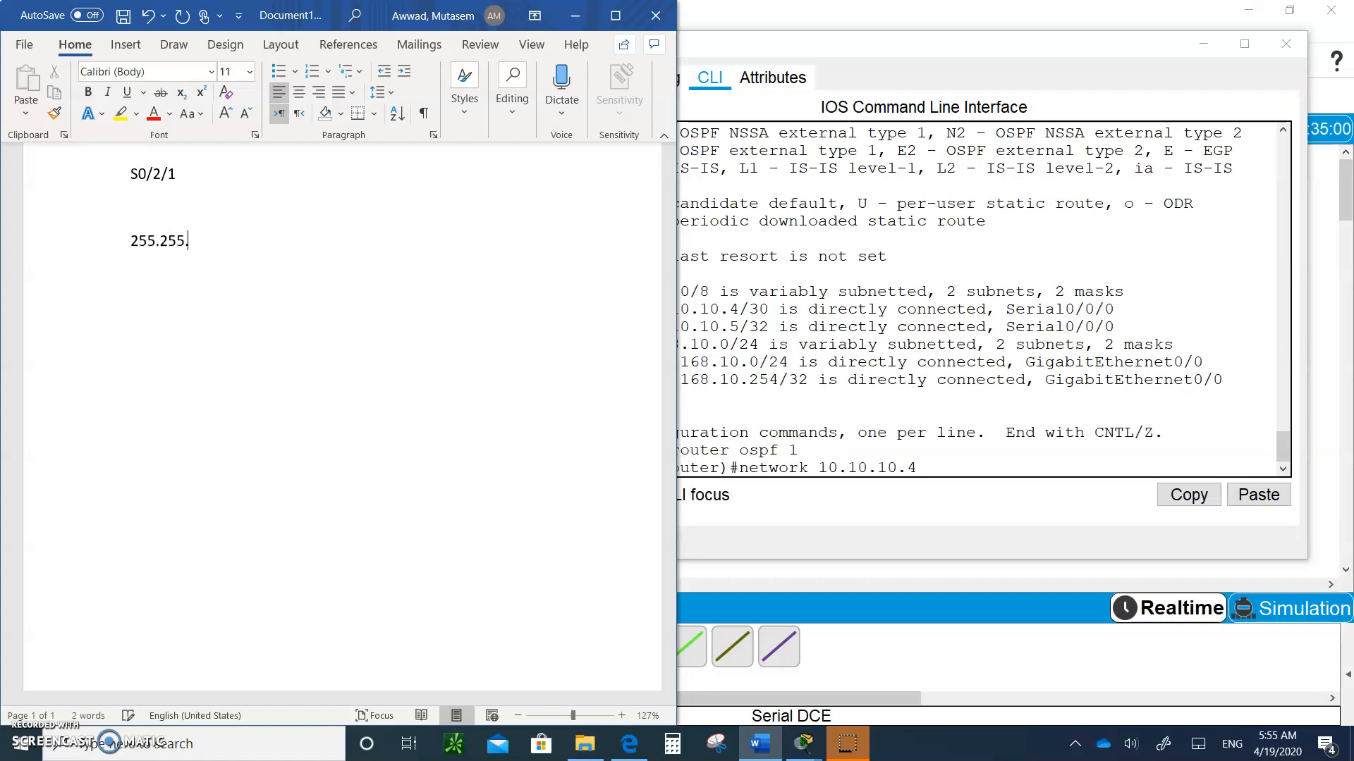
pyautogui.write('.255.255.2')
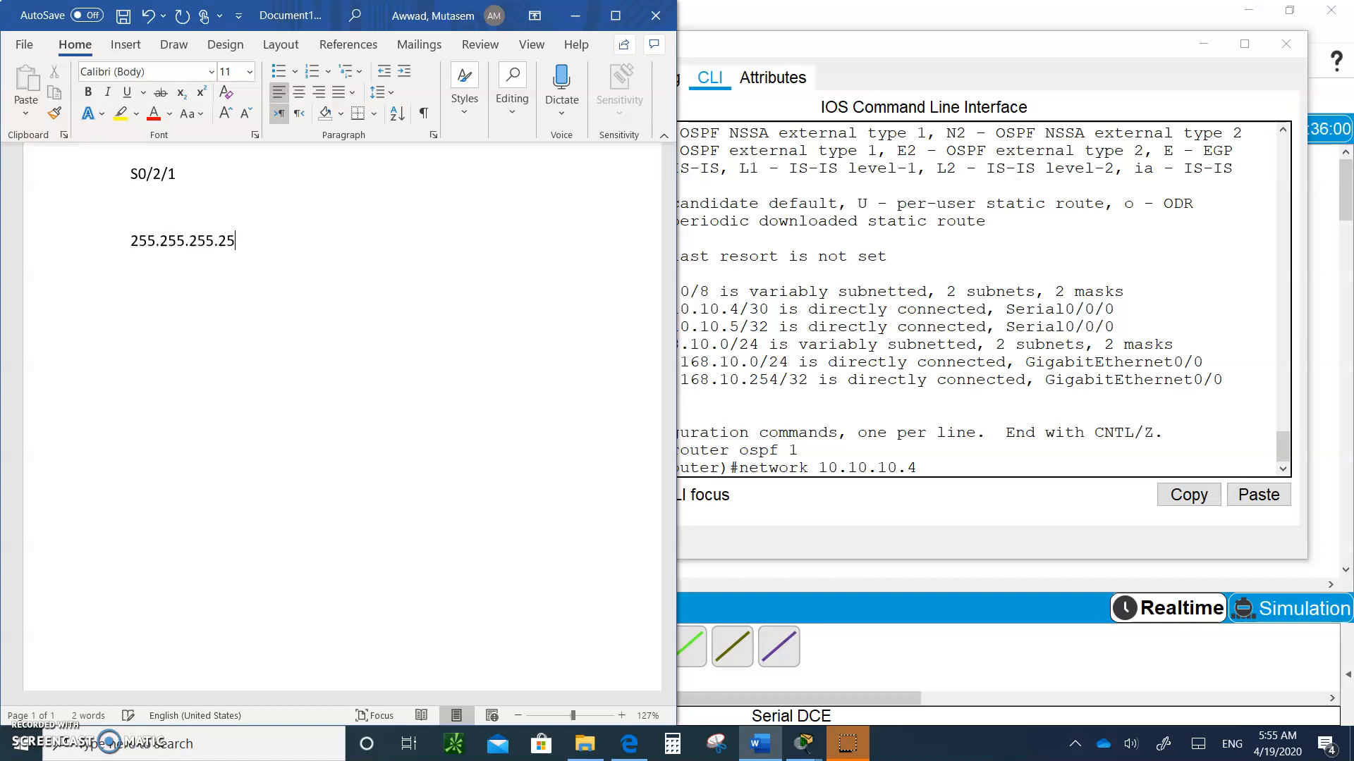
pyautogui.write('5')
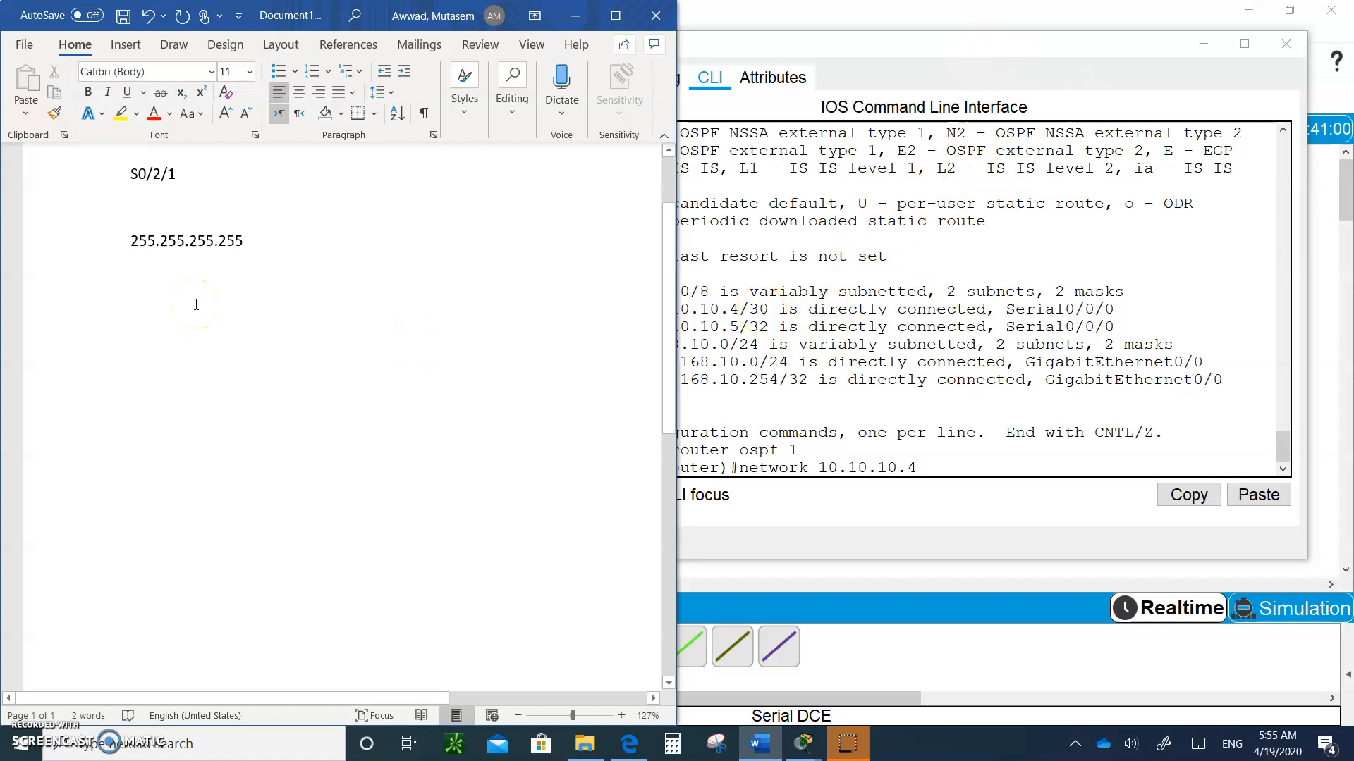
pyautogui.write('255')
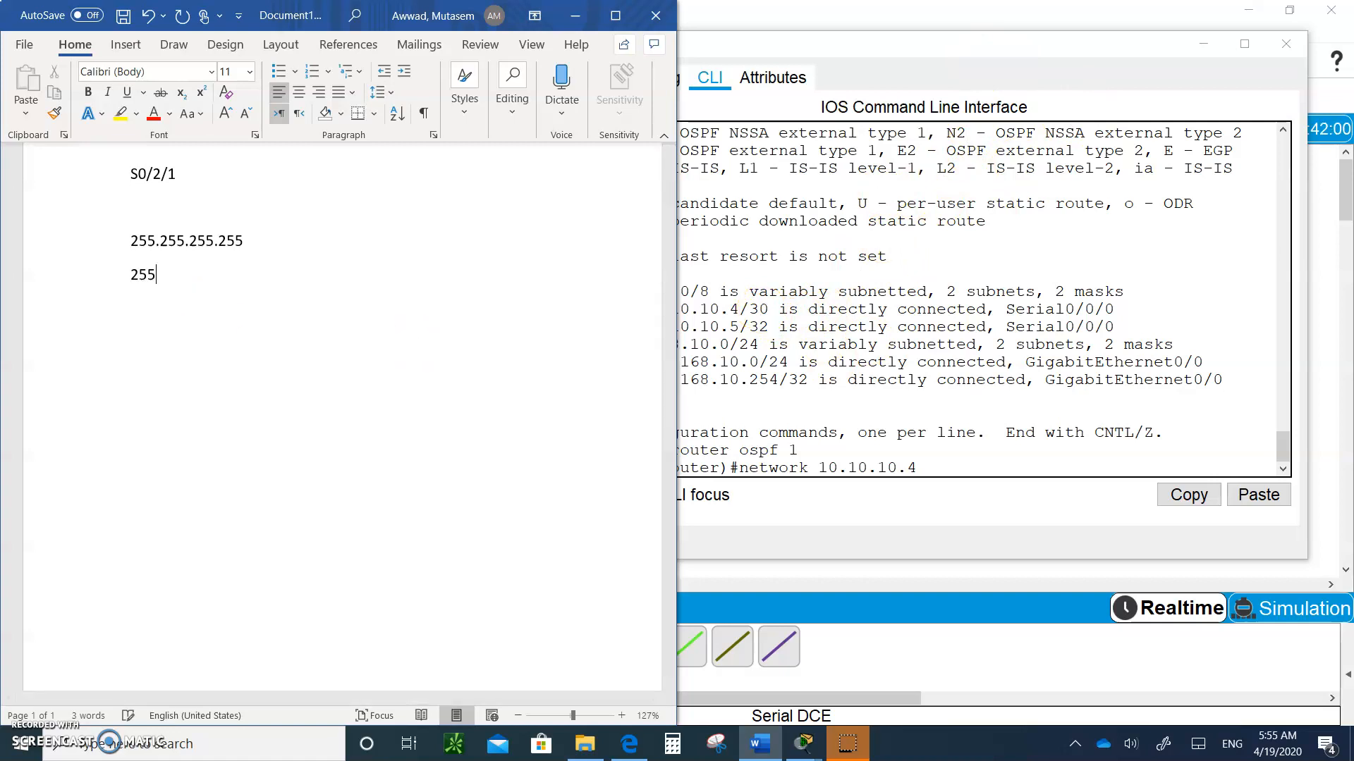
pyautogui.write('.255.255.252')
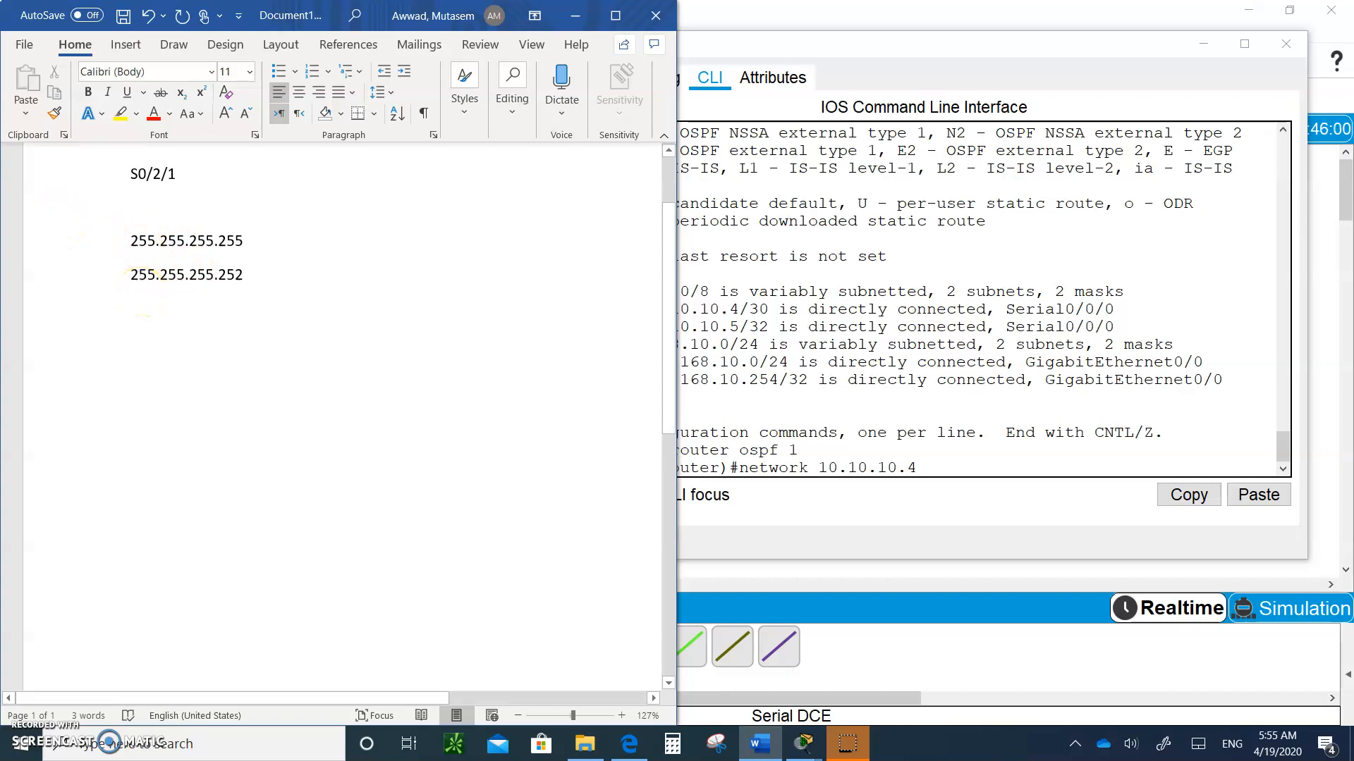
pyautogui.write('9.')
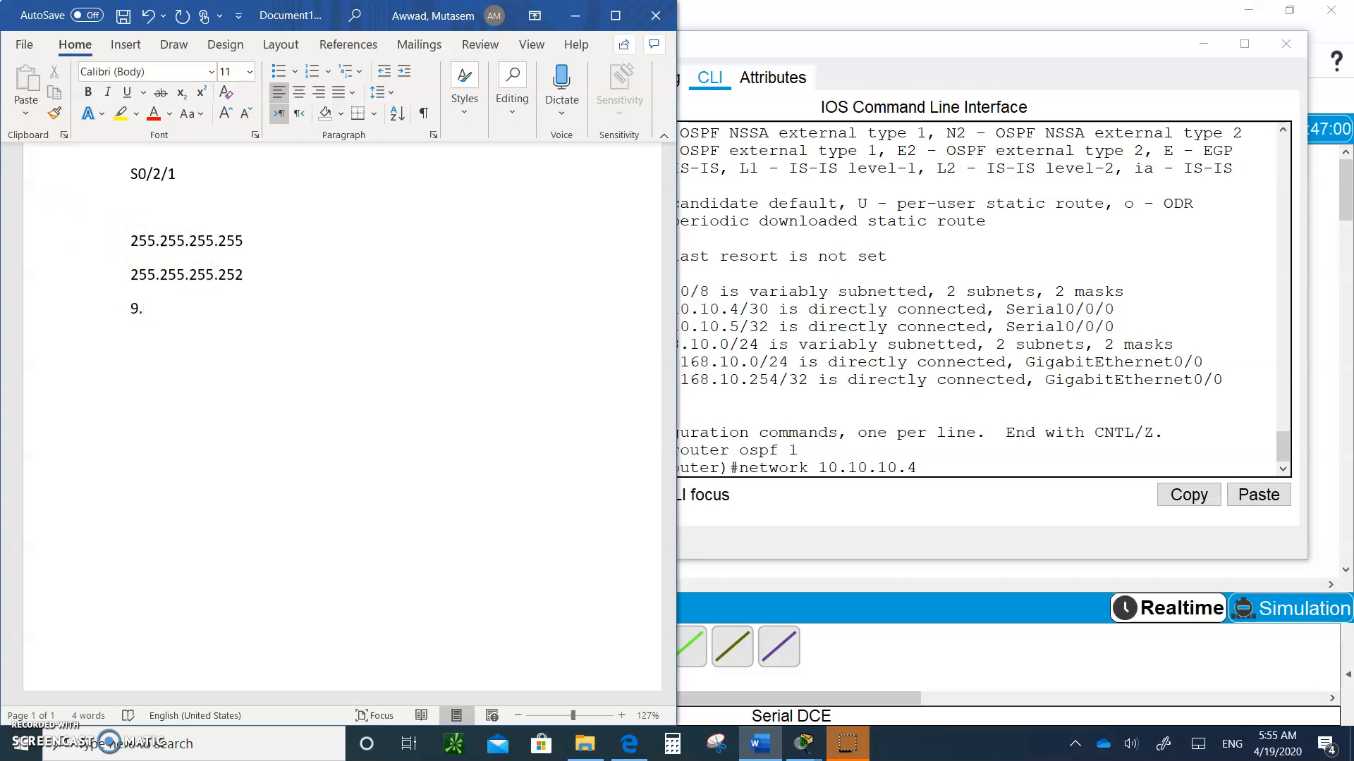
# - Work out the wildcard 0.0.0.3 beneath the masks in Word
pyautogui.write('0')
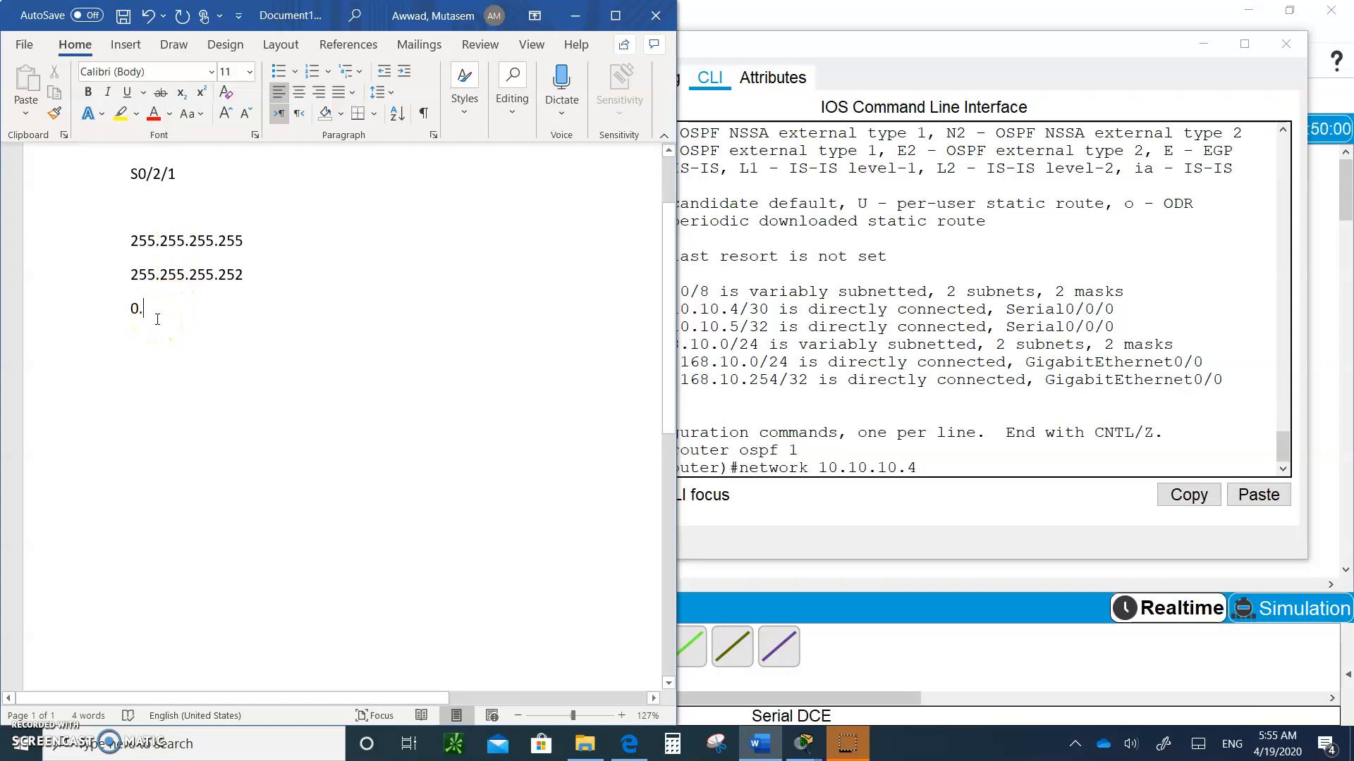
pyautogui.write('0.')
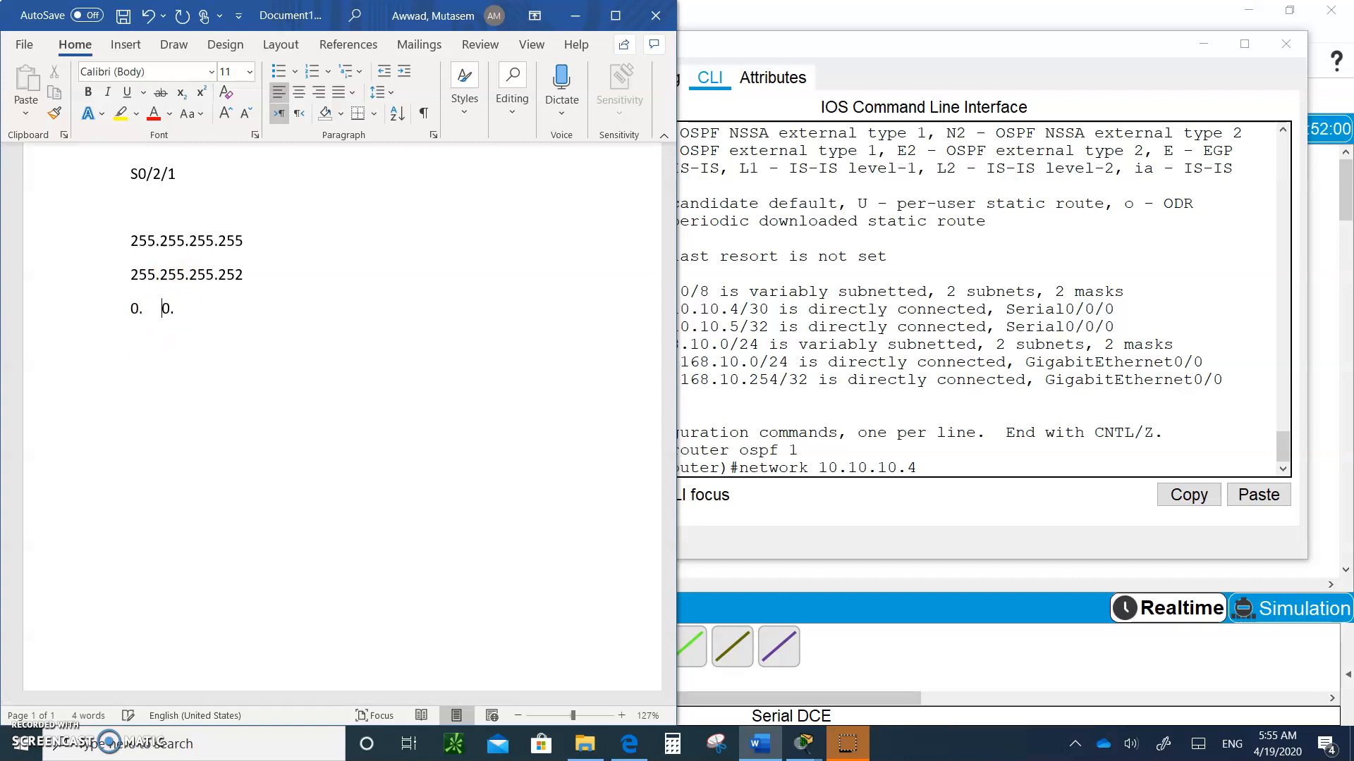
pyautogui.write('.')
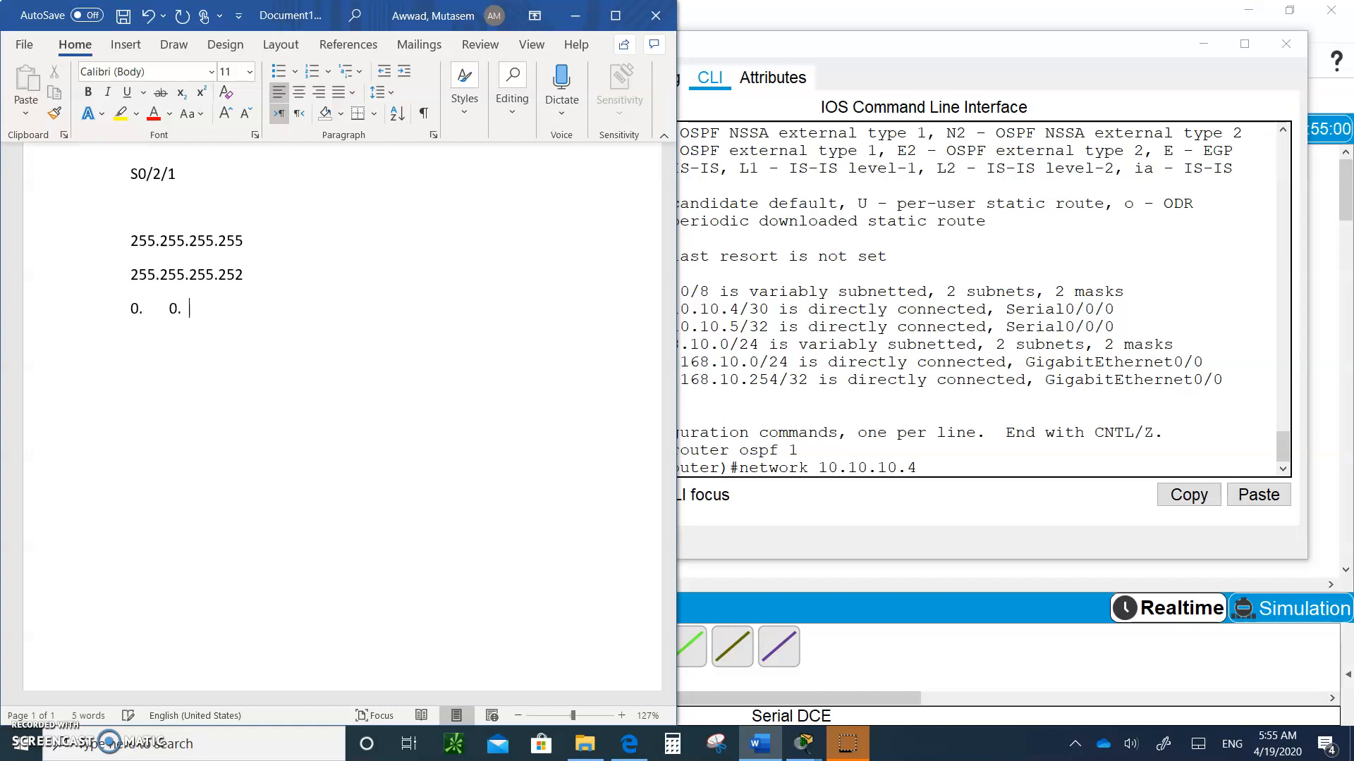
pyautogui.write('0')
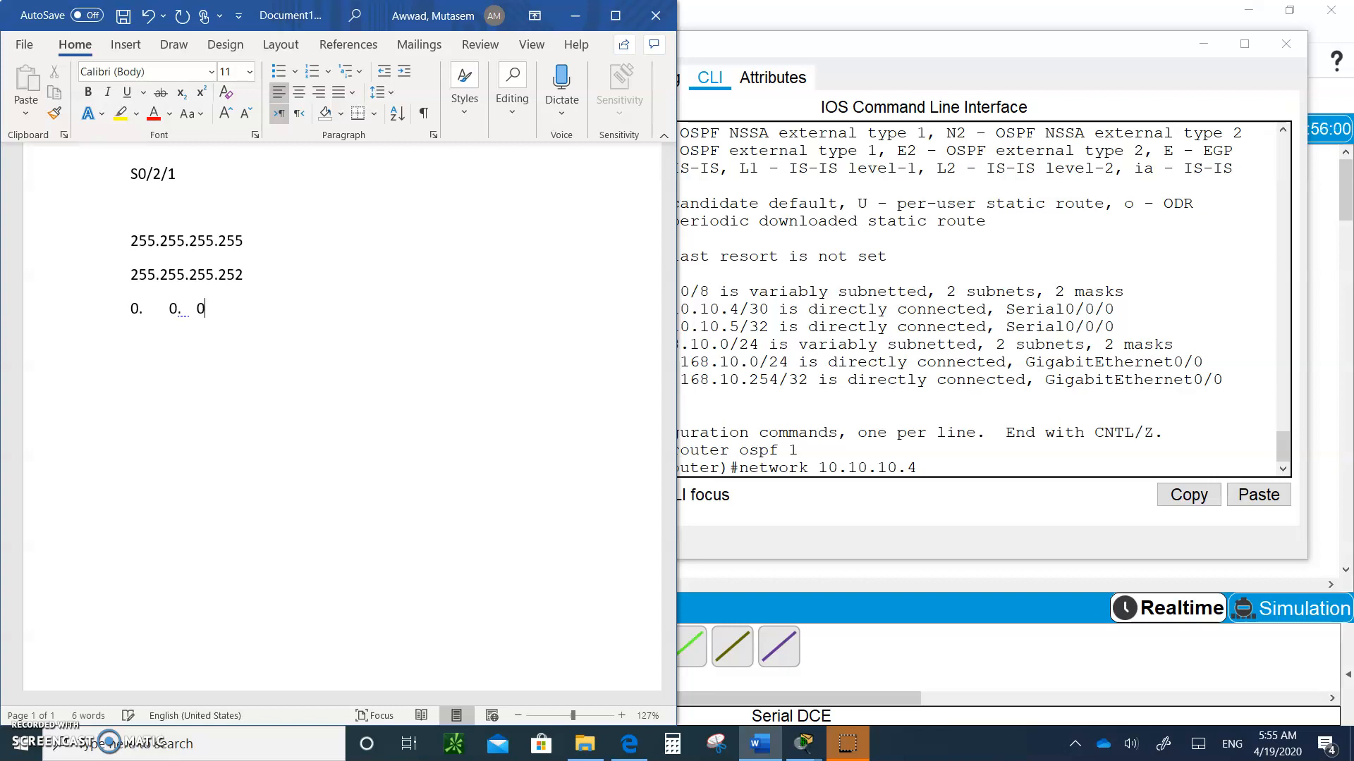
pyautogui.write('.')
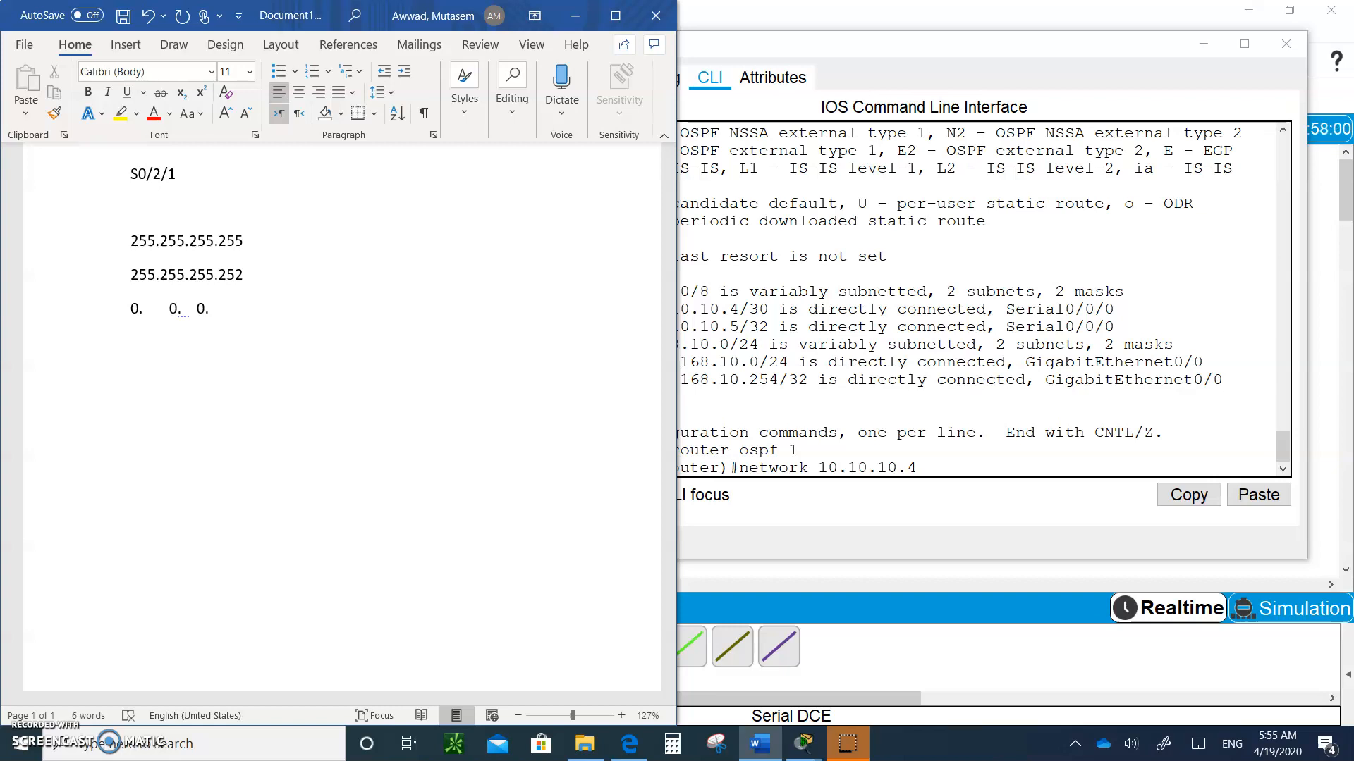
pyautogui.write('3')
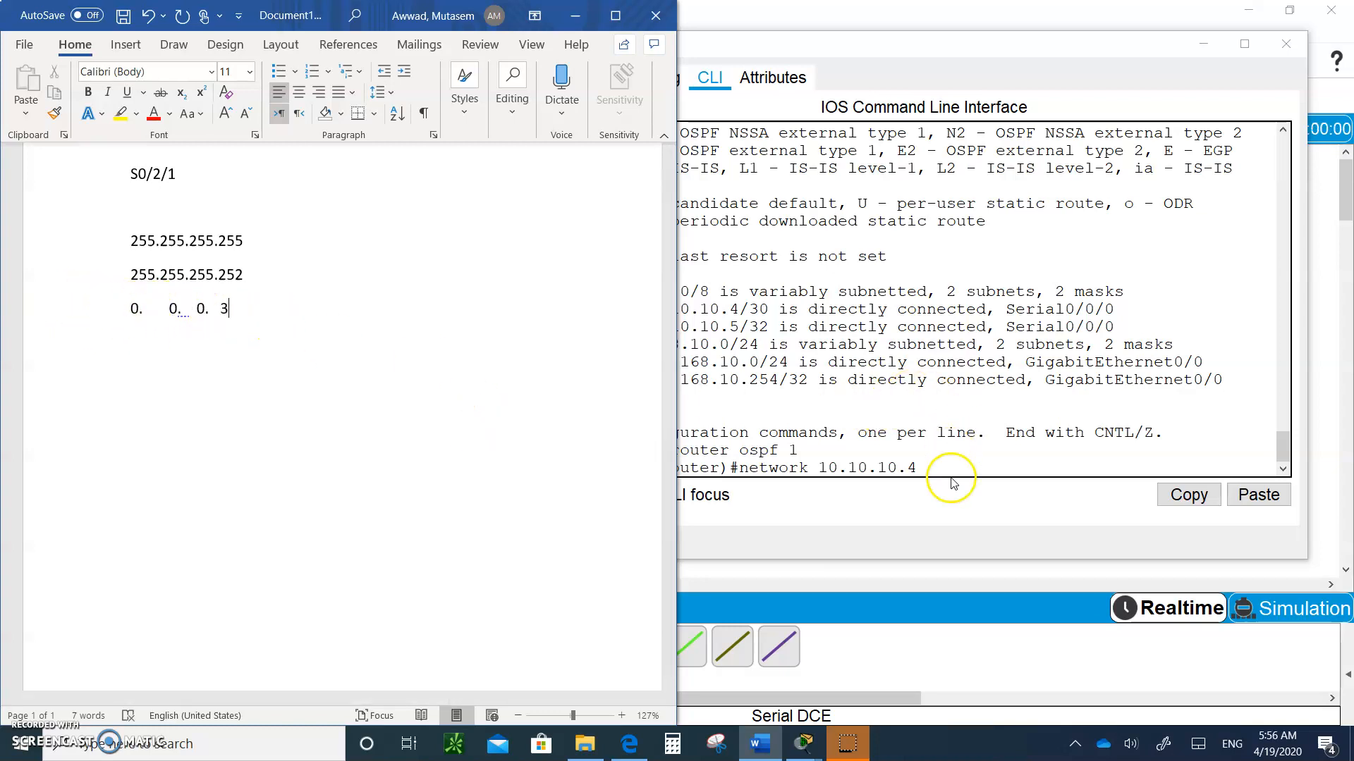
# - Complete R1's 'network 10.10.10.4 0.0.0.3 area 0' statement, retrying after a rejected attempt
pyautogui.write('0')
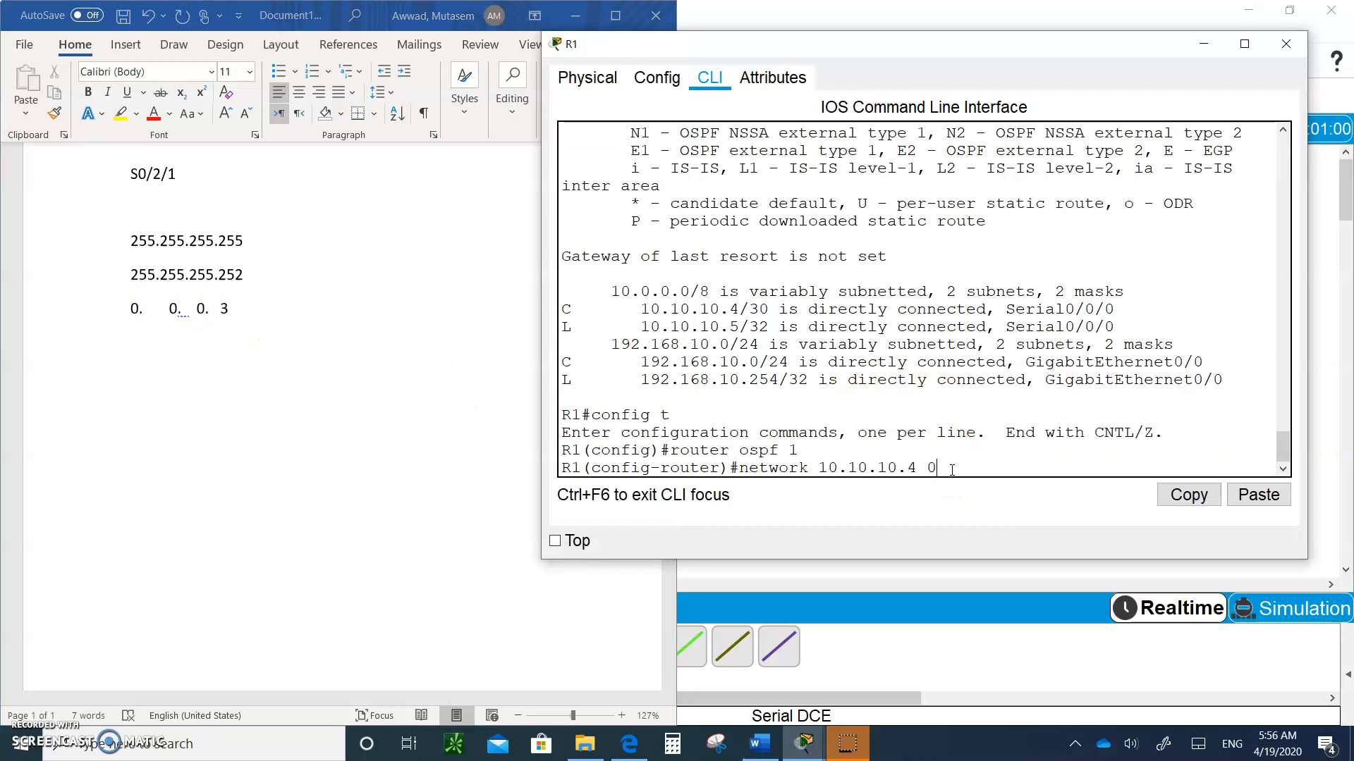
pyautogui.write('.0.')
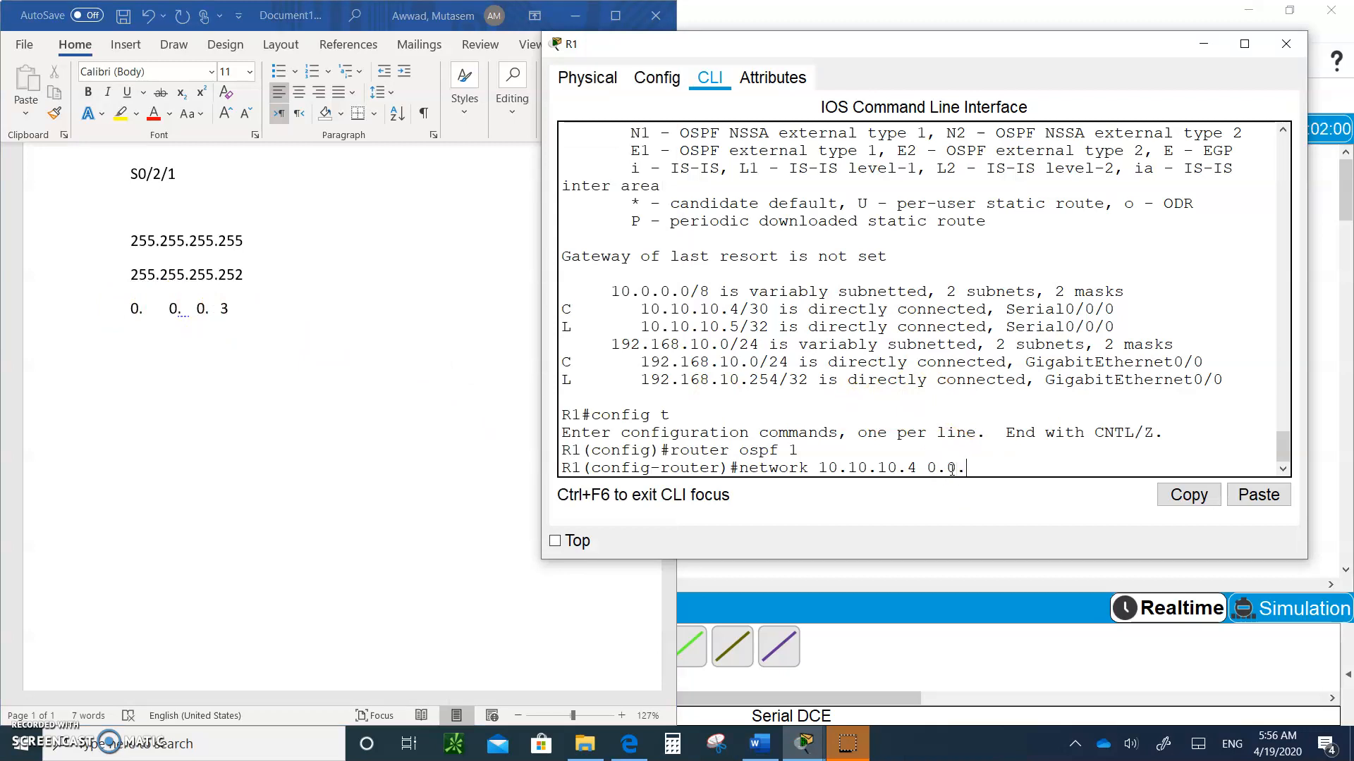
pyautogui.write('3 area')
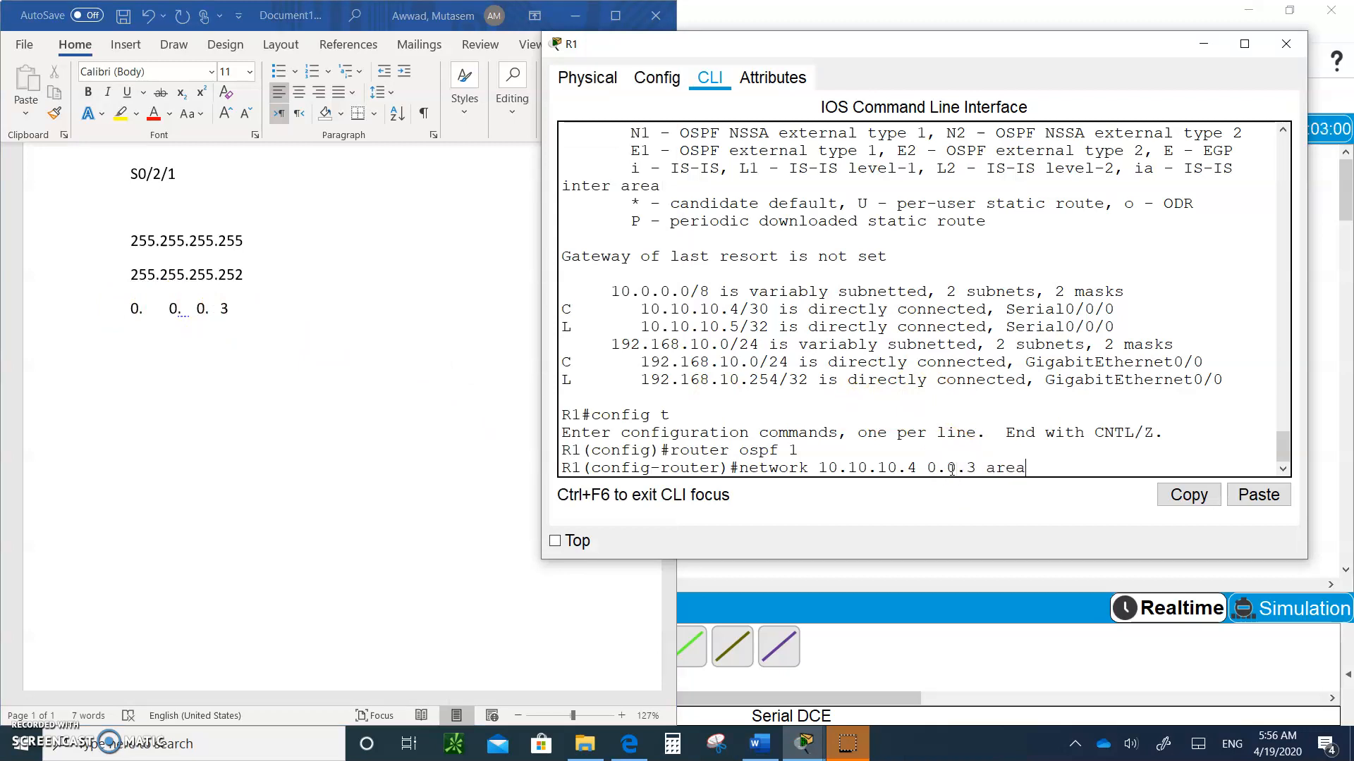
pyautogui.write('0')
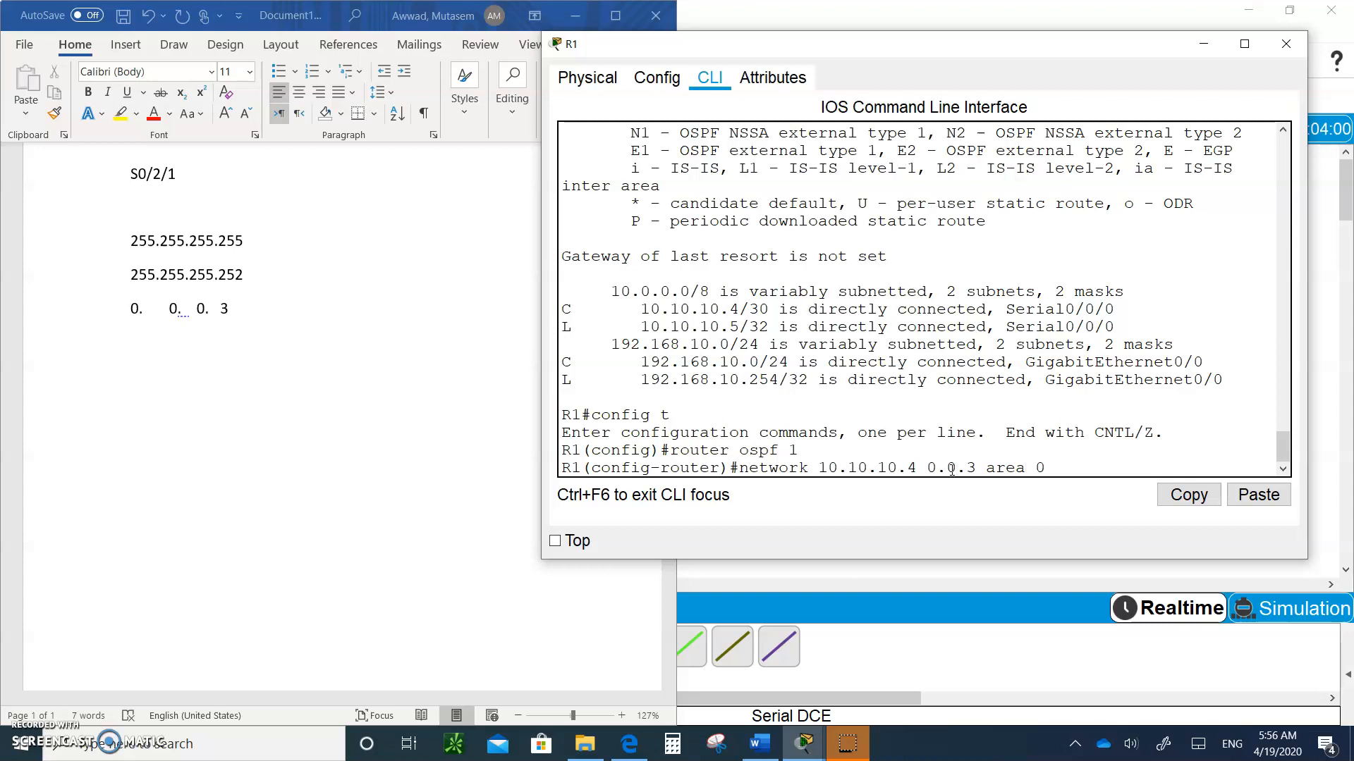
pyautogui.press('enter')
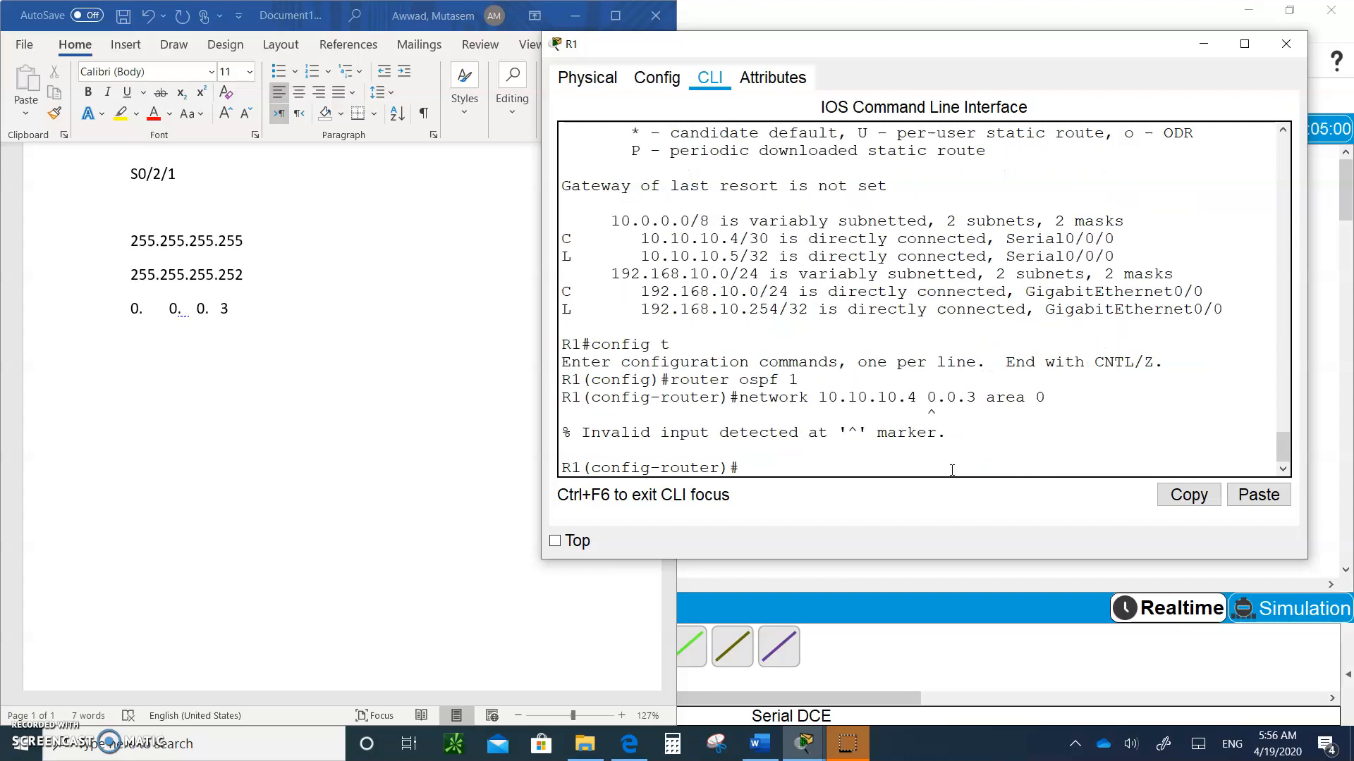
pyautogui.write('network 10.10.10.4 0.0.3 area 0')
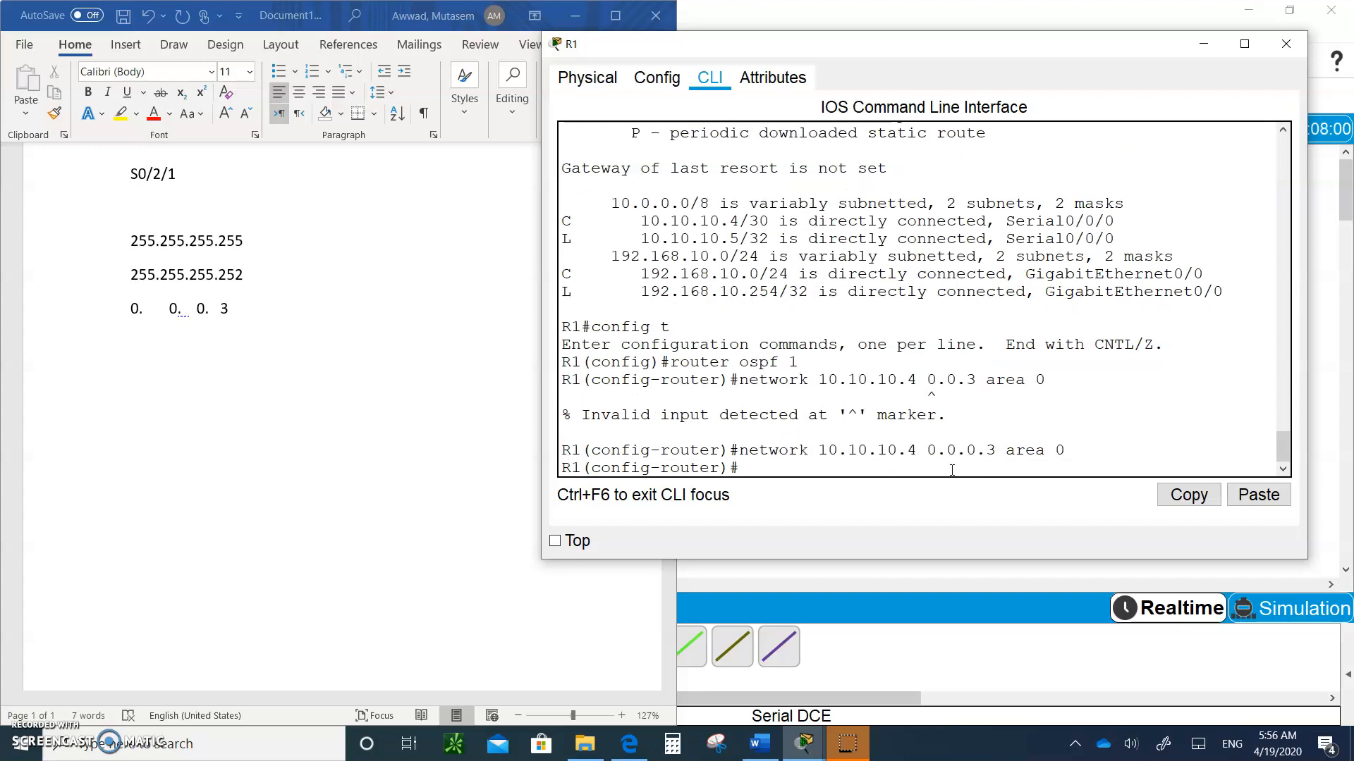
# - Start typing R1's 'network 192.168.10.0' statement for the LAN
pyautogui.write('net')
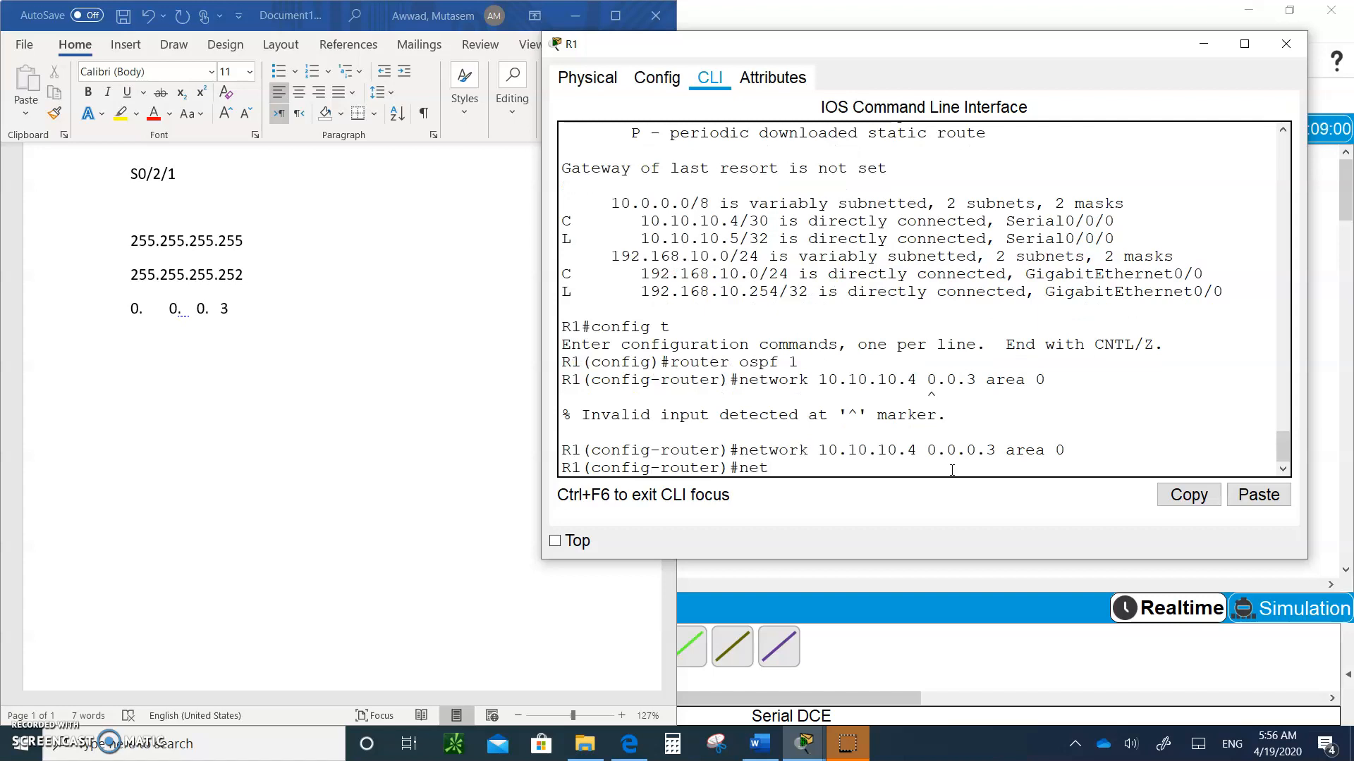
pyautogui.write('work')
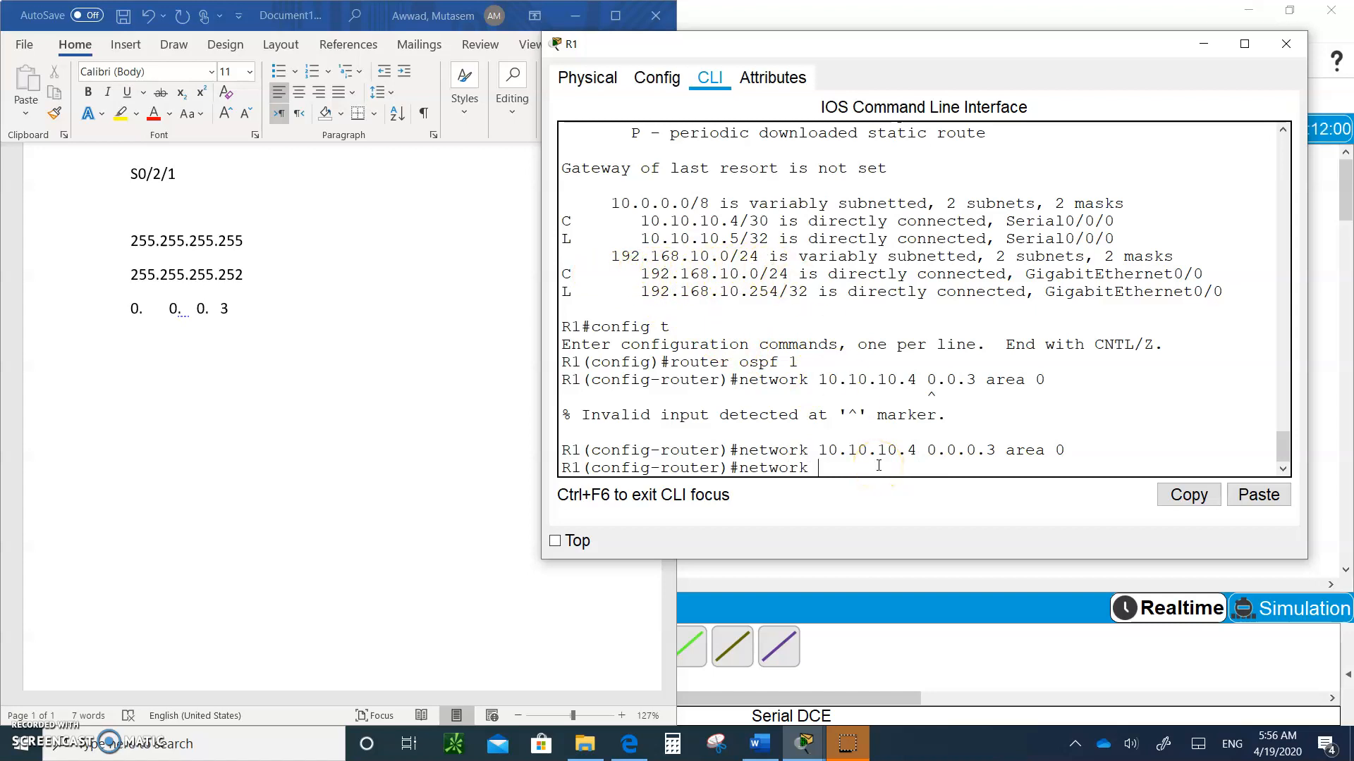
pyautogui.write('192.16')
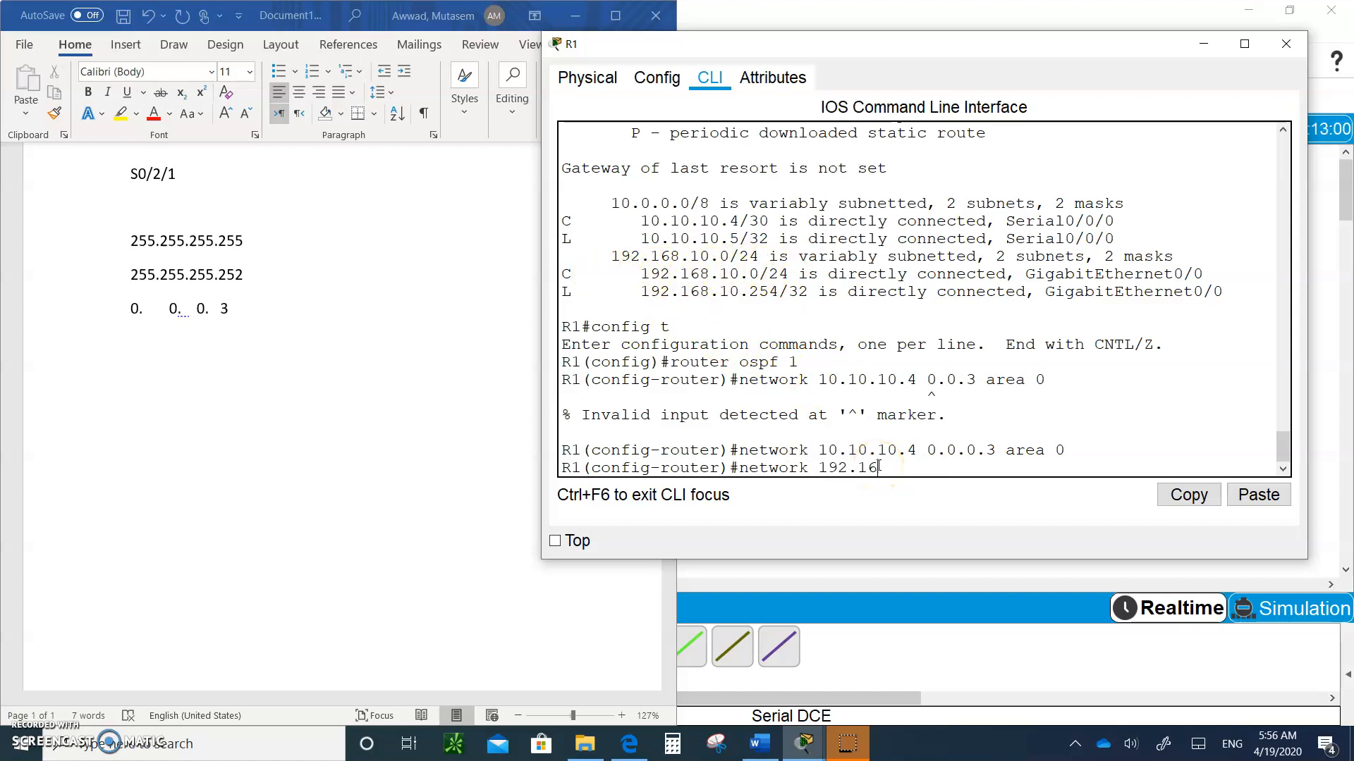
pyautogui.write('8.')
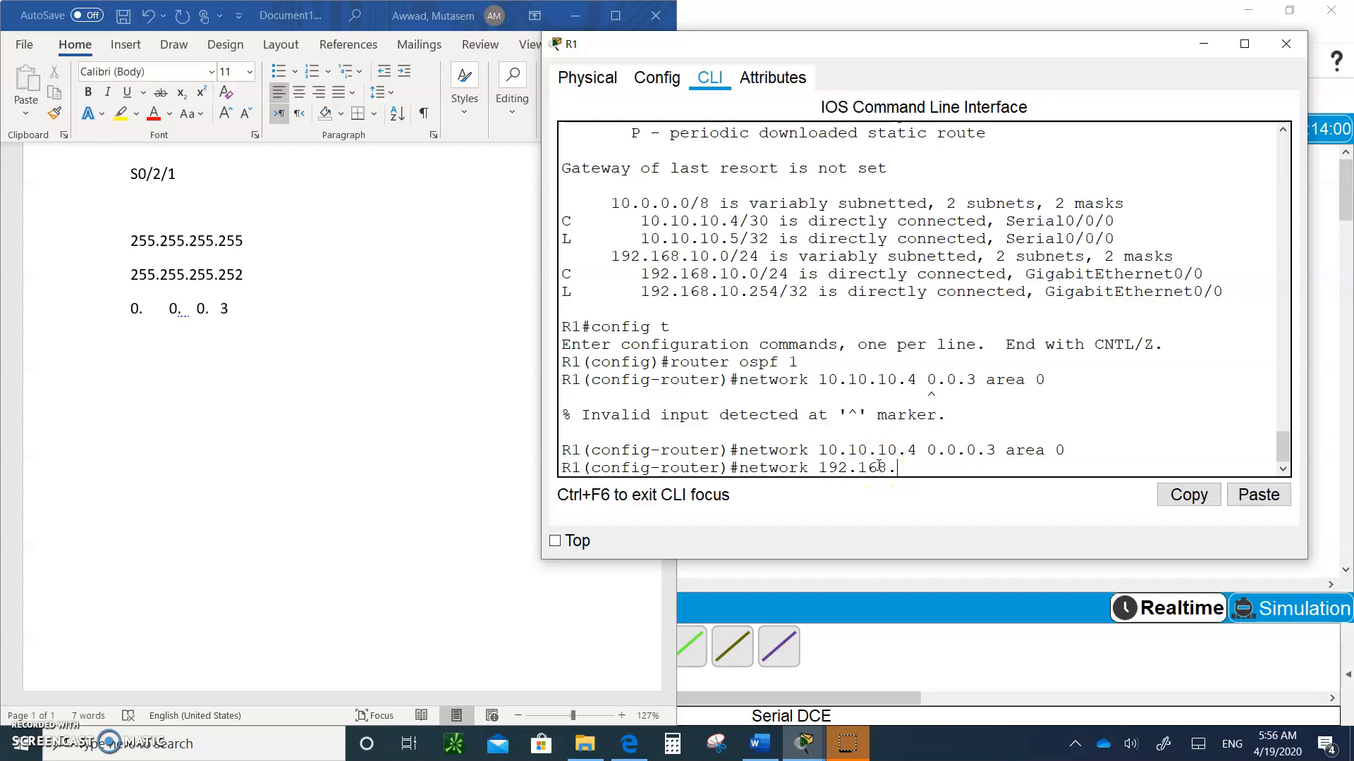
pyautogui.write('10.0')
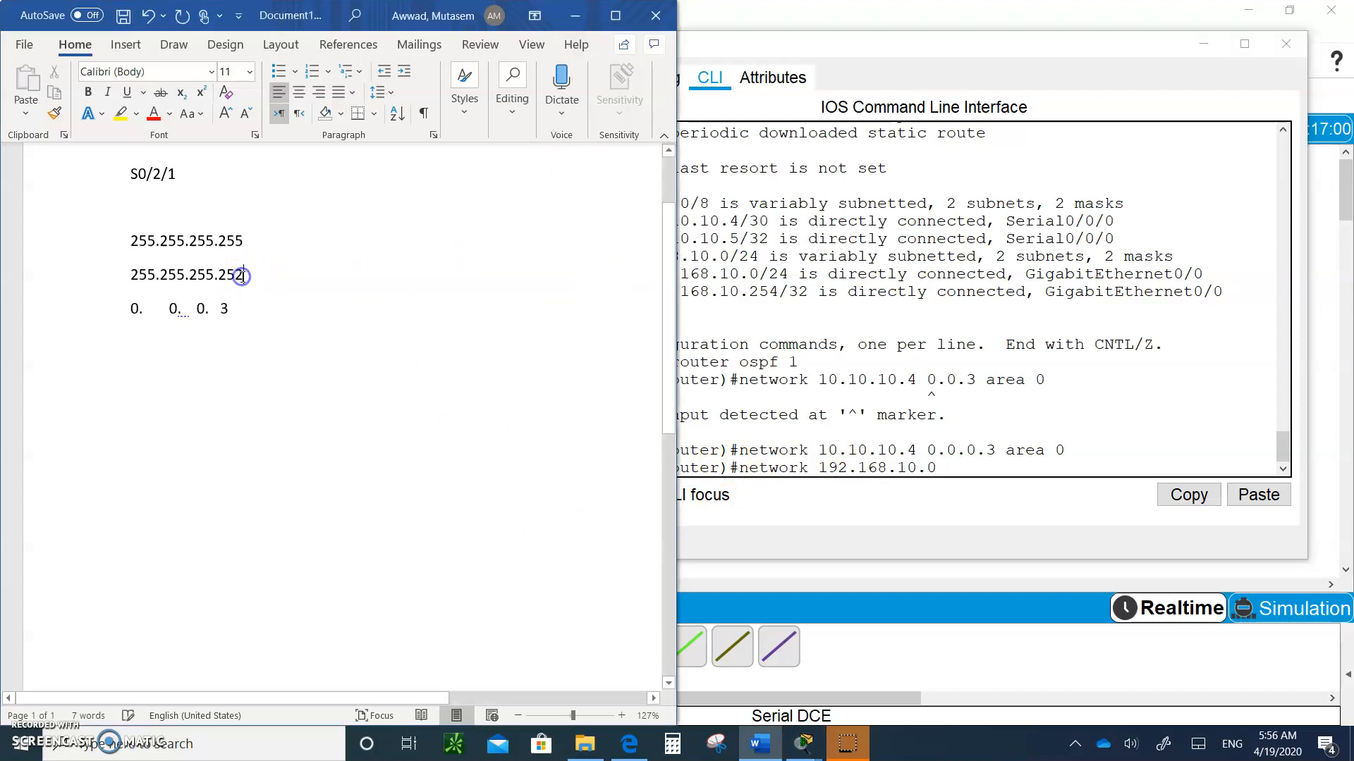
# - Edit the Word notes to mask 255.255.255.0 and wildcard 0.0.0.255
pyautogui.press('BackSpace')
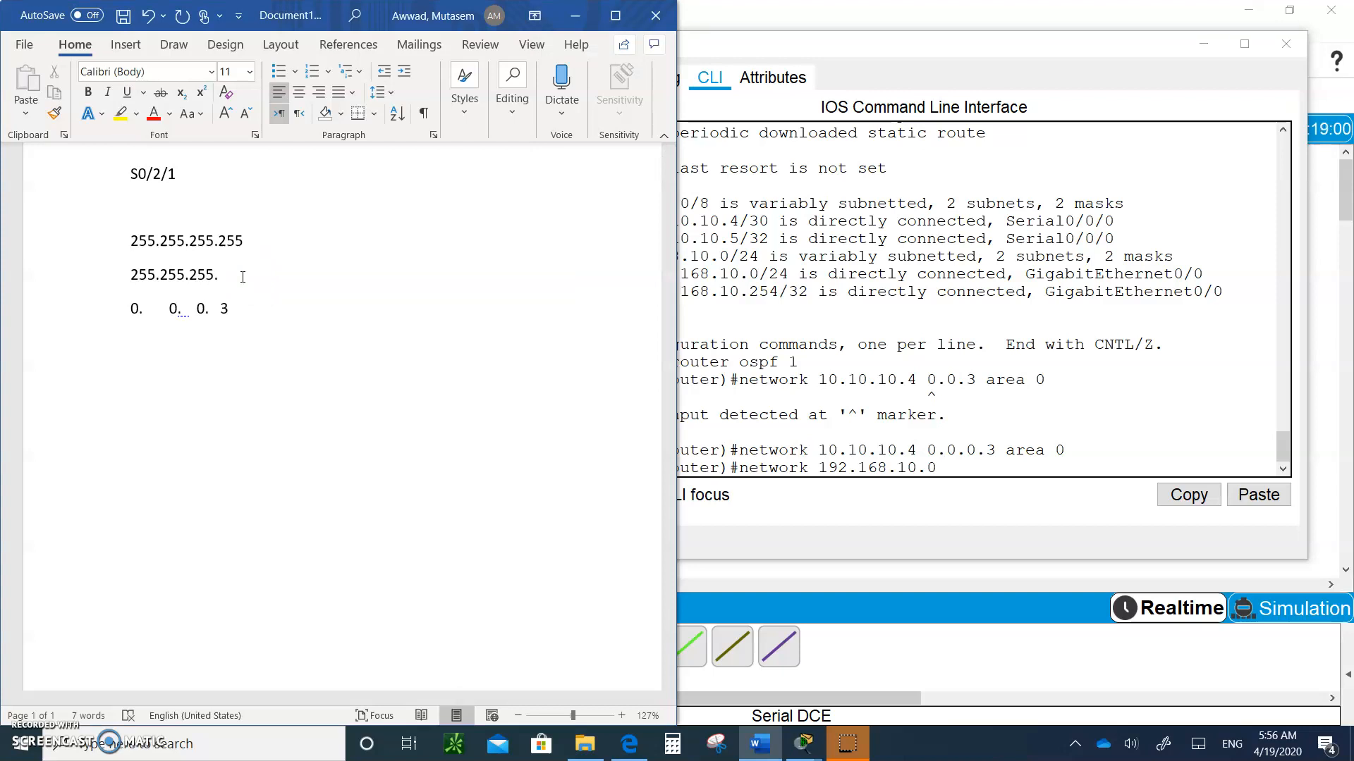
pyautogui.write('0')
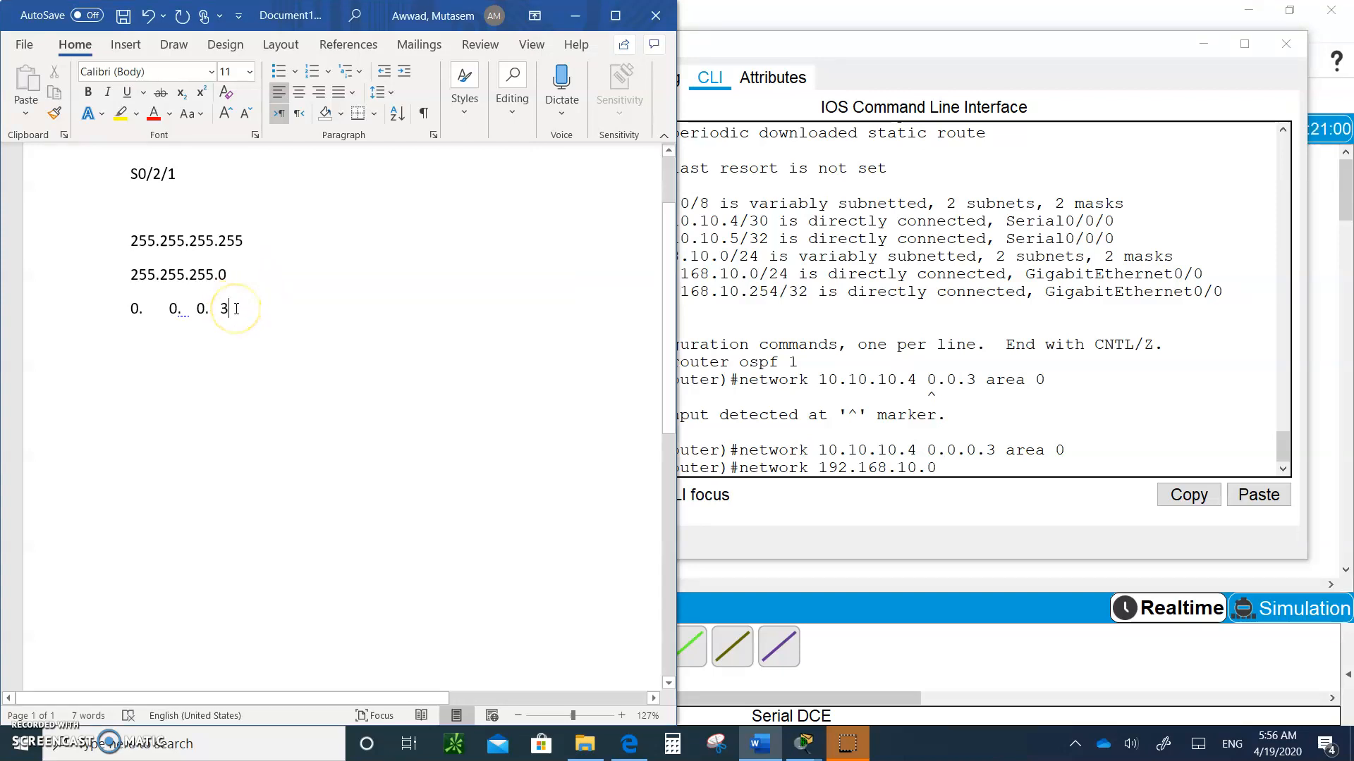
pyautogui.press('backspace')
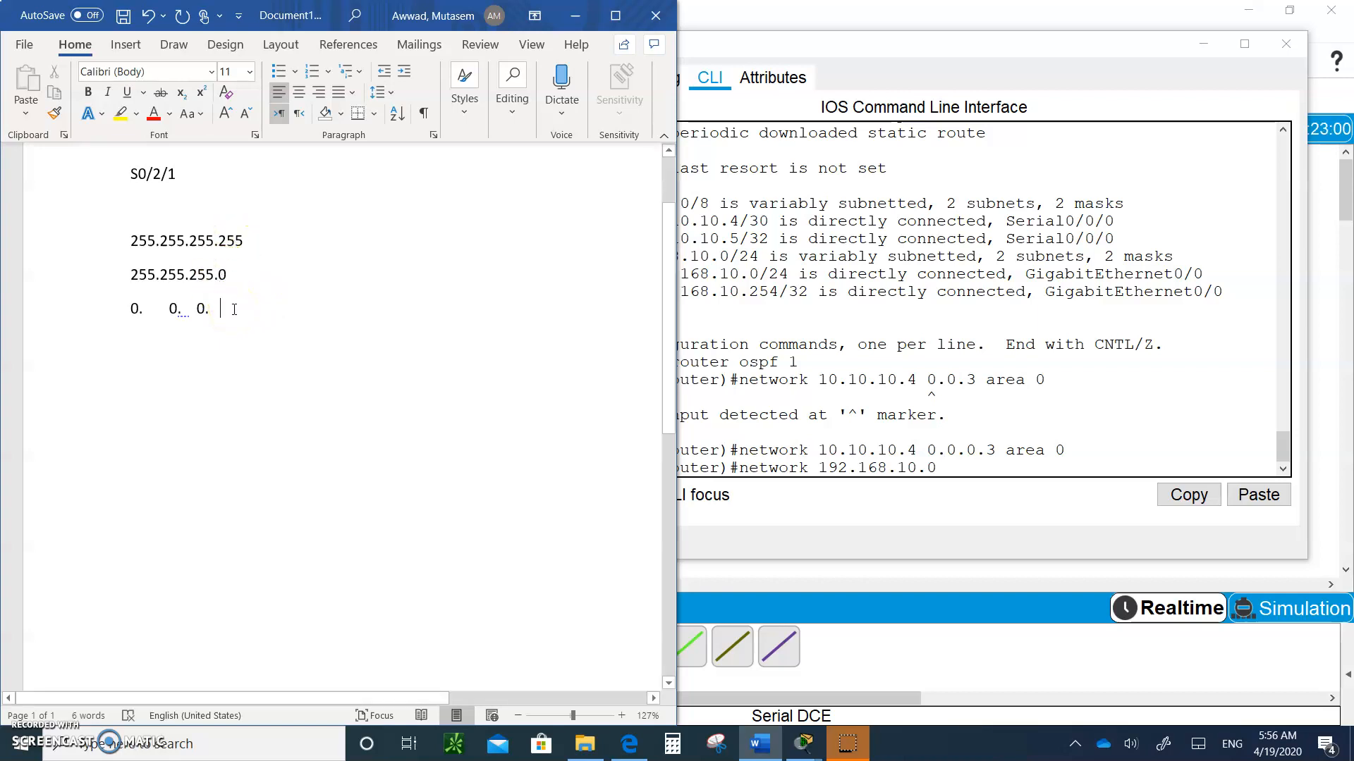
pyautogui.write('255')
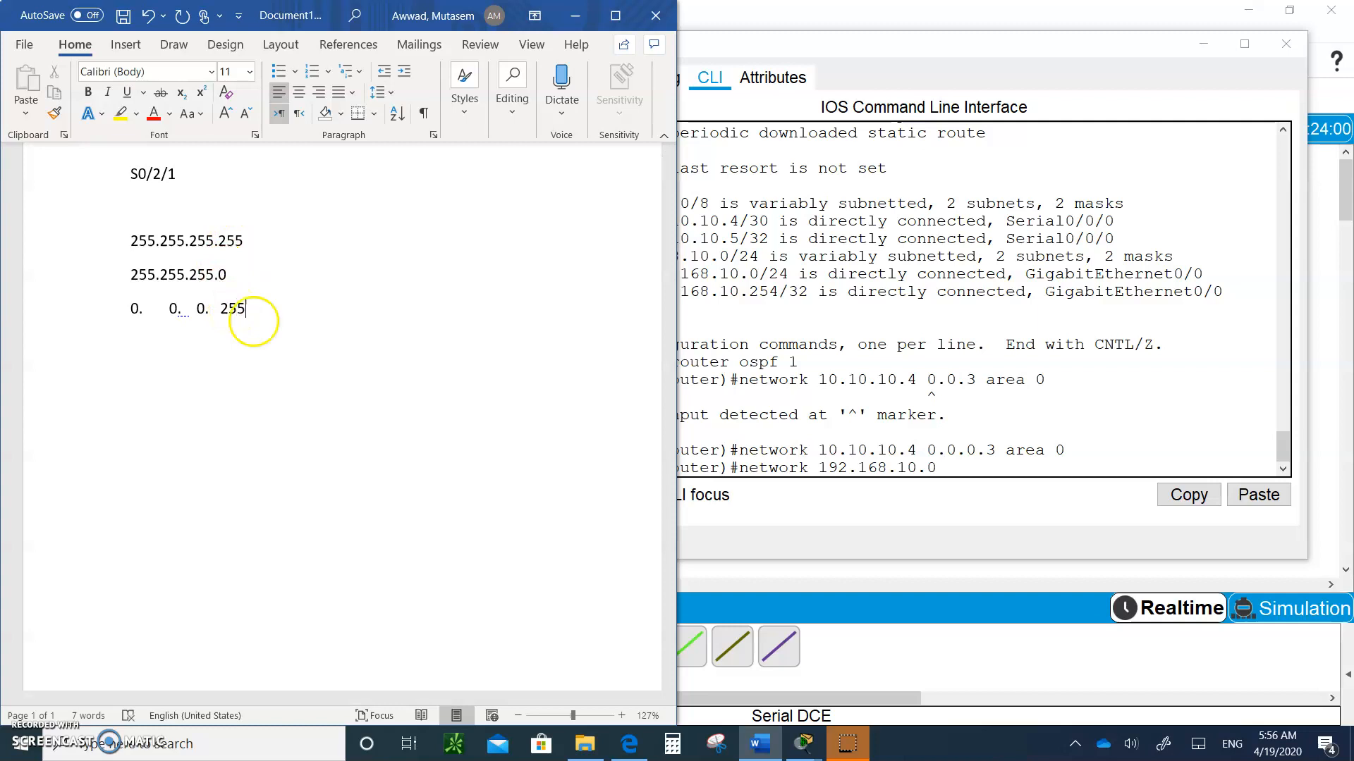
pyautogui.moveTo(966, 469)
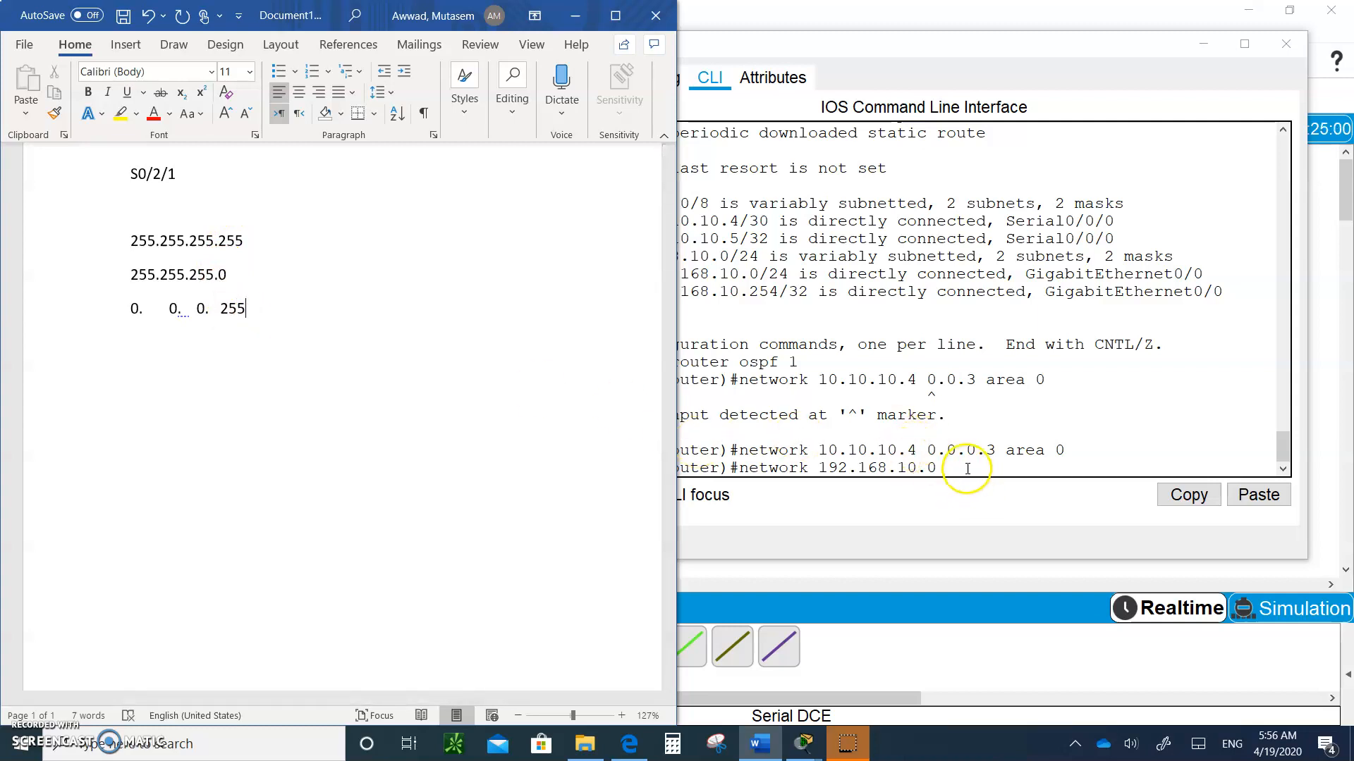
pyautogui.write('0.0.0.')
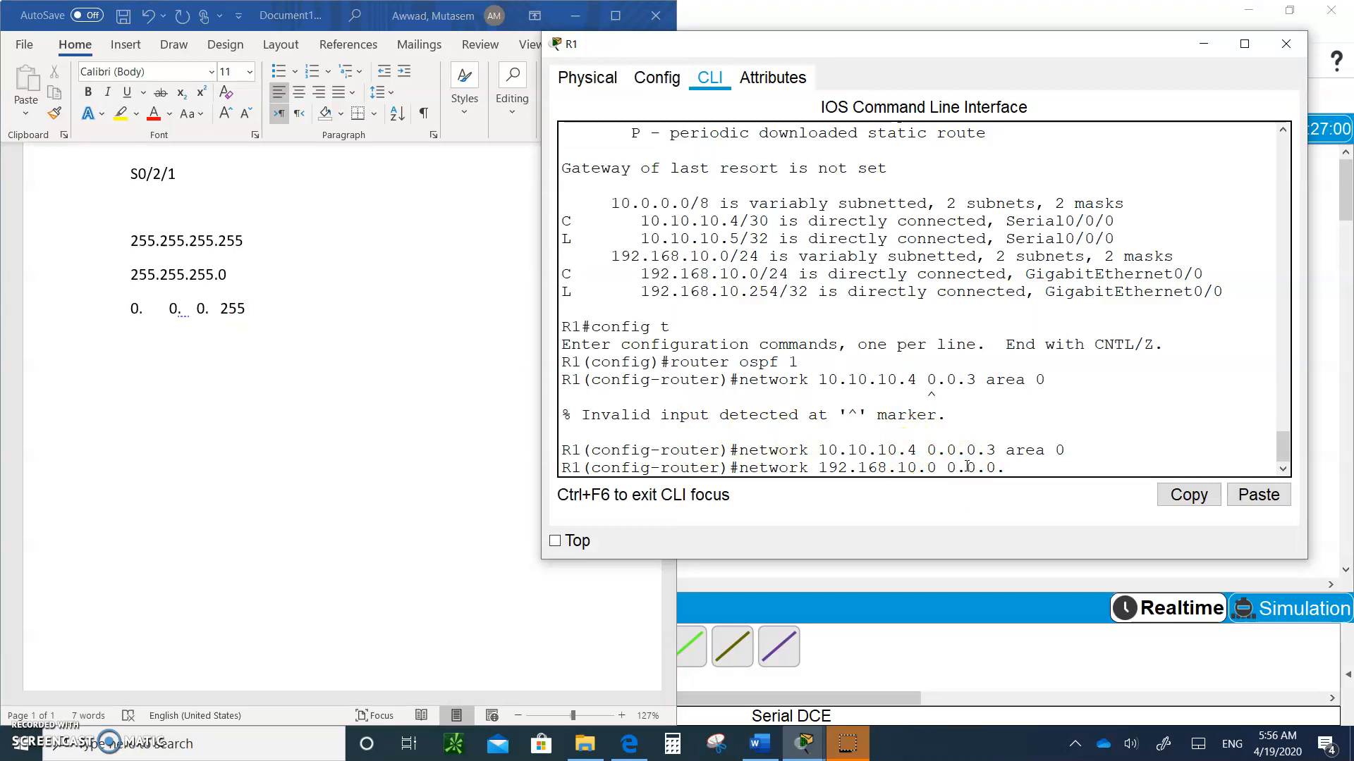
# - Finish R1's 'network 192.168.10.0 0.0.0.255 area 0' statement
pyautogui.write('255 ar')
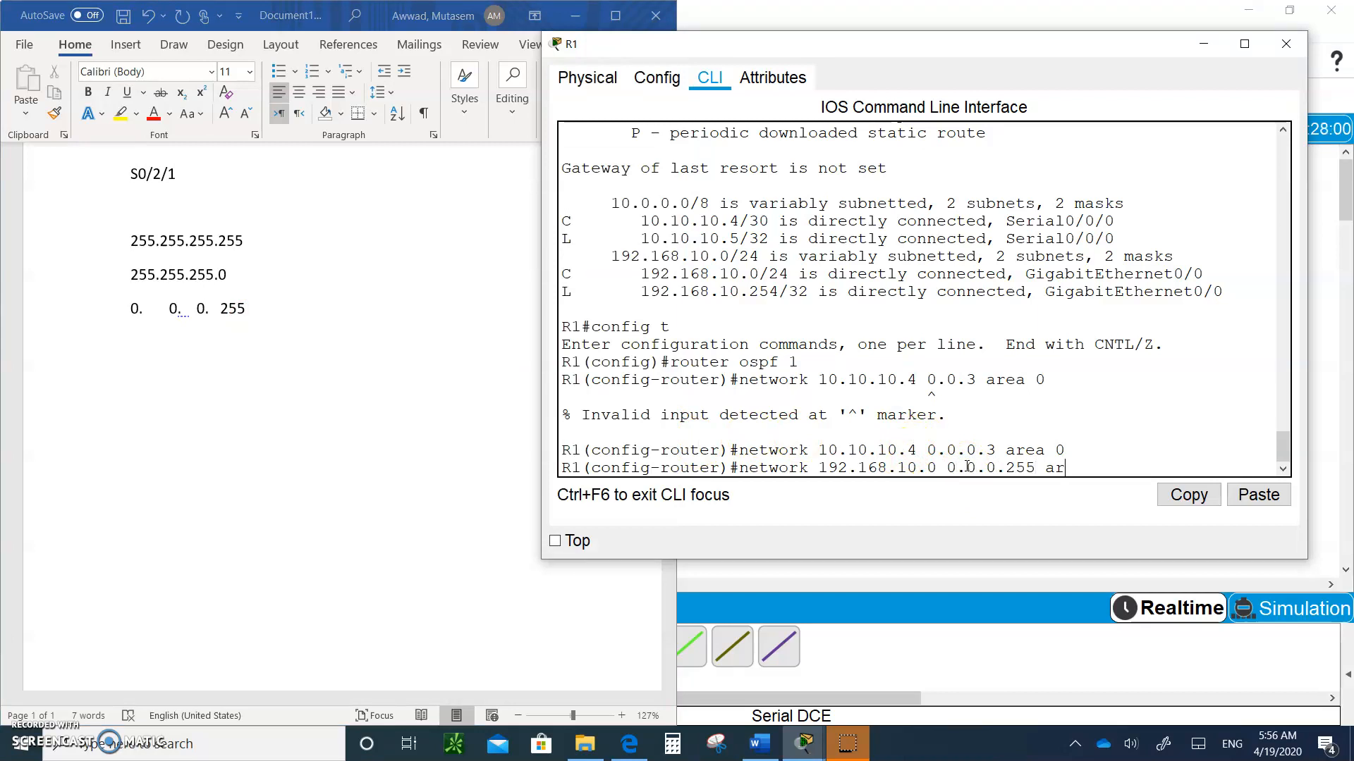
pyautogui.write('ea 0')
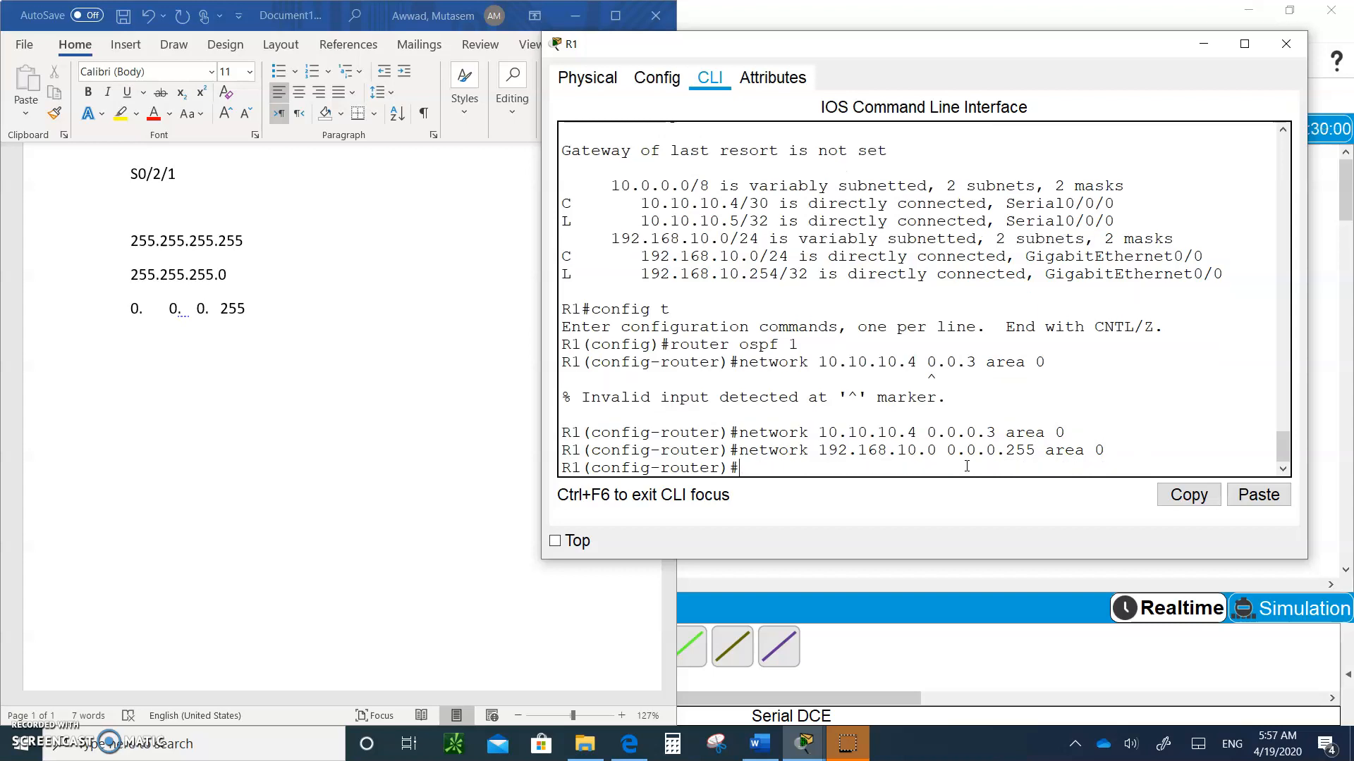
pyautogui.moveTo(939, 101)
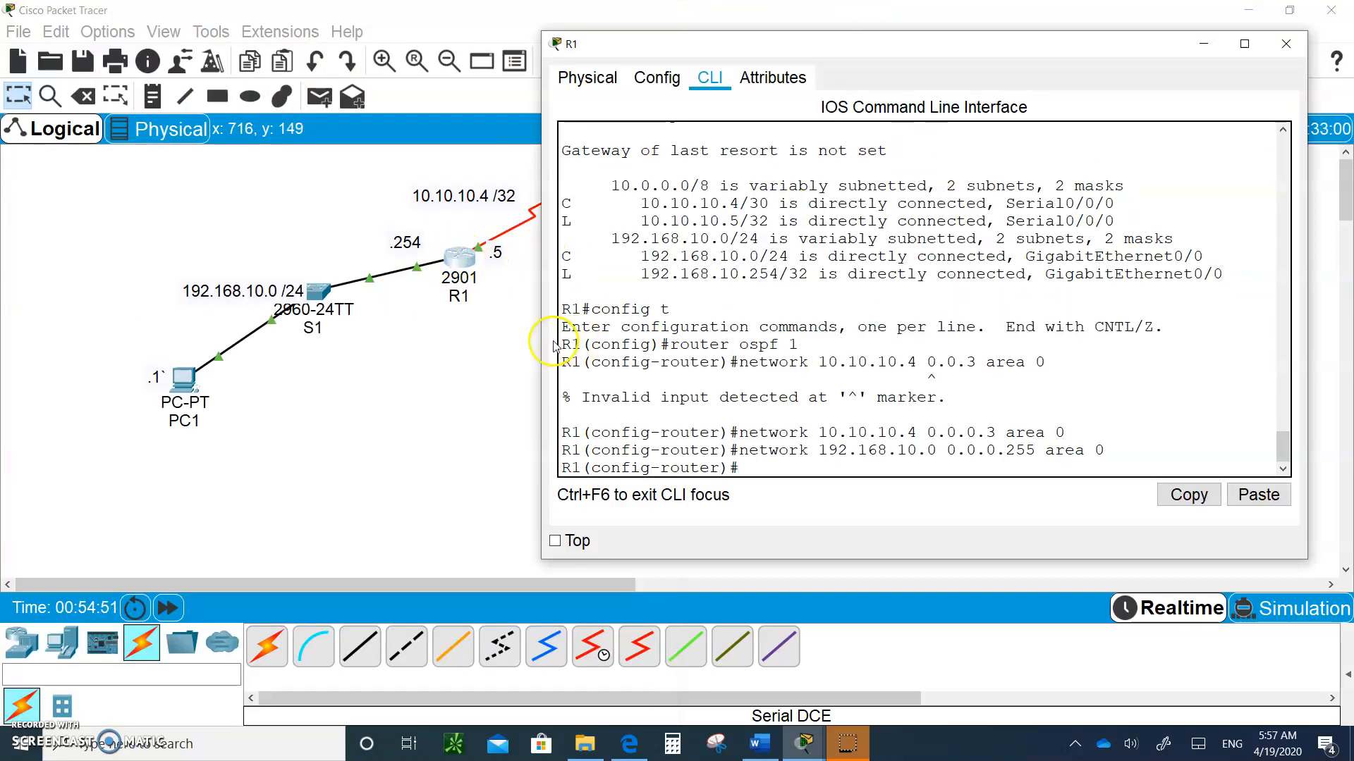
pyautogui.moveTo(420, 268)
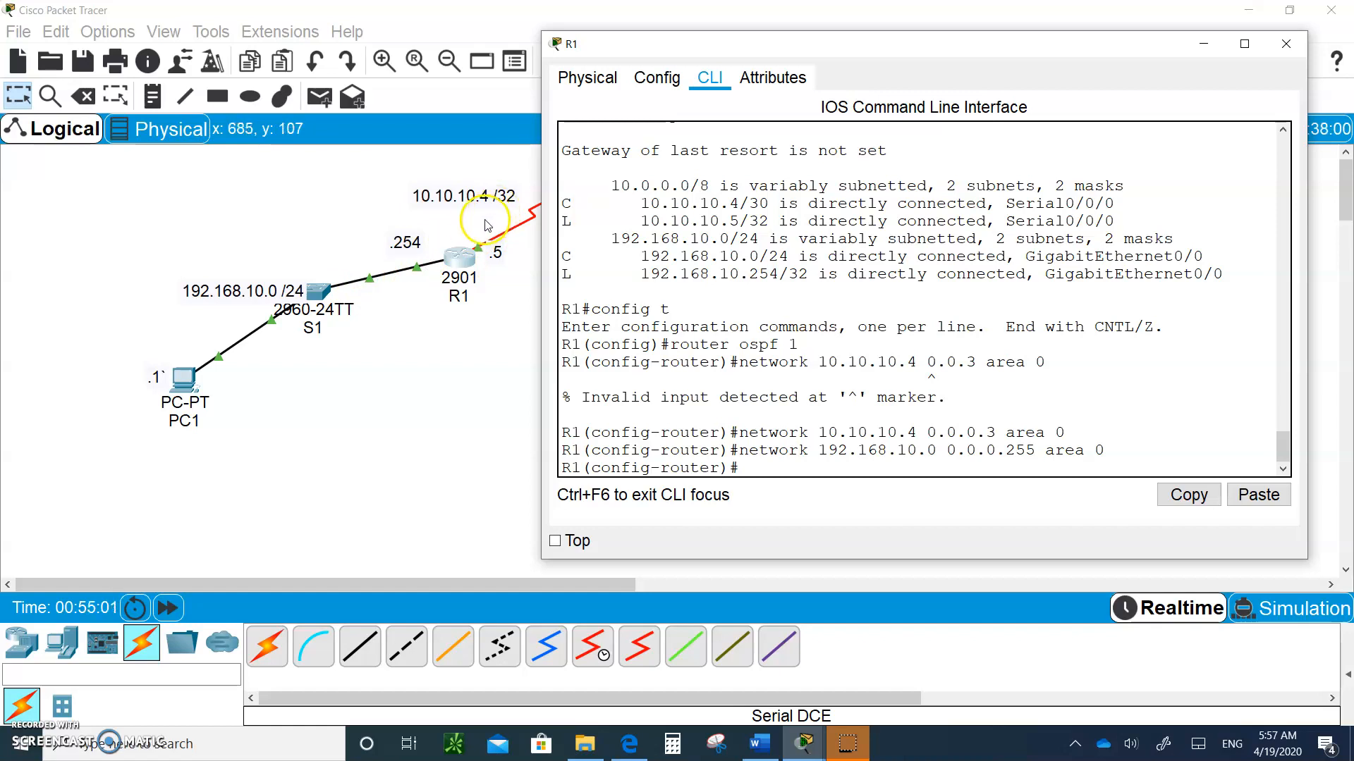
pyautogui.moveTo(887, 388)
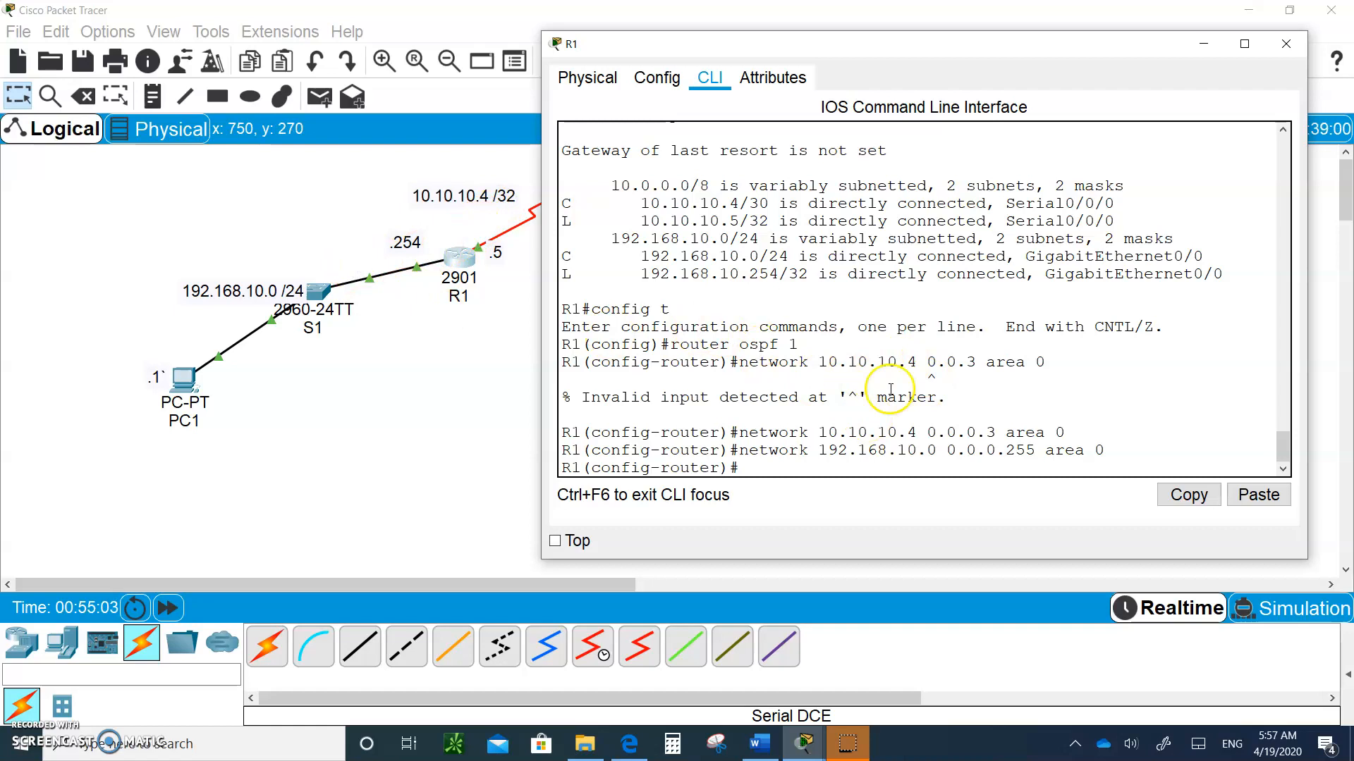
pyautogui.moveTo(622, 343)
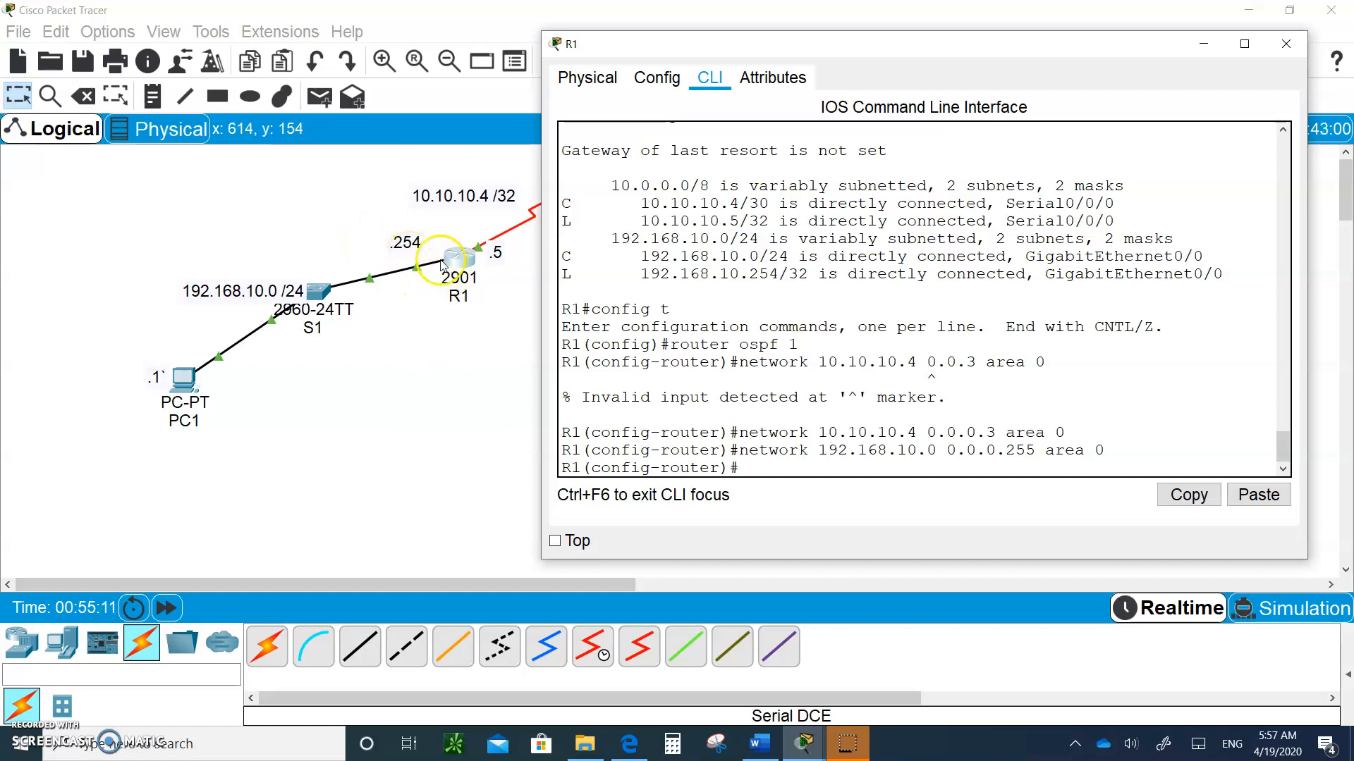
pyautogui.moveTo(413, 250)
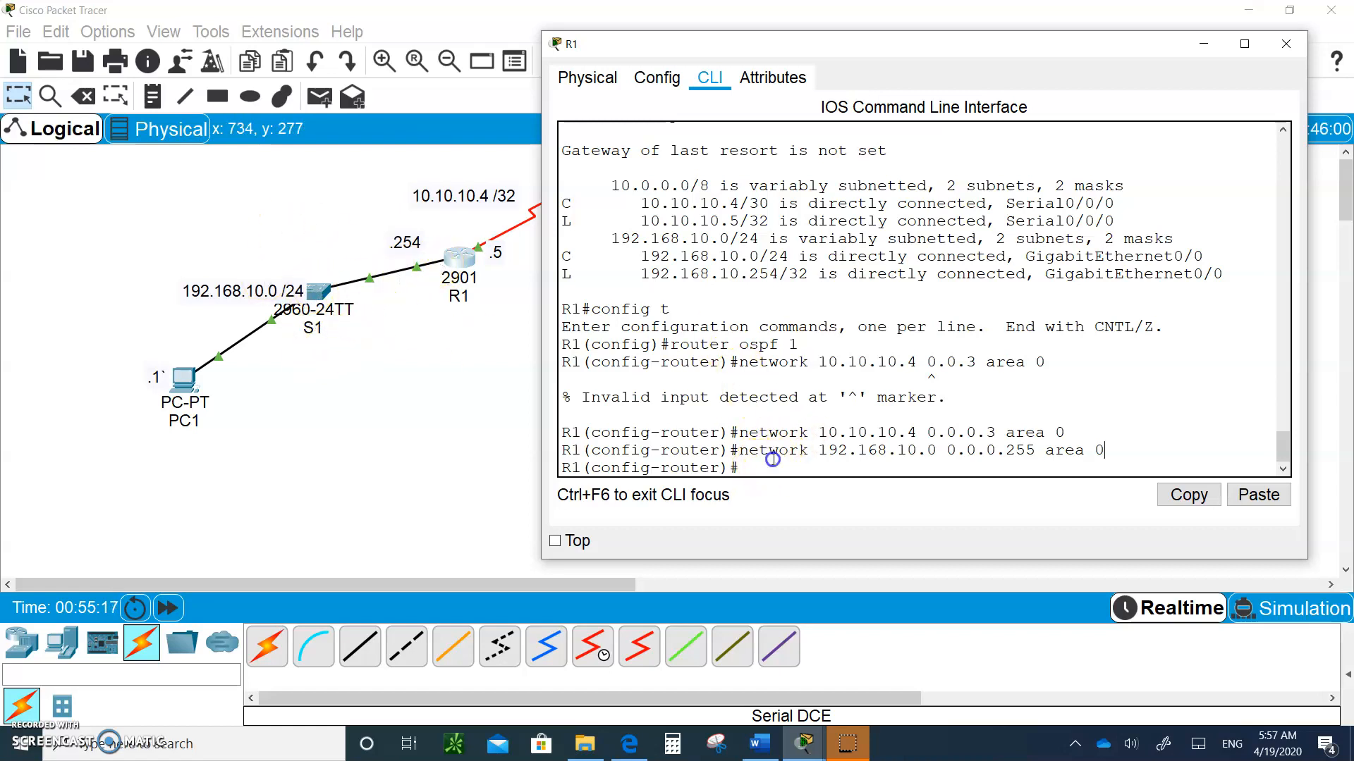
# - Enter 'passive-interface g0/0' under R1's OSPF process 1
pyautogui.write('p')
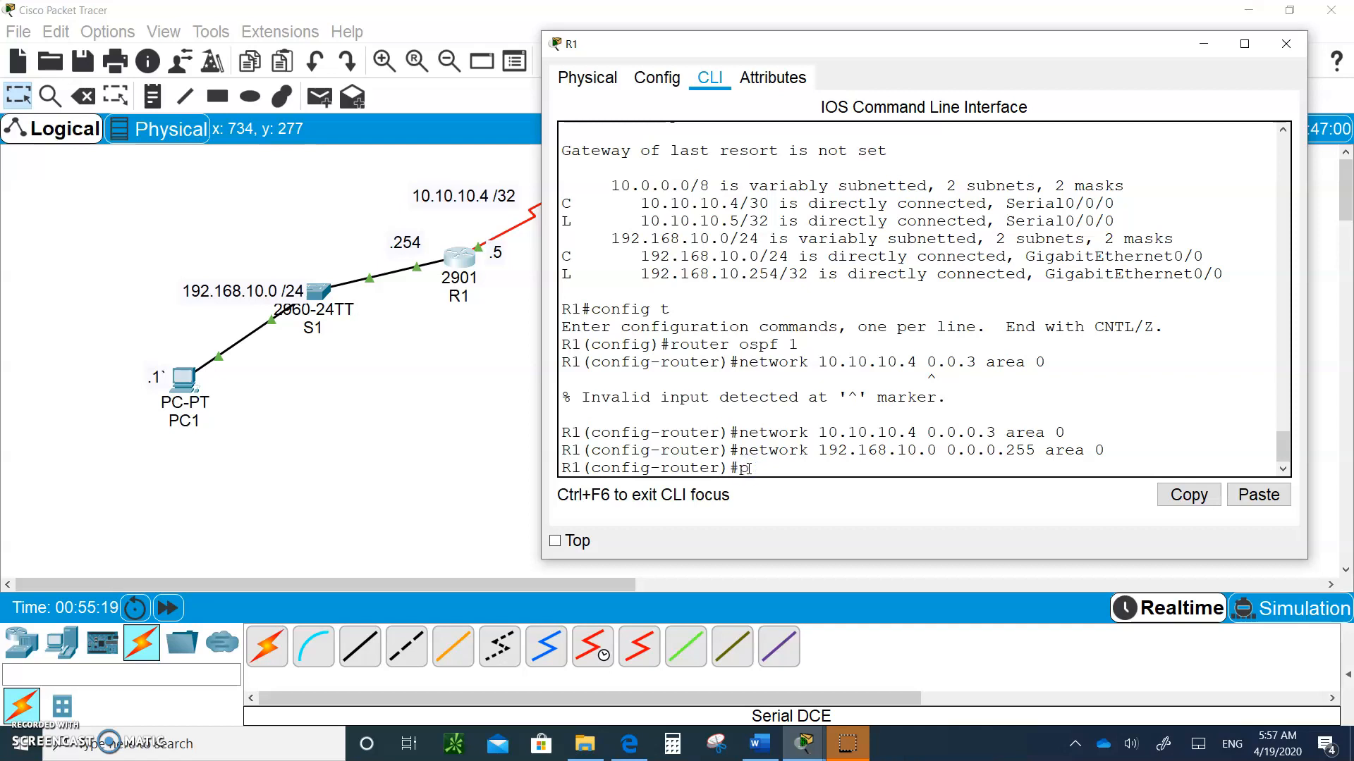
pyautogui.write('assive-interface')
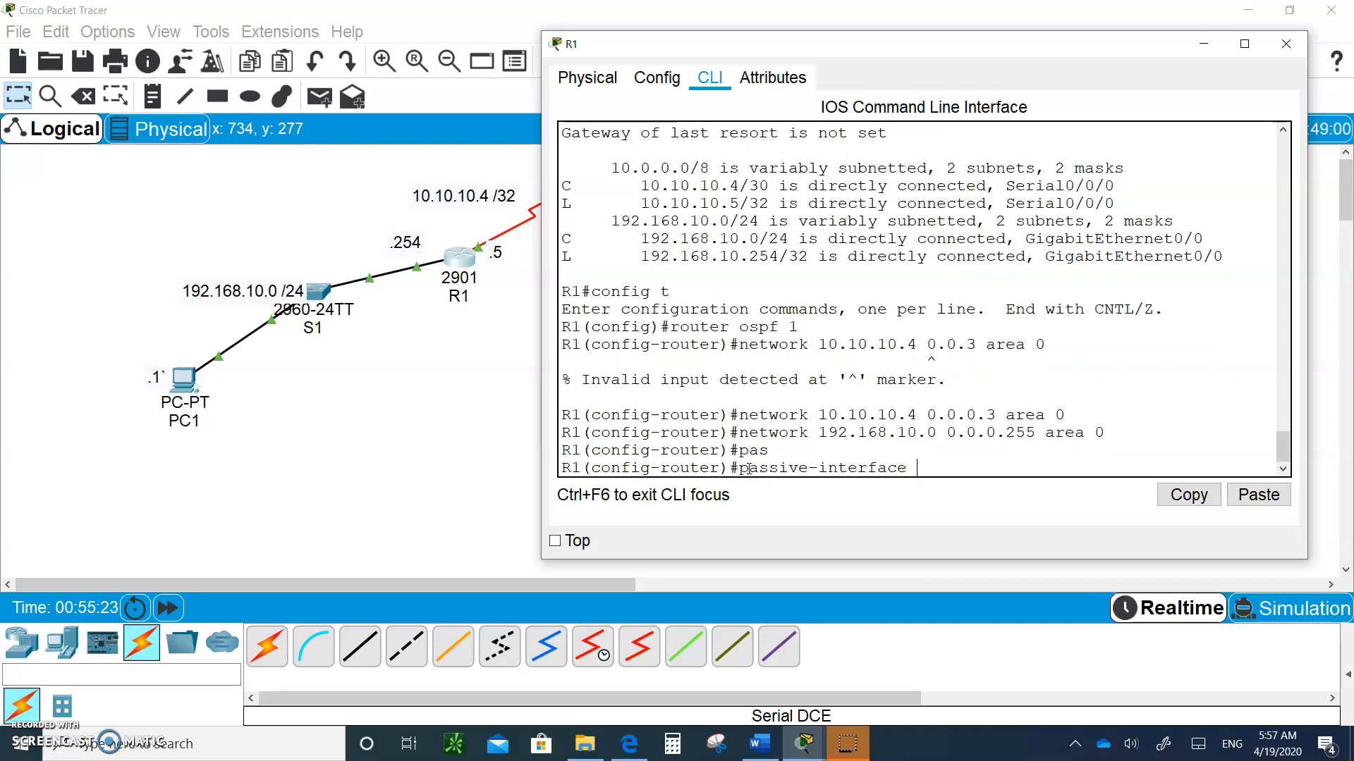
pyautogui.write('g0/0')
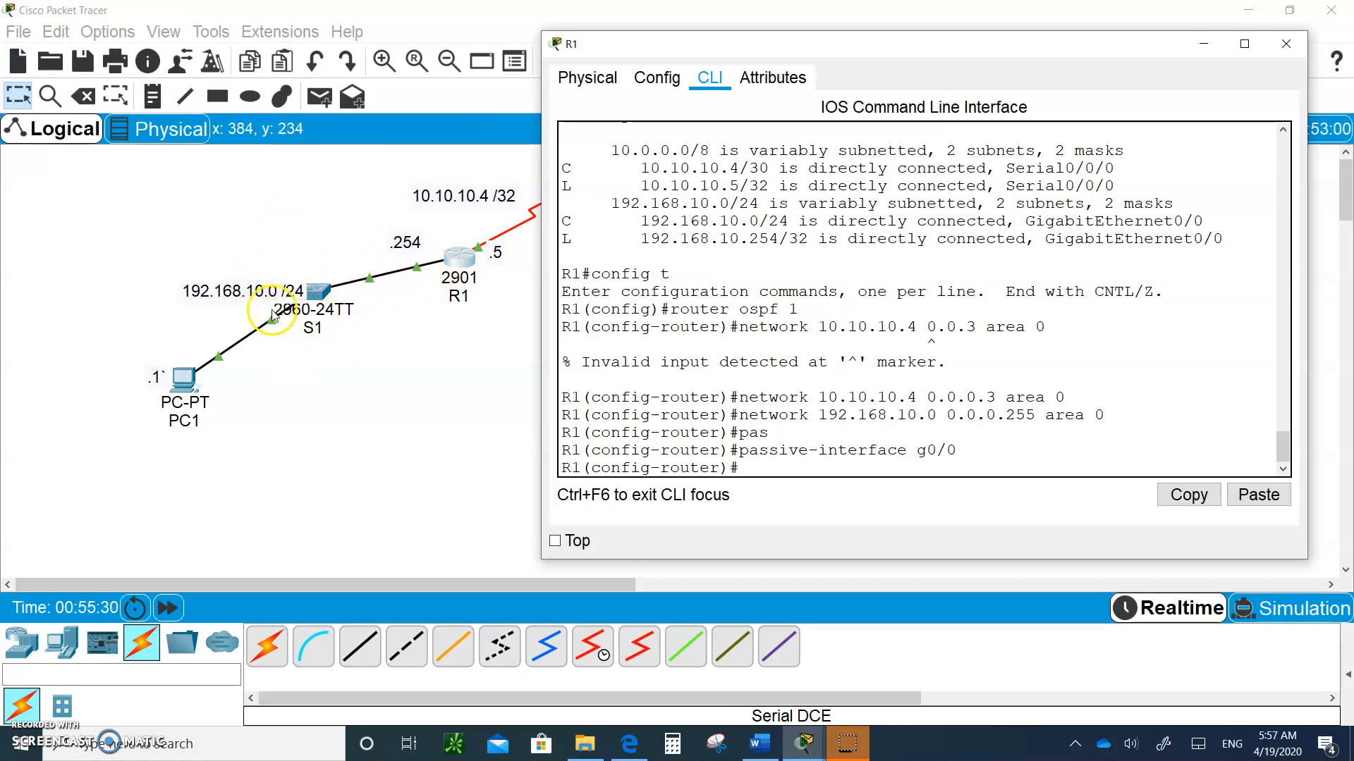
pyautogui.moveTo(485, 208)
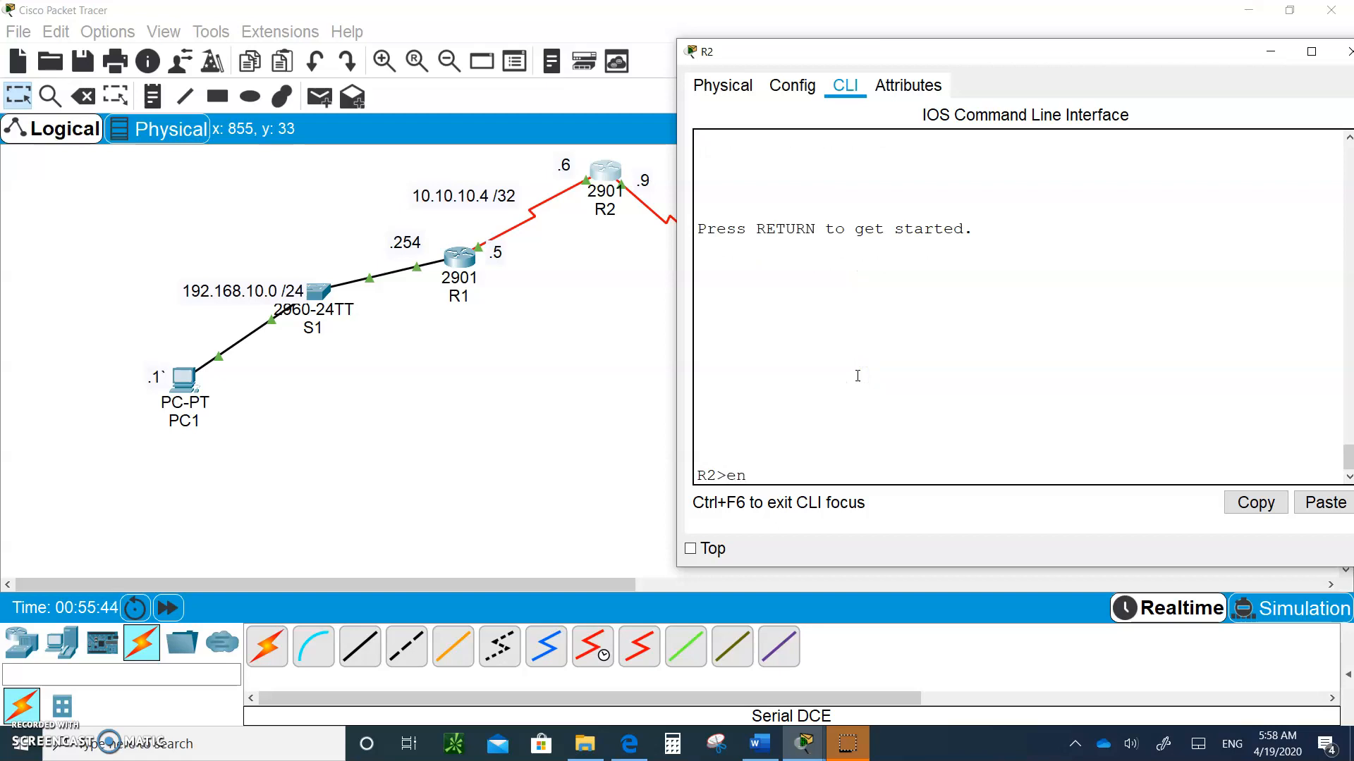
# - On R2, enter router ospf 1 and apply router-id 2.2.2.2
pyautogui.write('config t')
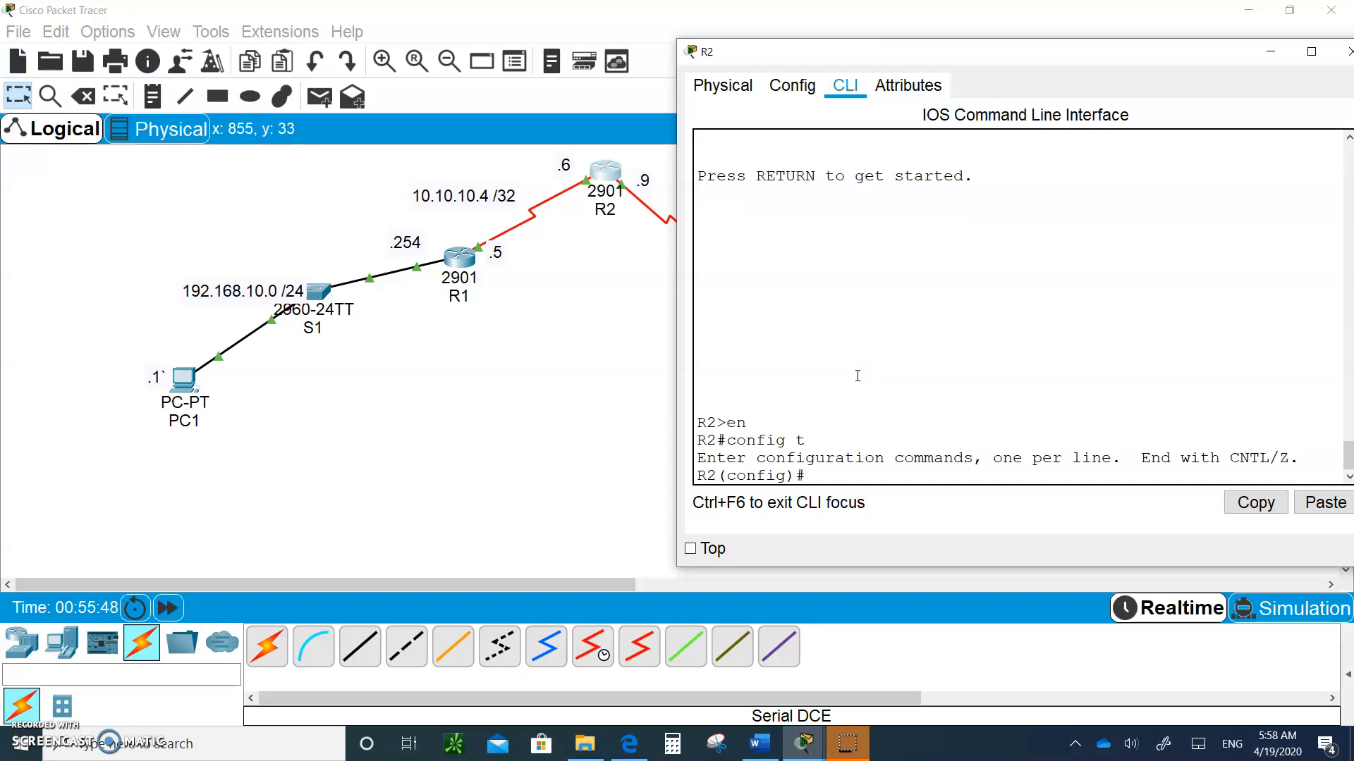
pyautogui.write('router')
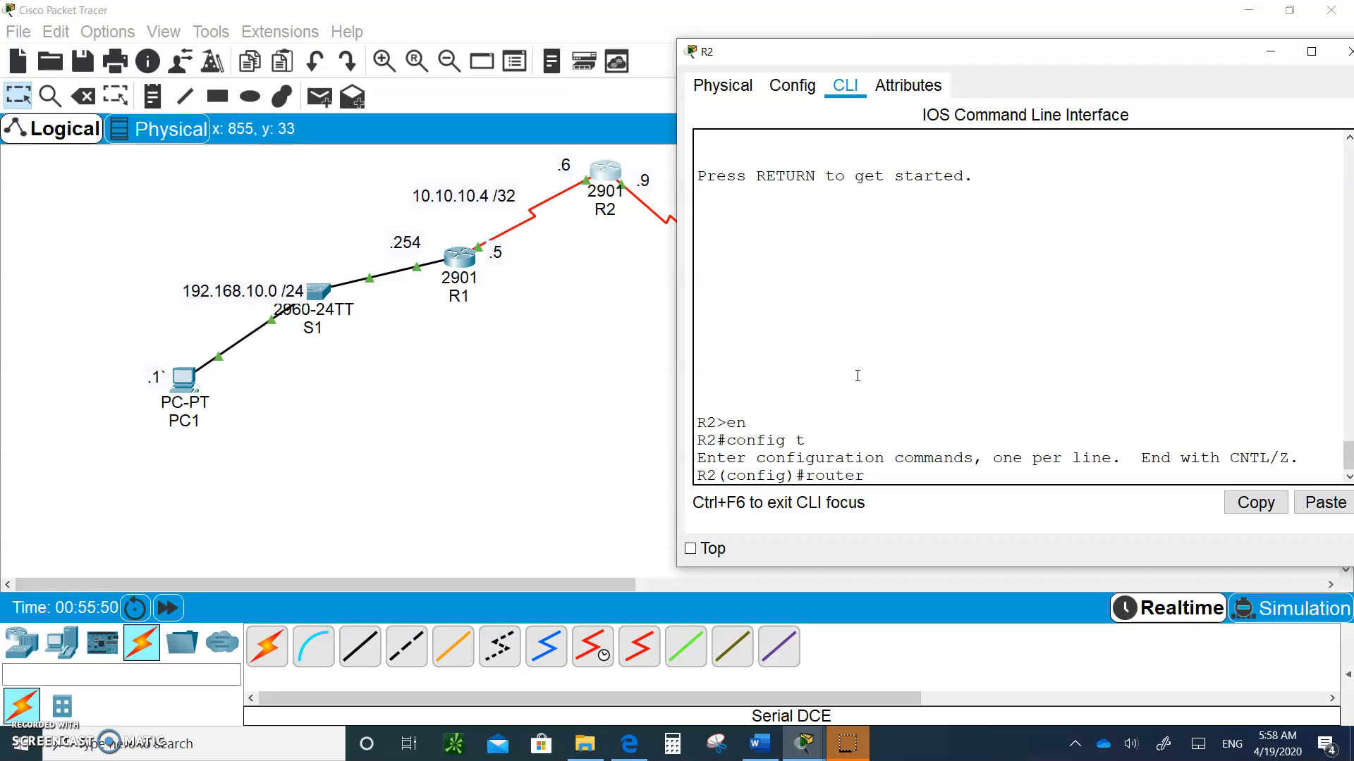
pyautogui.write('ospf 1')
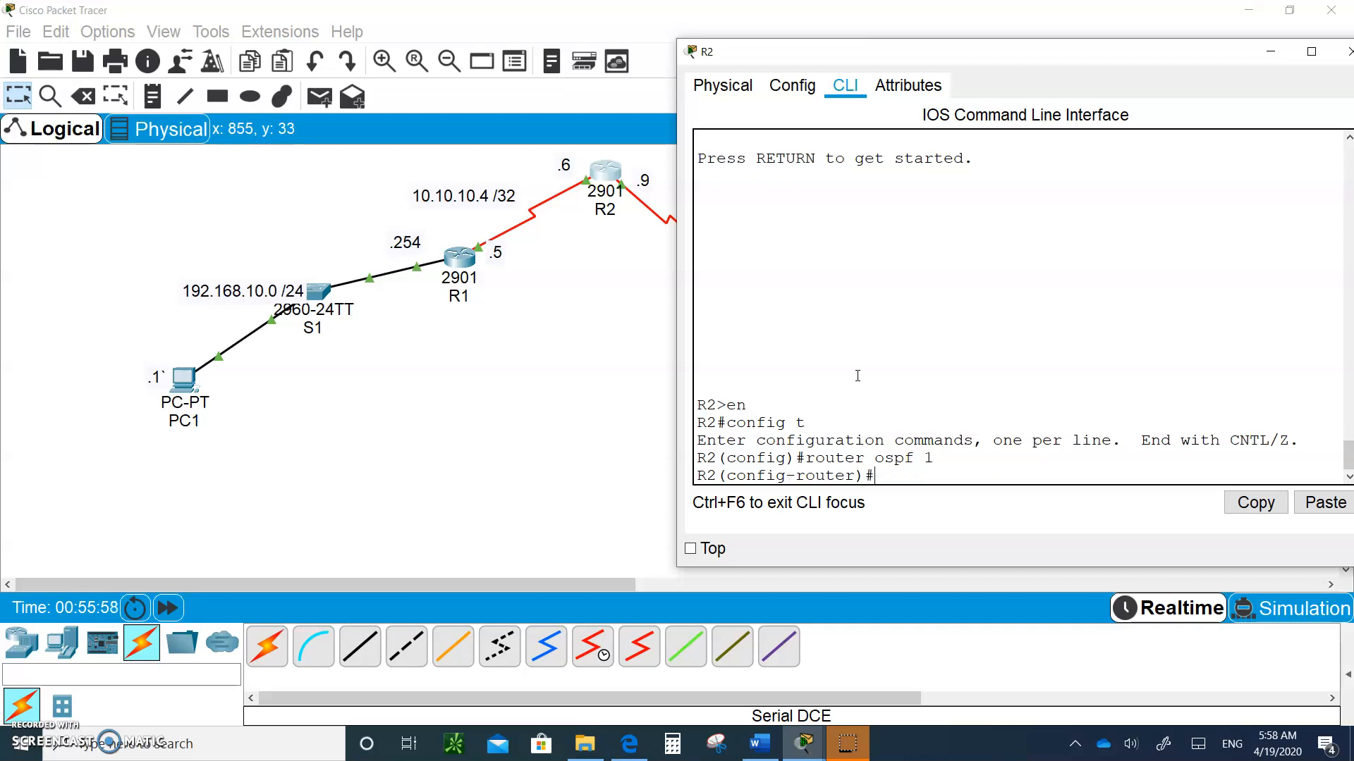
pyautogui.write('router')
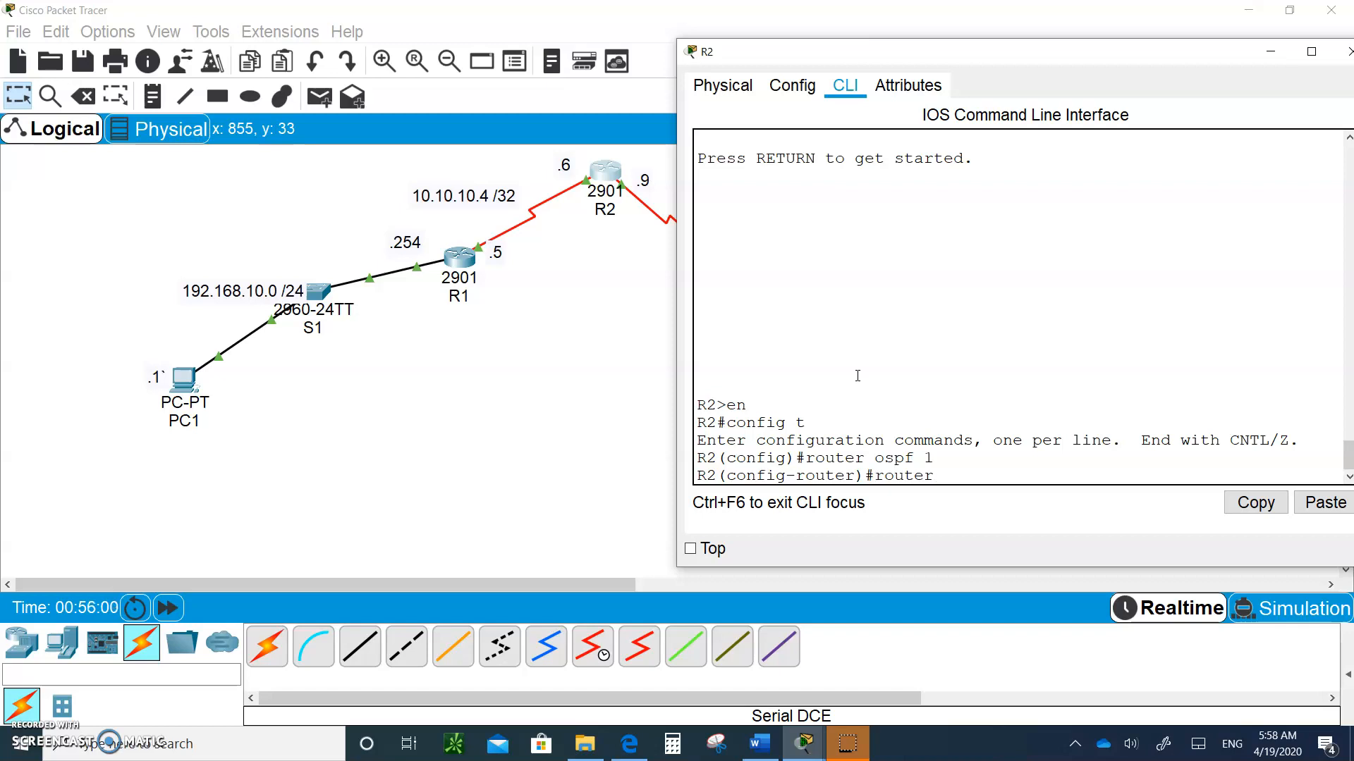
pyautogui.write('-id 2')
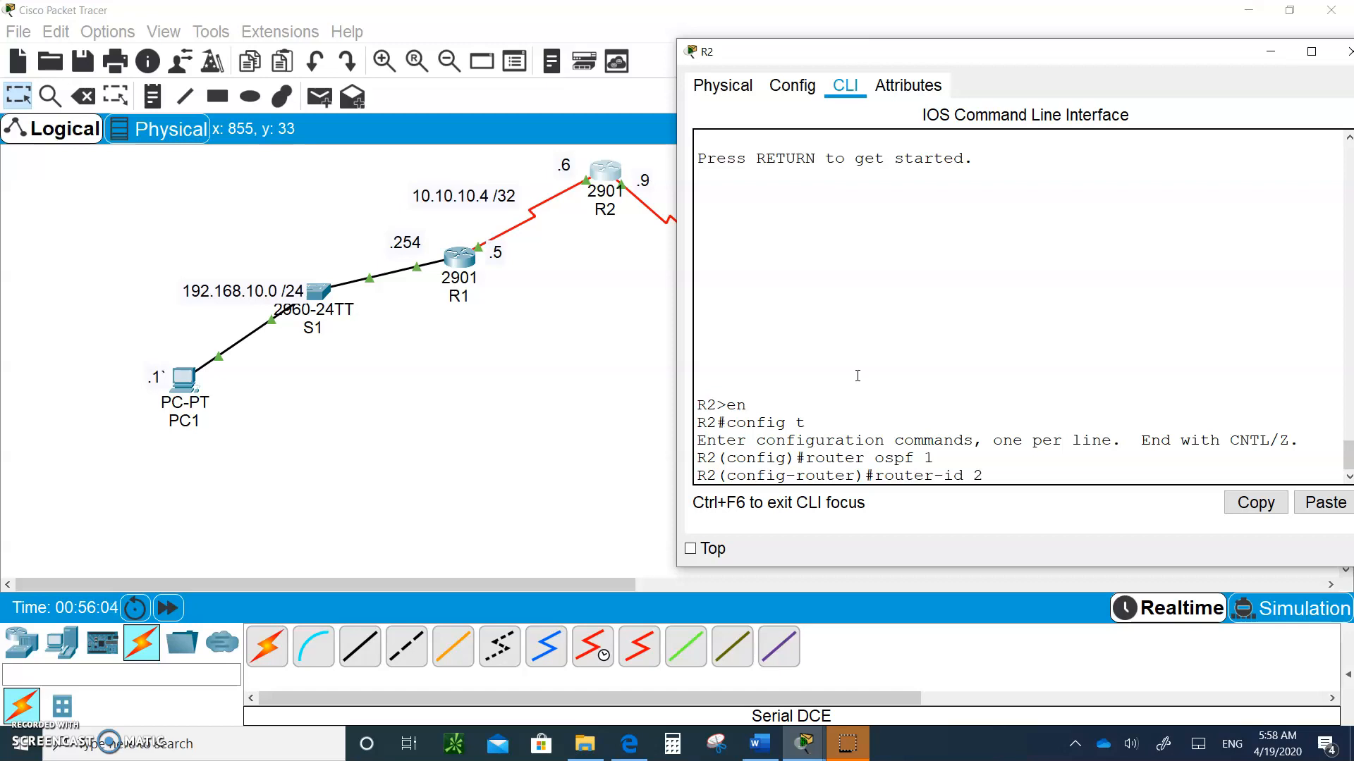
pyautogui.write('.2.2.2')
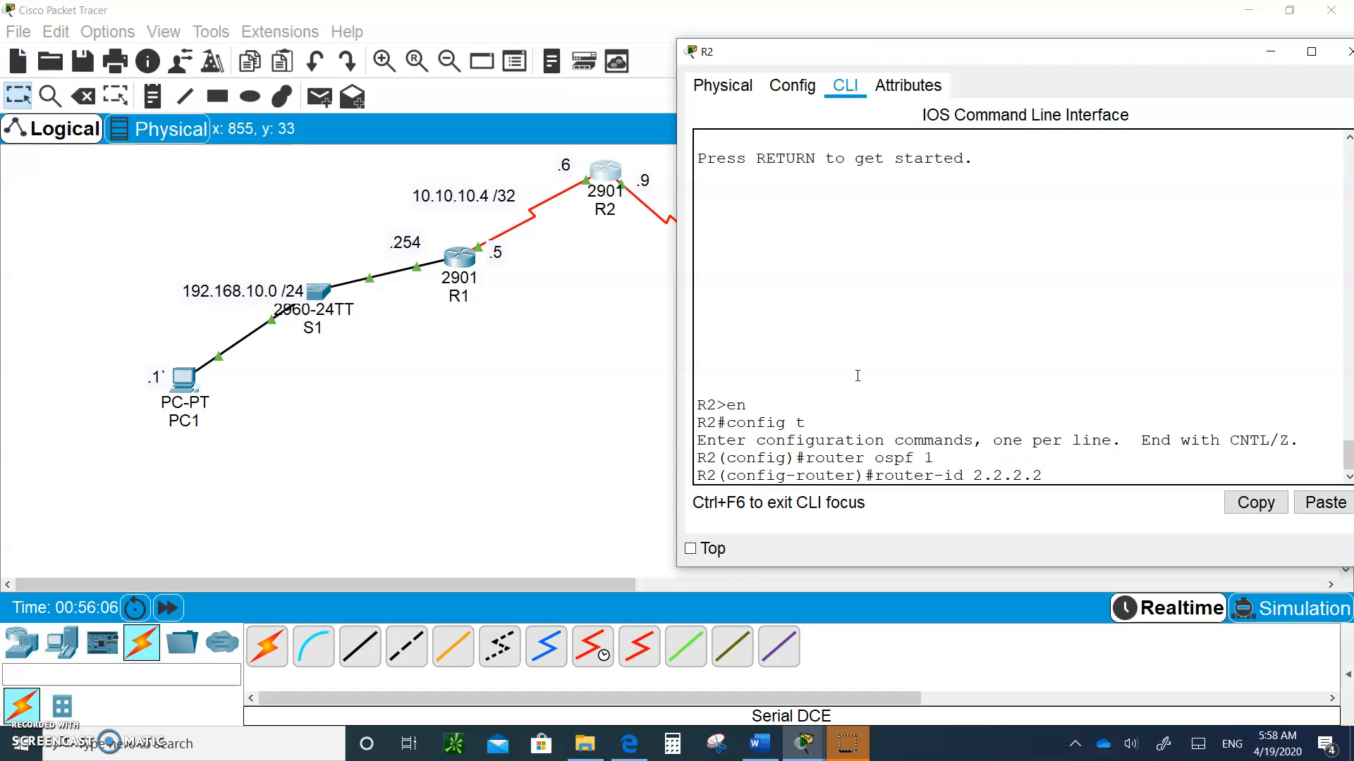
pyautogui.press('enter')
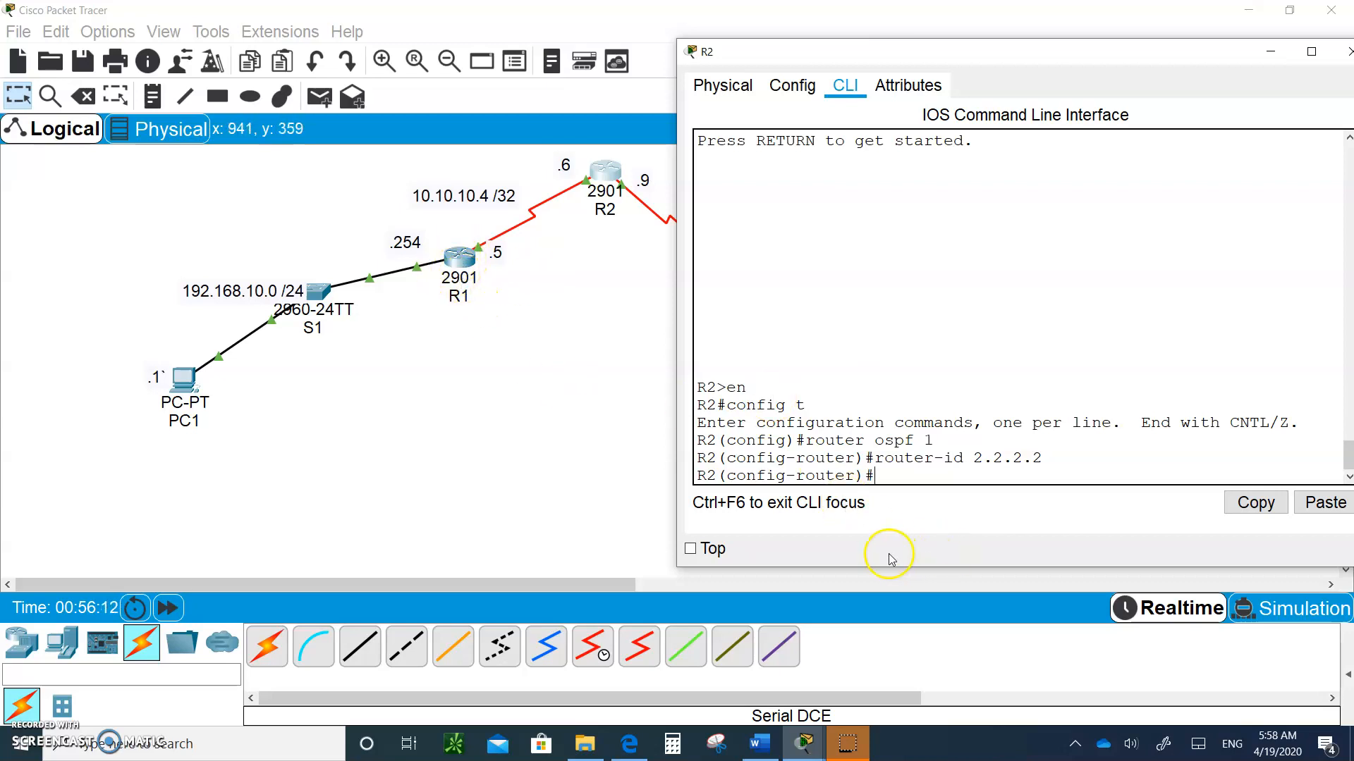
pyautogui.moveTo(604, 233)
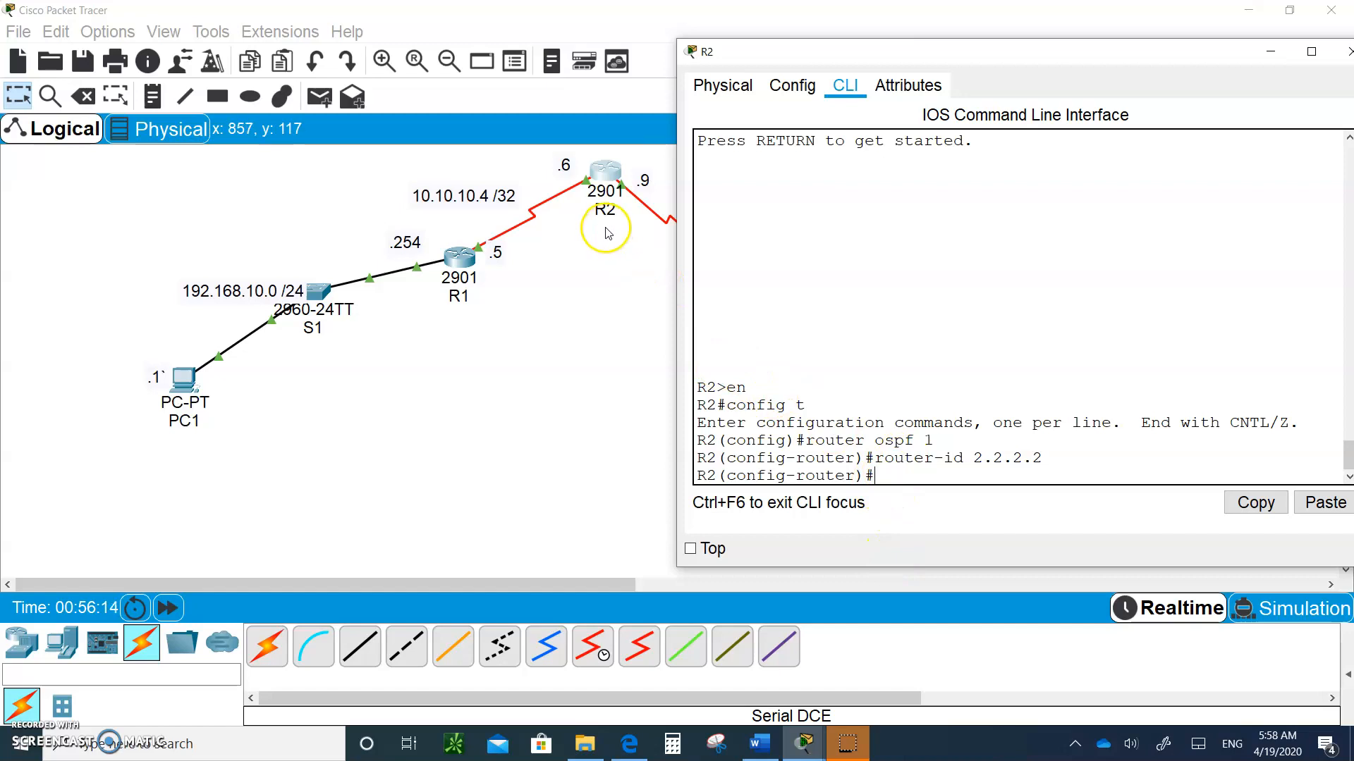
pyautogui.moveTo(583, 188)
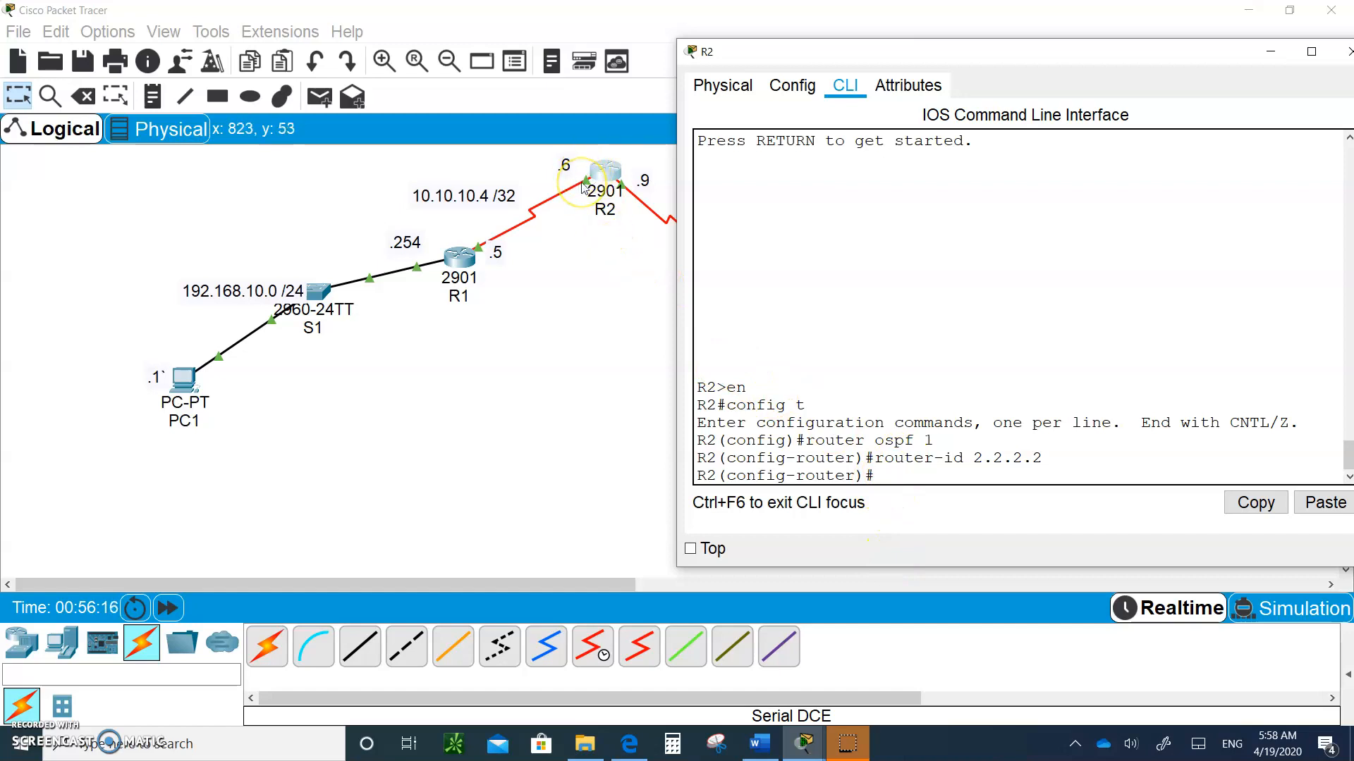
pyautogui.moveTo(812, 555)
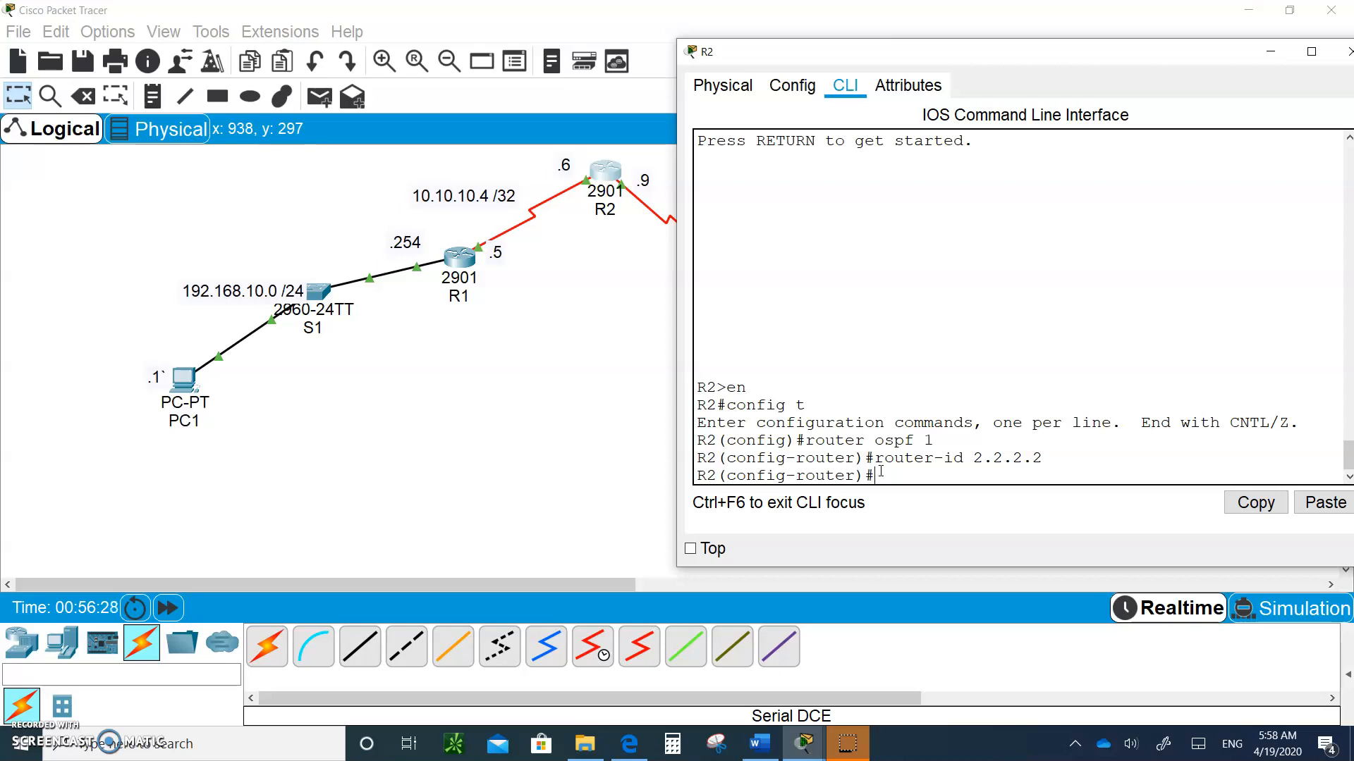
# - Enable 'ip ospf 1 area 0' on R2's serial interface s0/0/0
pyautogui.write('int')
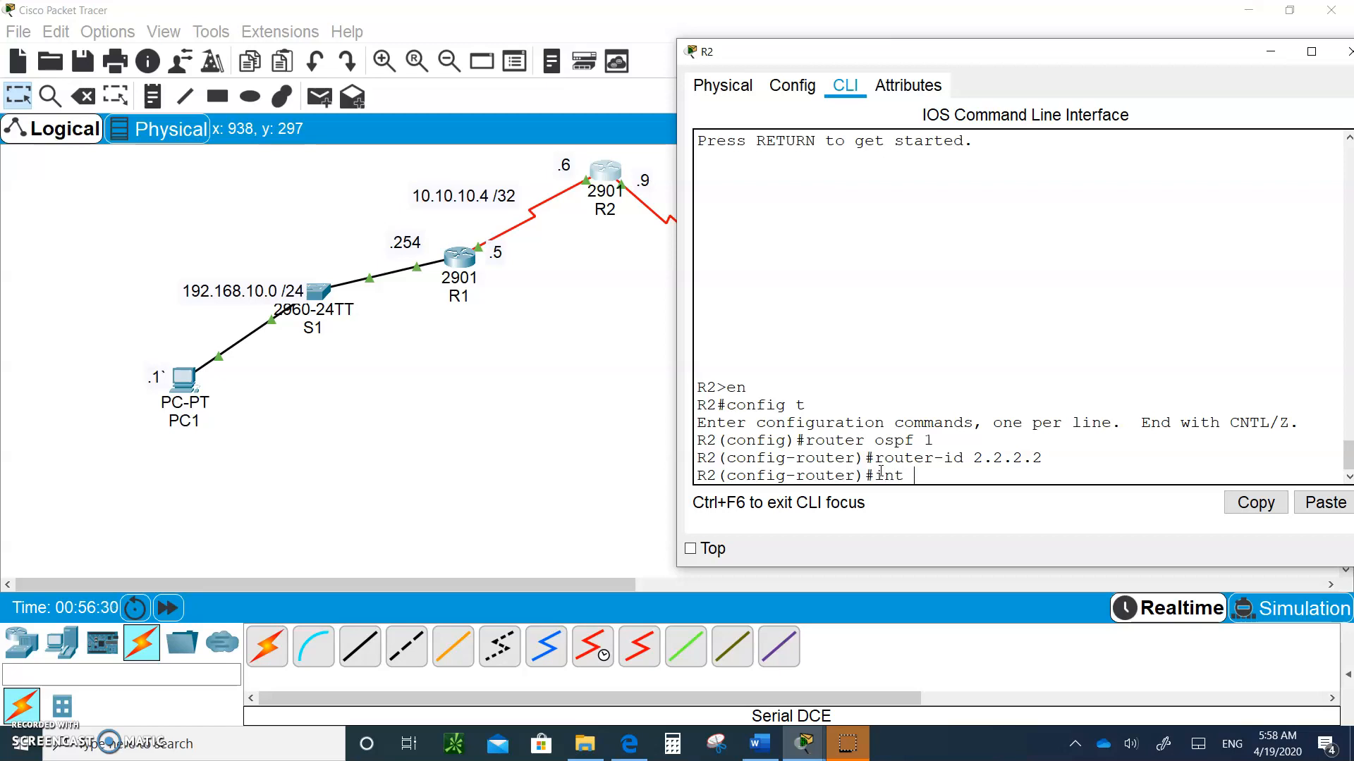
pyautogui.write('s0/0/0')
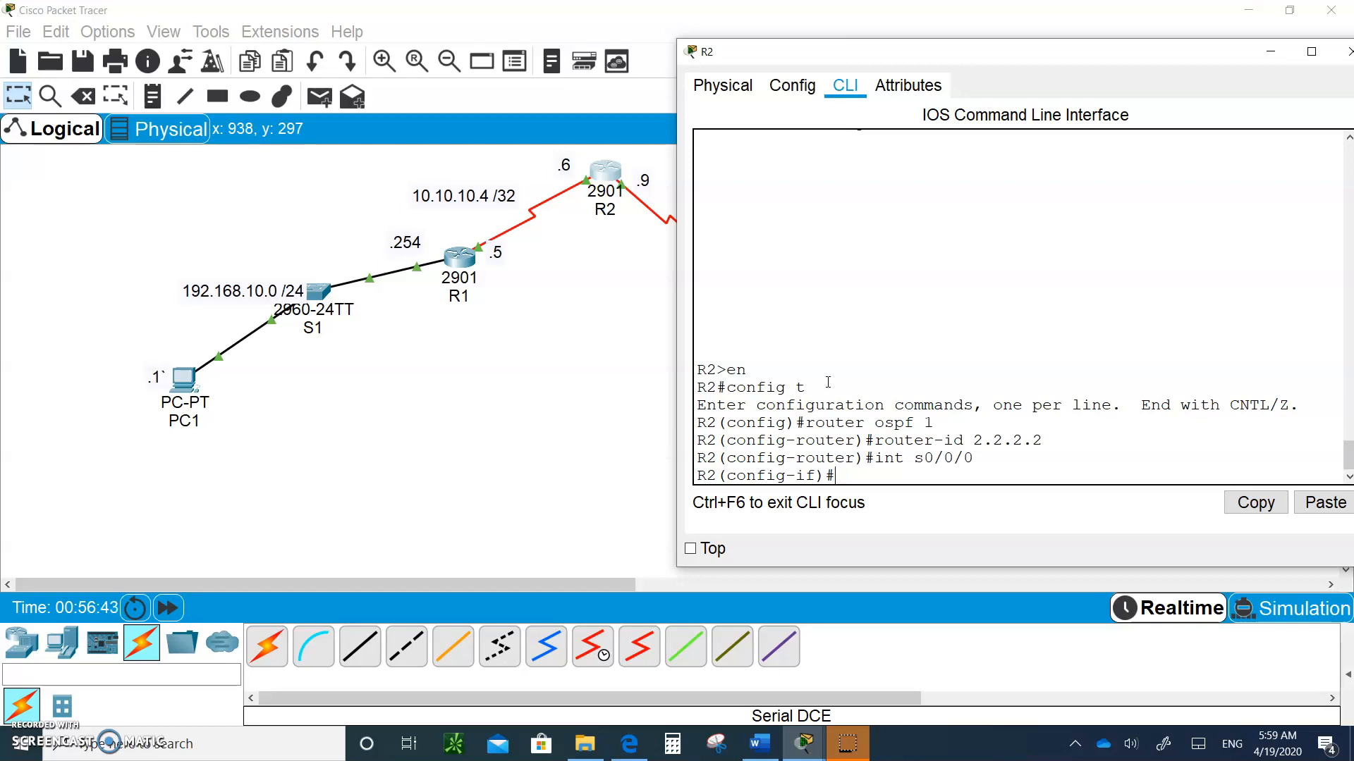
pyautogui.write('ip')
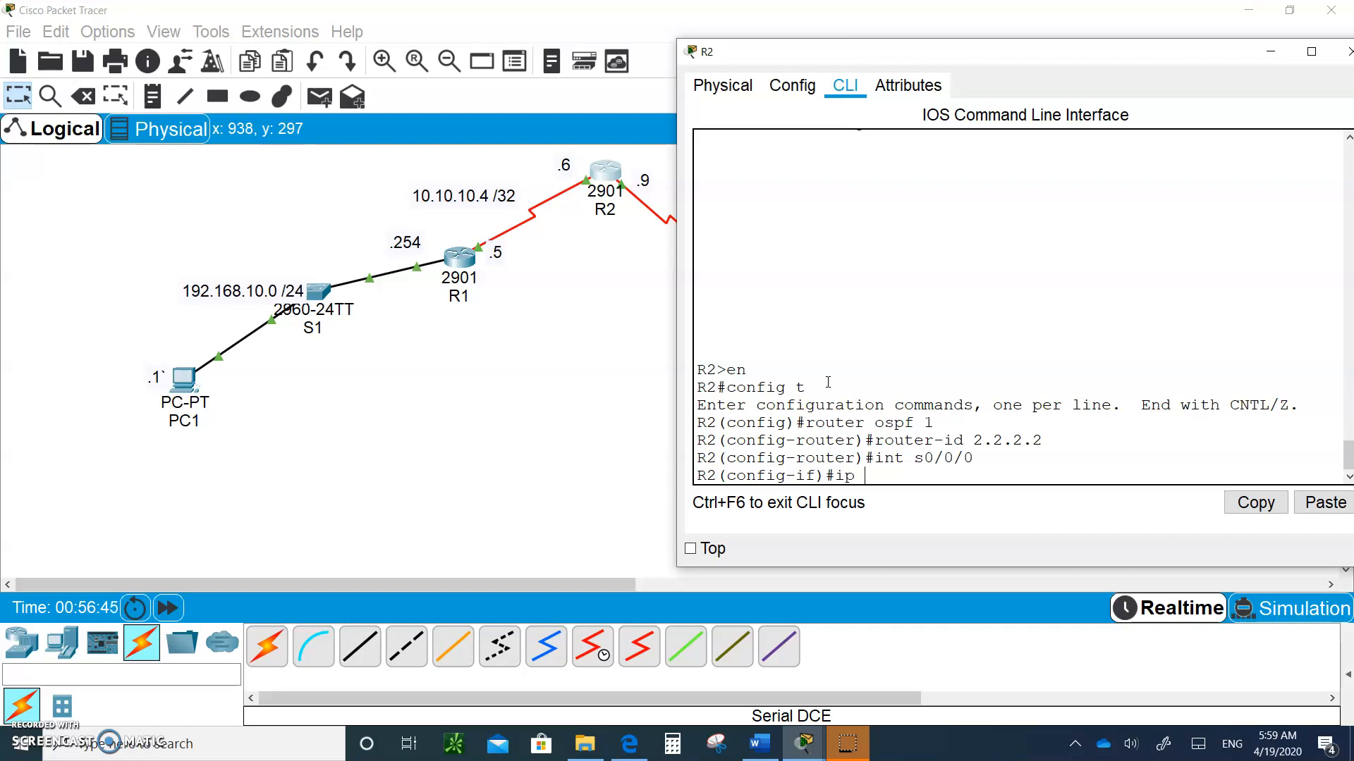
pyautogui.write('ospf')
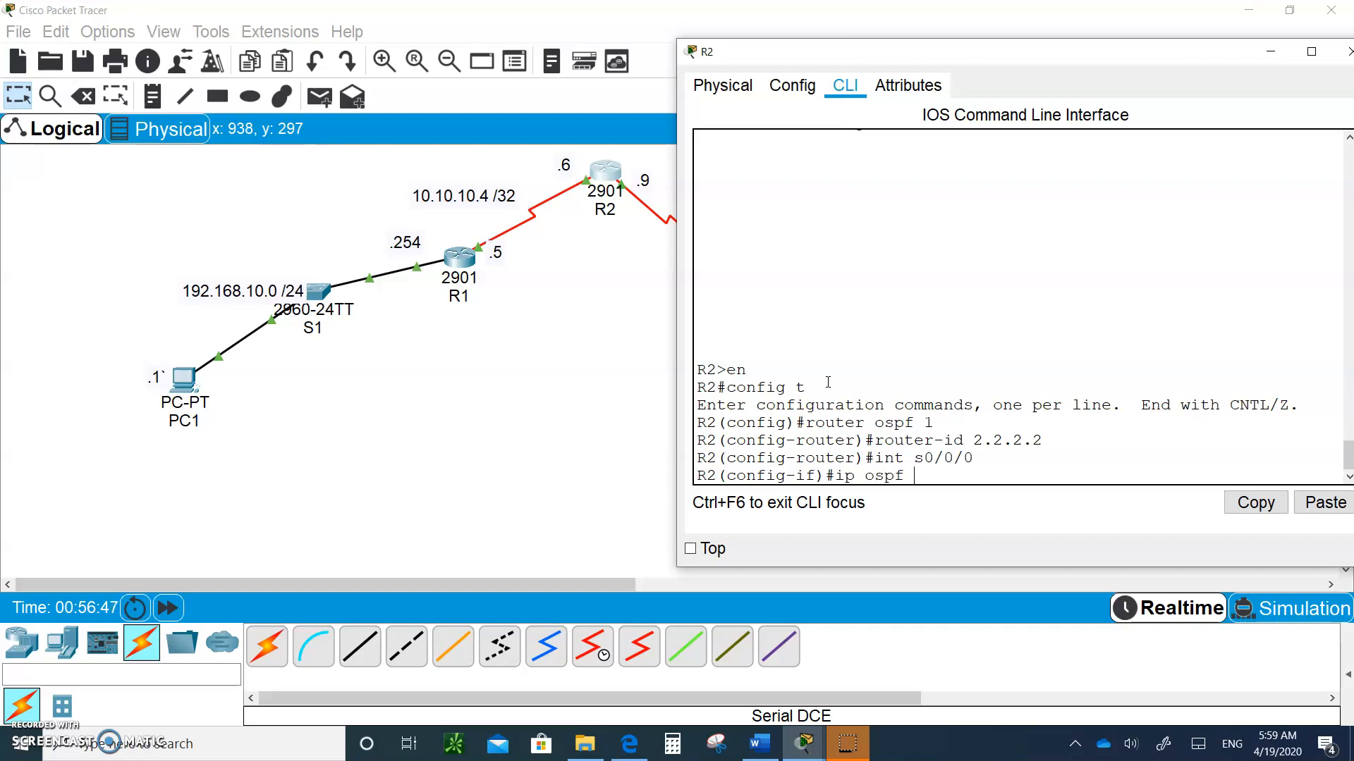
pyautogui.write('1')
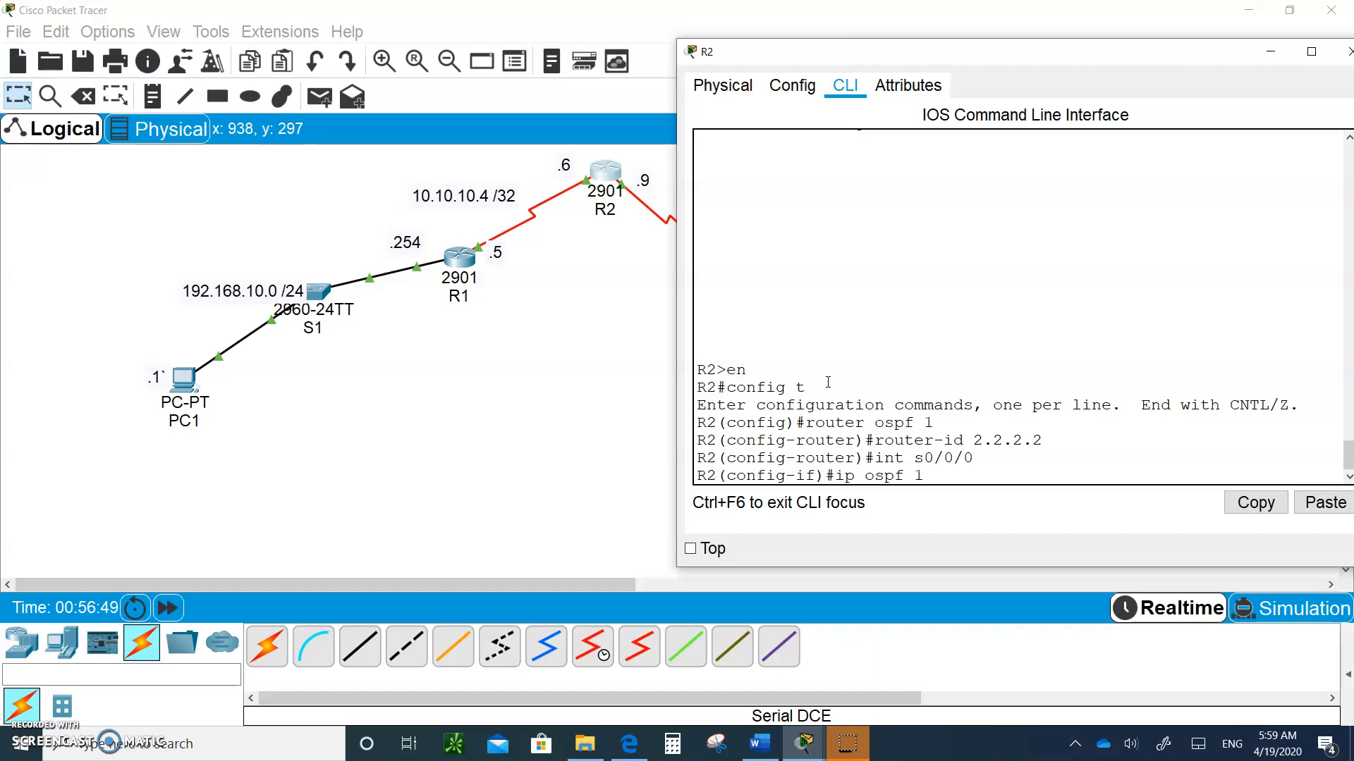
pyautogui.write('area')
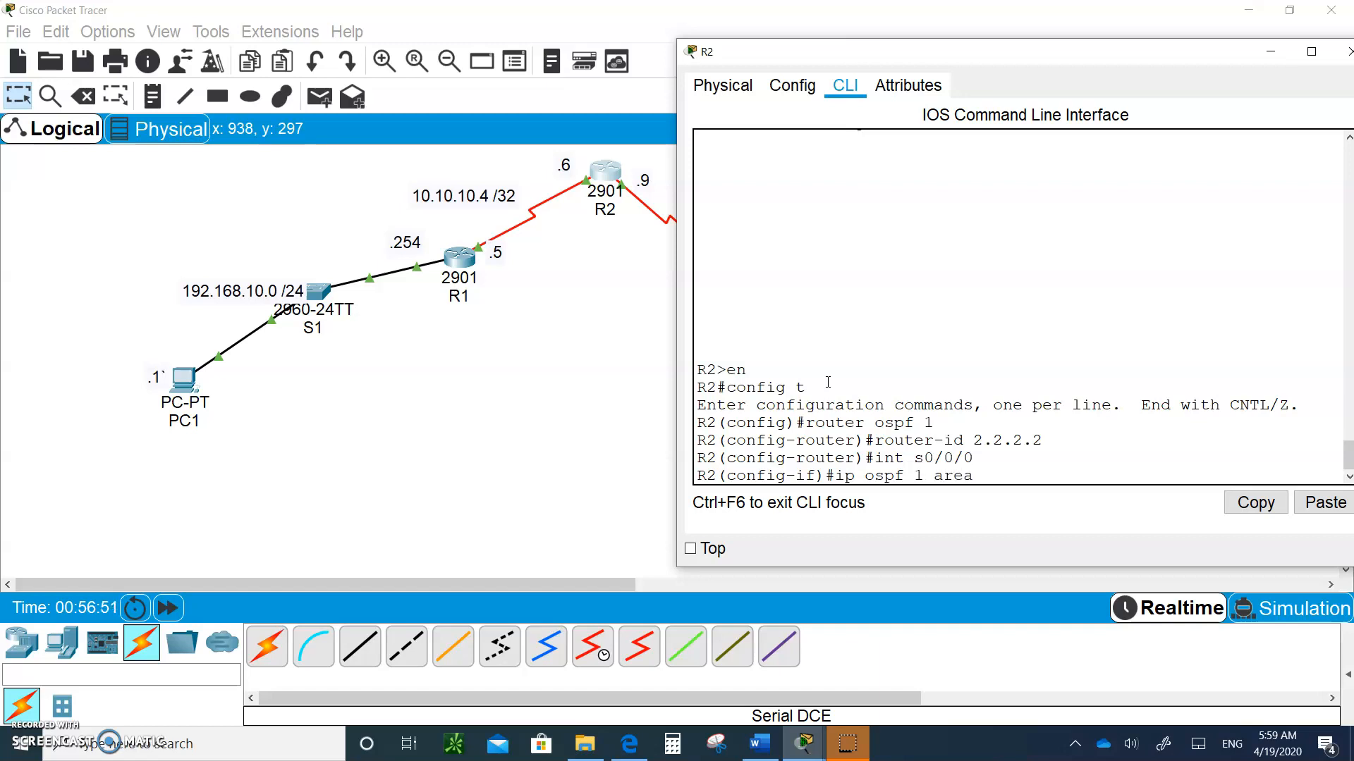
pyautogui.write('0')
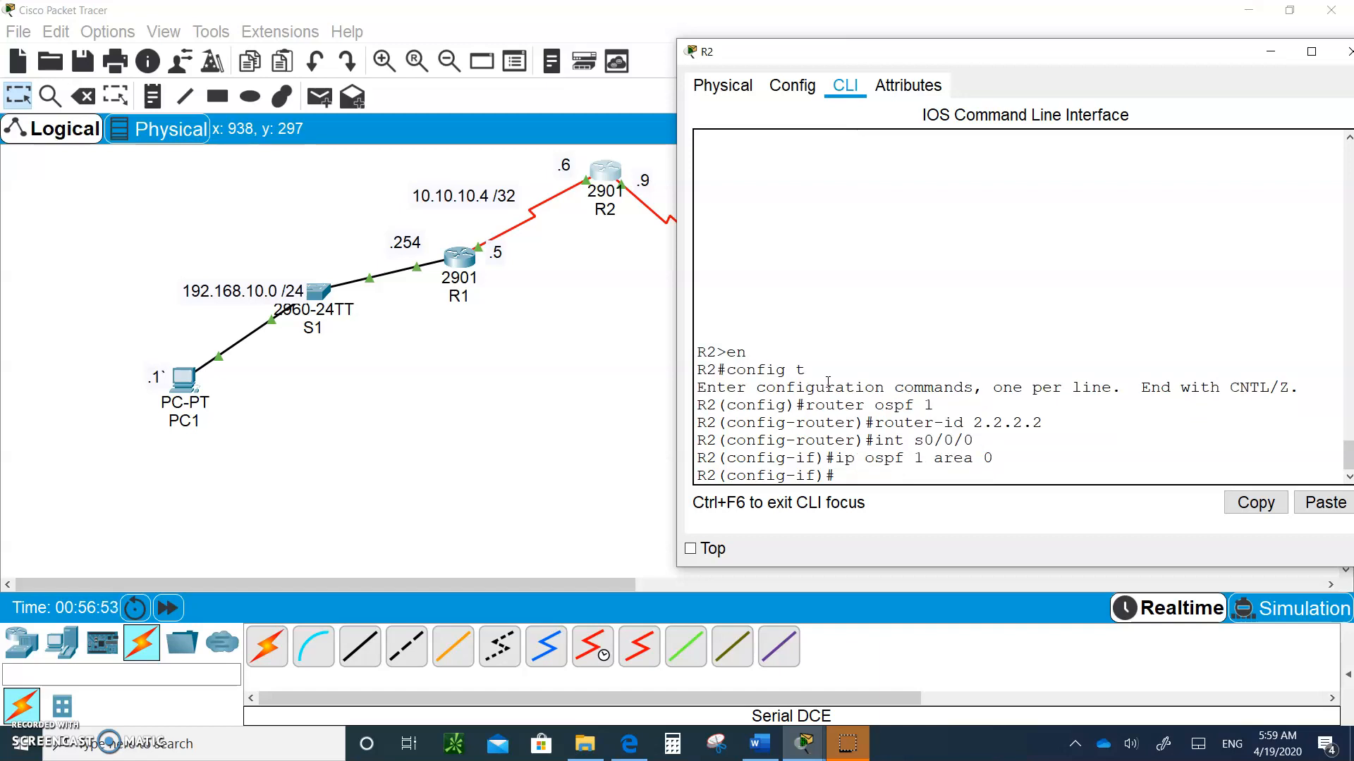
pyautogui.moveTo(581, 176)
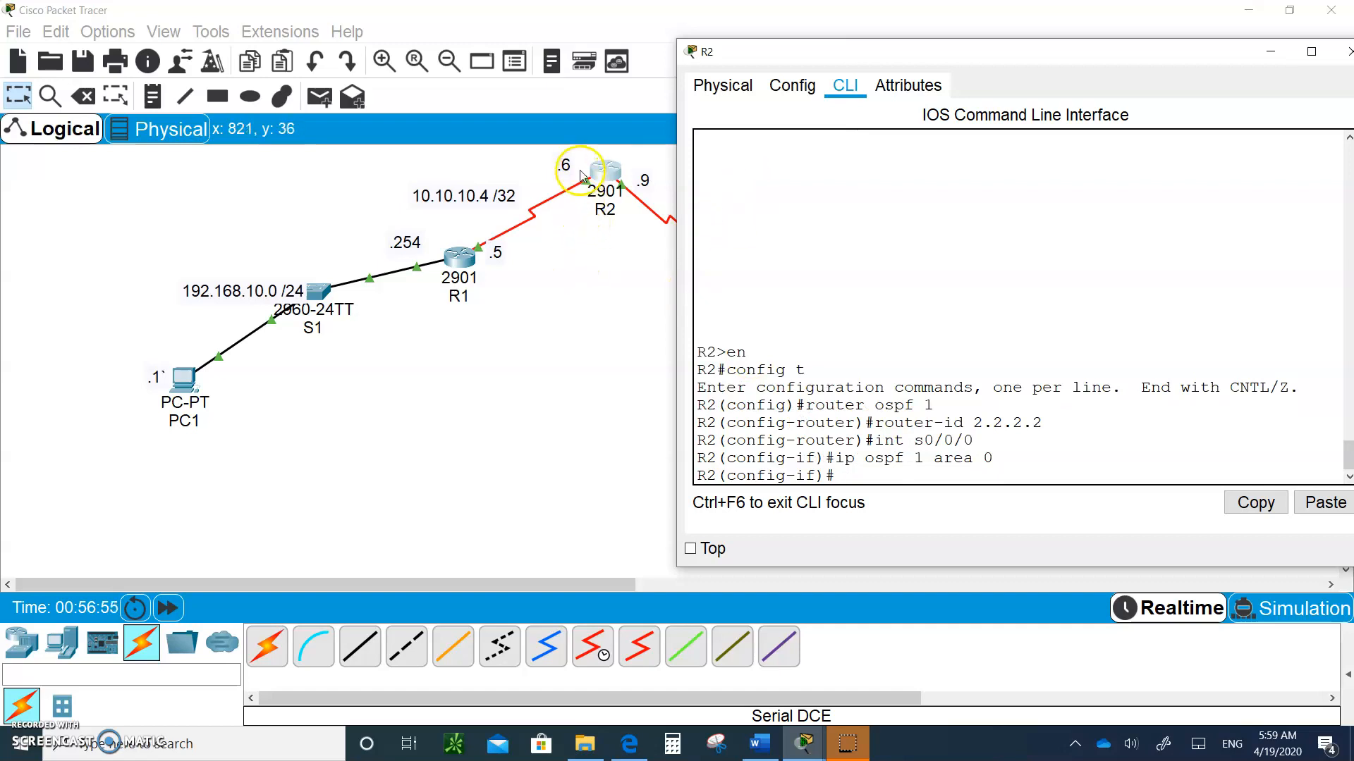
pyautogui.moveTo(531, 273)
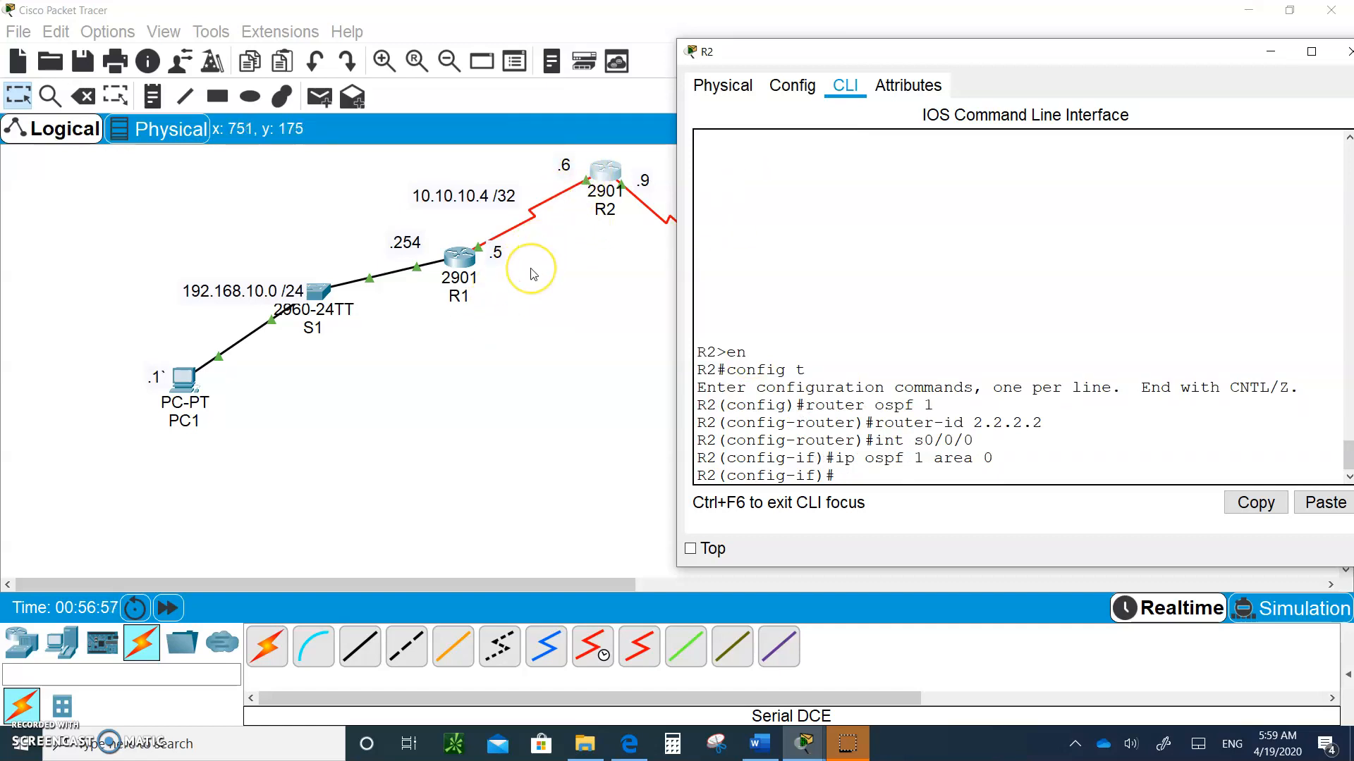
# - Enable 'ip ospf 1 area 0' on R2's second serial interface s0/0/1
pyautogui.write('ip ospf 1 area 0')
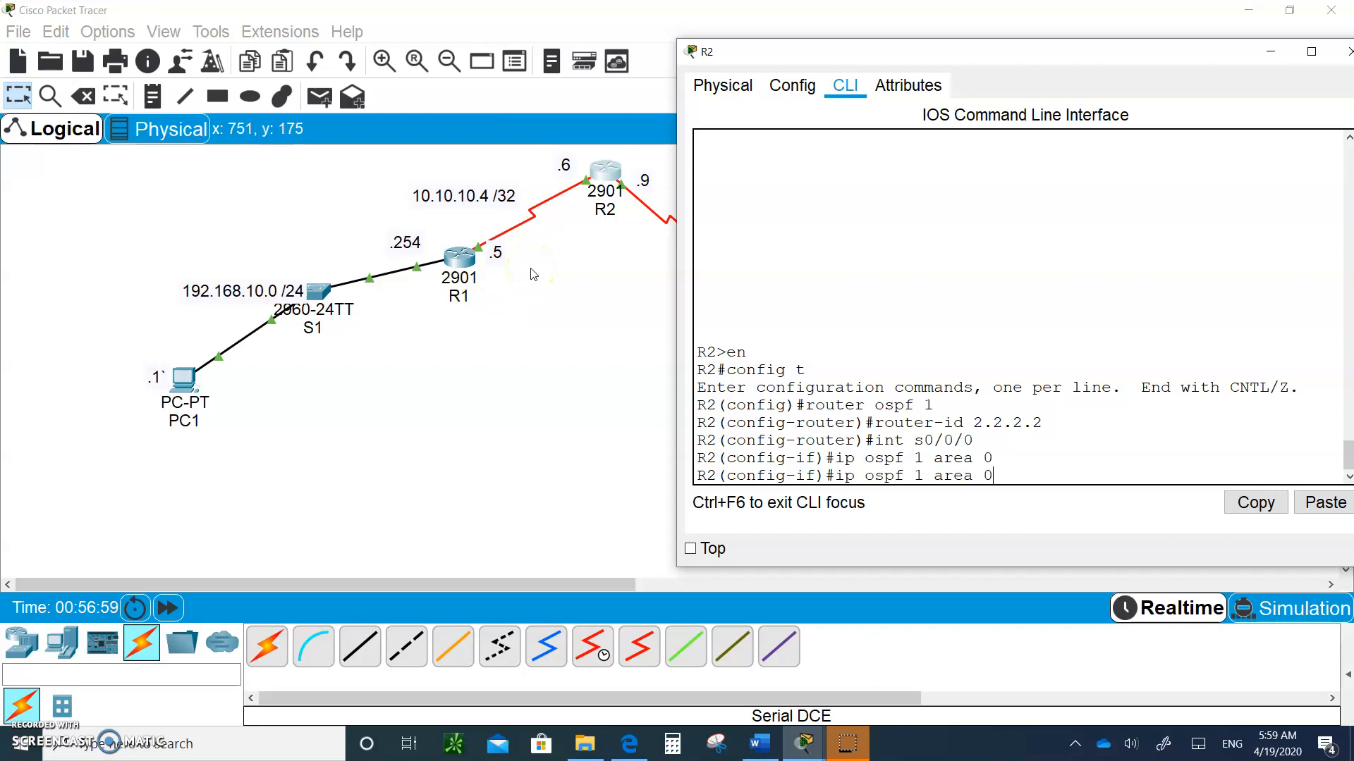
pyautogui.write('int s0/0/0\\\\')
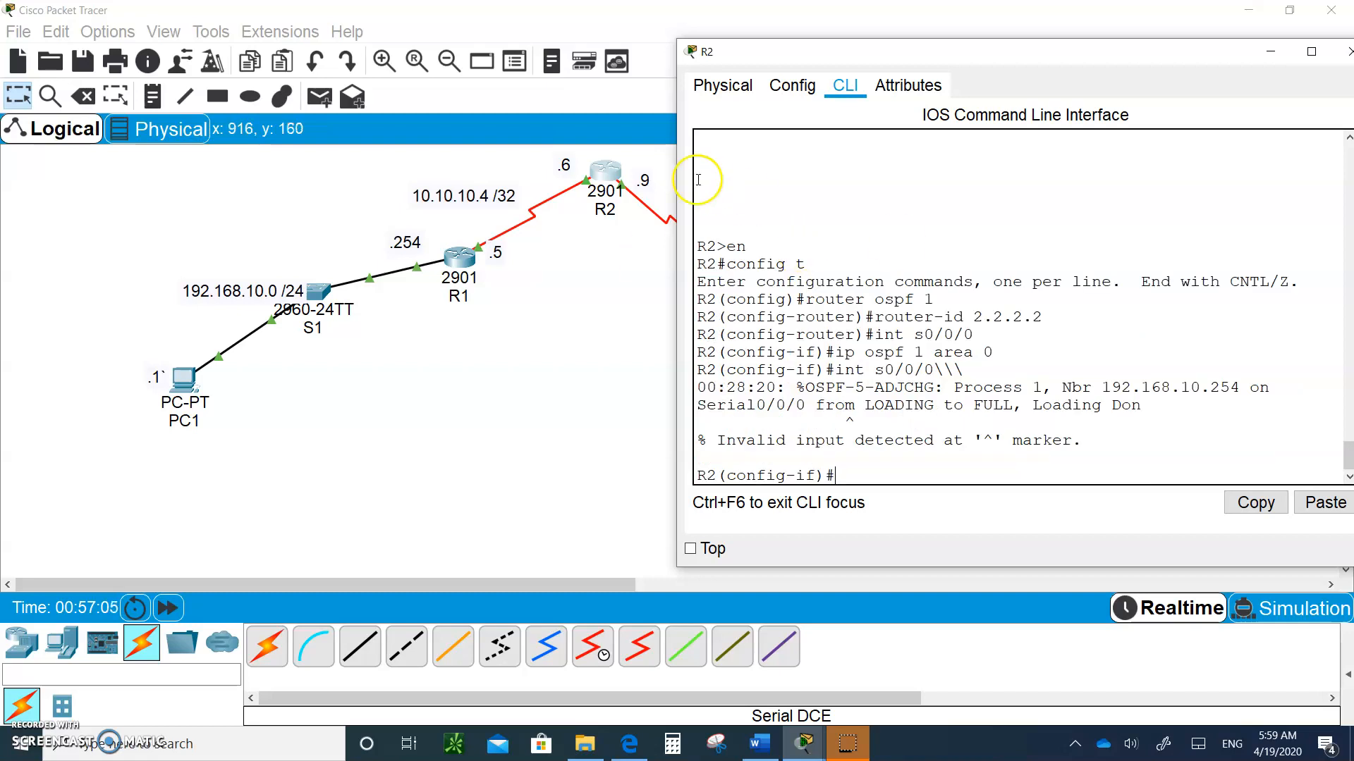
pyautogui.write('int s0/0/0\\')
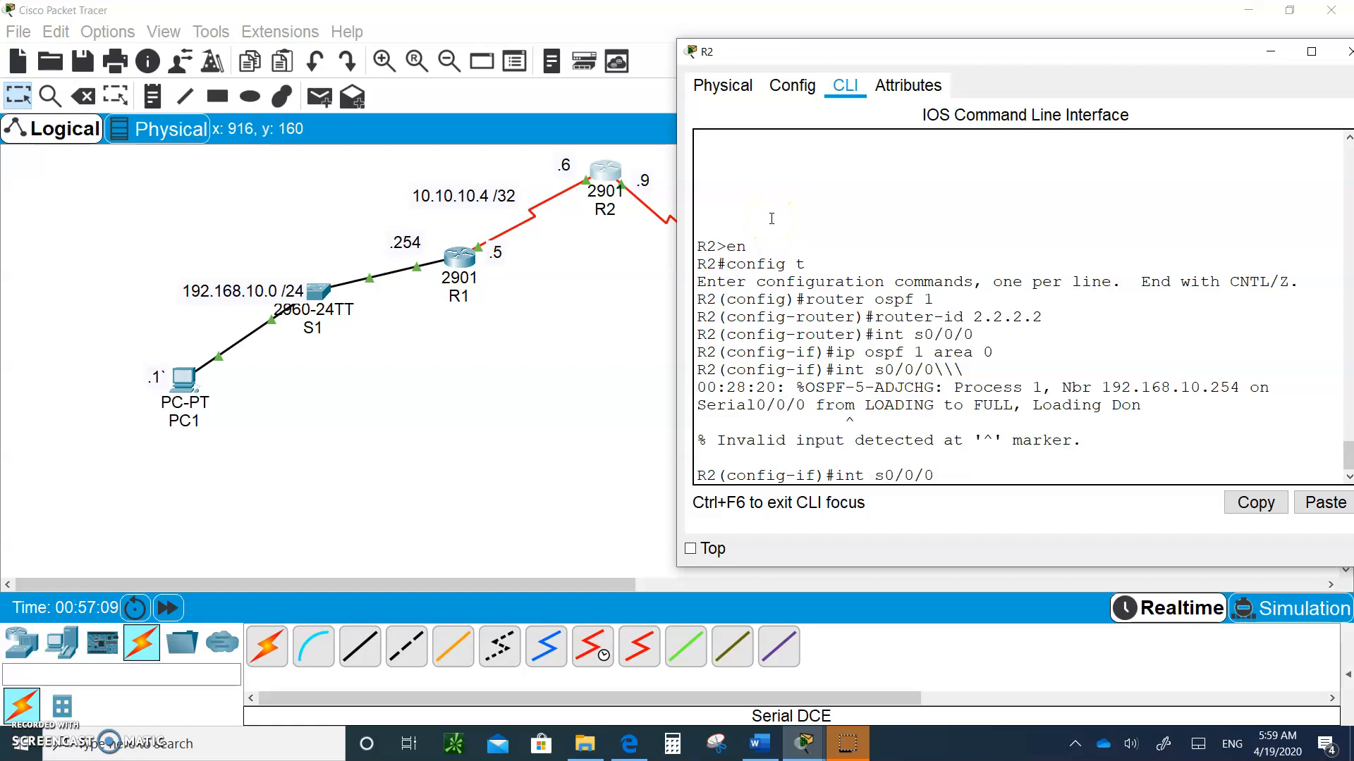
pyautogui.write('1')
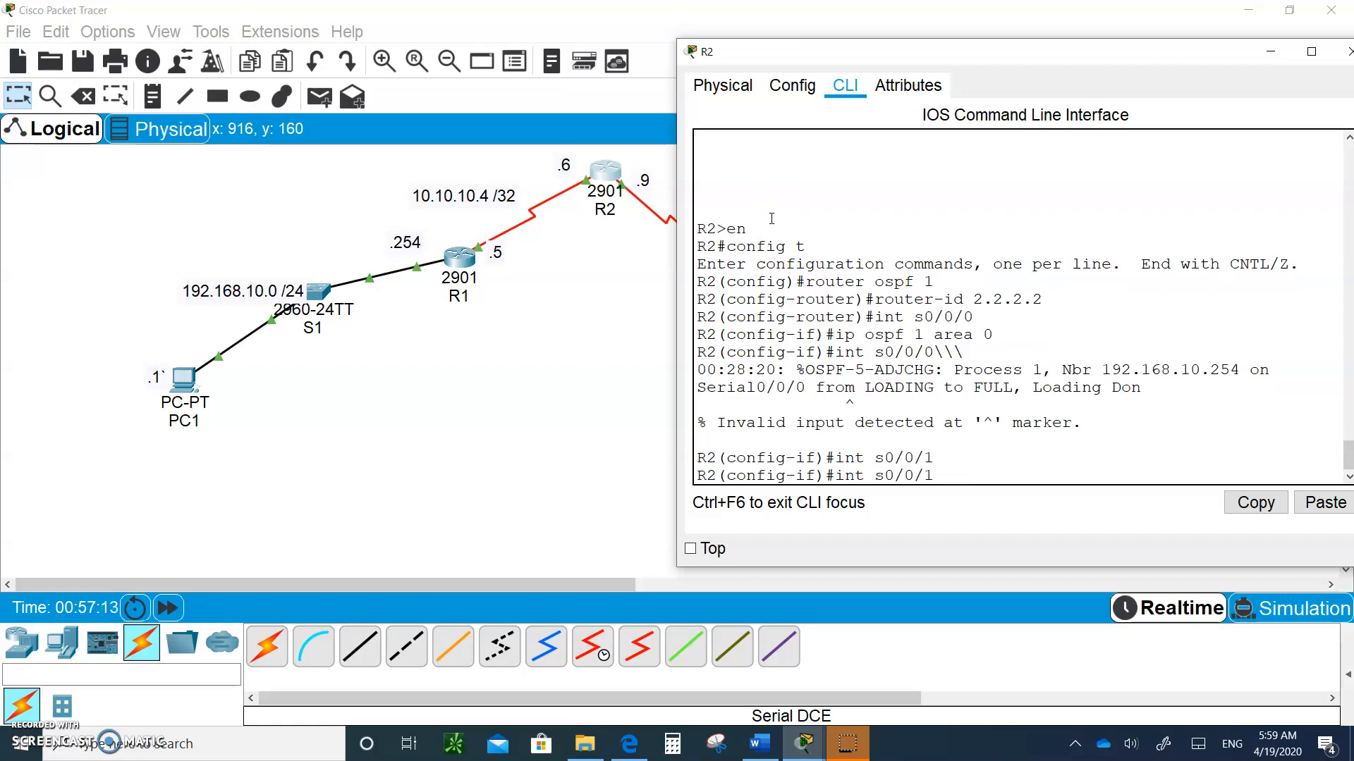
pyautogui.write('ip ospf 1 area 0')
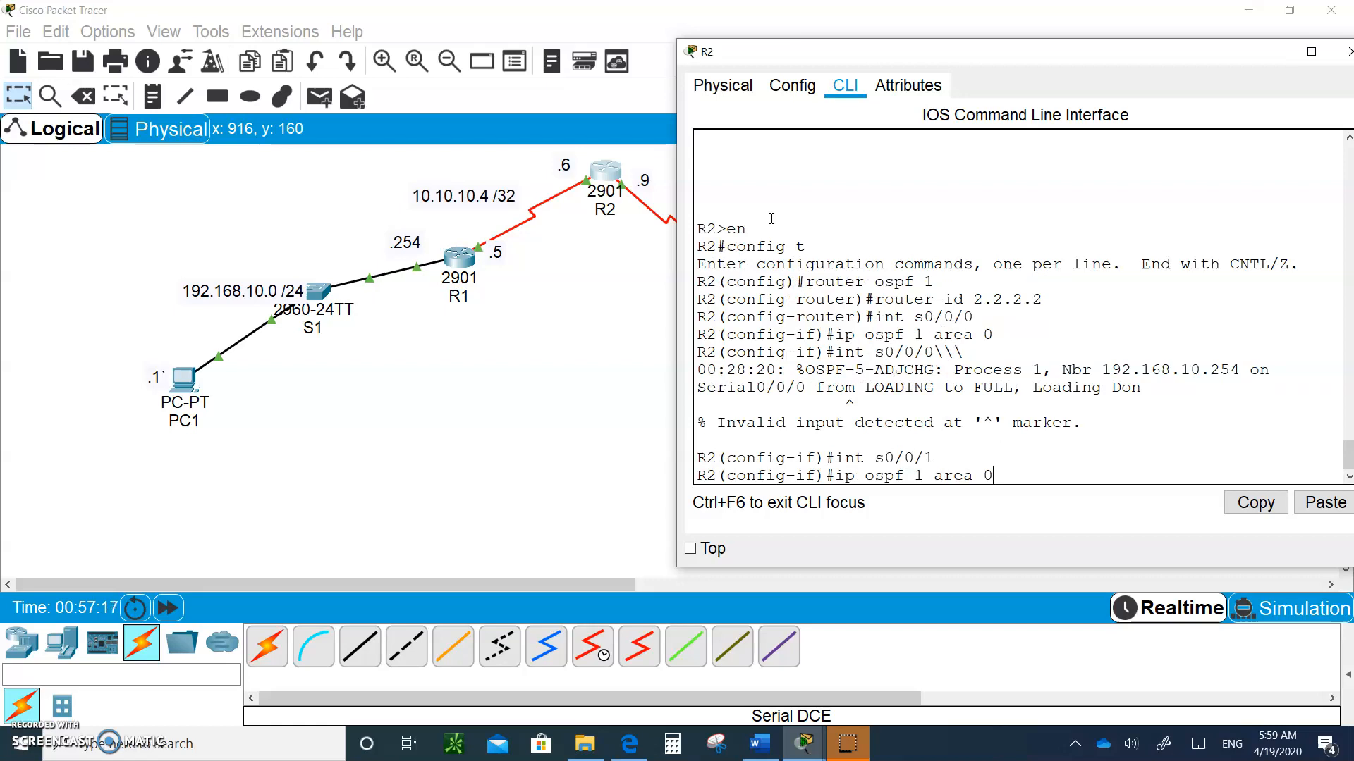
pyautogui.press('enter')
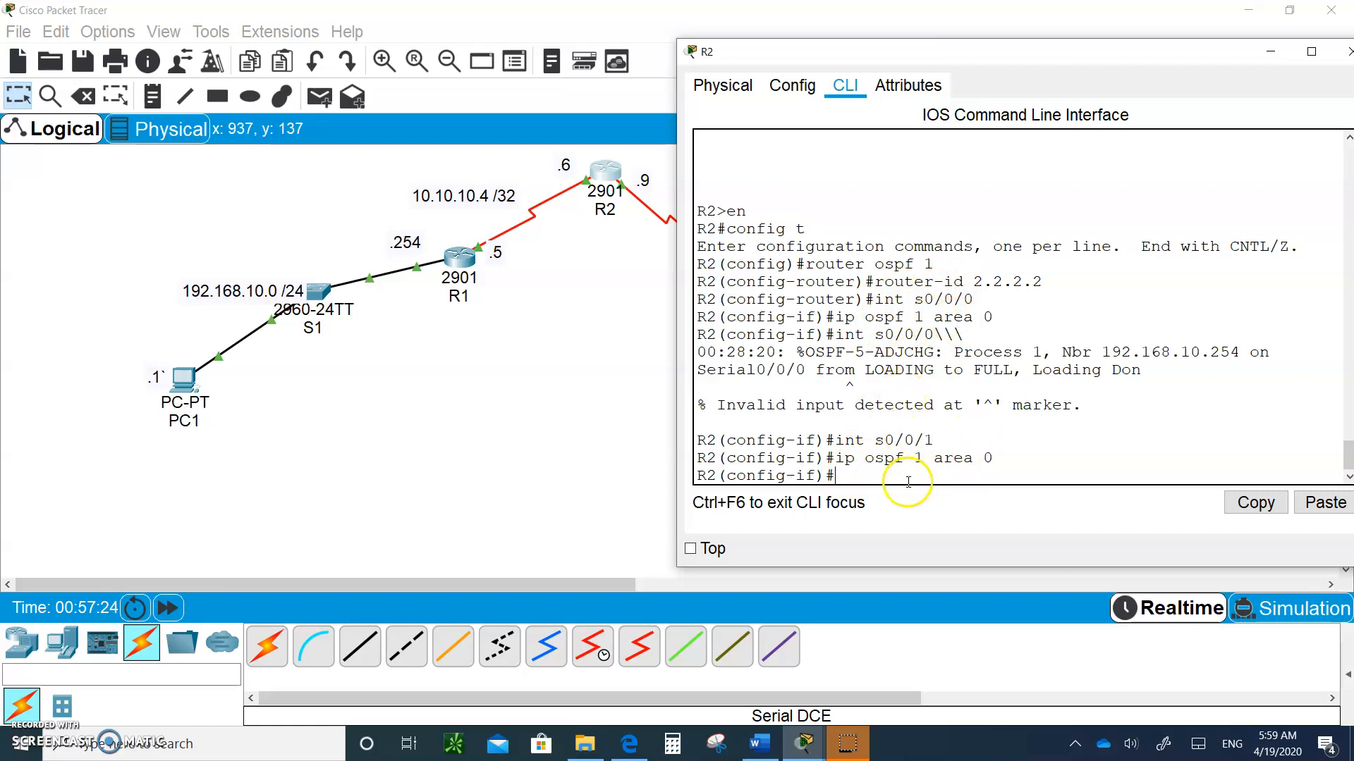
pyautogui.moveTo(604, 190)
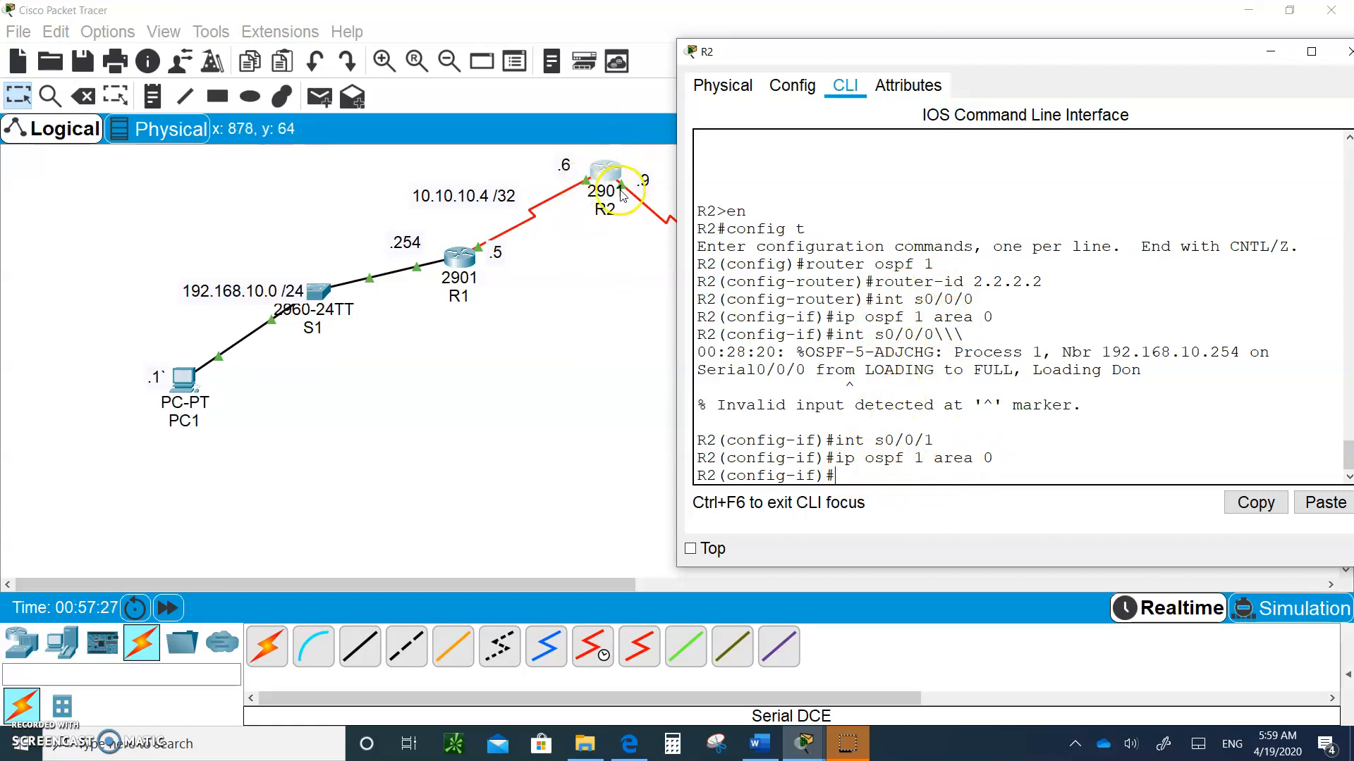
pyautogui.moveTo(807, 295)
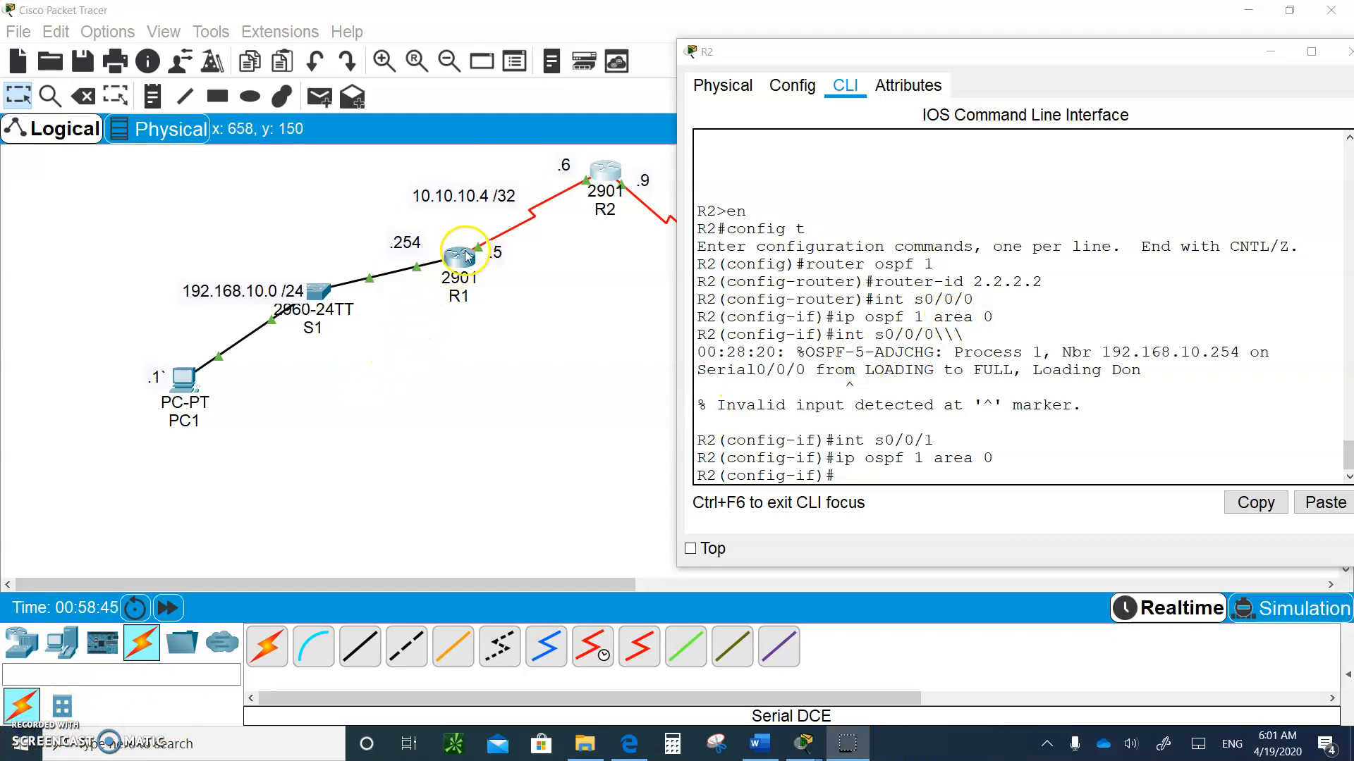
# - Return to R1's CLI and begin entering router-id 1.1.1.1 in router ospf mode
pyautogui.click(458, 255)
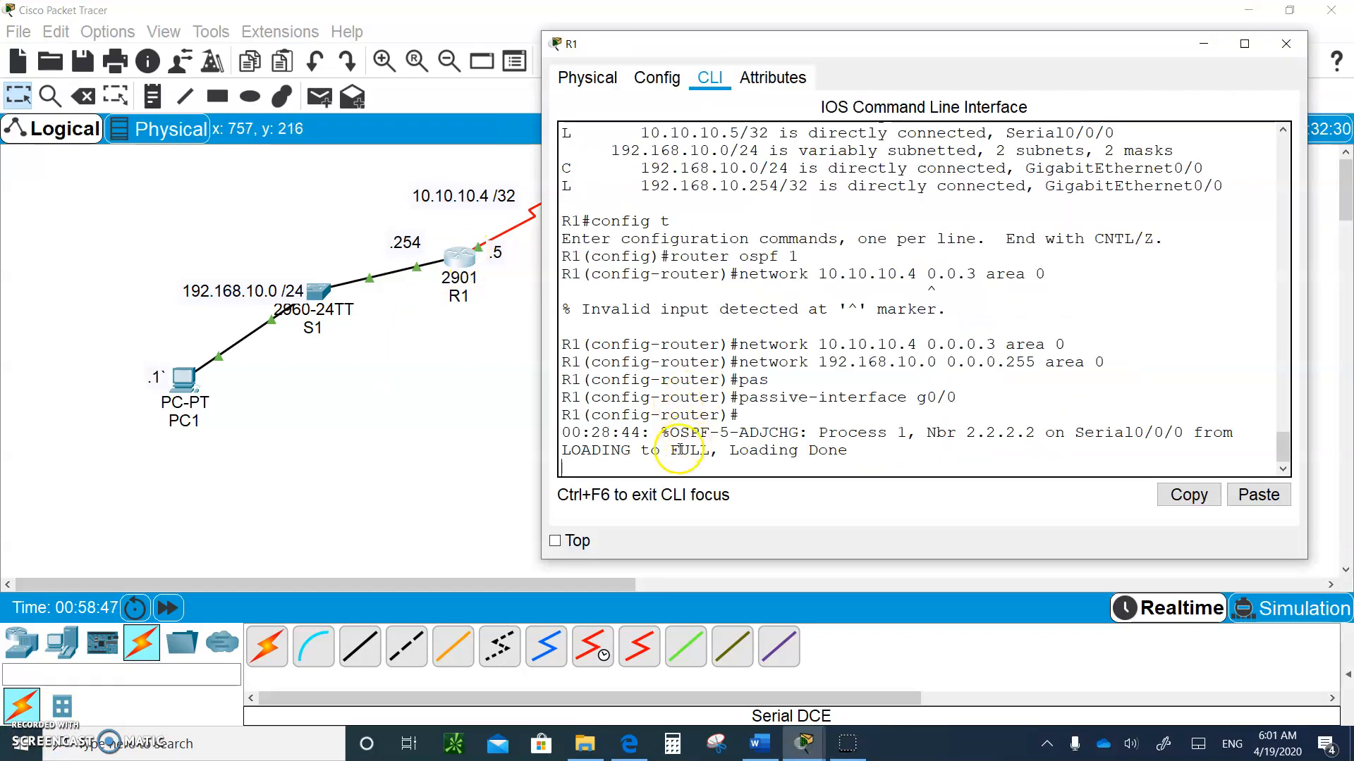
pyautogui.press('enter')
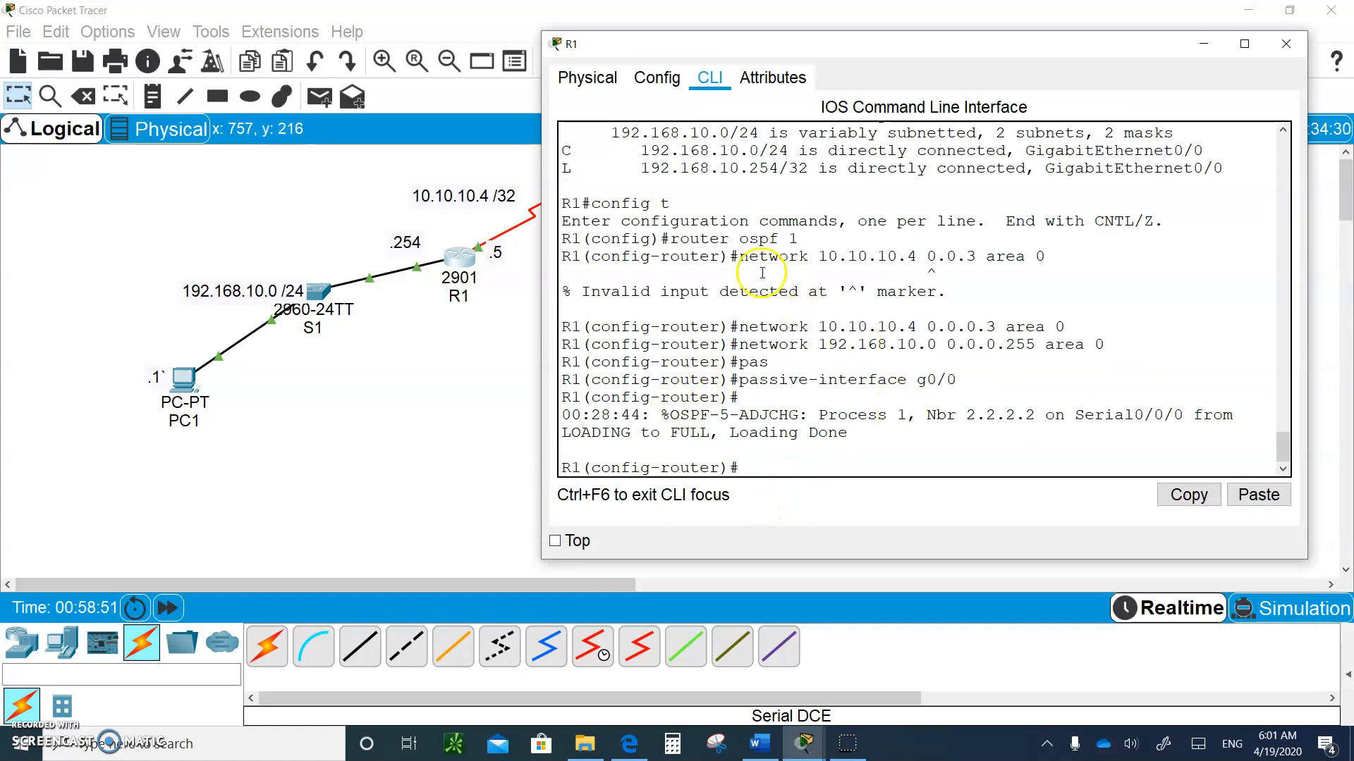
pyautogui.write('r')
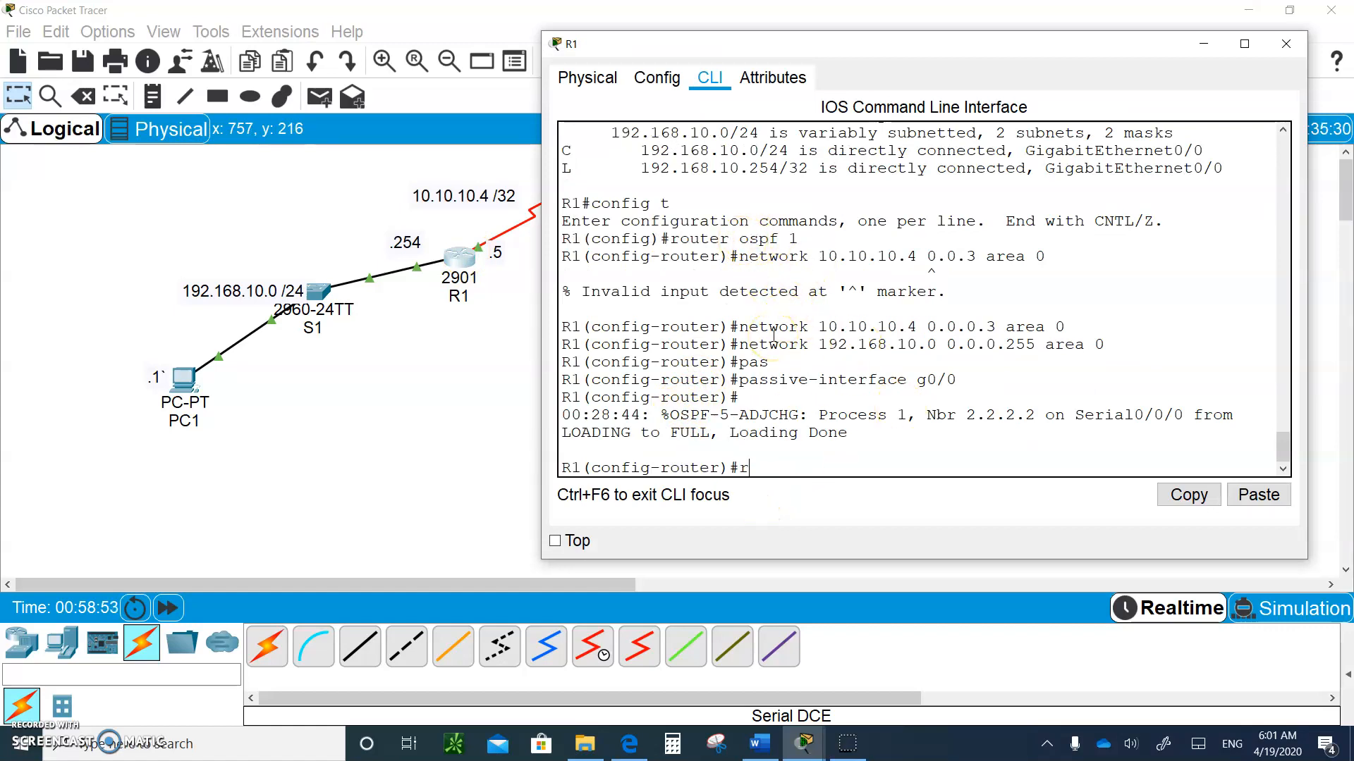
pyautogui.write('ou')
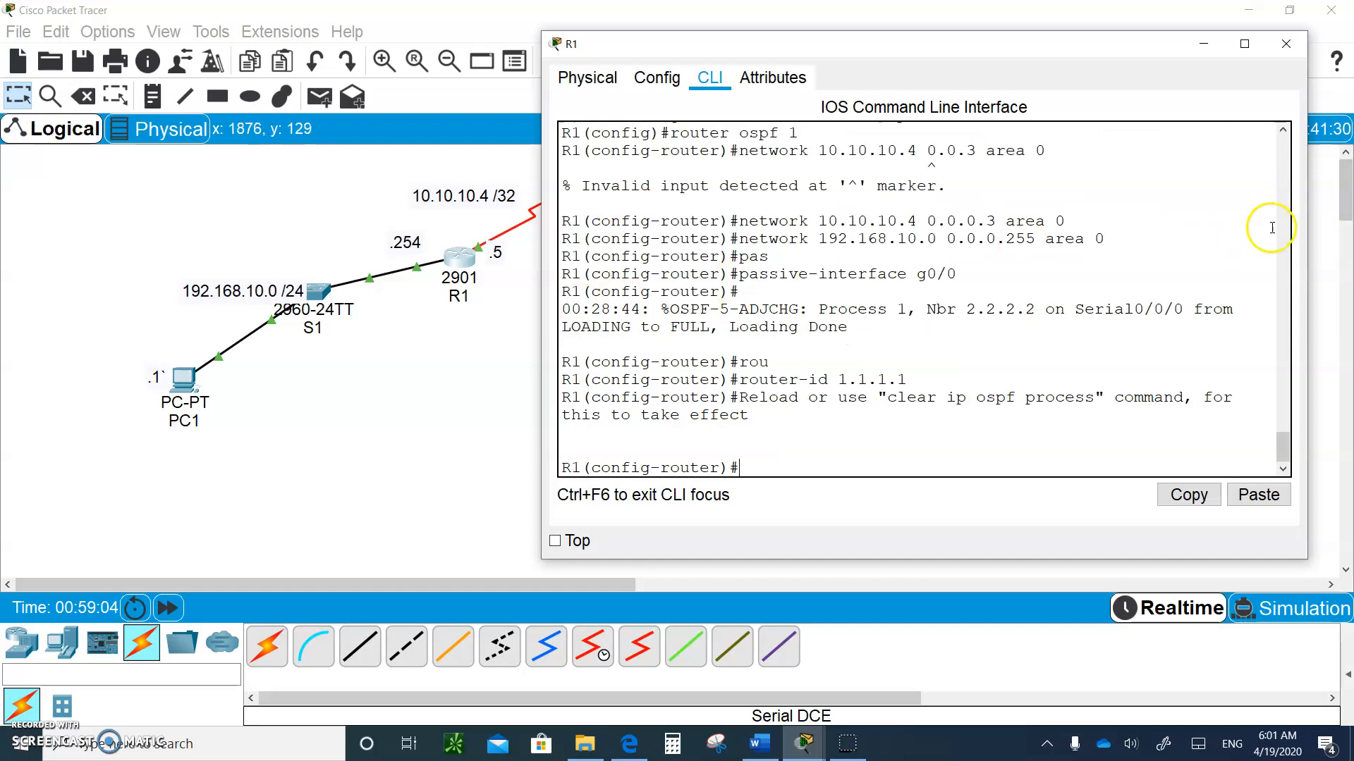
pyautogui.moveTo(420, 398)
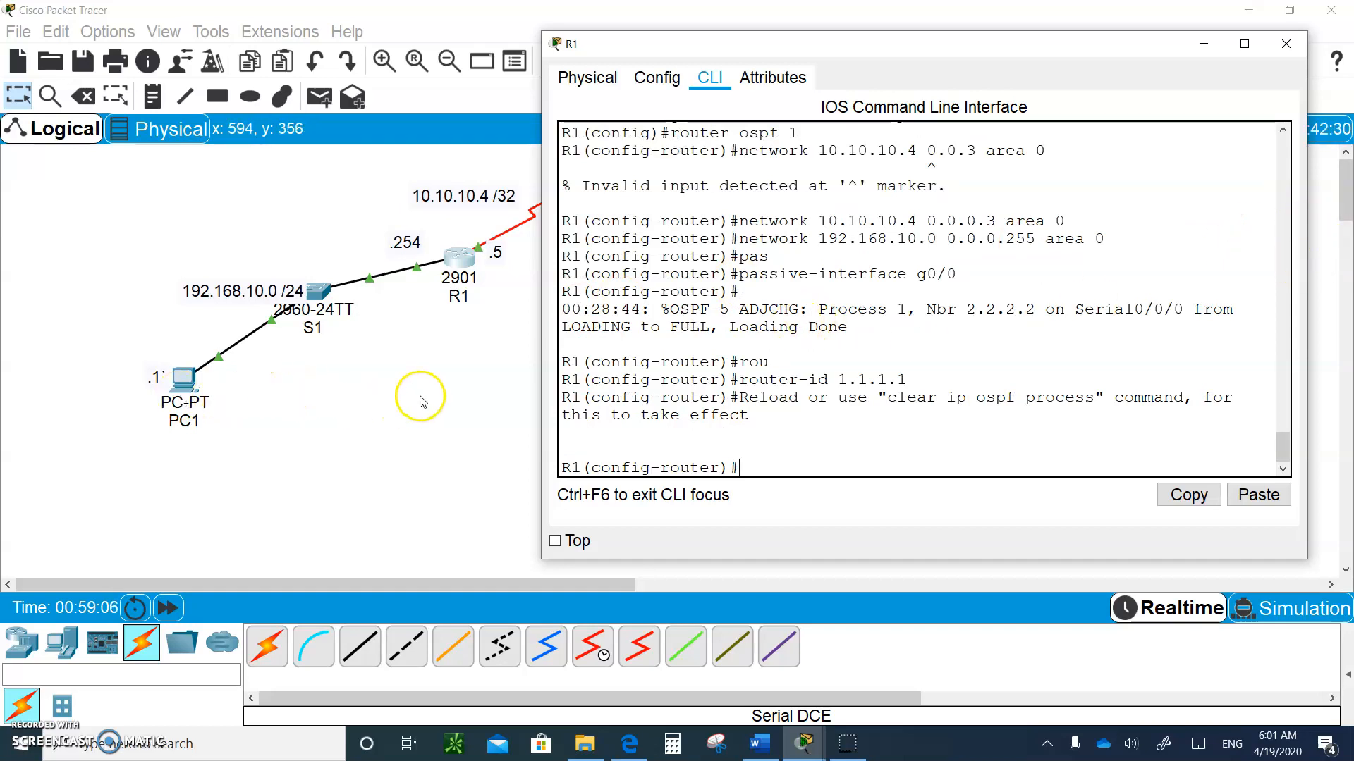
# - Close R1's console, then on R3 enter router ospf 1 configuration mode
pyautogui.click(1285, 43)
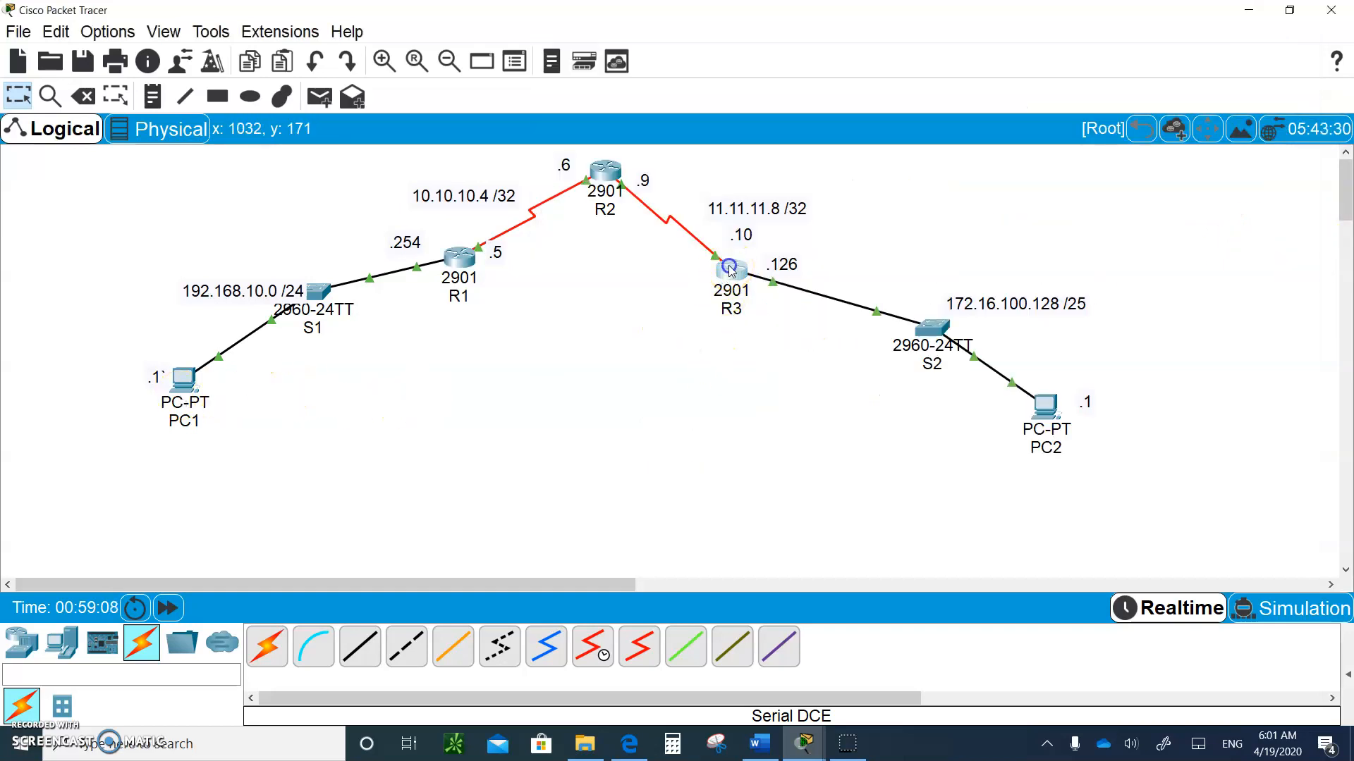
pyautogui.click(730, 267)
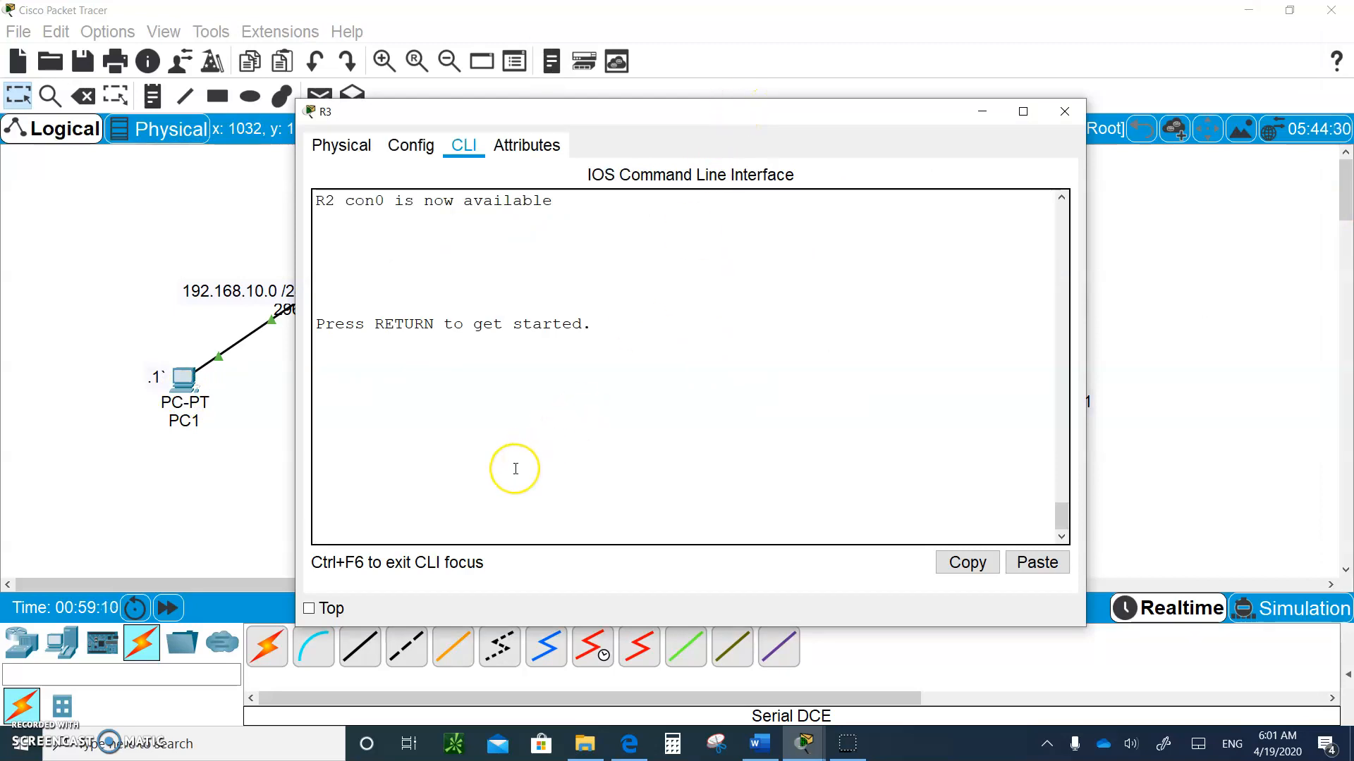
pyautogui.write('en')
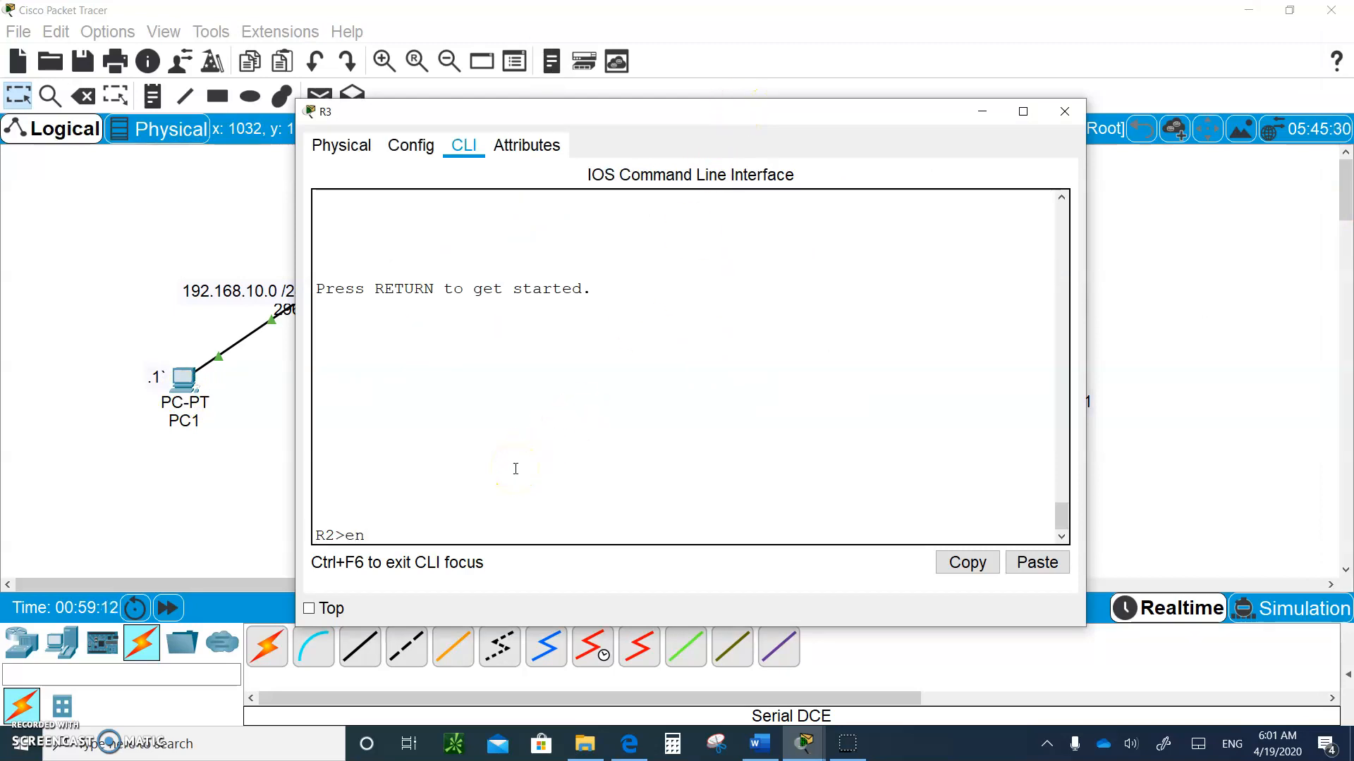
pyautogui.write('config t')
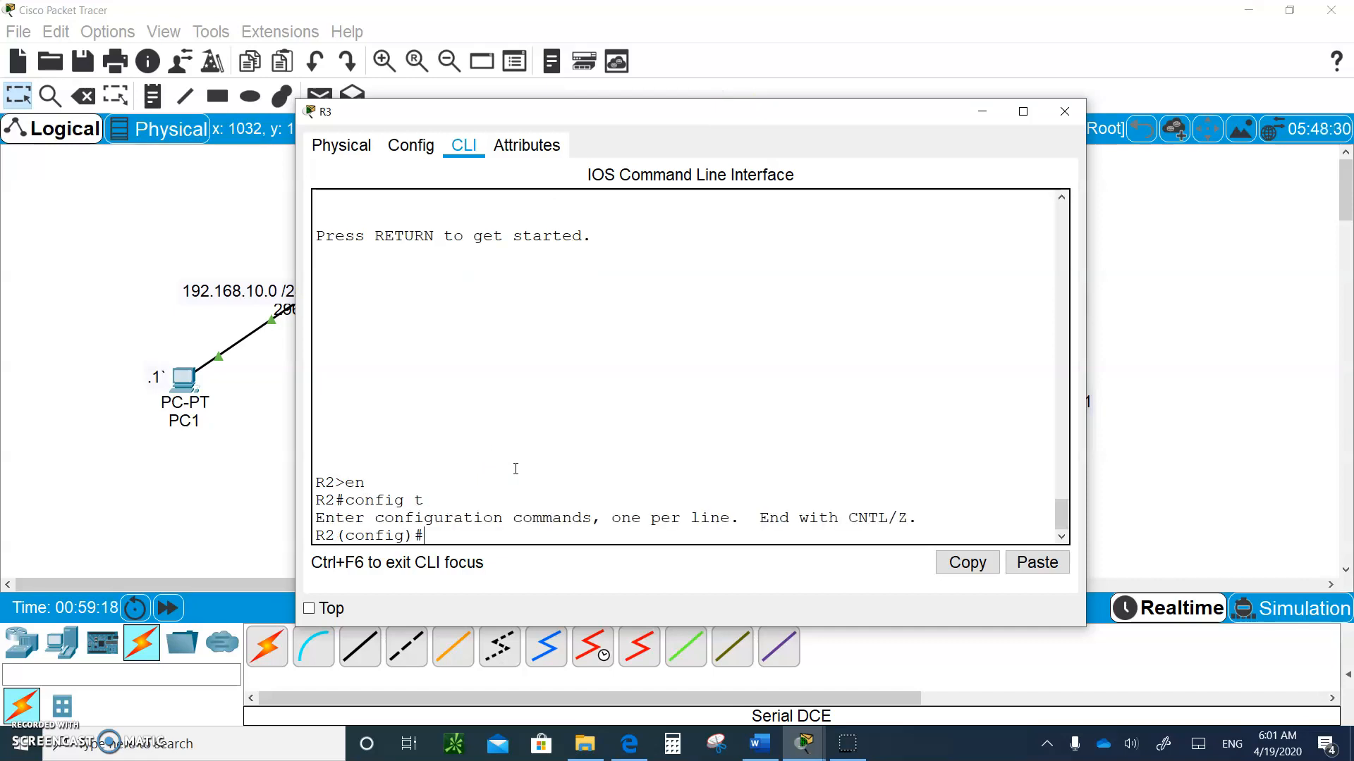
pyautogui.write('router o')
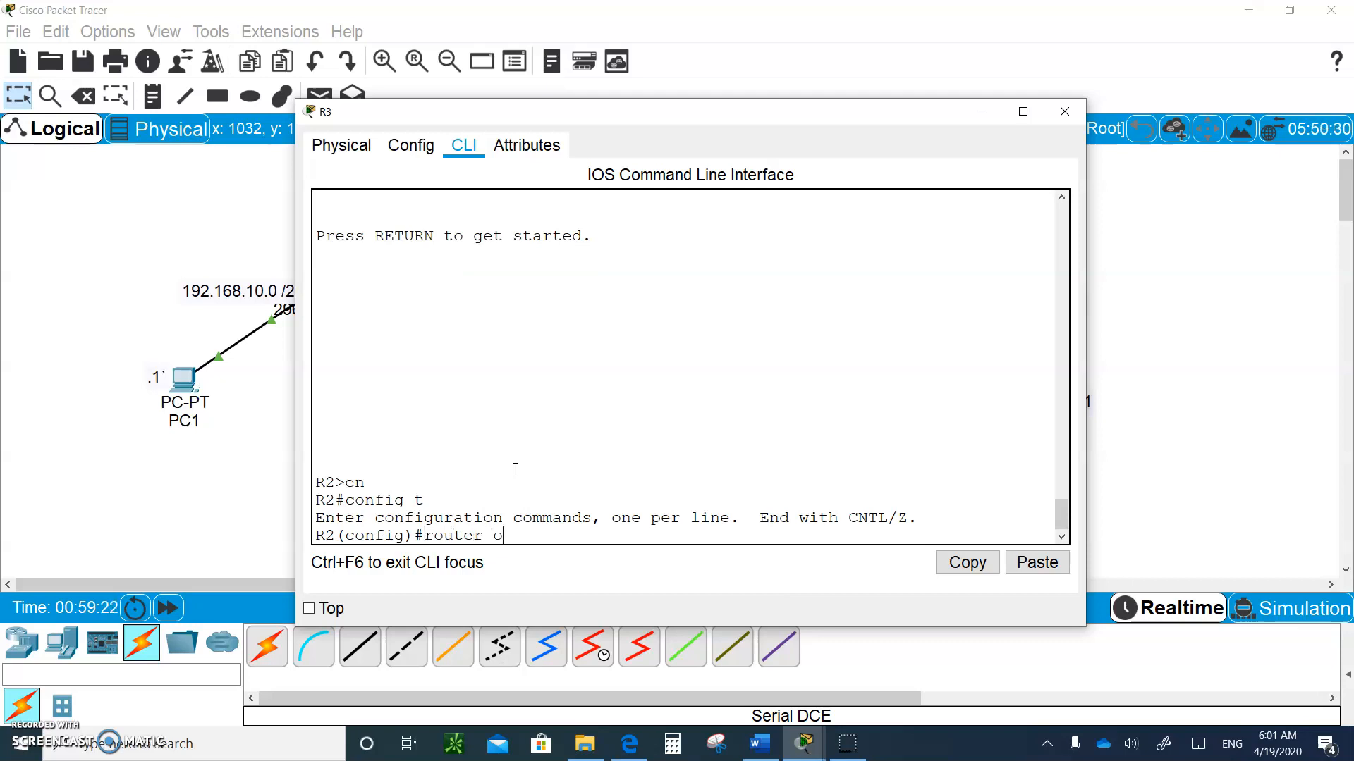
pyautogui.write('spf 1')
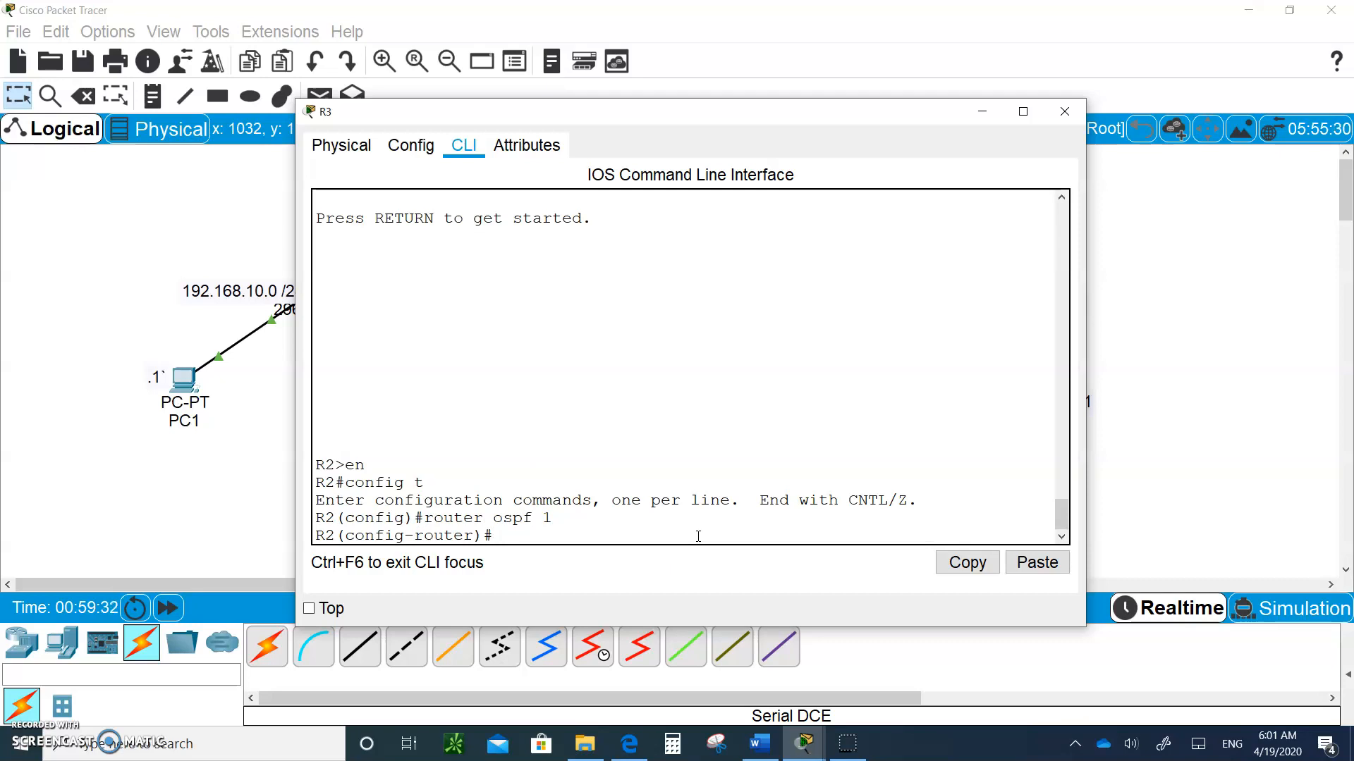
pyautogui.write('do sh ip route')
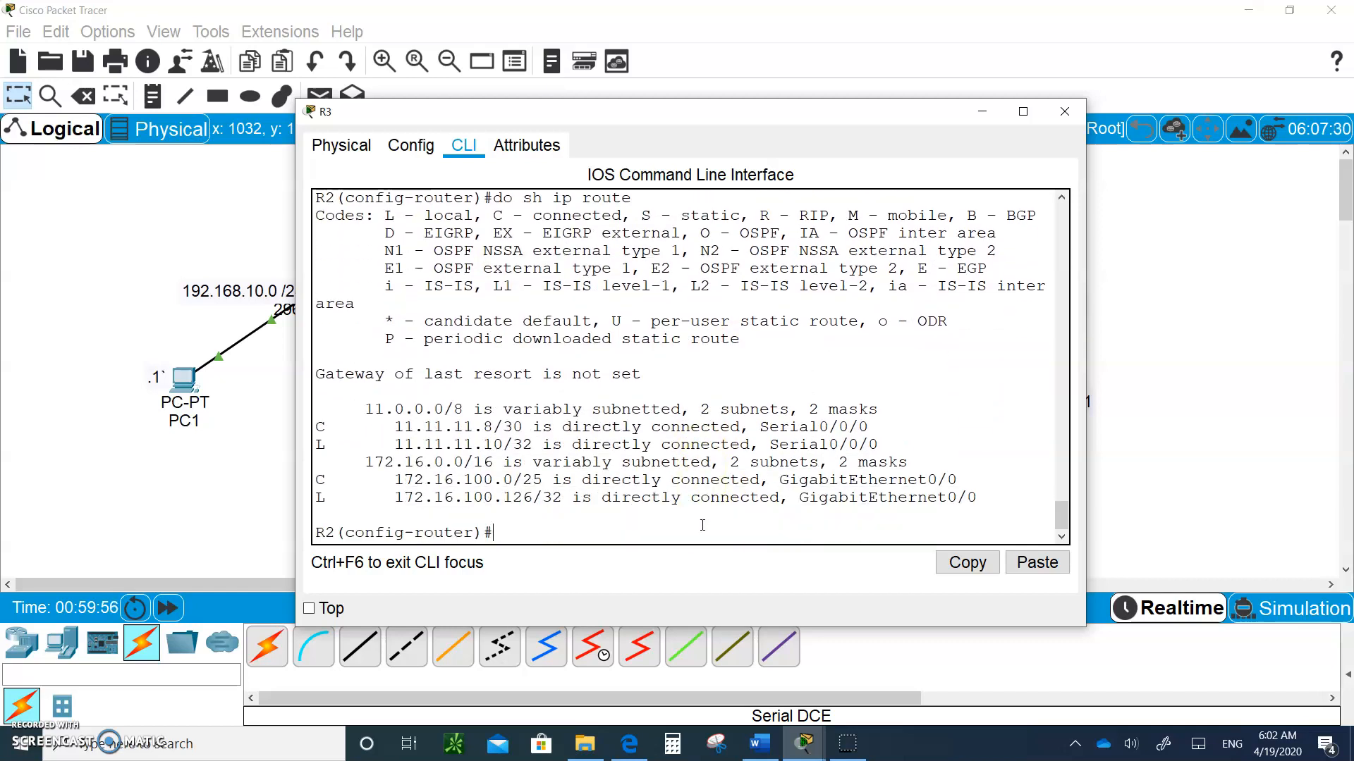
pyautogui.moveTo(543, 573)
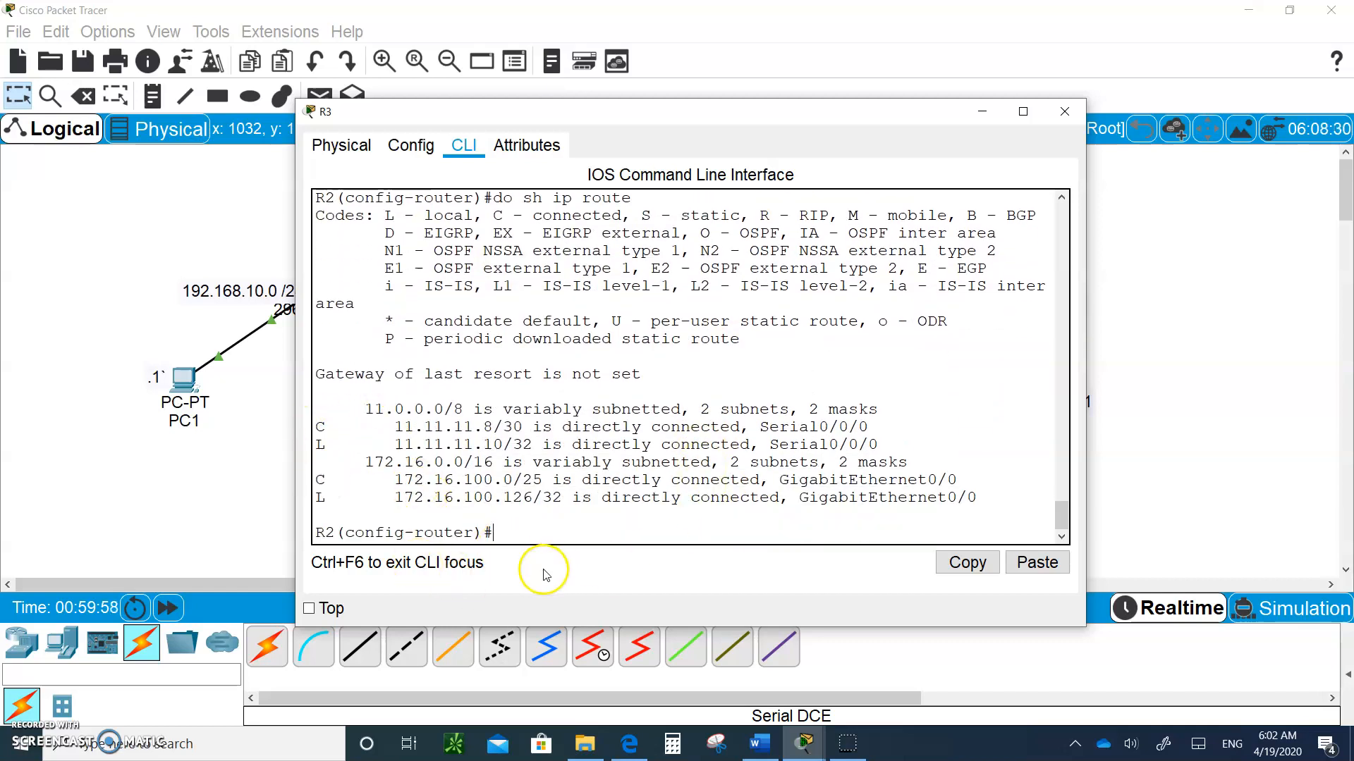
# - On R3, enter 'network 11.11.11.10 0.0.0.0 area 0' under OSPF process 1
pyautogui.write('net')
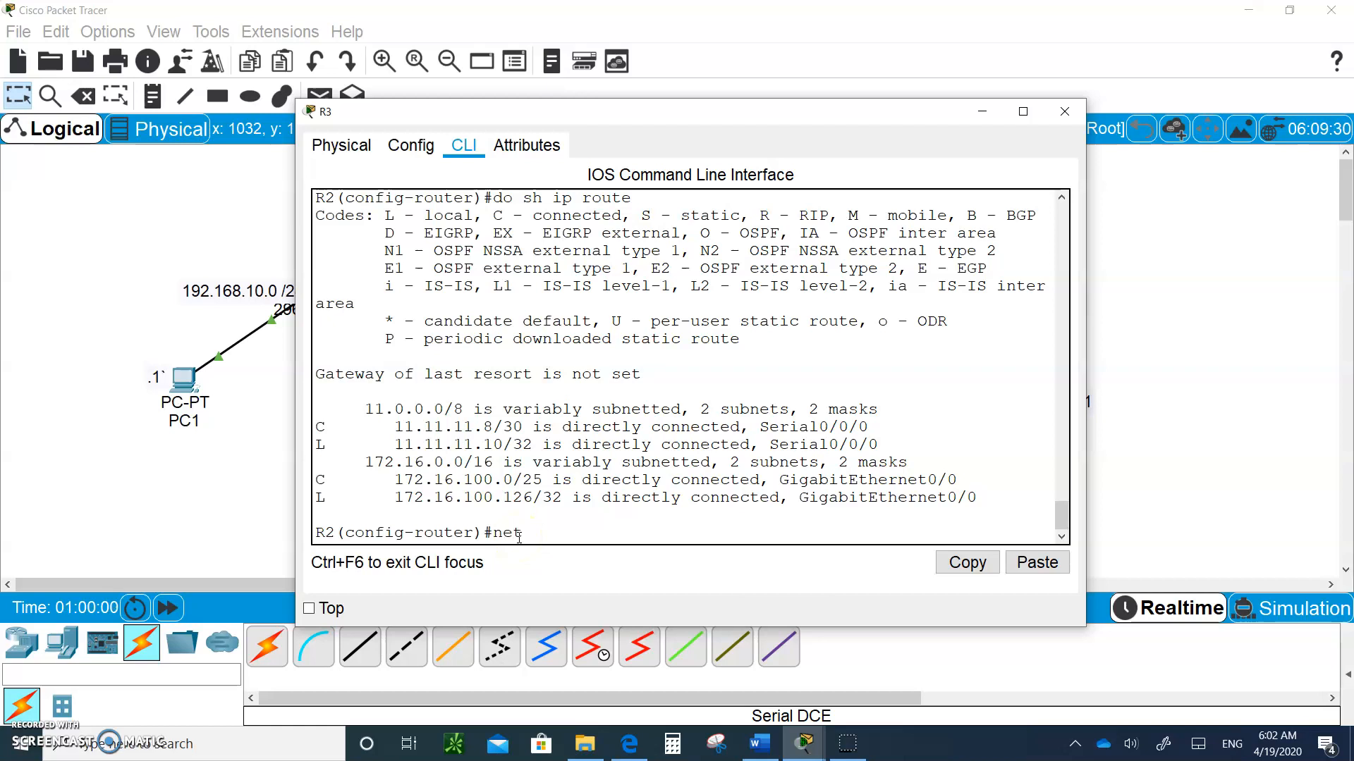
pyautogui.write('owrk')
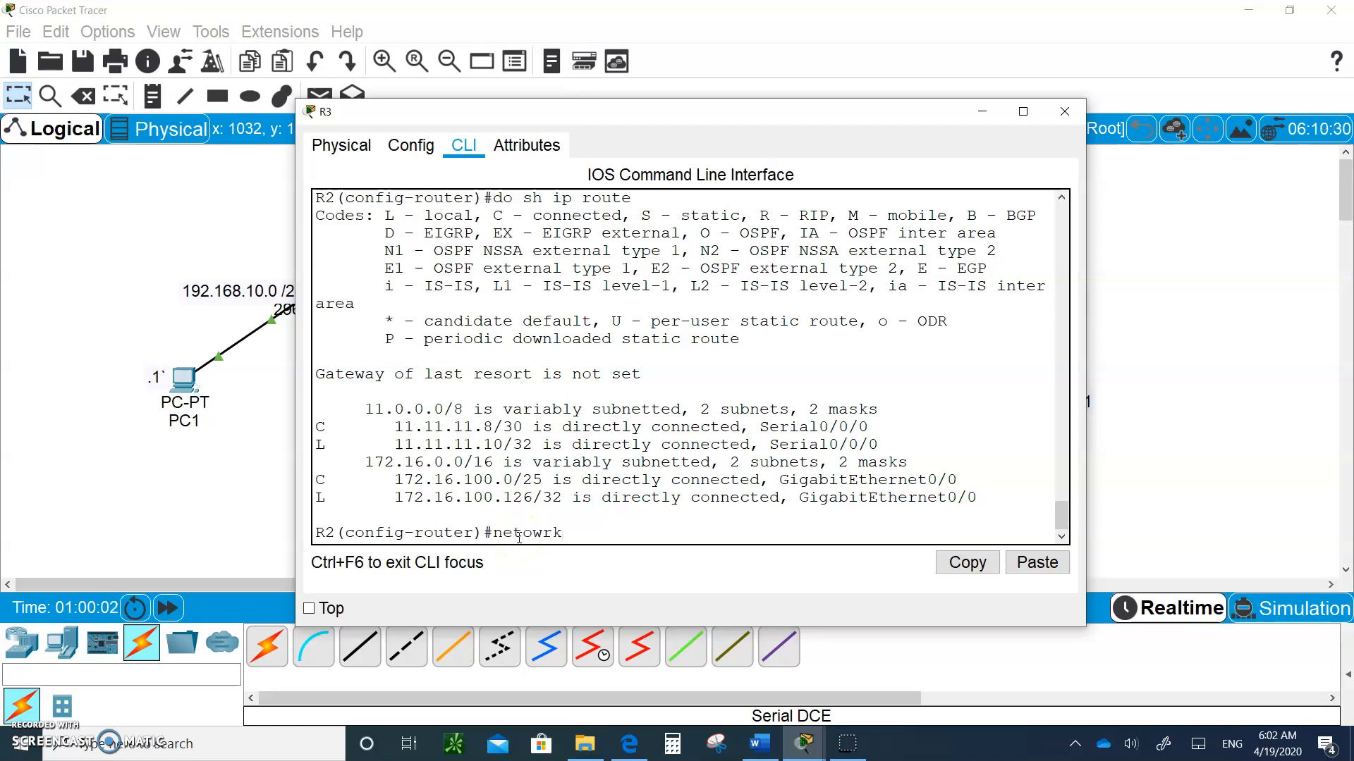
pyautogui.press('BackSpace')
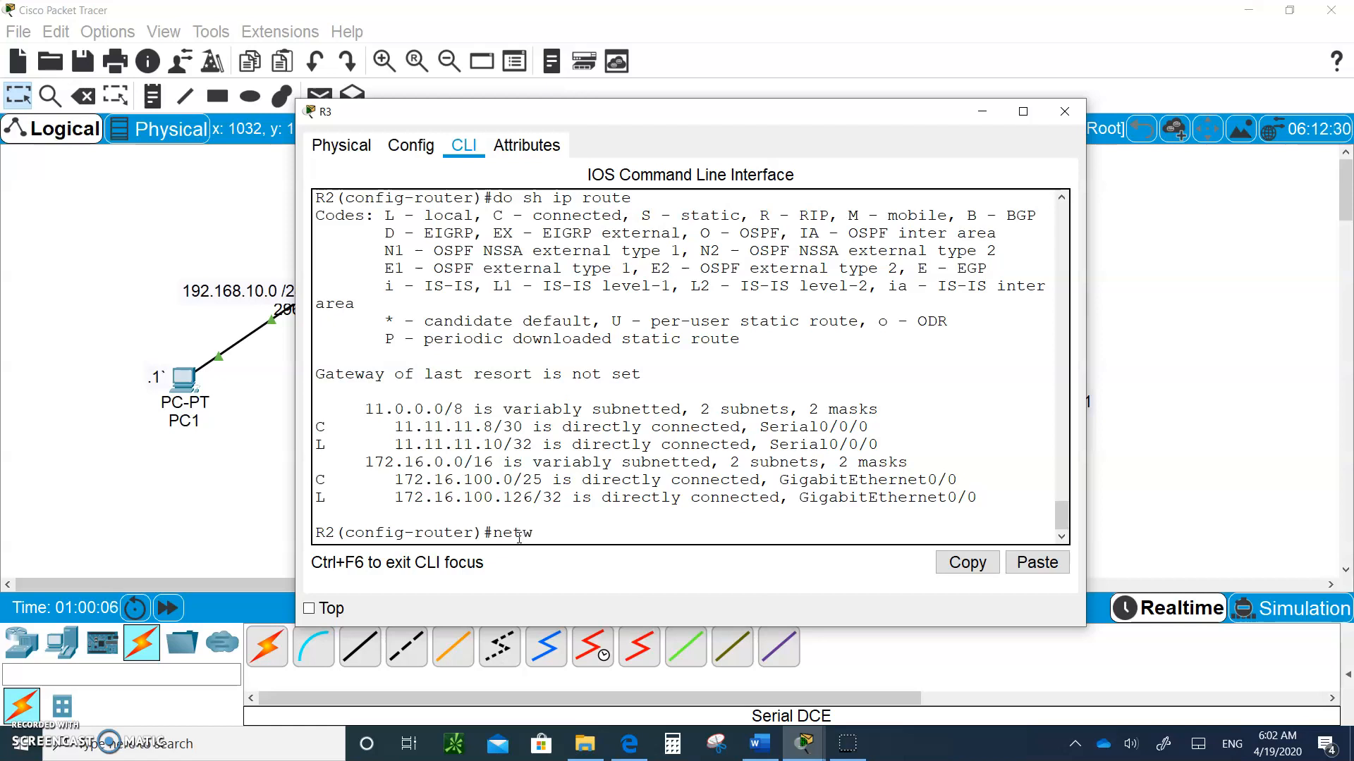
pyautogui.write('ork')
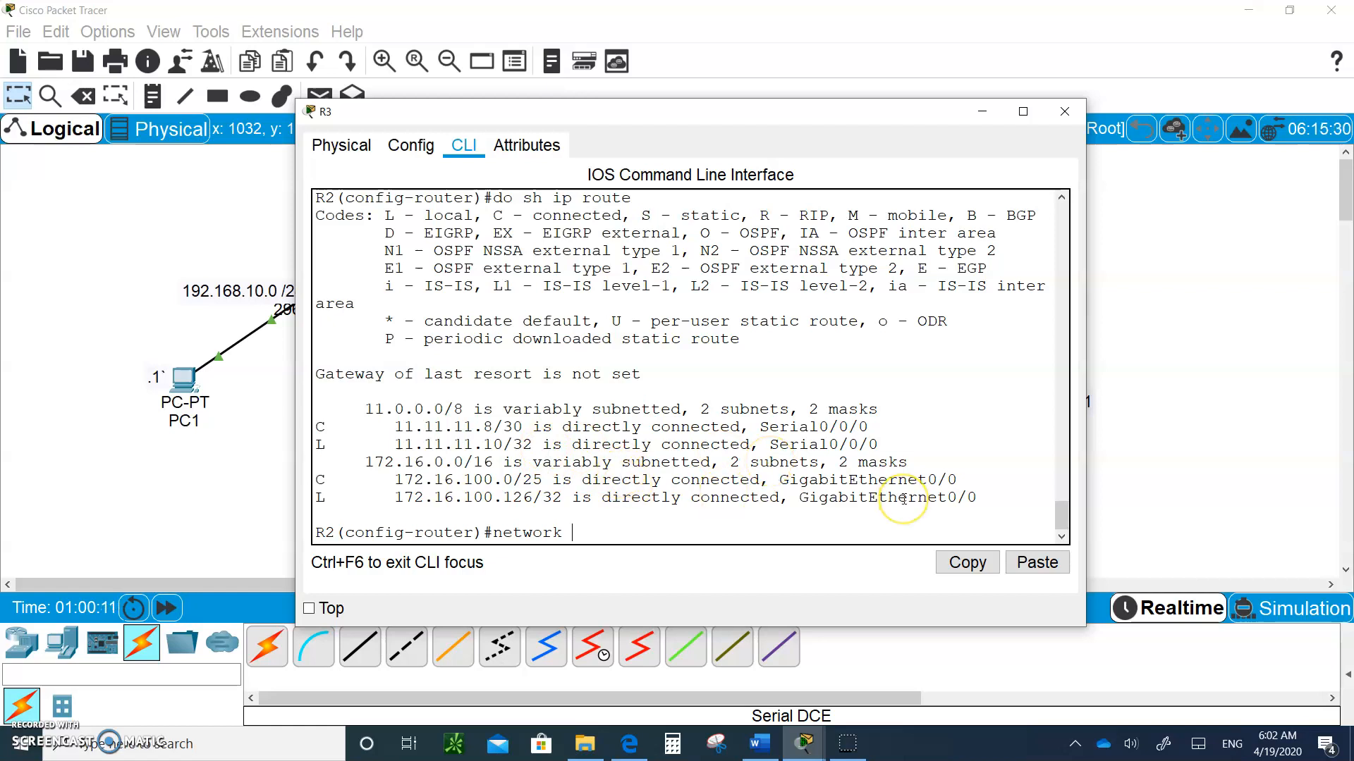
pyautogui.write('1')
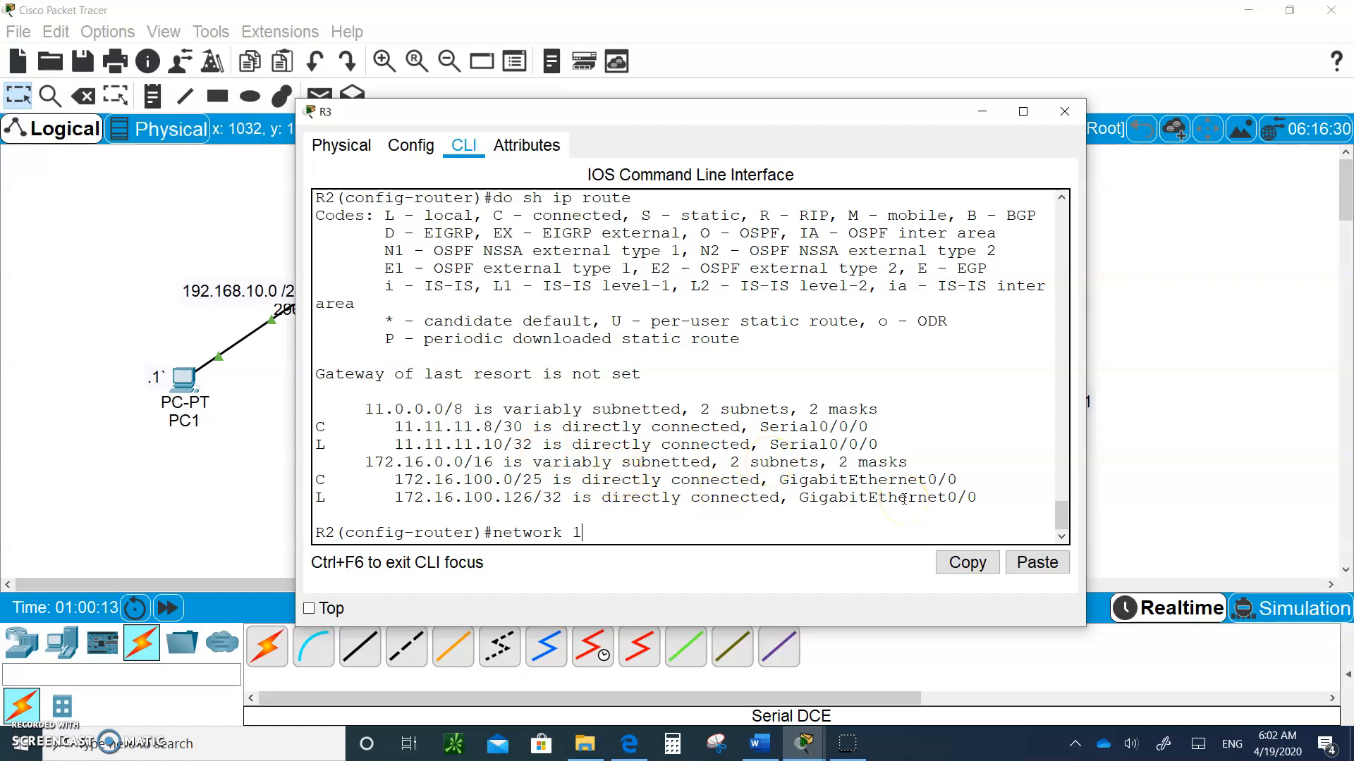
pyautogui.write('1.11.1')
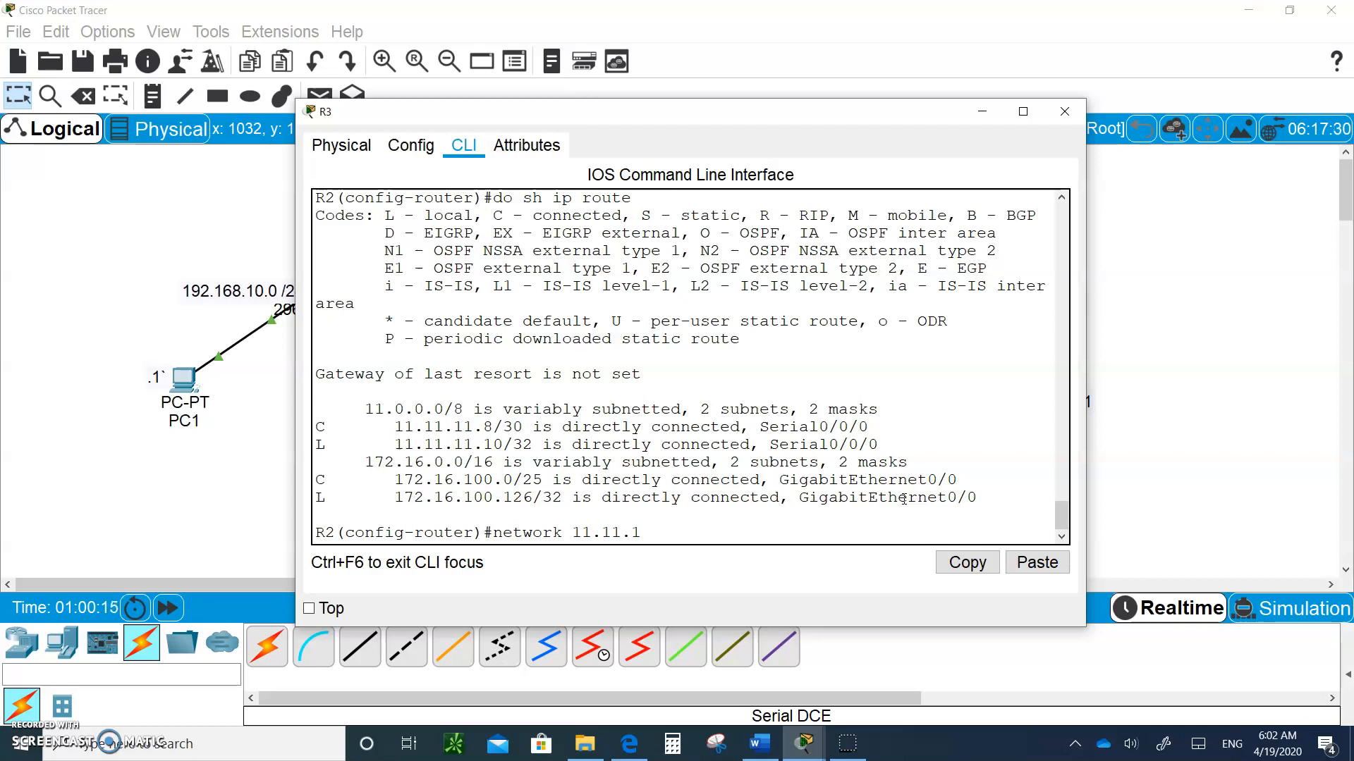
pyautogui.write('1.10')
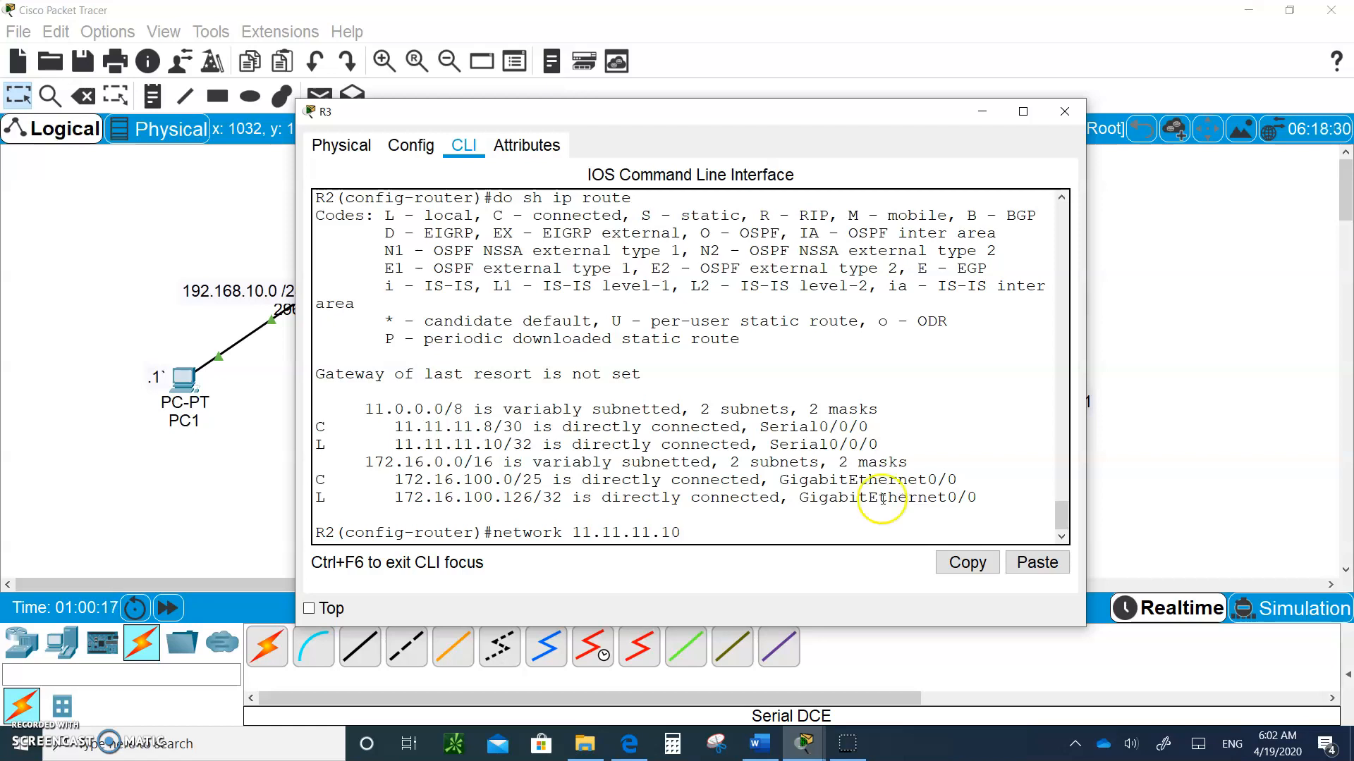
pyautogui.moveTo(835, 554)
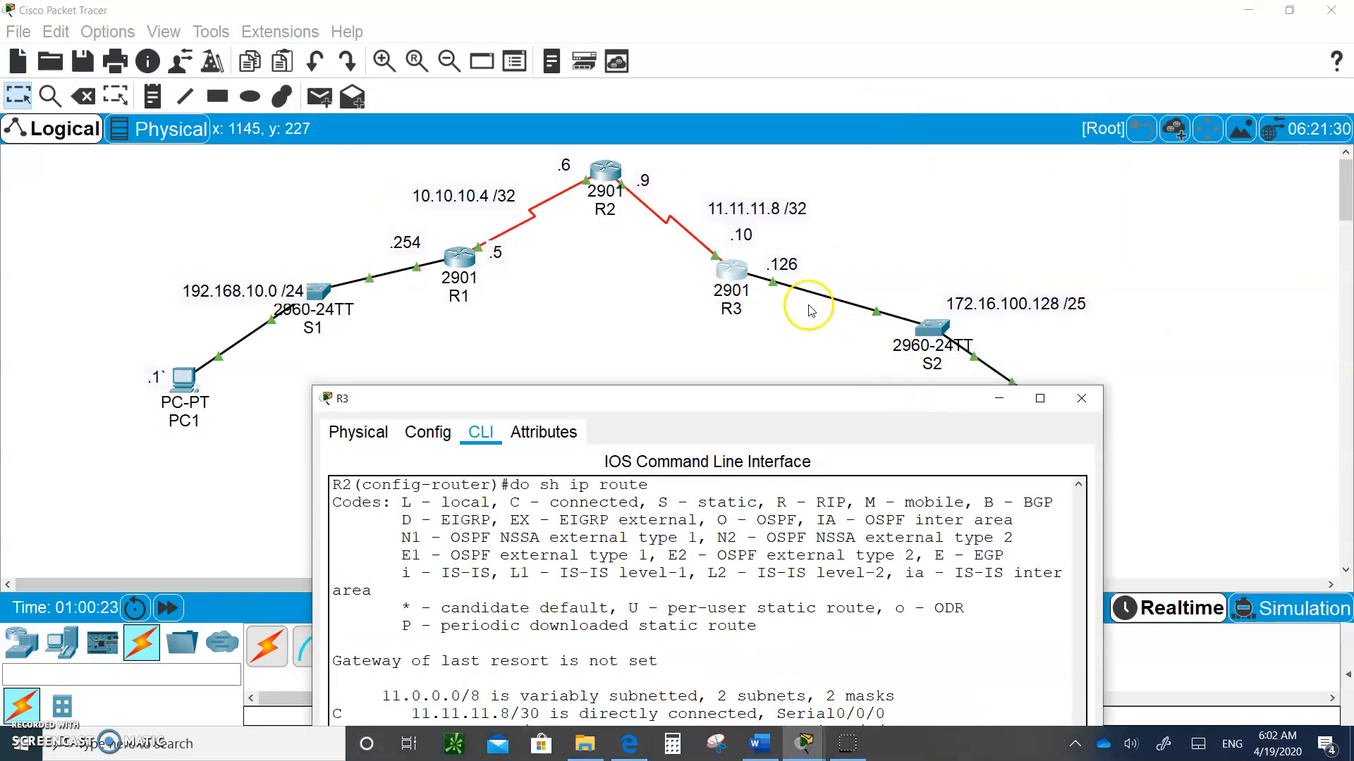
pyautogui.moveTo(753, 387)
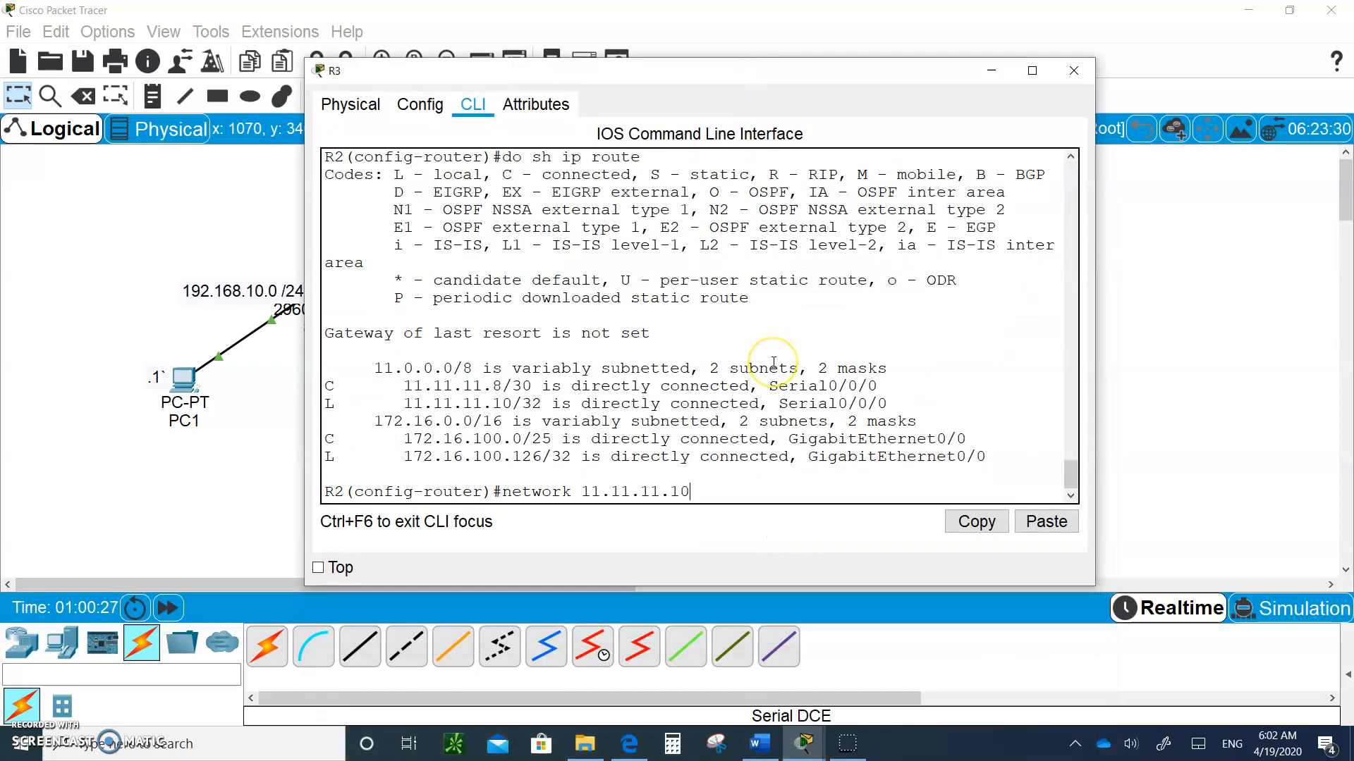
pyautogui.write('0.0.0.0')
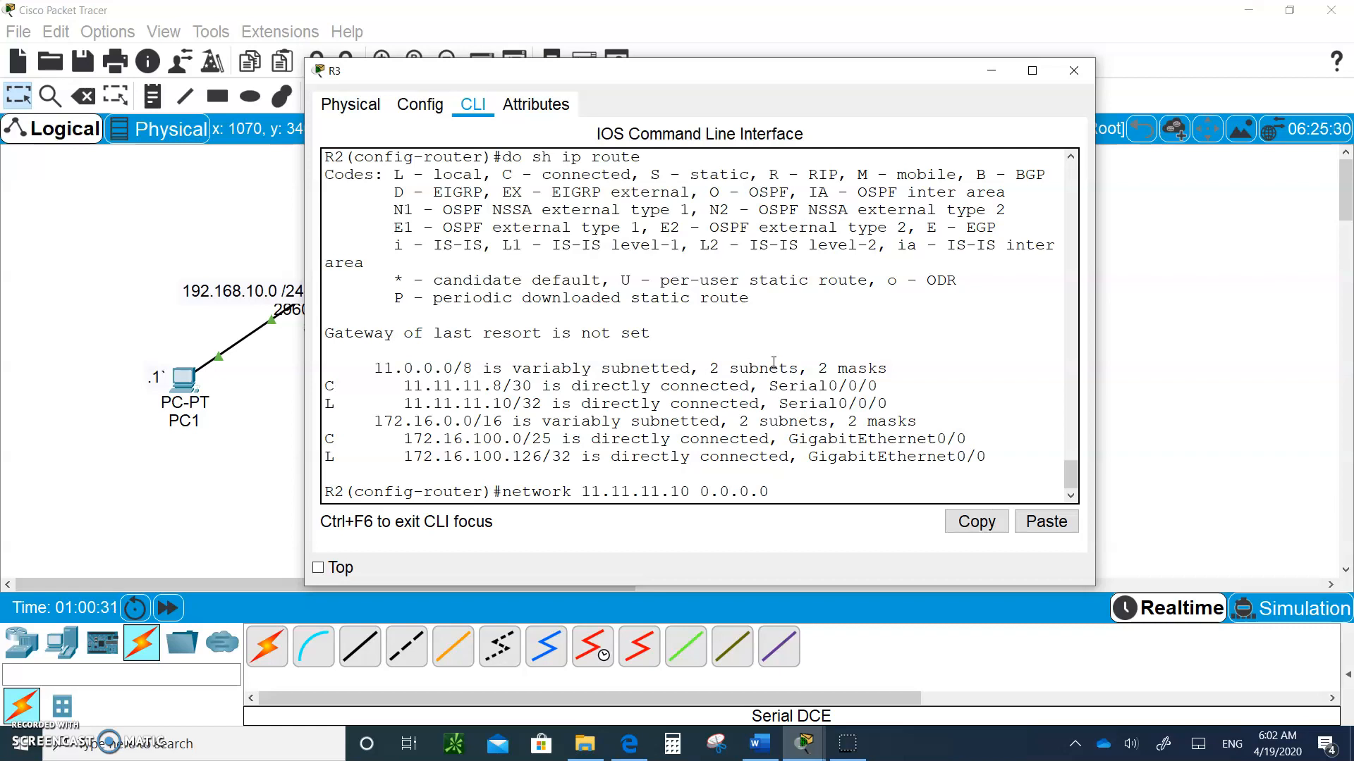
pyautogui.write('a')
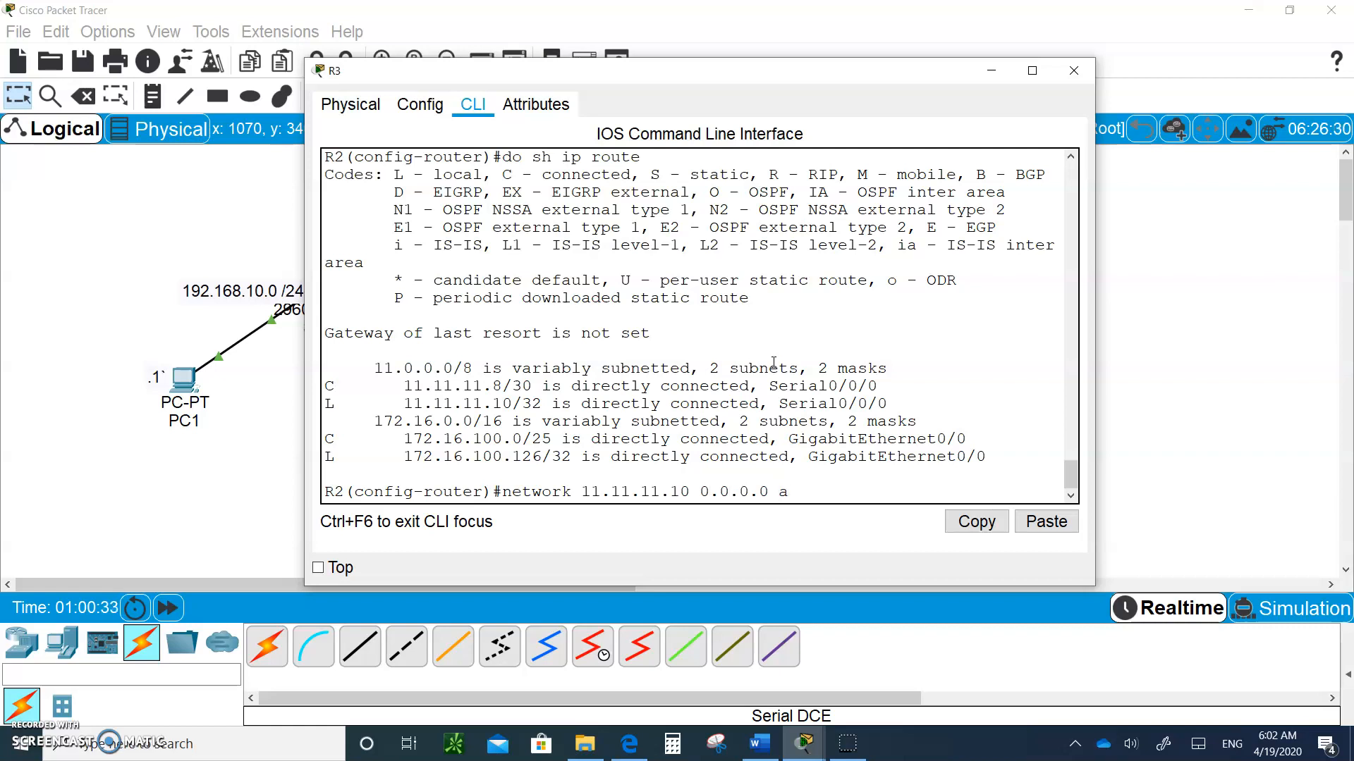
pyautogui.write('rea 0')
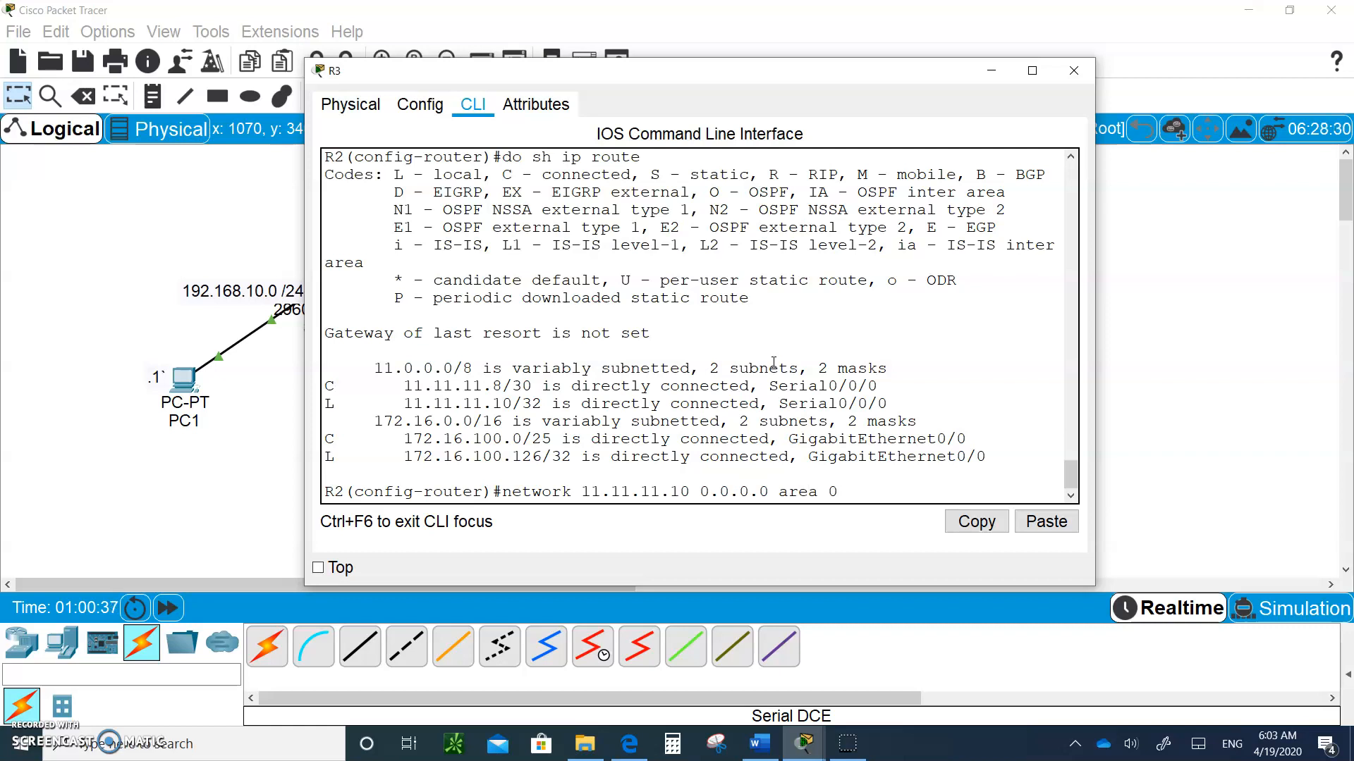
pyautogui.press('enter')
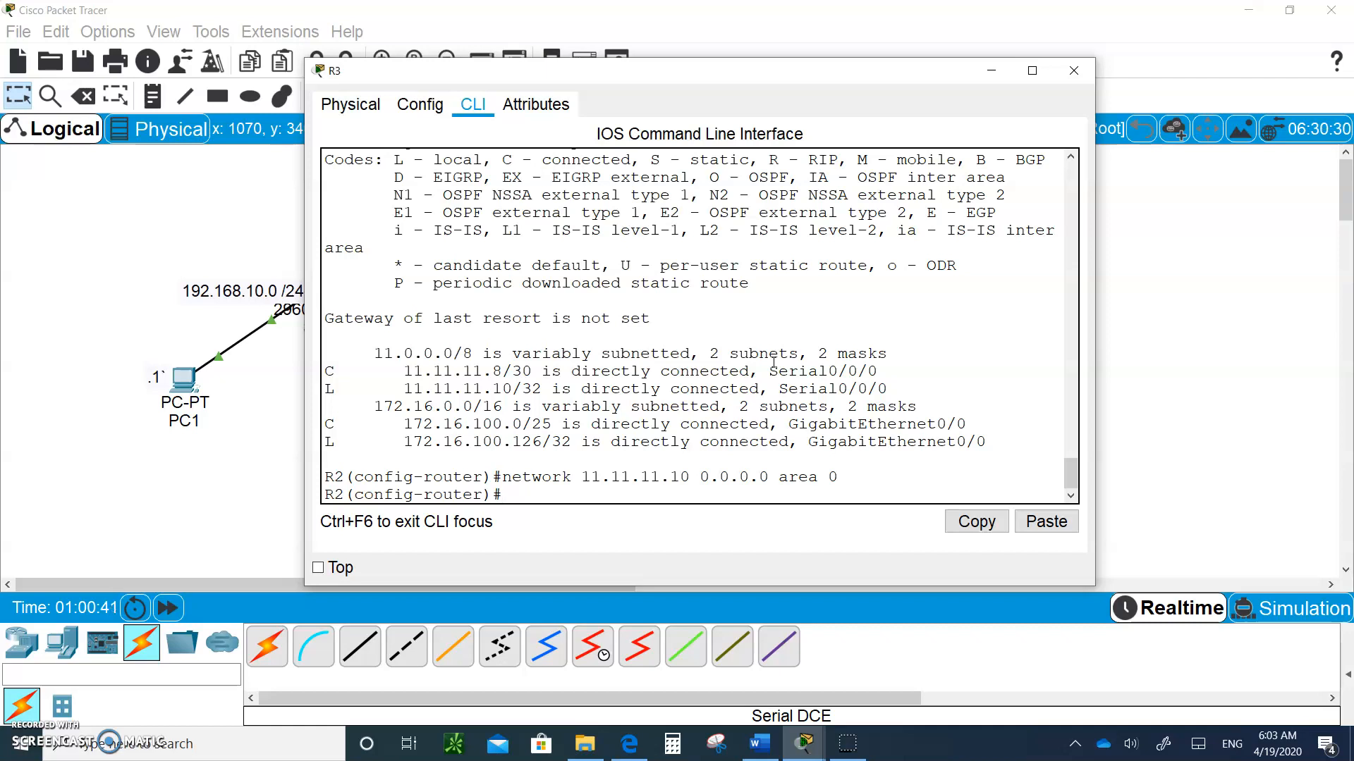
pyautogui.write('networ')
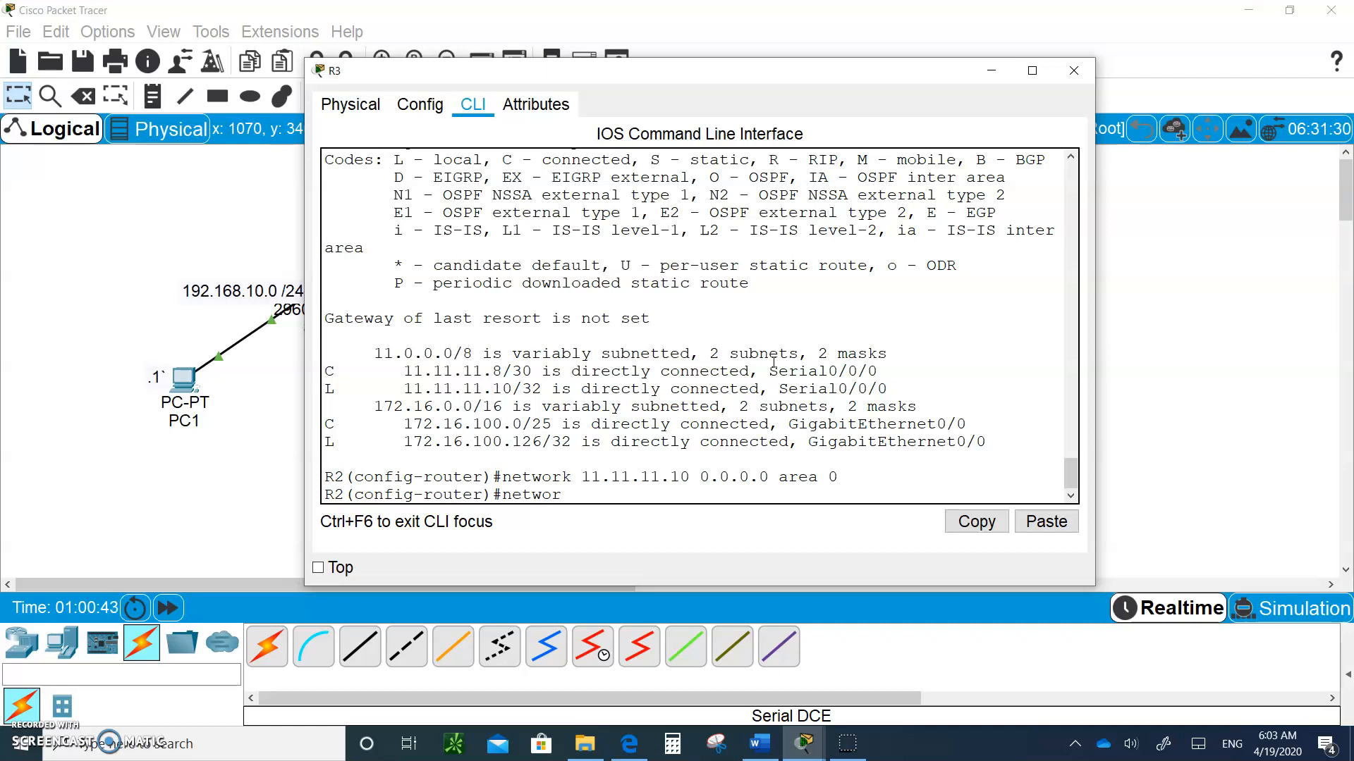
# - Finish typing the 172.16.100.0 address in R3's network statement, fixing a typo
pyautogui.write('k 1')
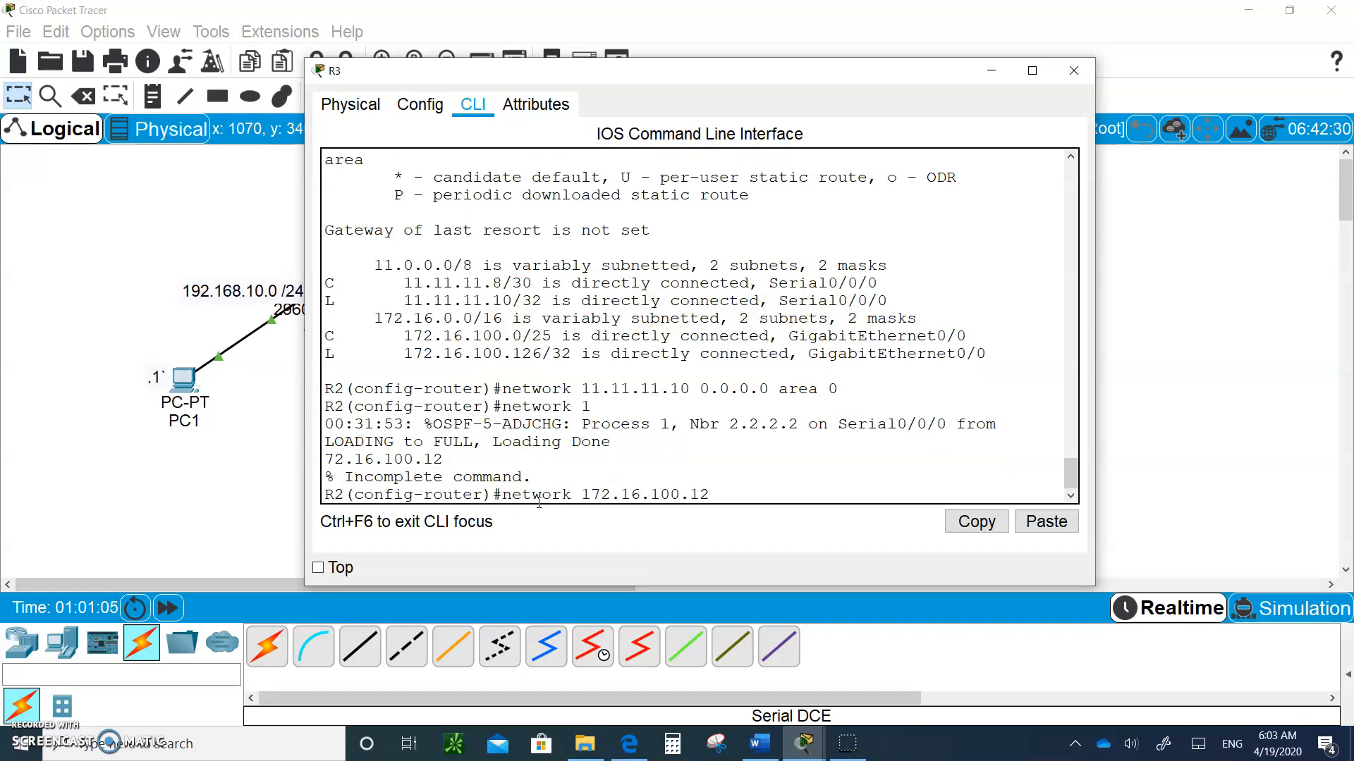
pyautogui.press('BackSpace')
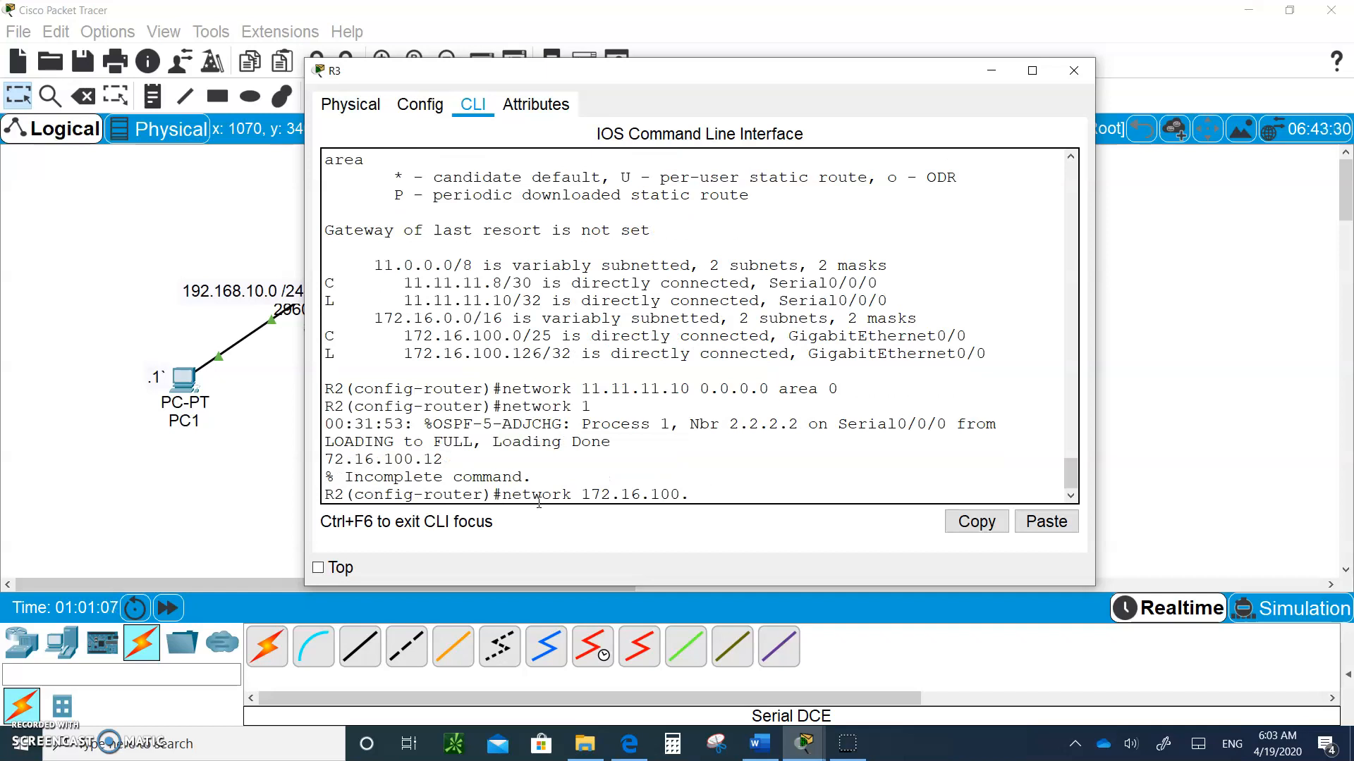
pyautogui.write('0')
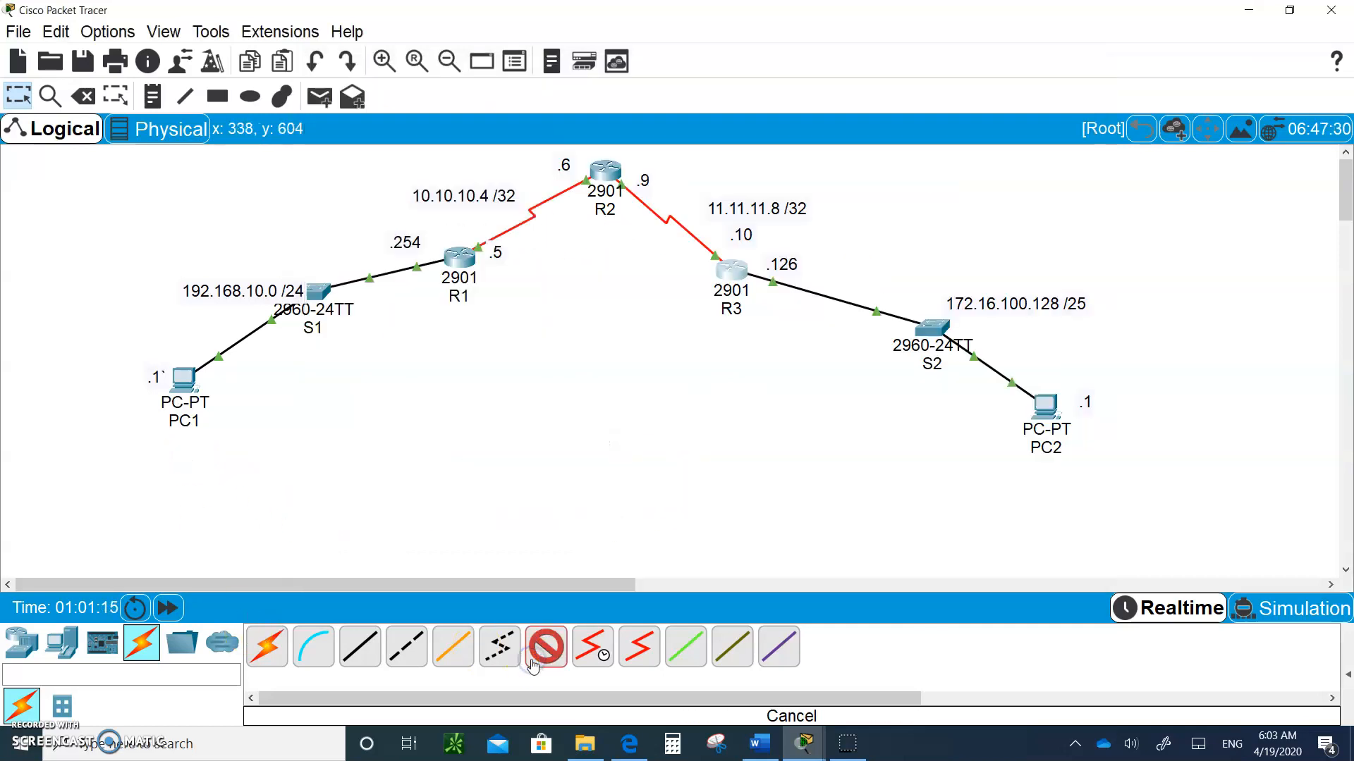
# - In the Word notes, edit the /25 mask to 255.255.255.128 and its wildcard to 0.0.0.127
pyautogui.click(758, 743)
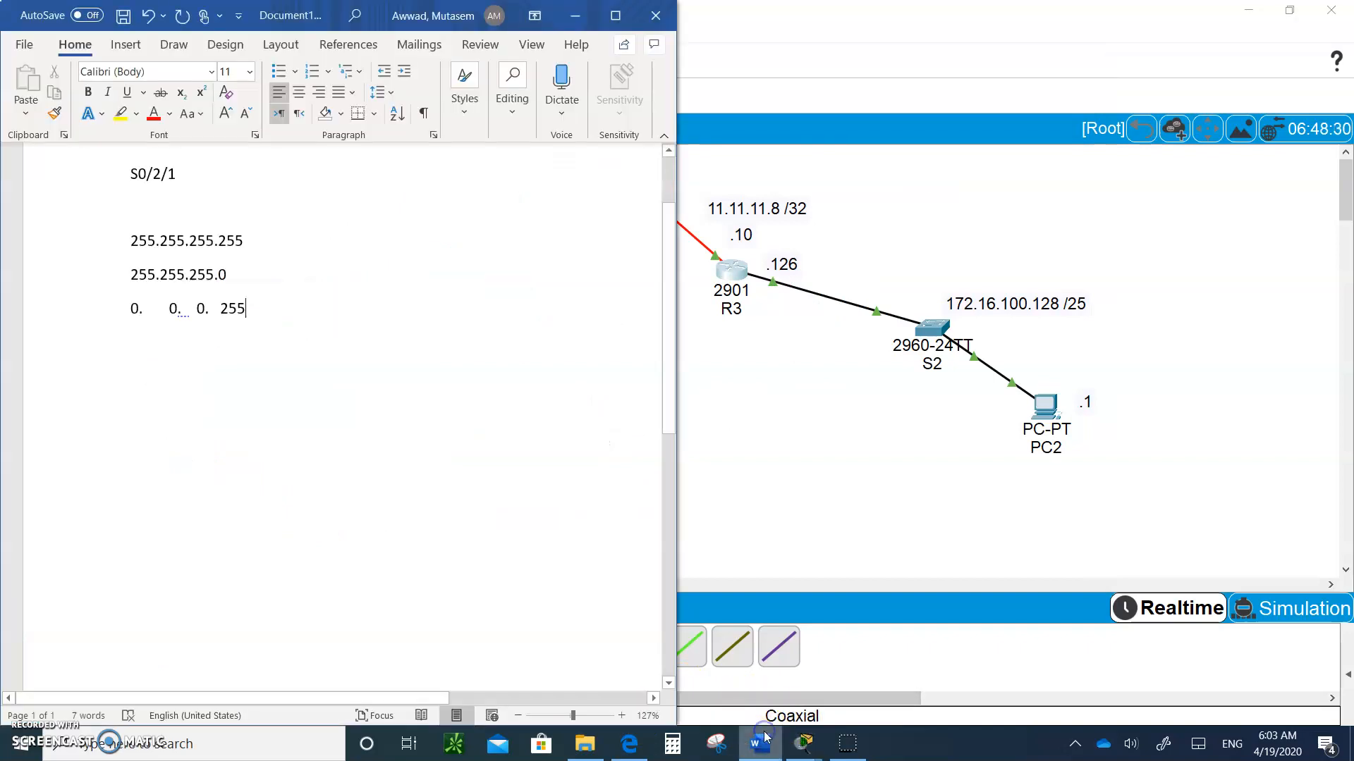
pyautogui.click(758, 743)
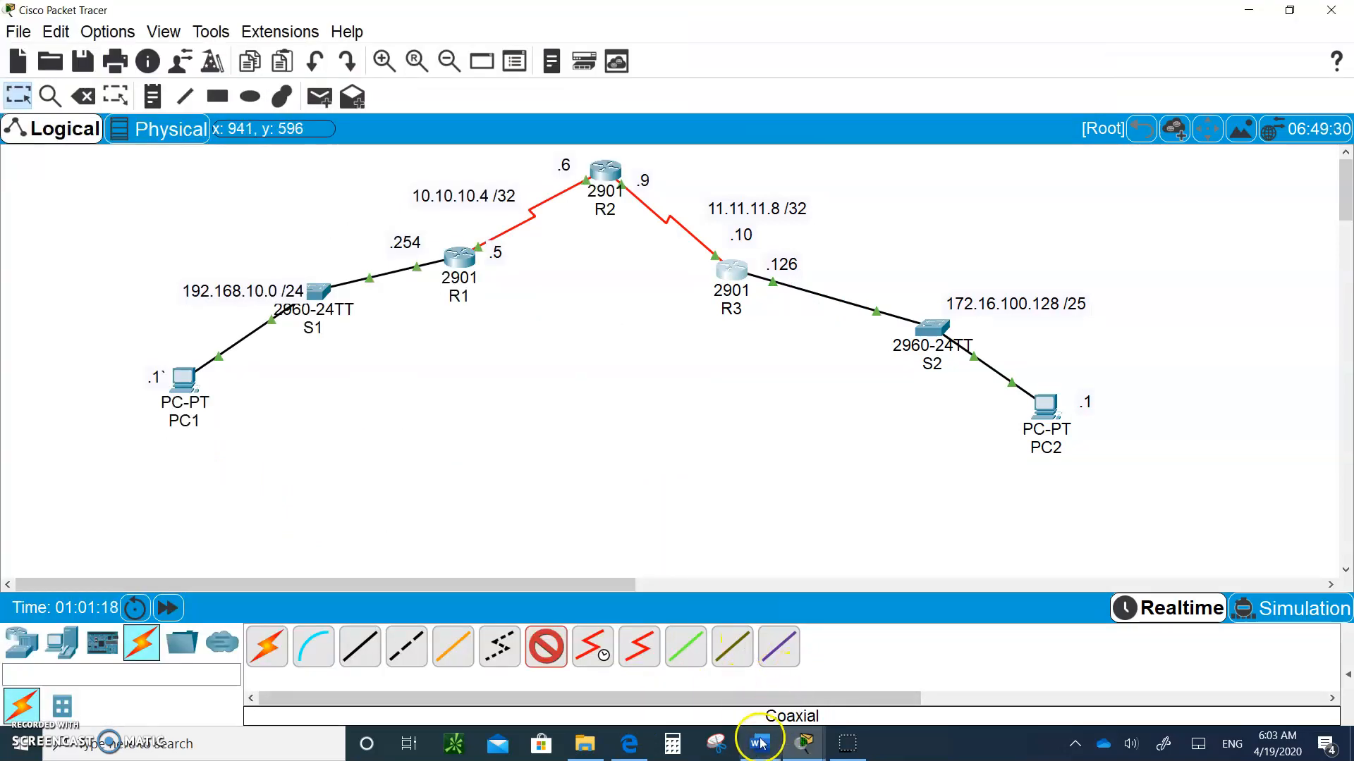
pyautogui.click(758, 743)
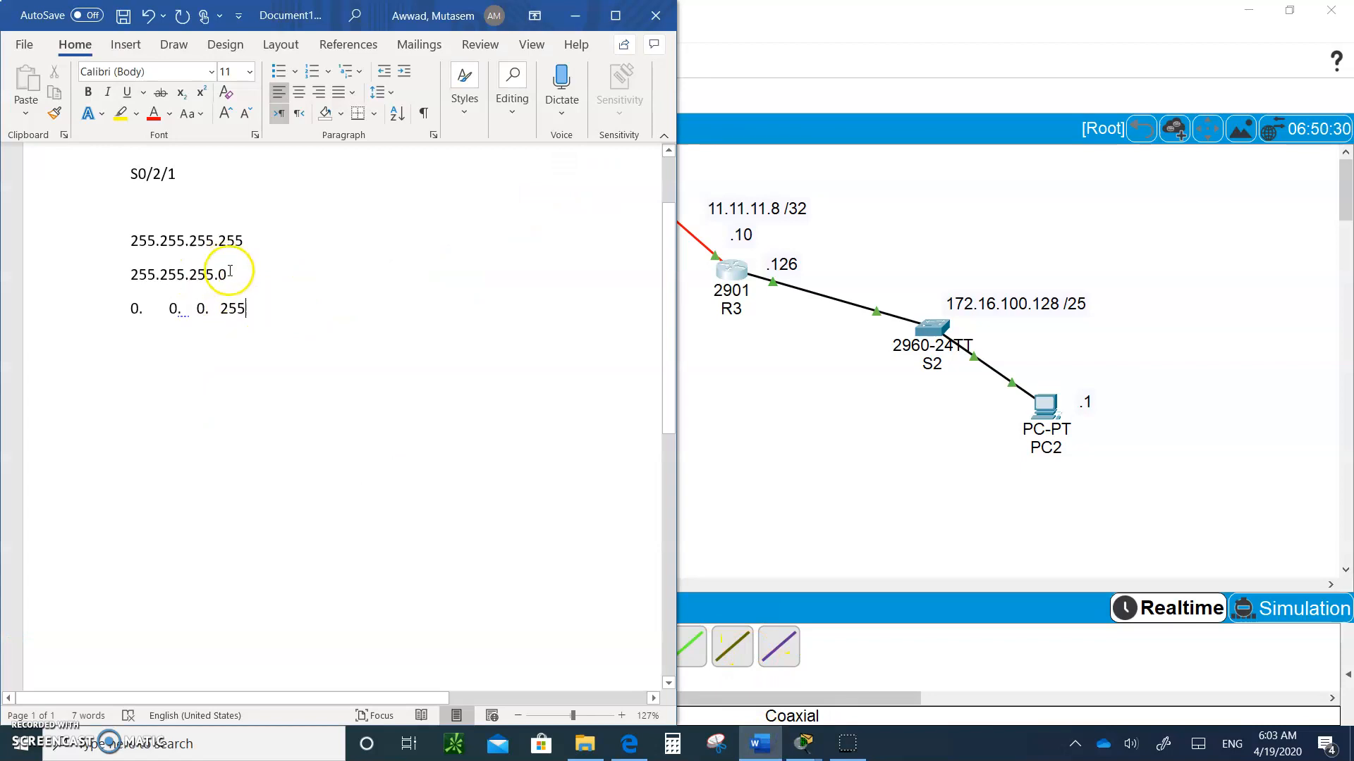
pyautogui.press('backspace')
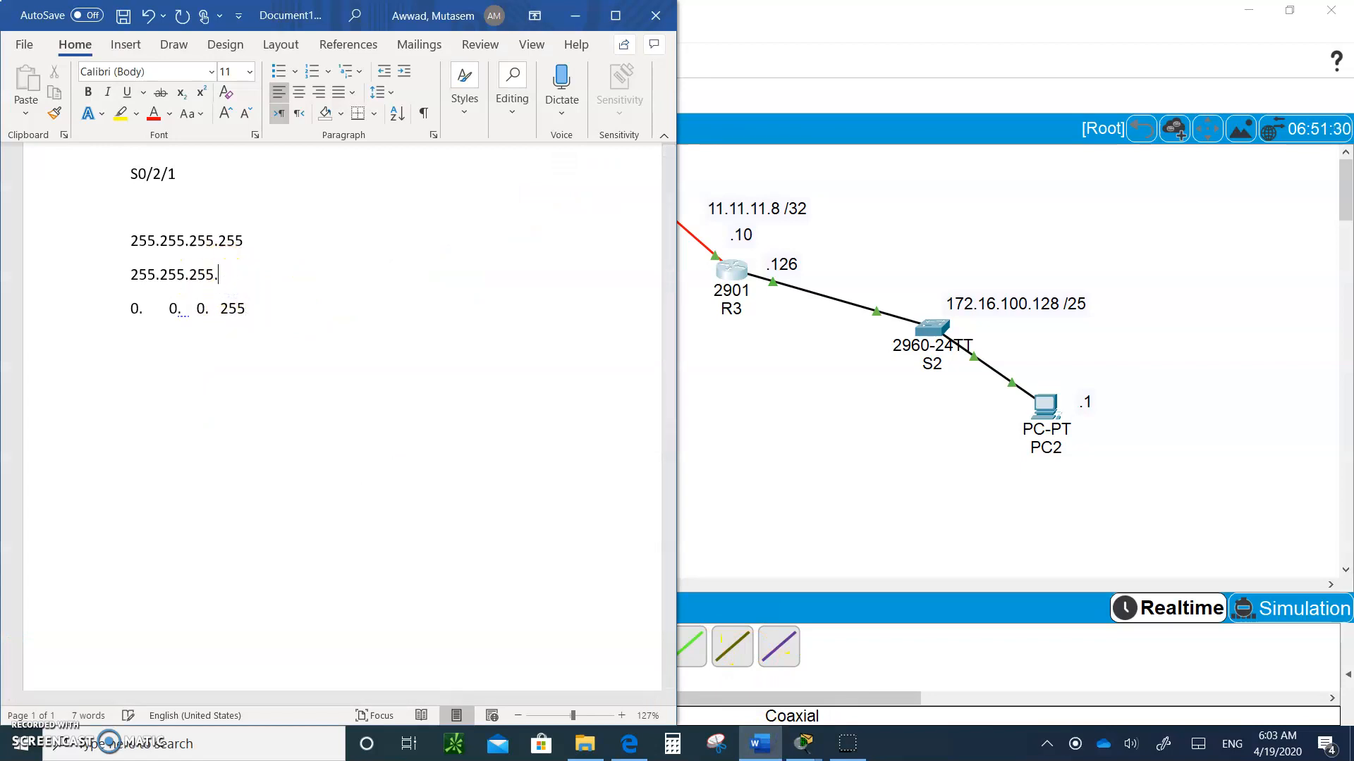
pyautogui.write('128')
pyautogui.click(190, 308)
pyautogui.write('127')
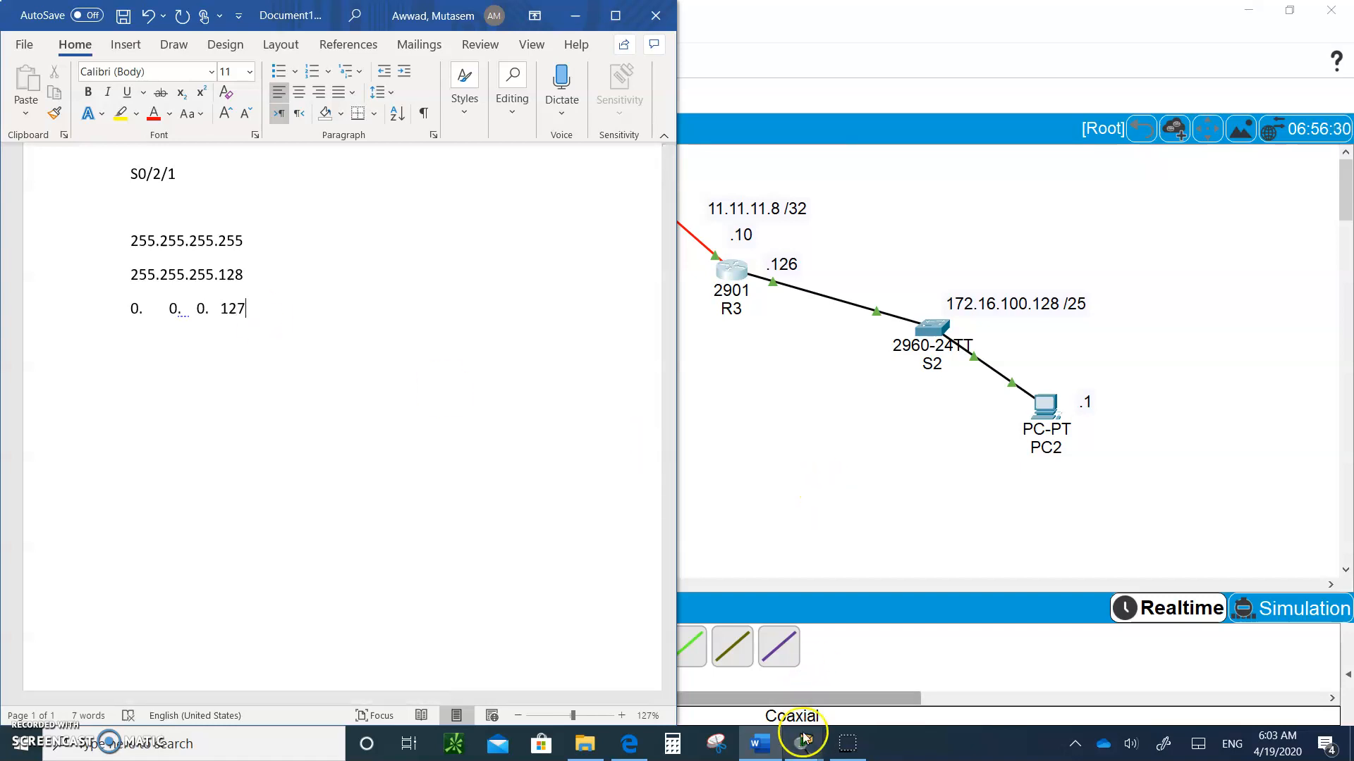
pyautogui.moveTo(804, 743)
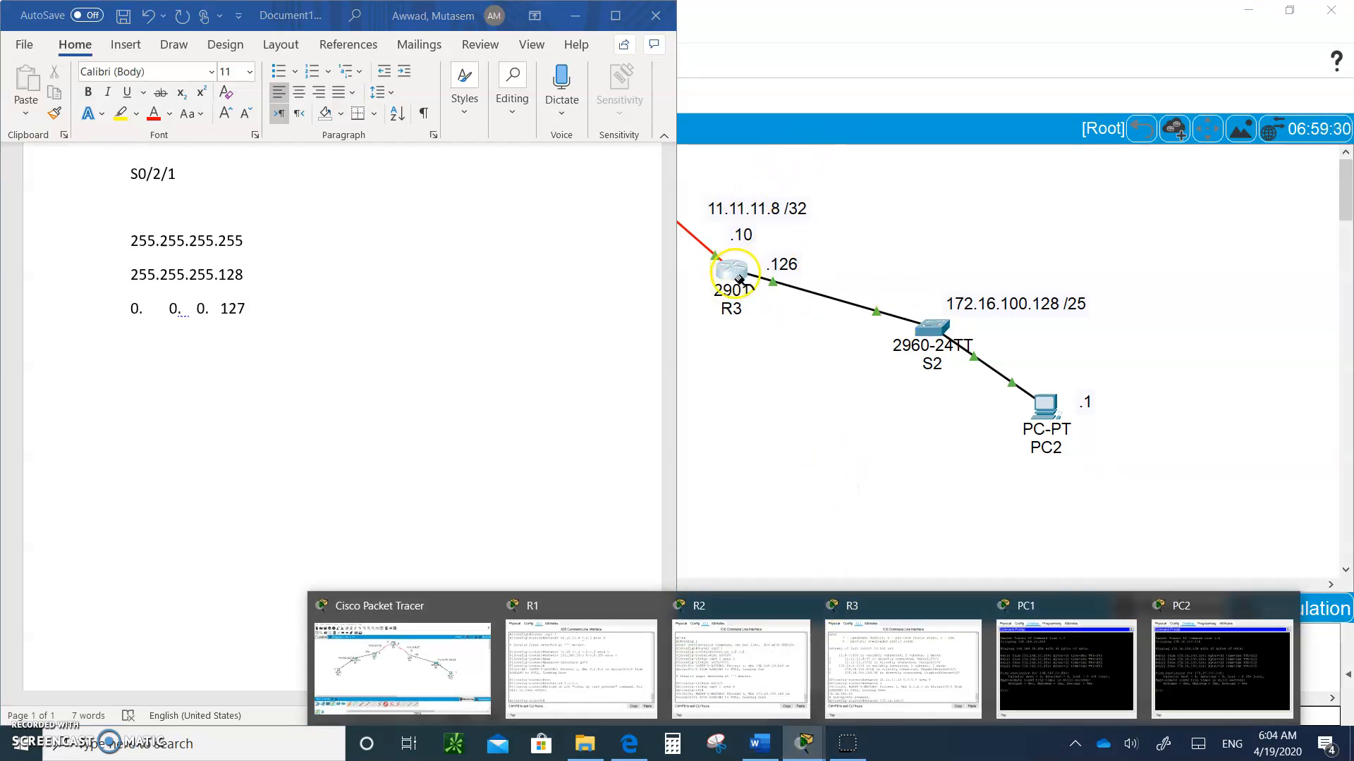
# - On R3, advertise 172.16.100.0 0.0.0.127 in OSPF area 0
pyautogui.click(732, 268)
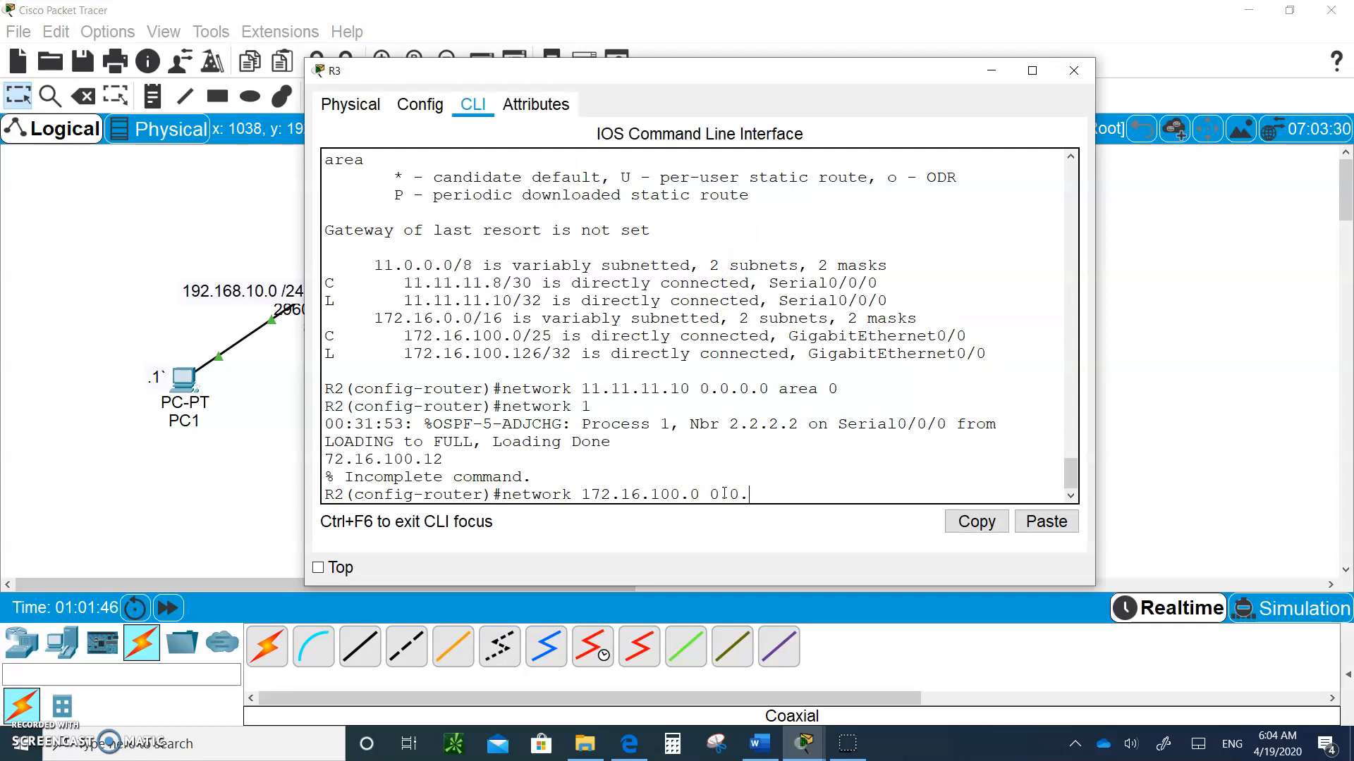
pyautogui.write('.0.127')
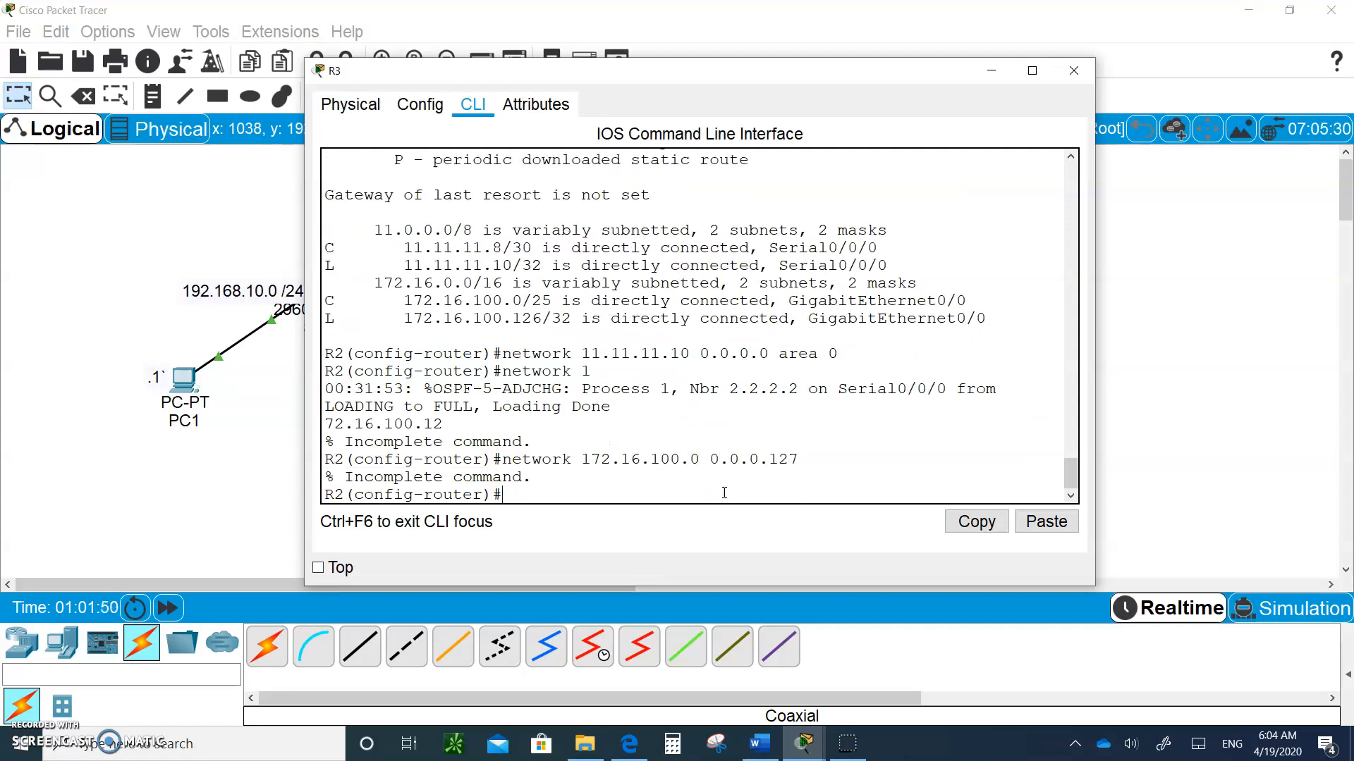
pyautogui.write('network 172.16.100.0 0.0.0.127')
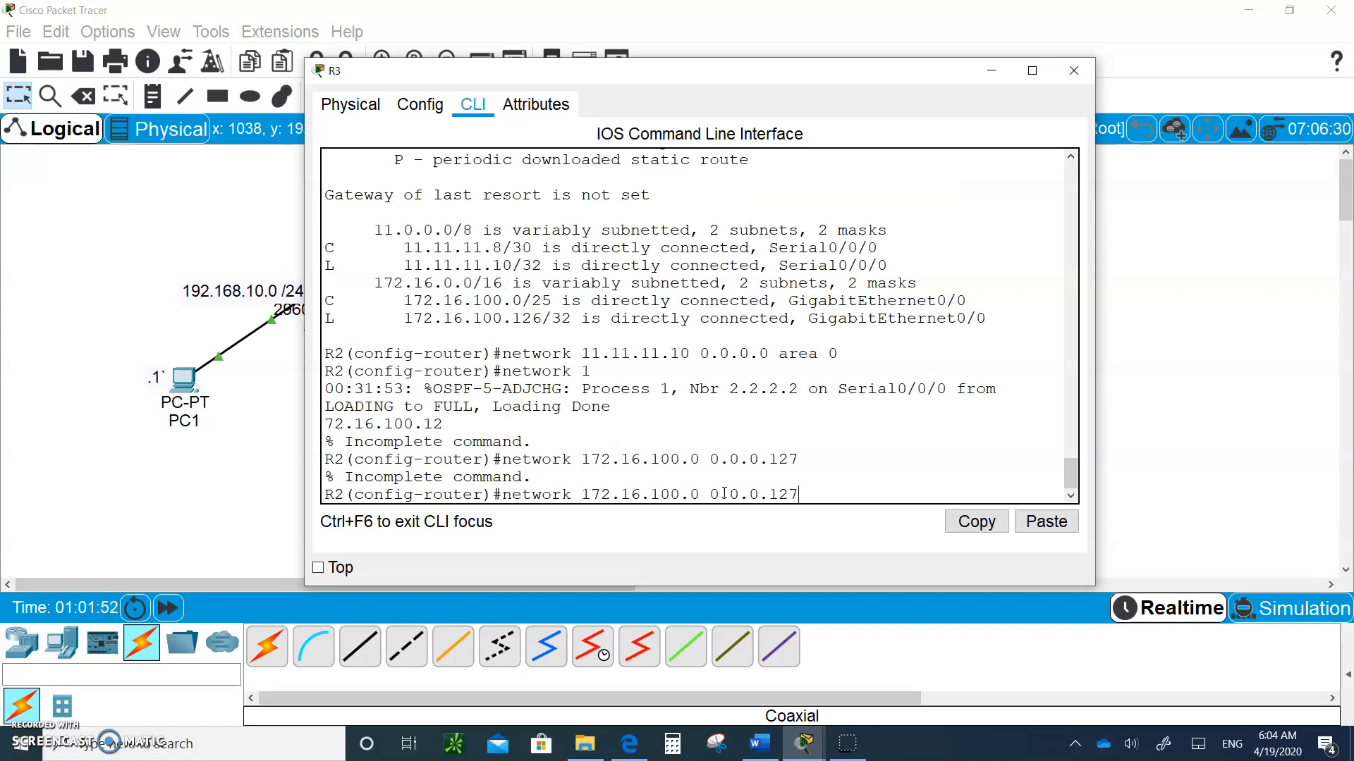
pyautogui.write('area 0')
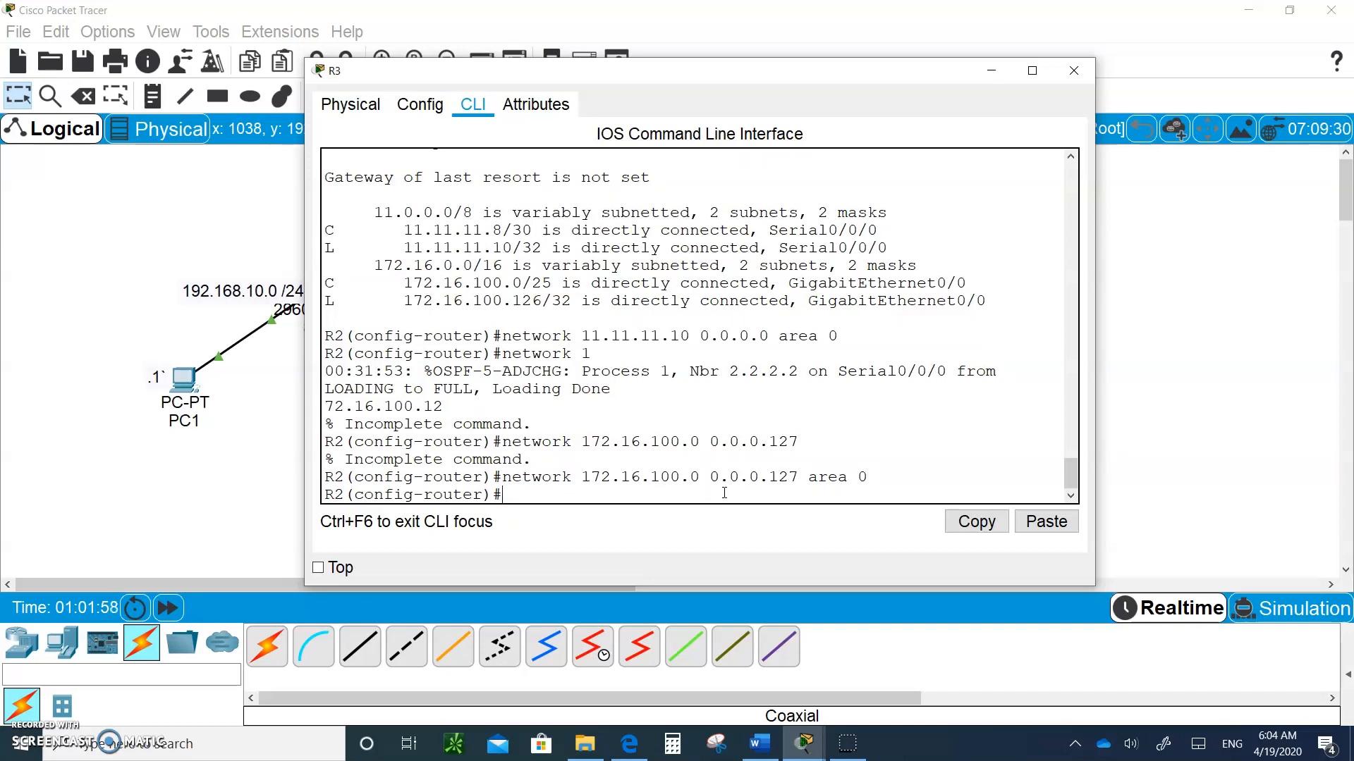
# - Make g0/0 a passive interface on R3 and return to privileged mode
pyautogui.write('passive-interface')
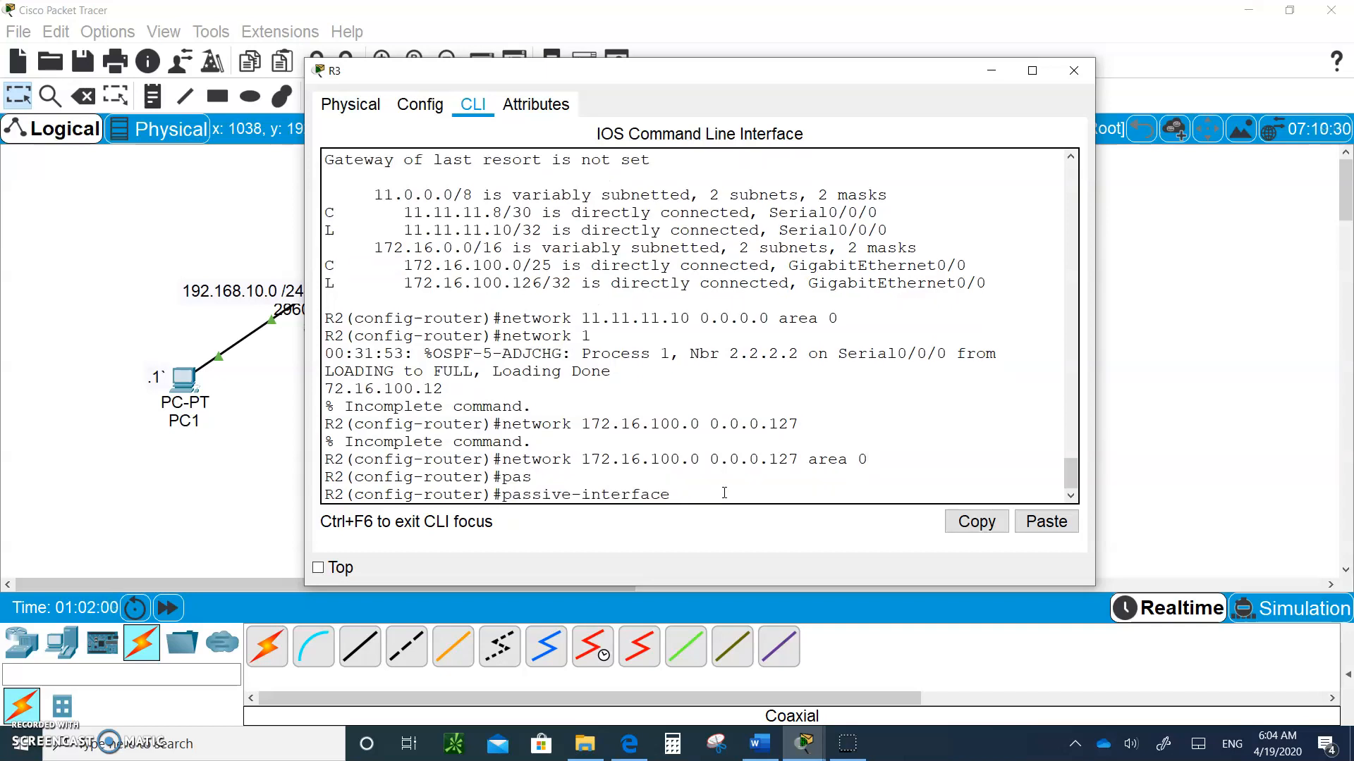
pyautogui.write('g0/0')
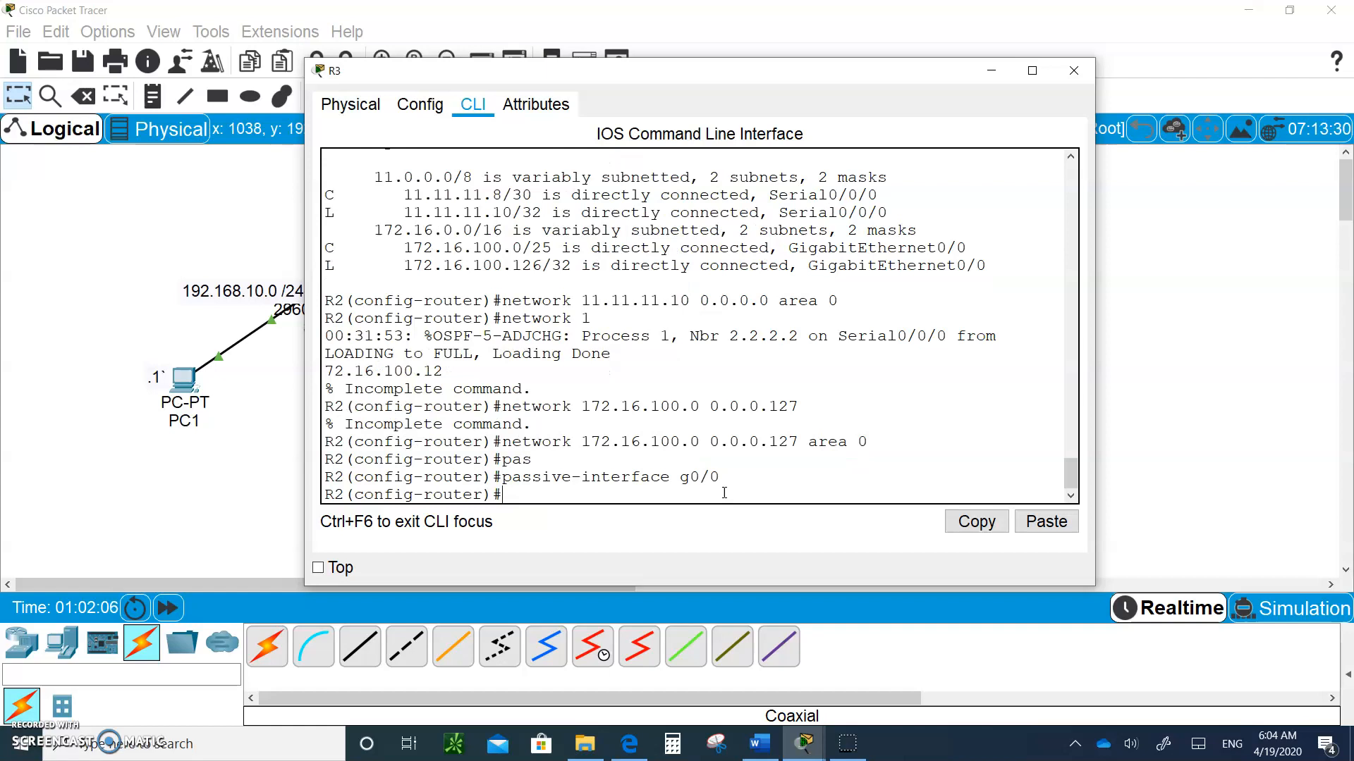
pyautogui.press('ctrl+z')
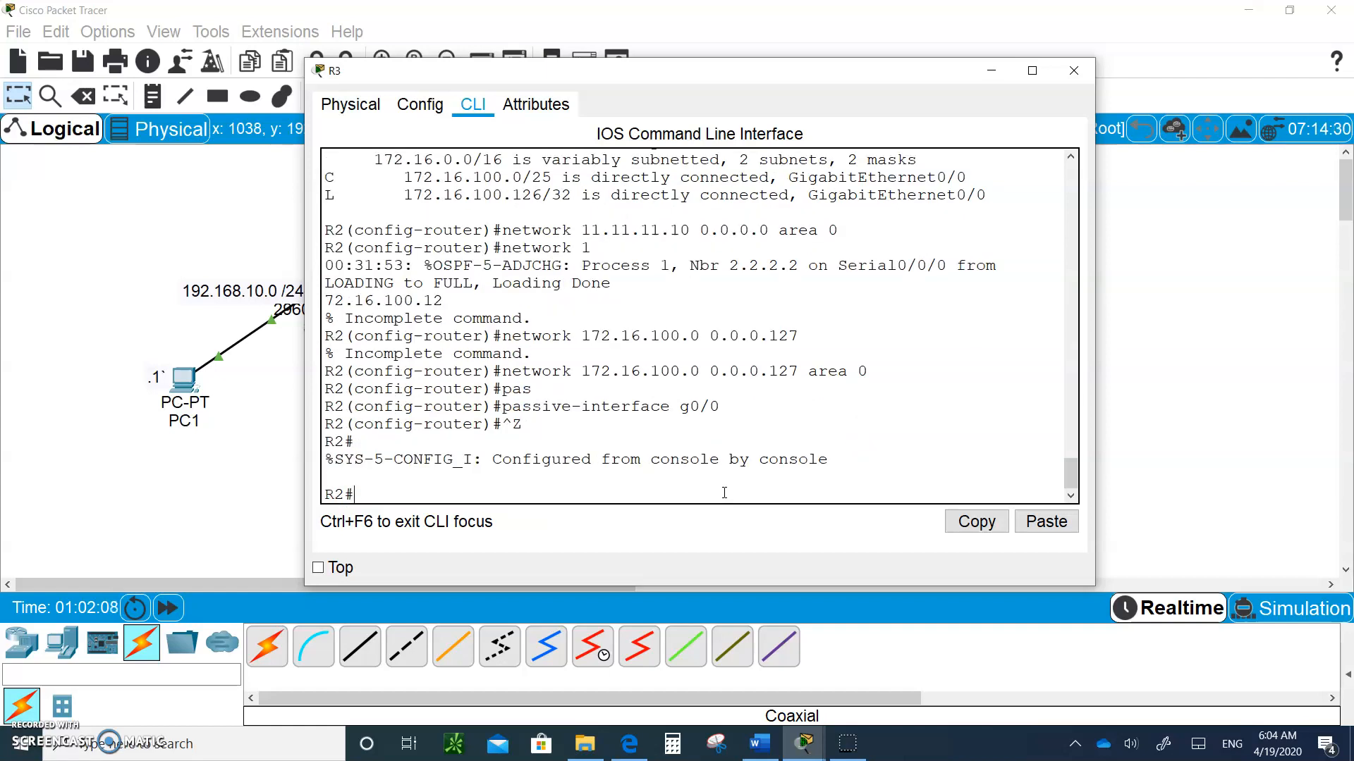
pyautogui.write('sh ip r')
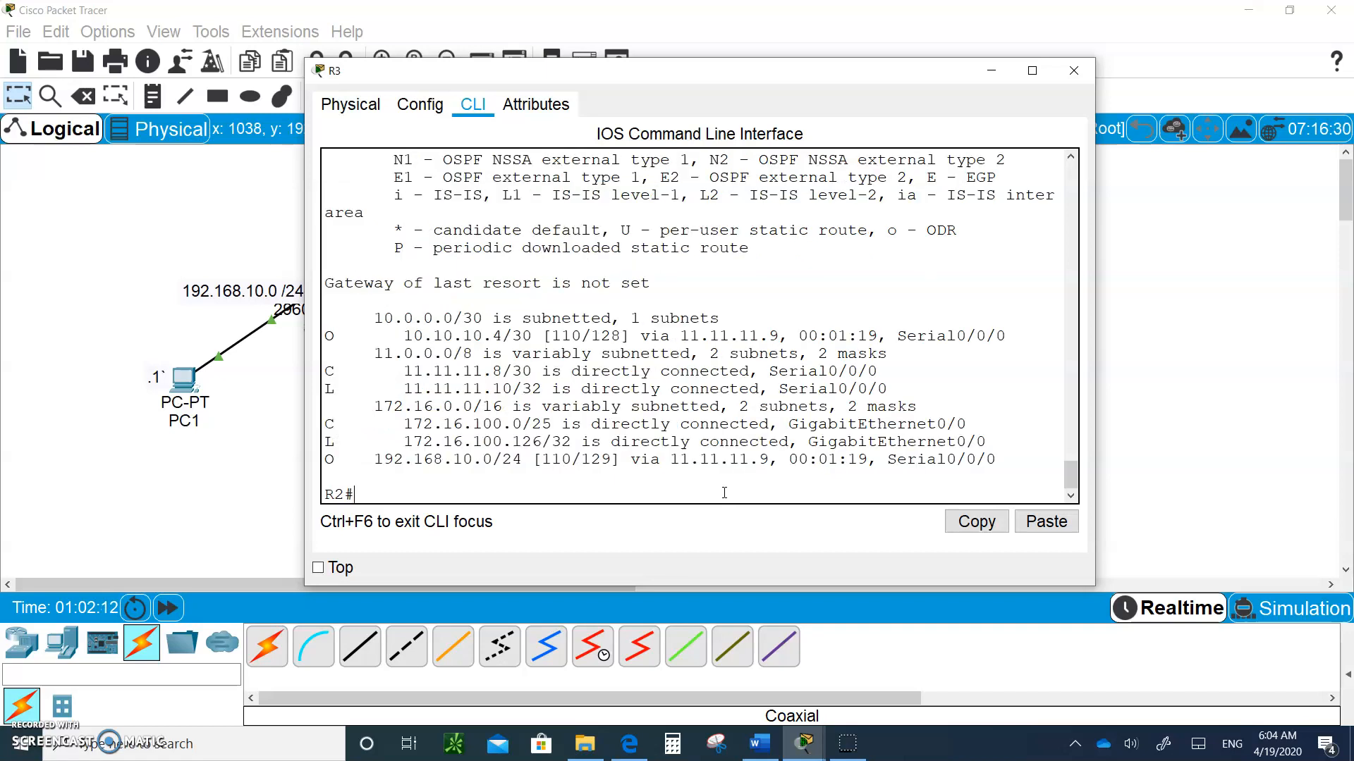
pyautogui.moveTo(723, 515)
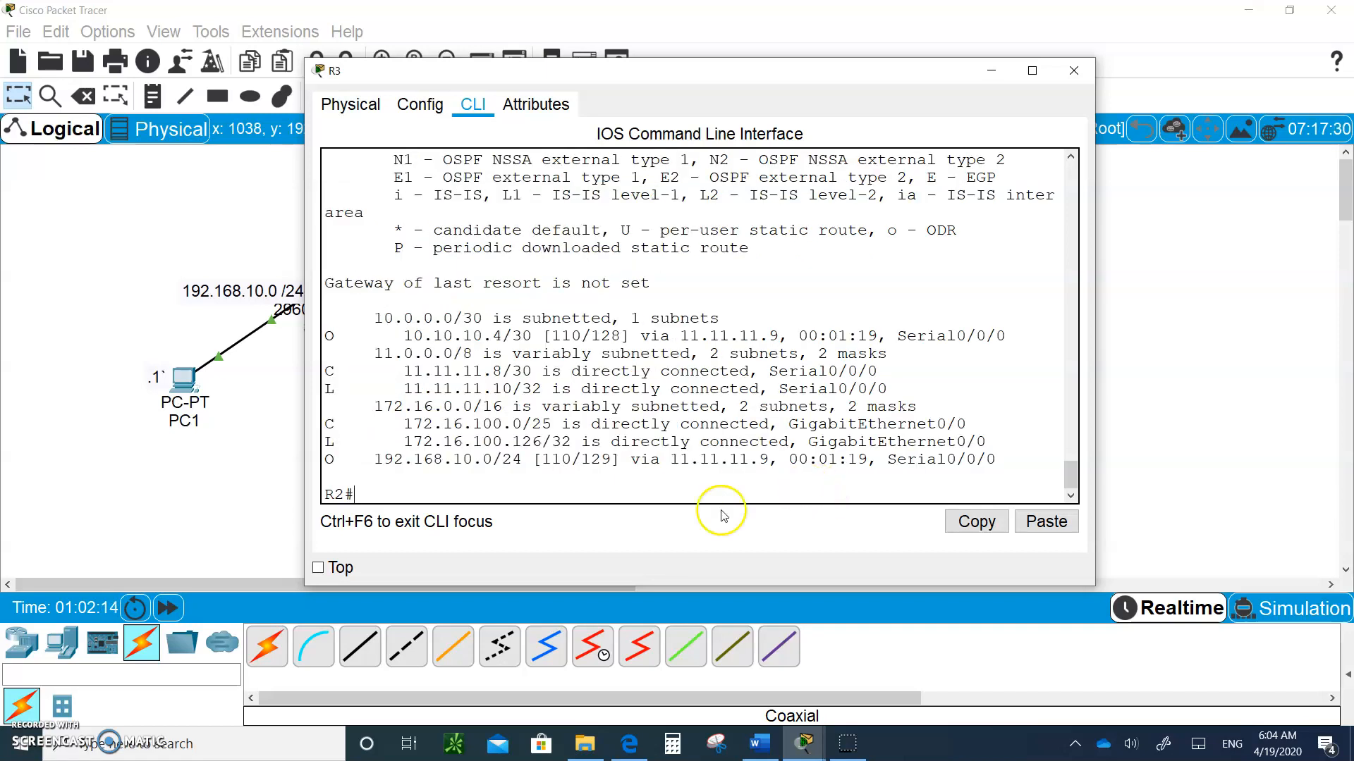
# - Highlight the 129 cost of R3's OSPF route to 192.168.10.0/24
pyautogui.doubleClick(395, 459)
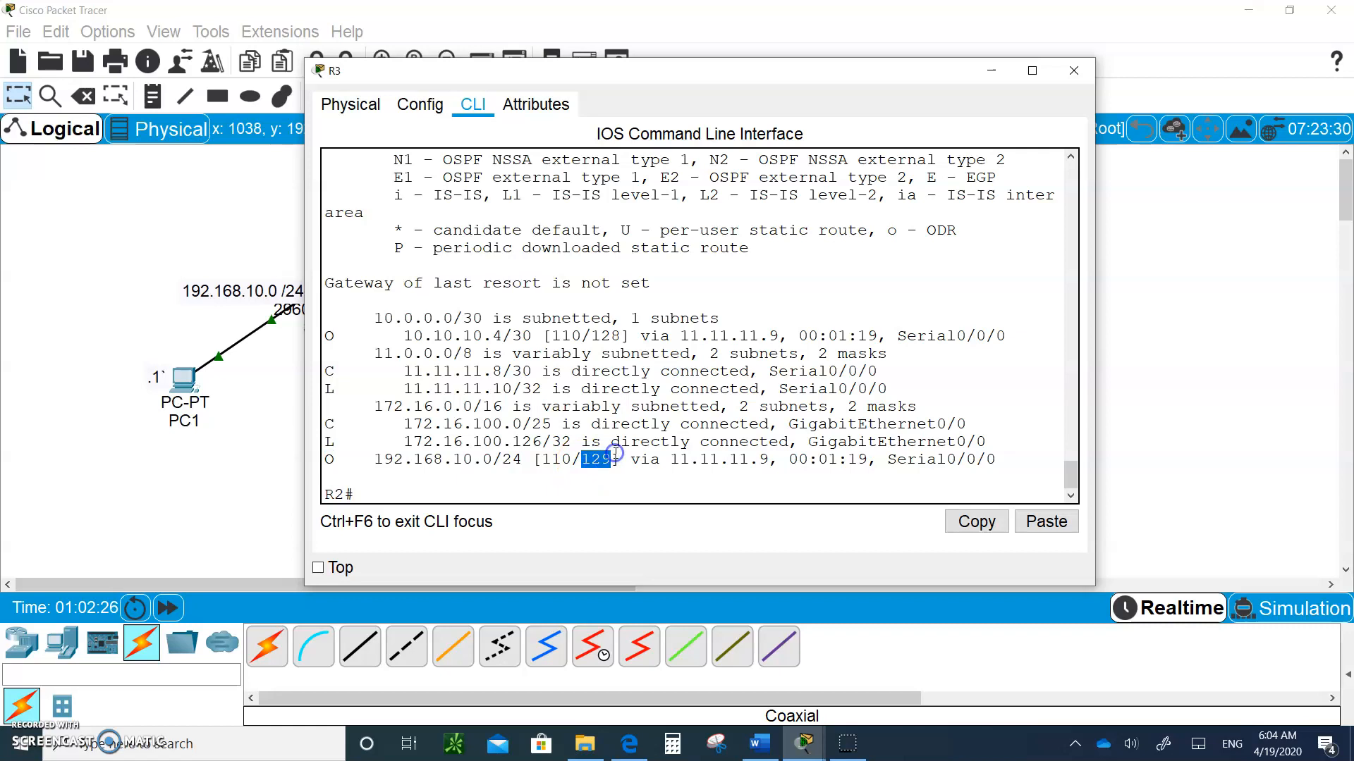
pyautogui.moveTo(743, 70)
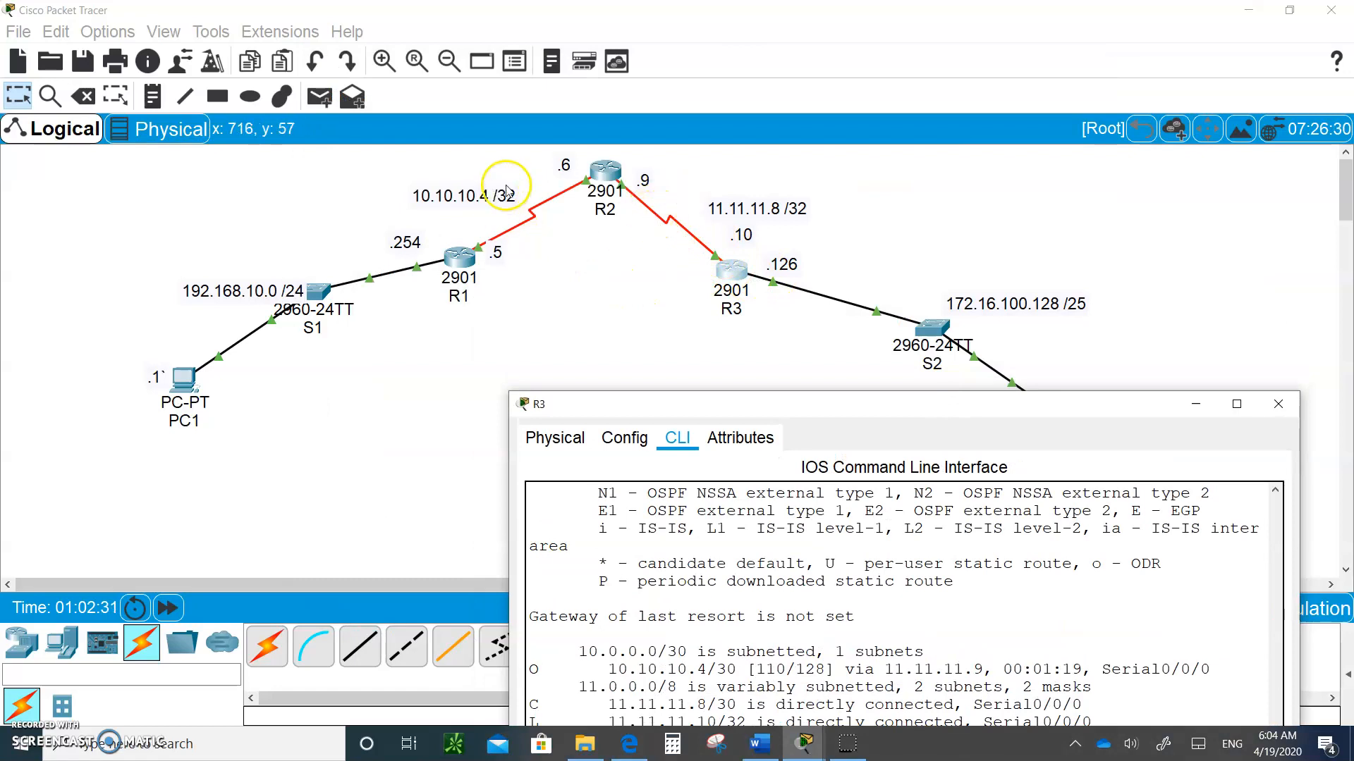
pyautogui.moveTo(918, 407)
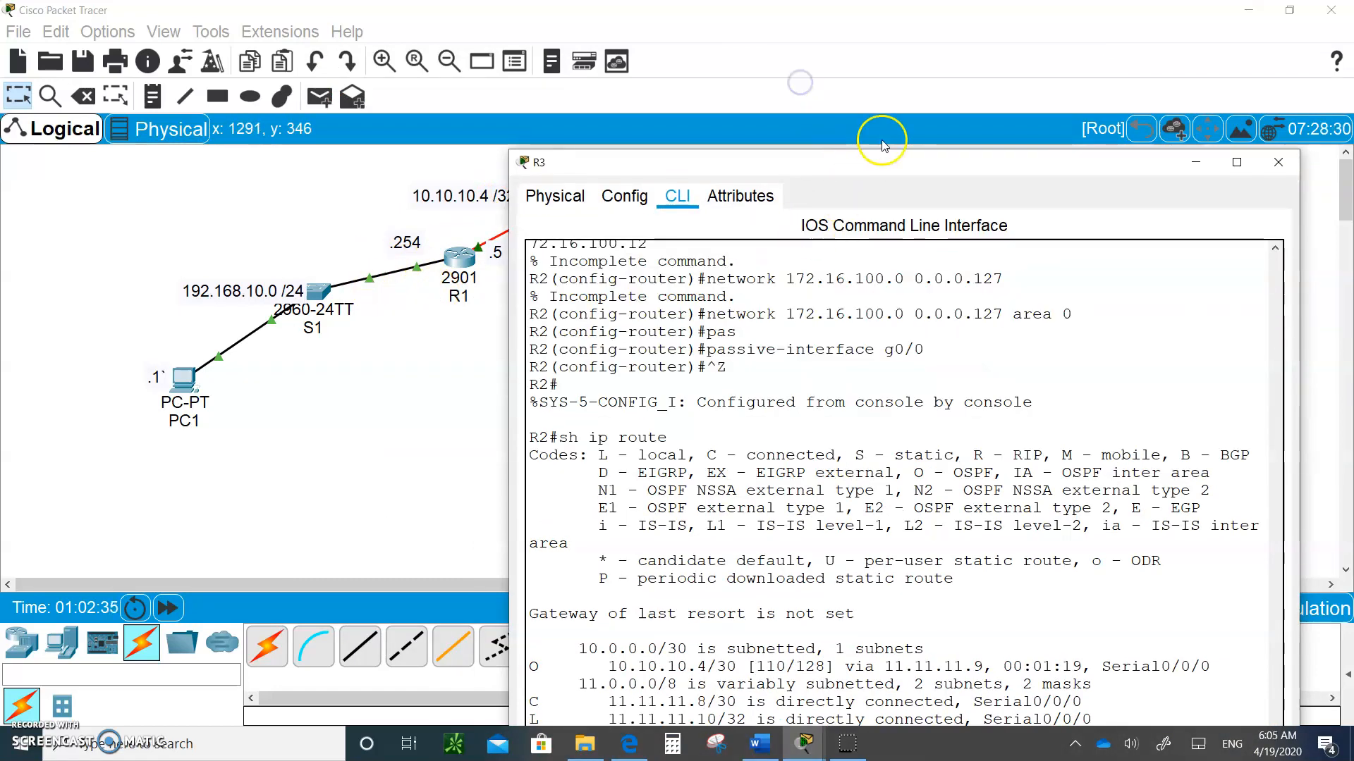
# - From PC1's Command Prompt, ping PC2 at 172.16.100.1
pyautogui.click(1277, 162)
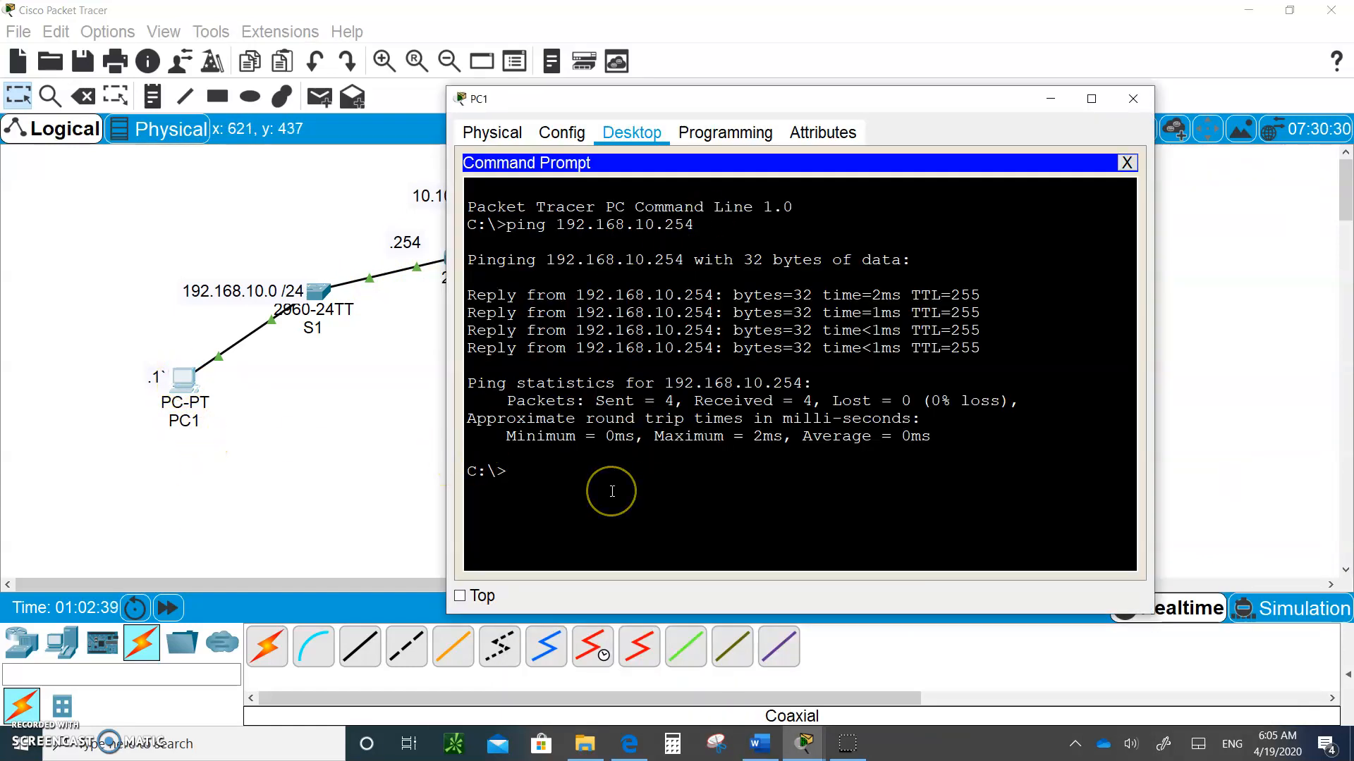
pyautogui.write('172.1')
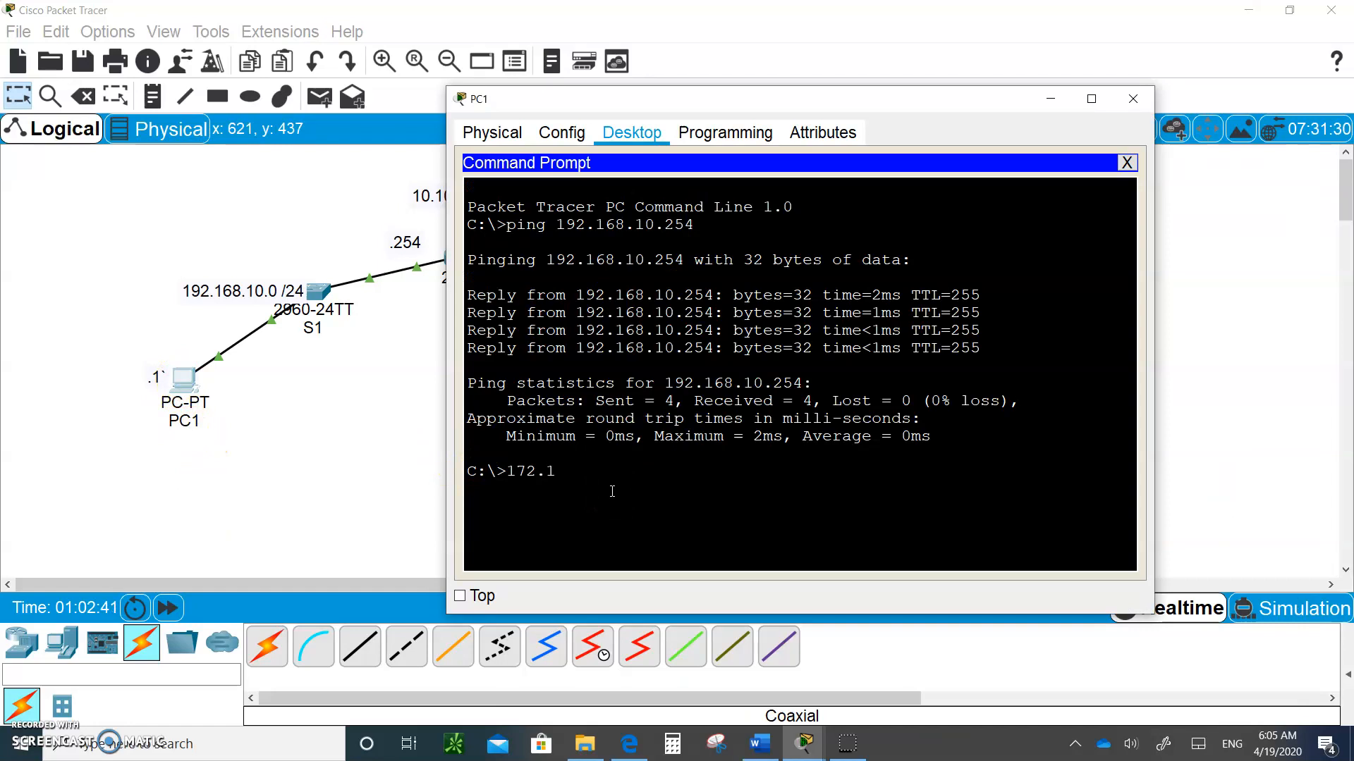
pyautogui.write('6.100.1')
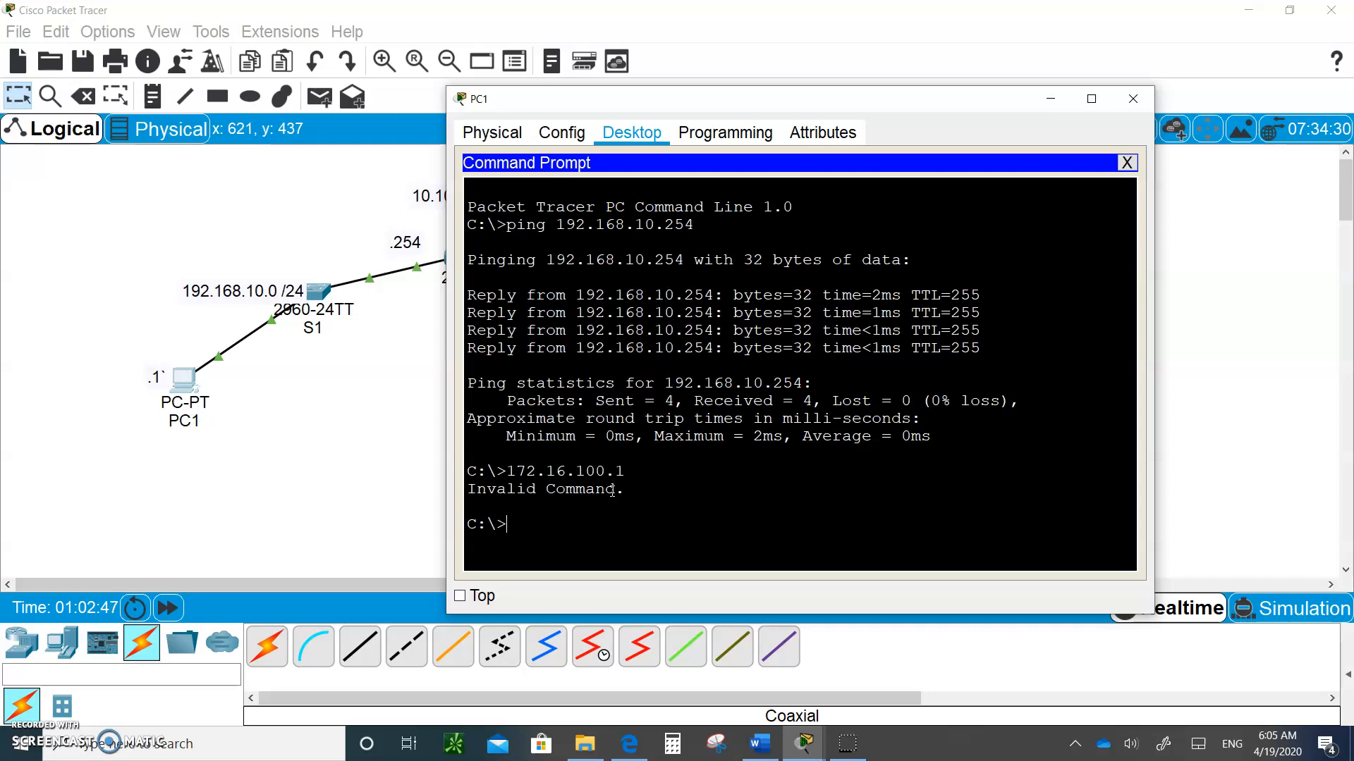
pyautogui.write('ping')
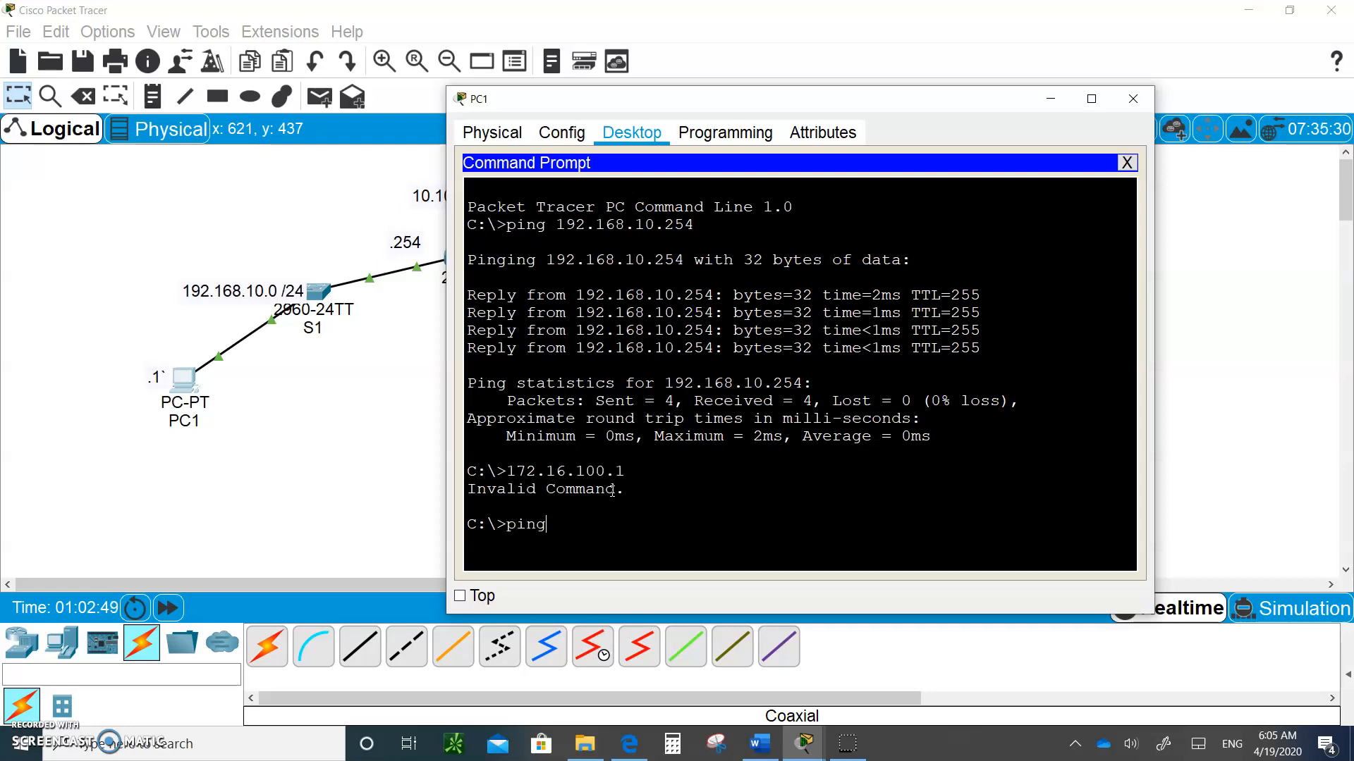
pyautogui.write('172.16.100.1')
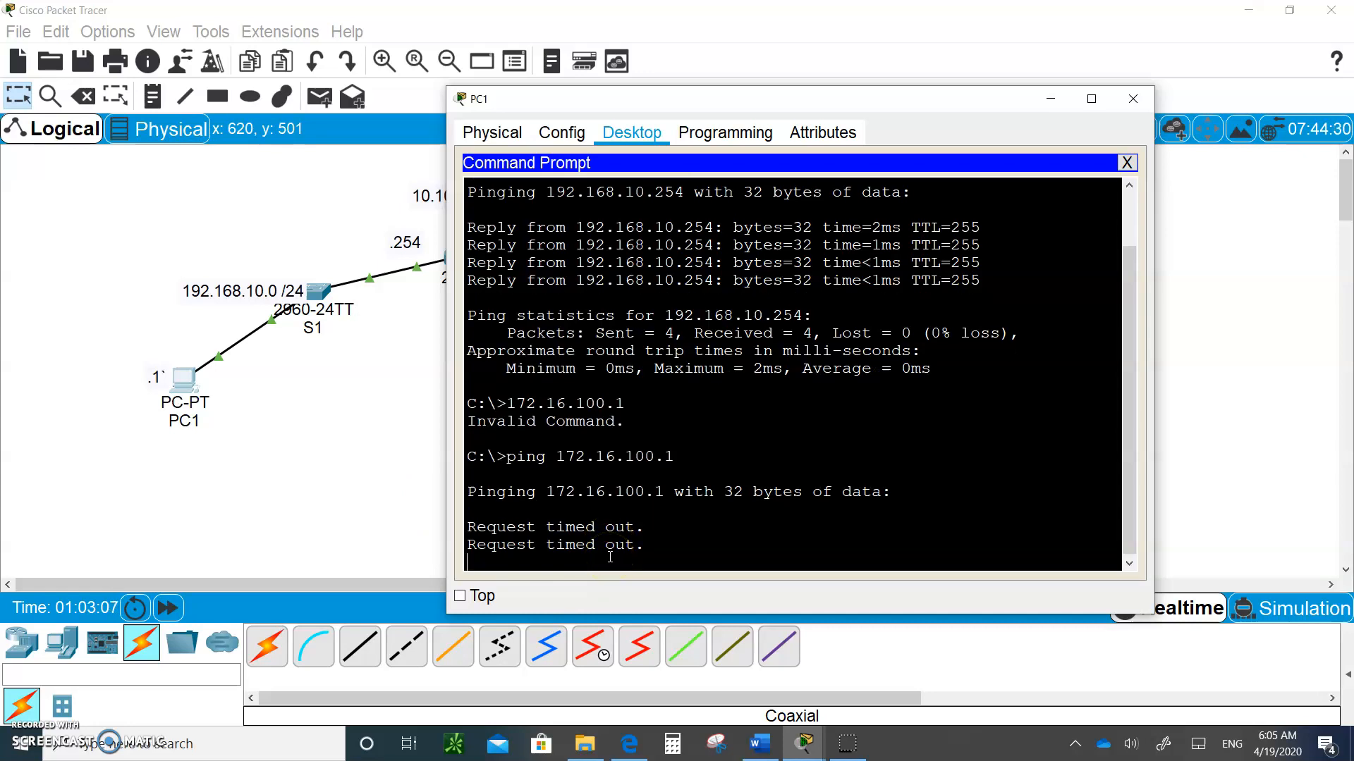
pyautogui.moveTo(828, 113)
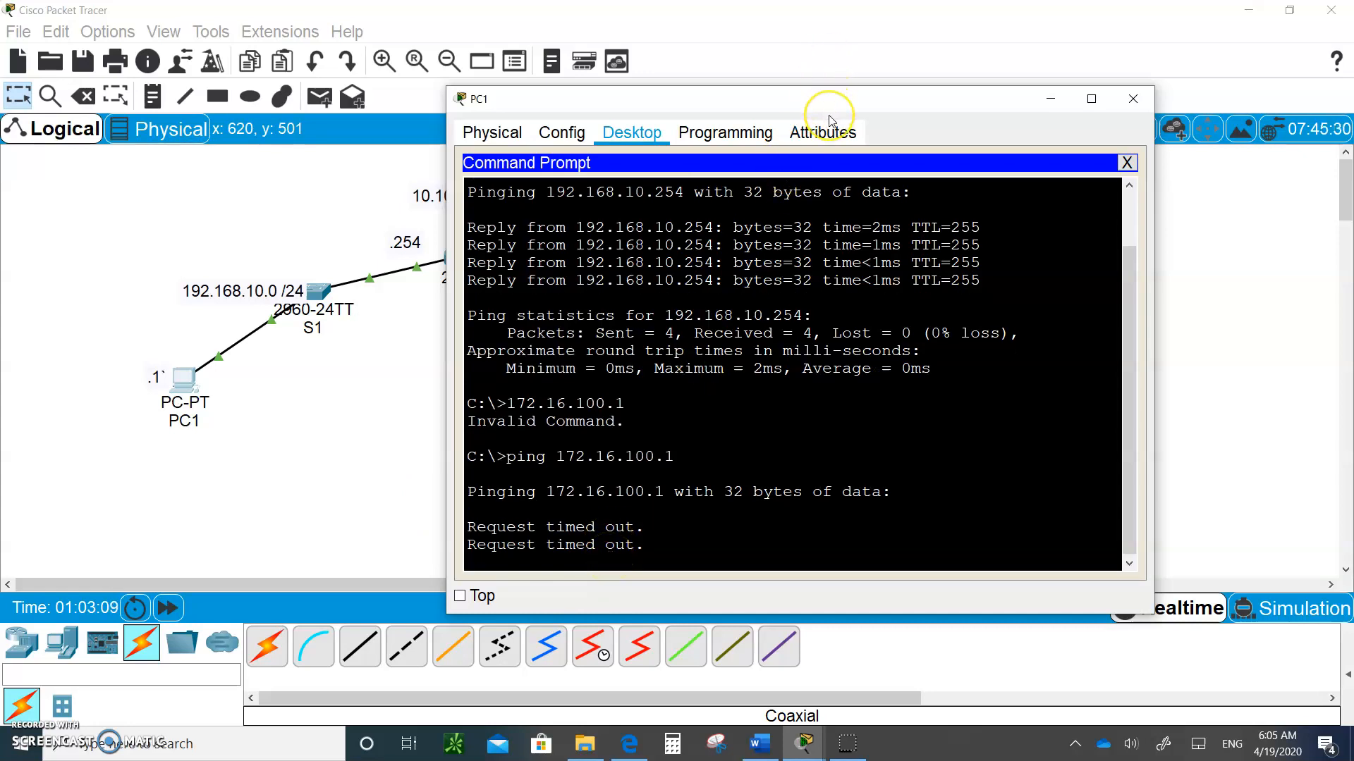
pyautogui.moveTo(302, 468)
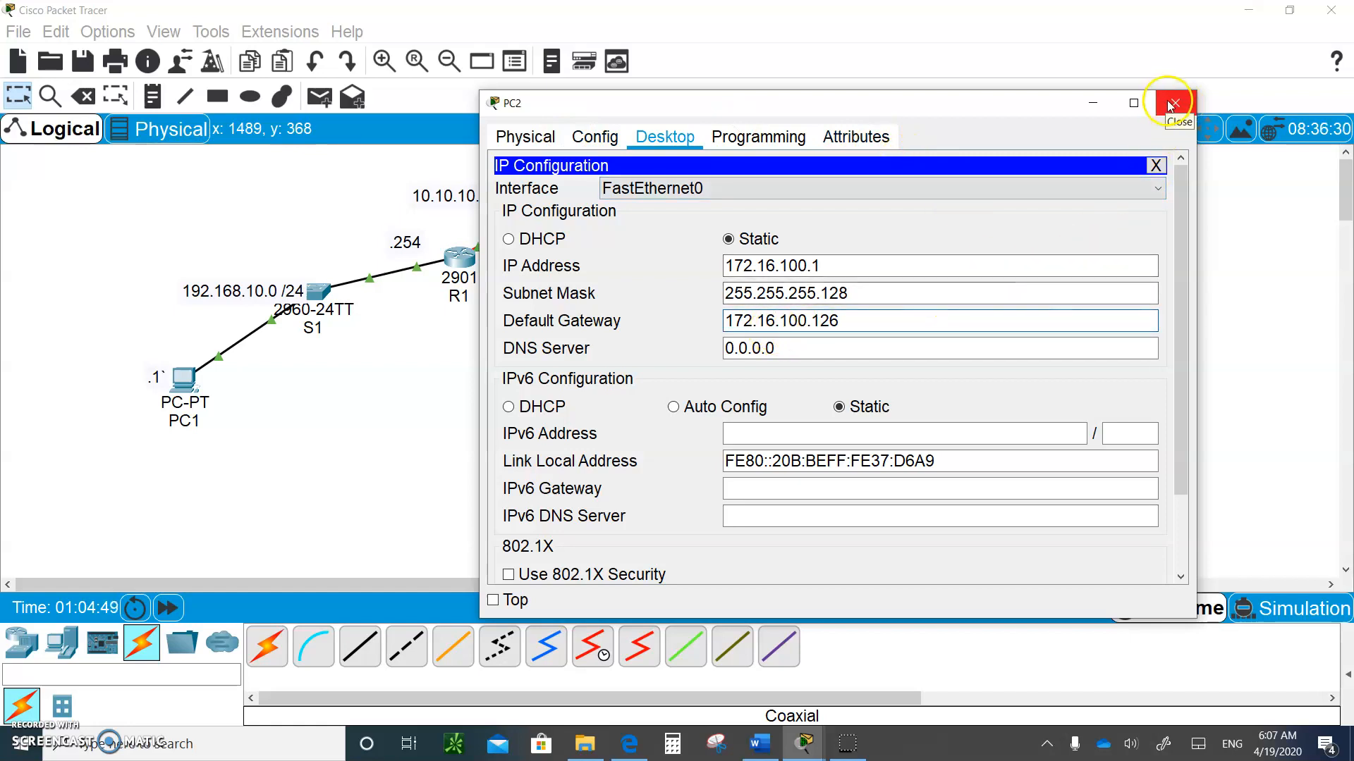
# - Close PC2's IP Configuration window and rerun ping 172.16.100.1 from PC1
pyautogui.click(1172, 103)
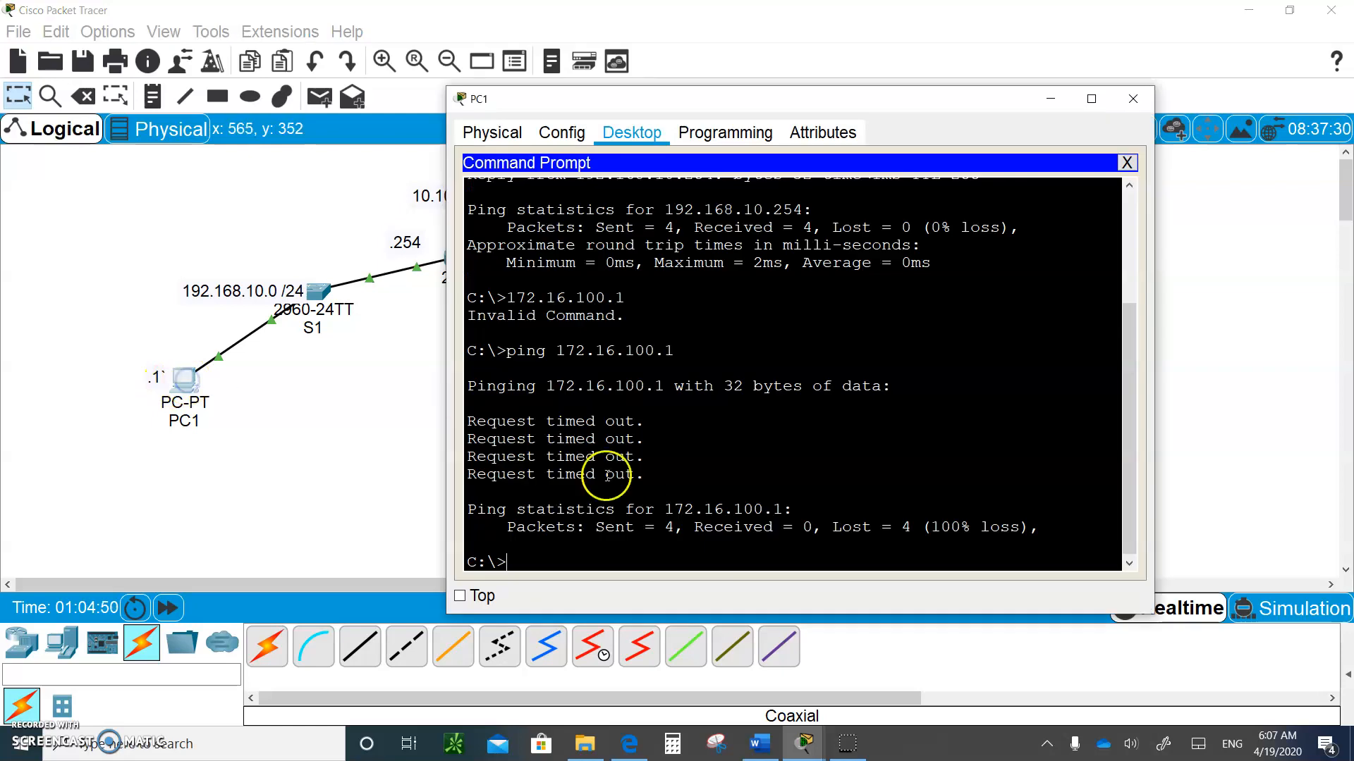
pyautogui.write('ping 172.16.100.1')
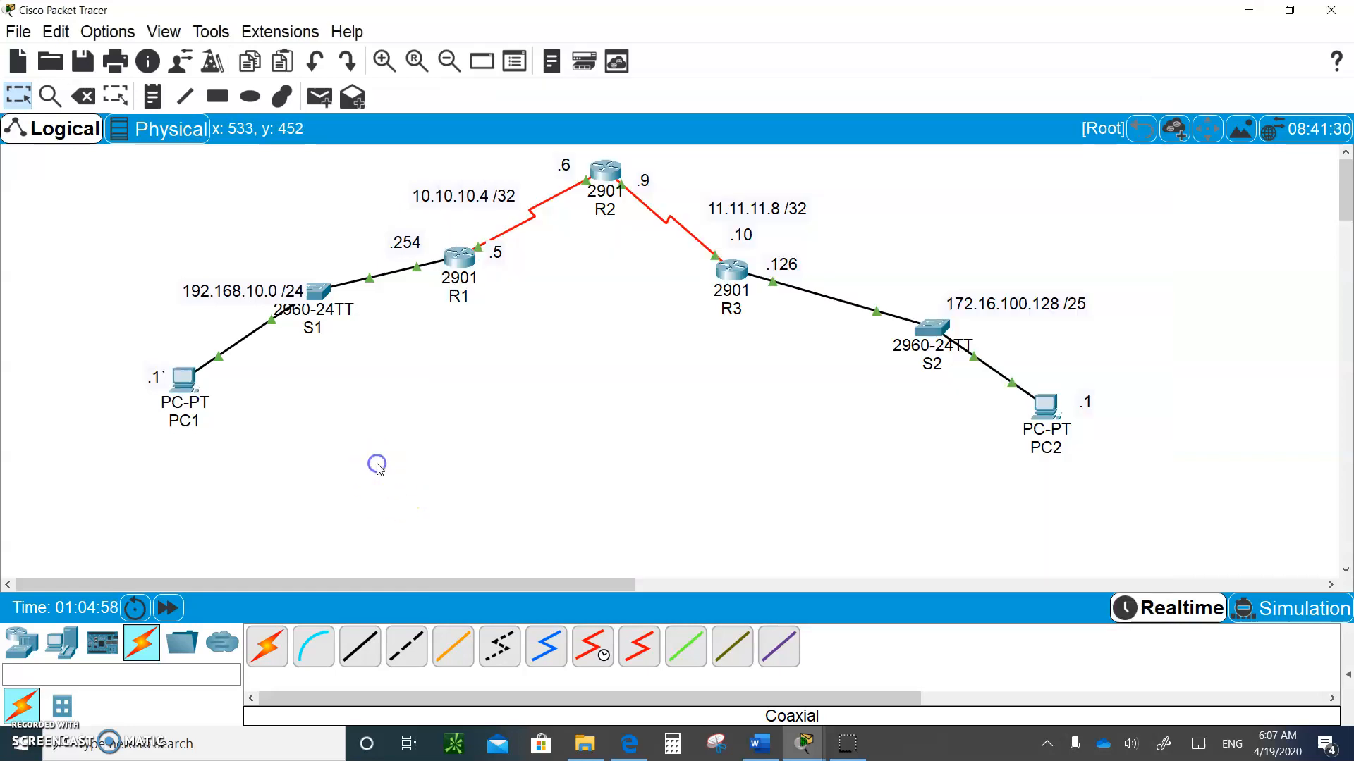
# - On R2, create interface Loopback0 with IP 12.12.12.12 255.255.255.255
pyautogui.click(604, 170)
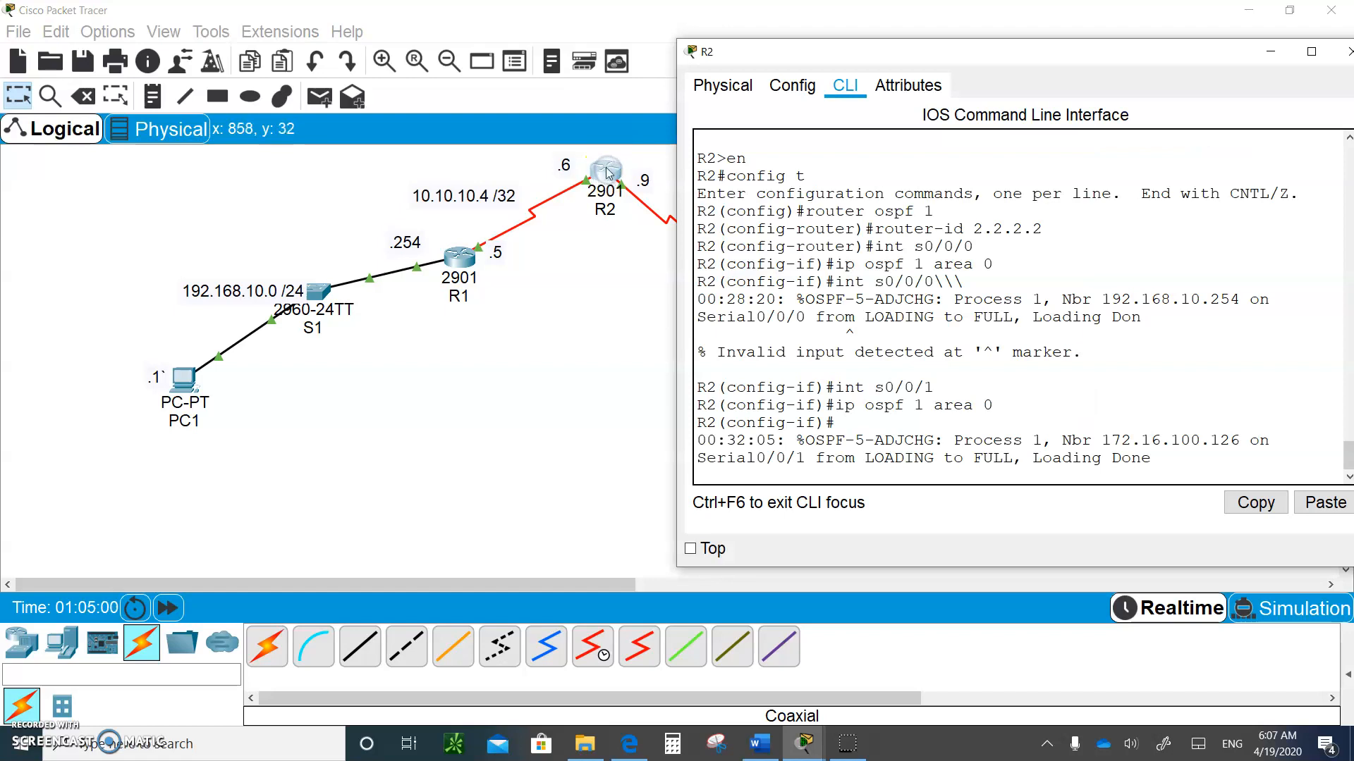
pyautogui.moveTo(785, 472)
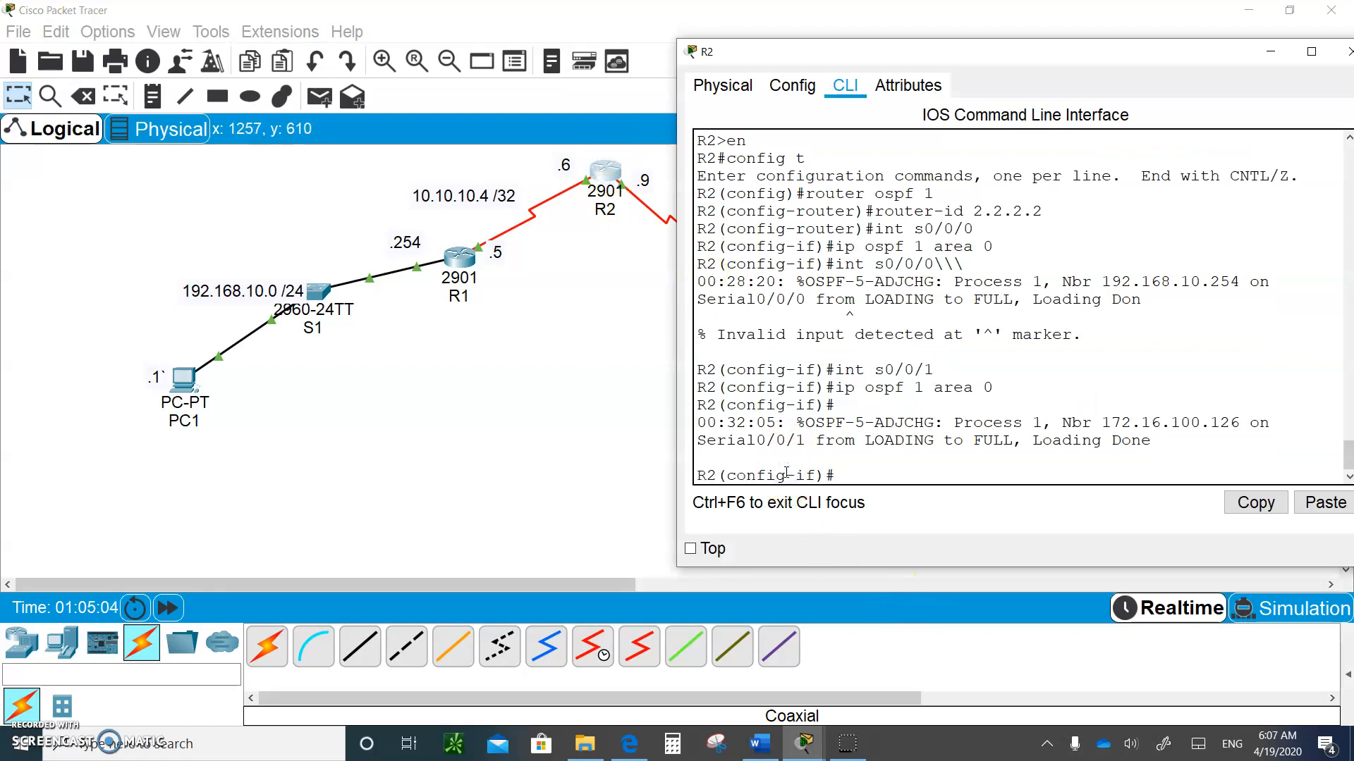
pyautogui.write('exit')
pyautogui.write('int loop')
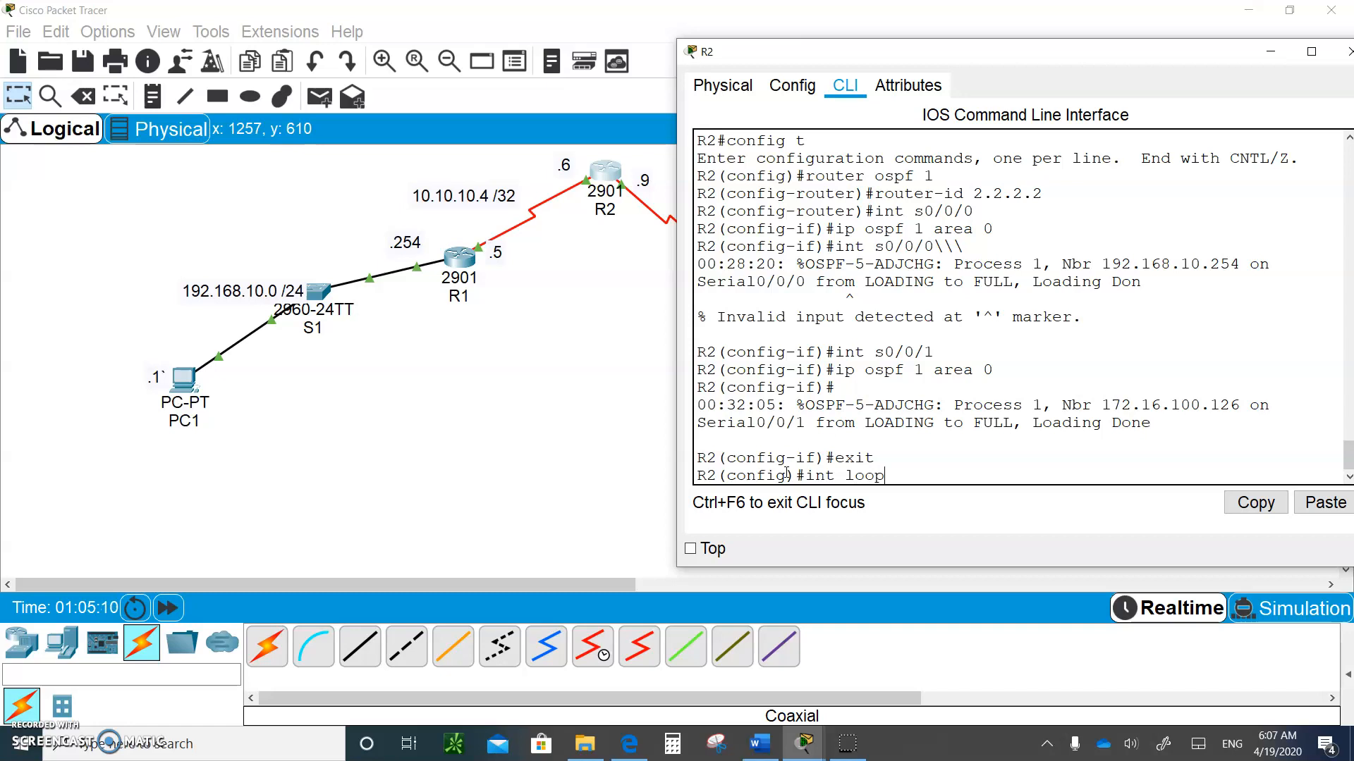
pyautogui.write('back 0')
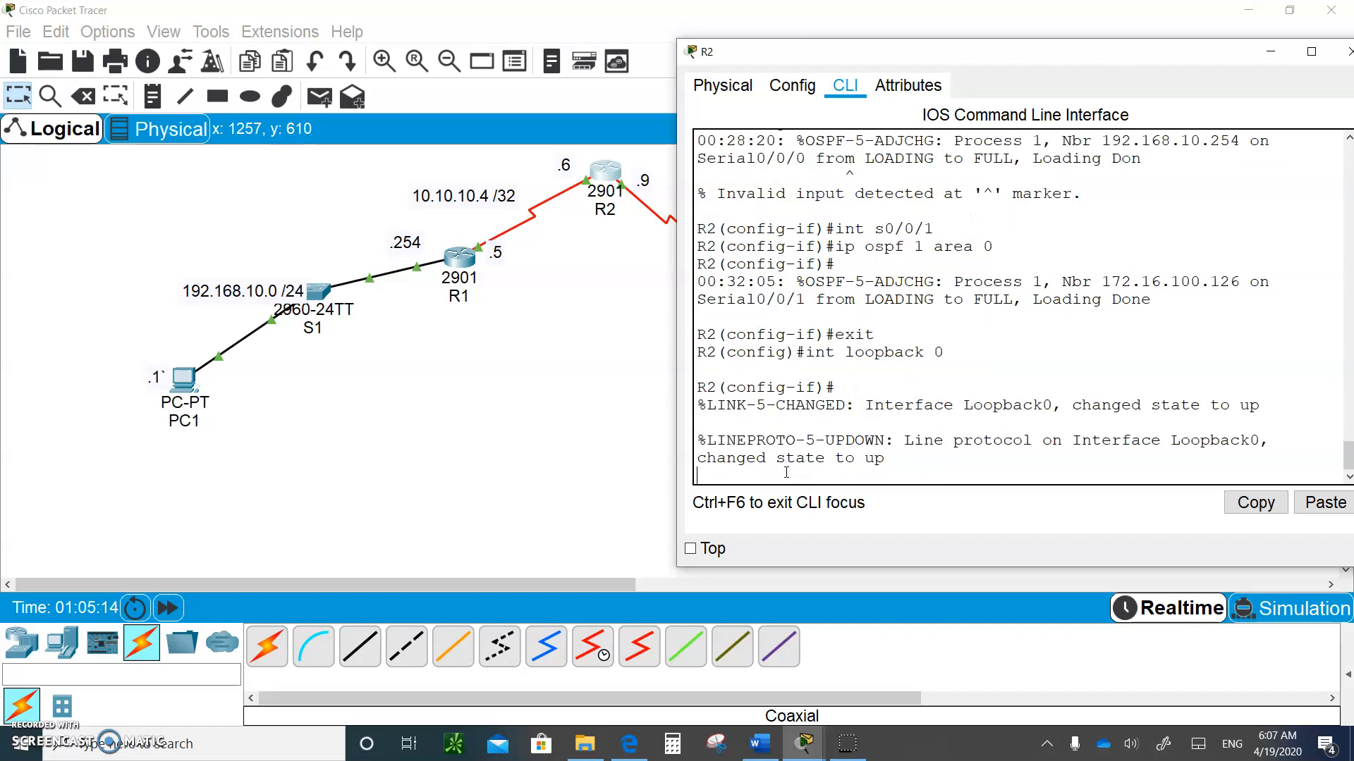
pyautogui.write('ip')
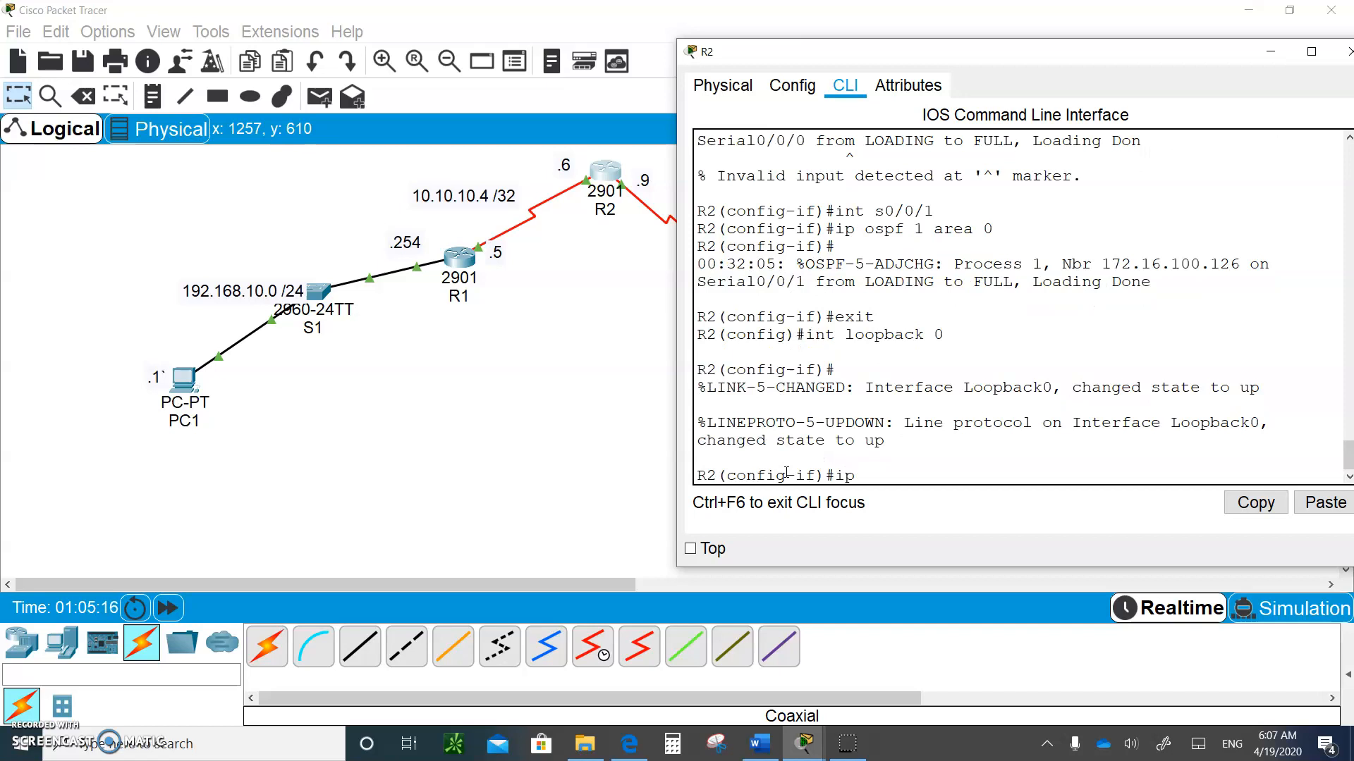
pyautogui.write('add')
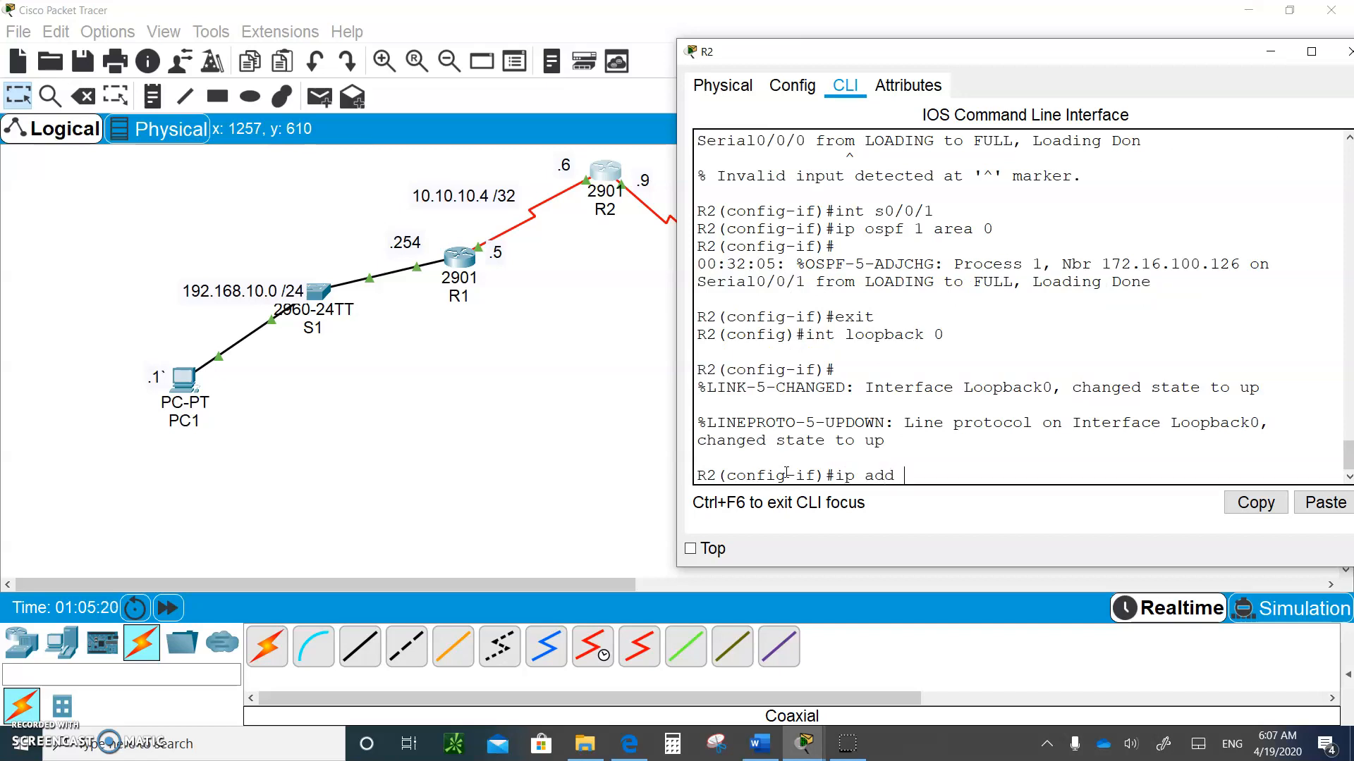
pyautogui.write('12.12.12.12')
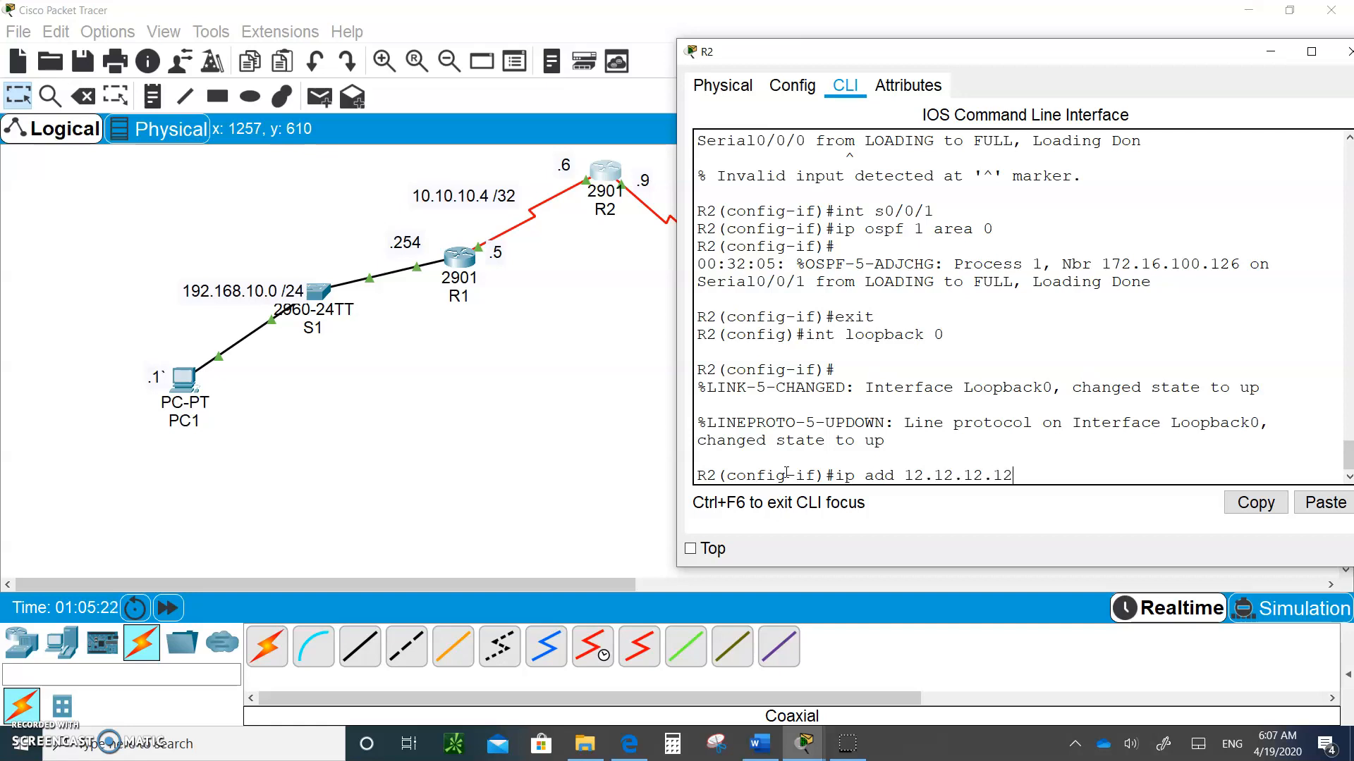
pyautogui.write('255.255.255.255')
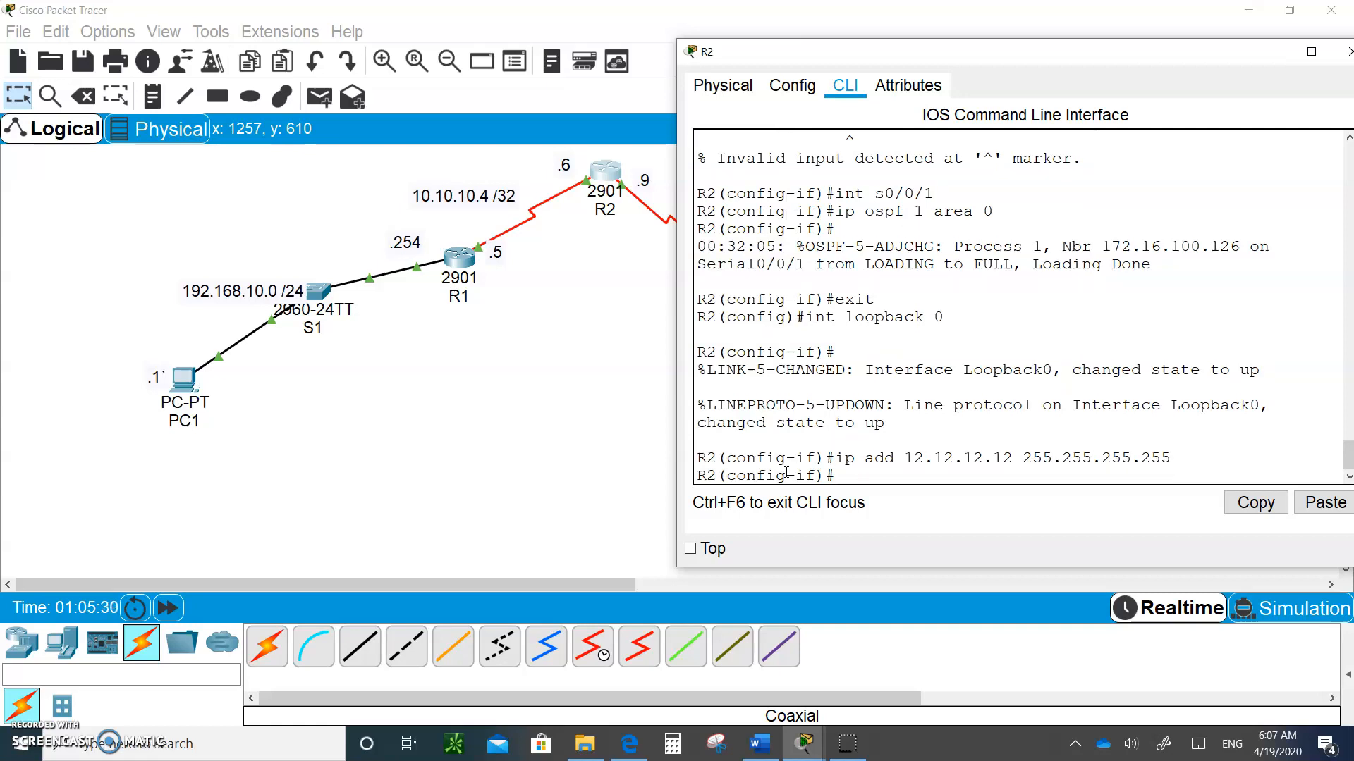
pyautogui.moveTo(691, 331)
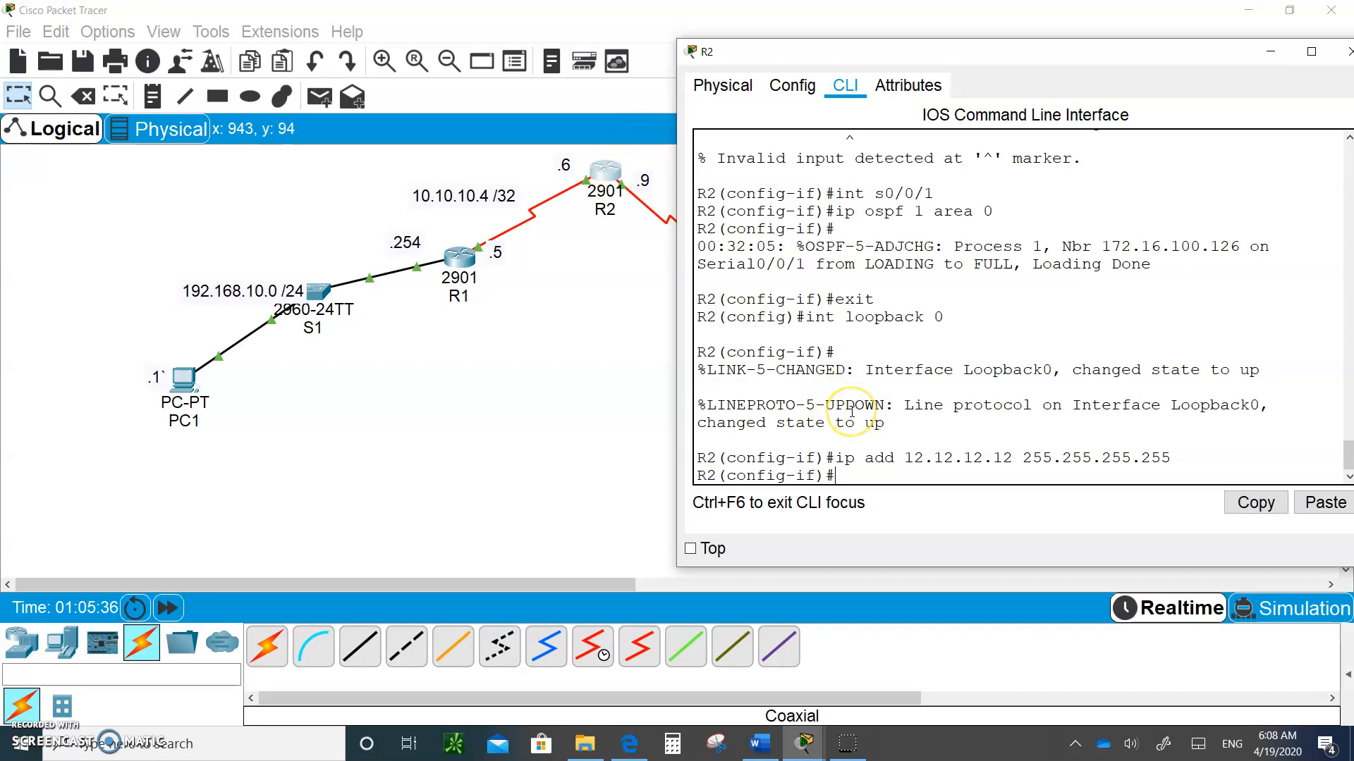
# - On R2, add default route 0.0.0.0 0.0.0.0 via lo0, then check show ip route
pyautogui.write('exit')
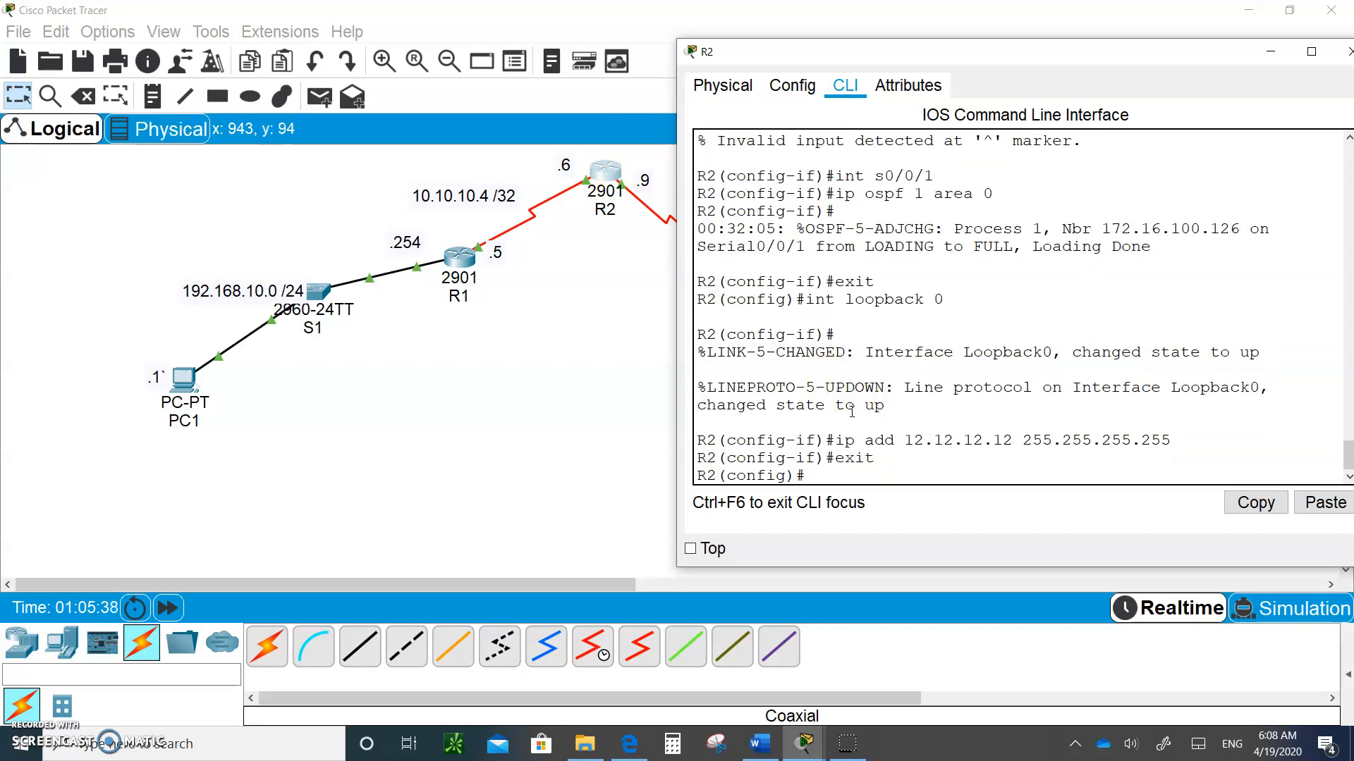
pyautogui.write('ip')
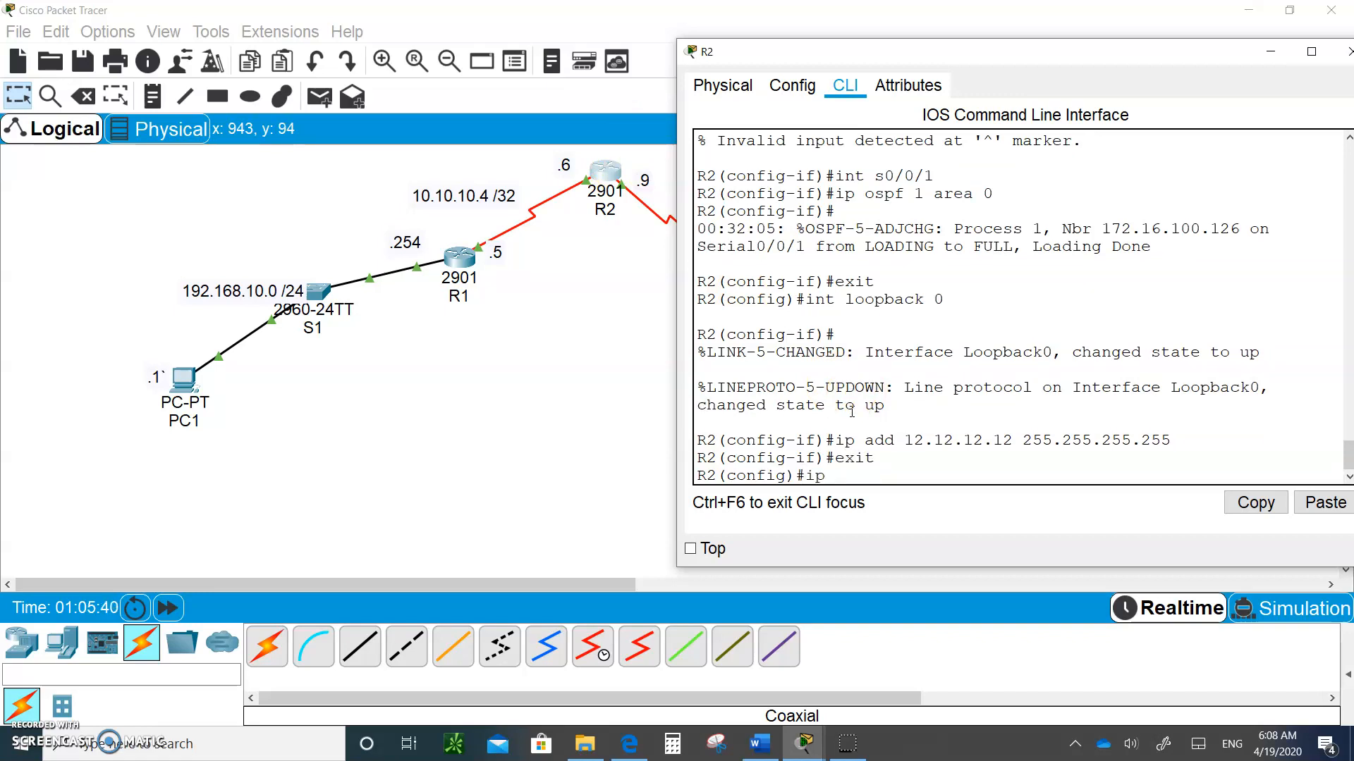
pyautogui.write('0.0.0.0')
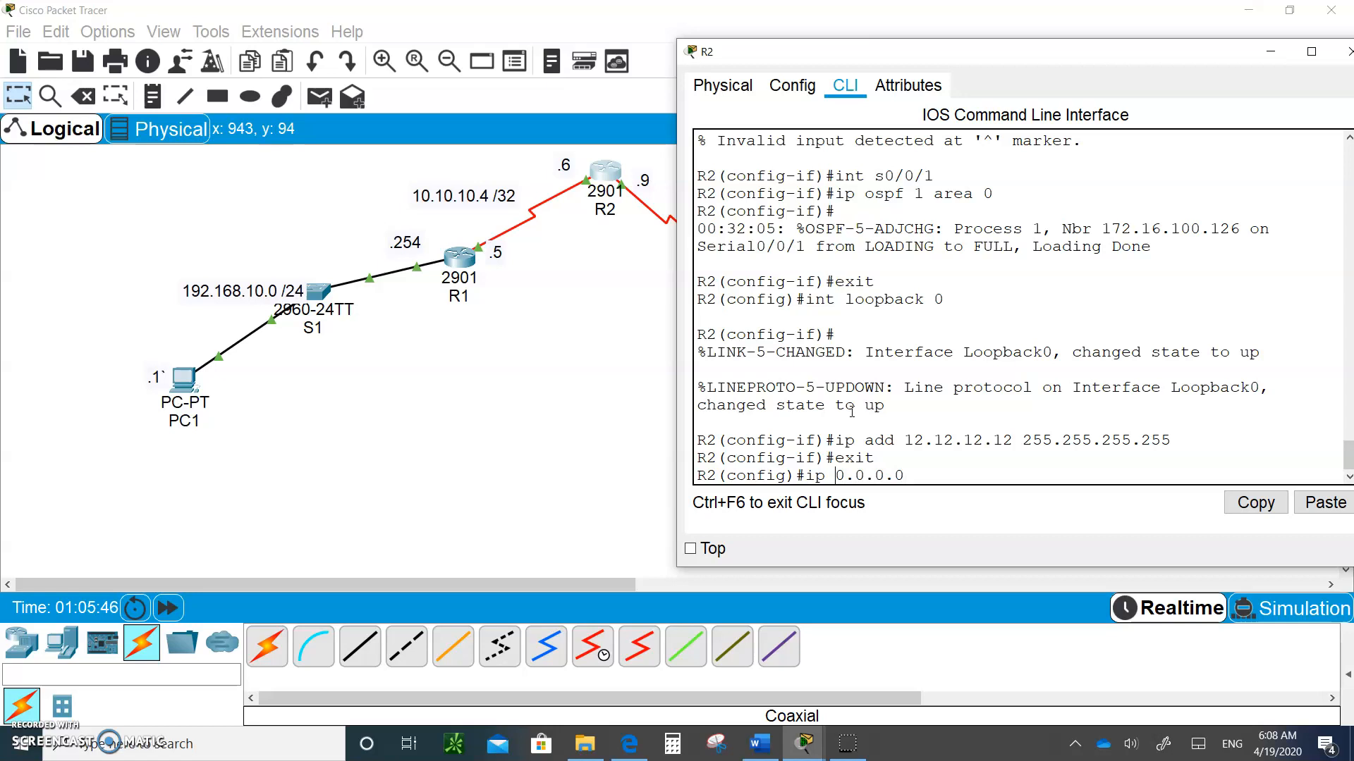
pyautogui.write('route')
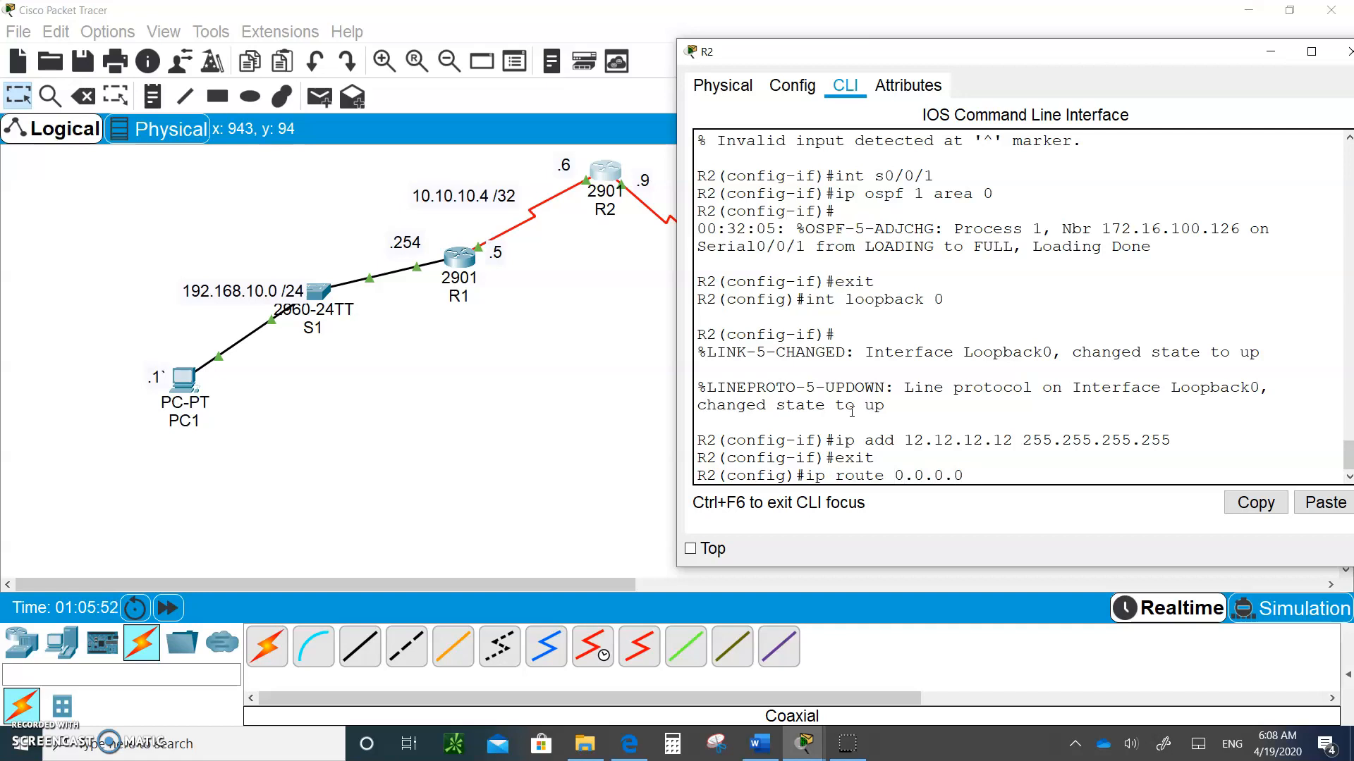
pyautogui.write('0.0.0')
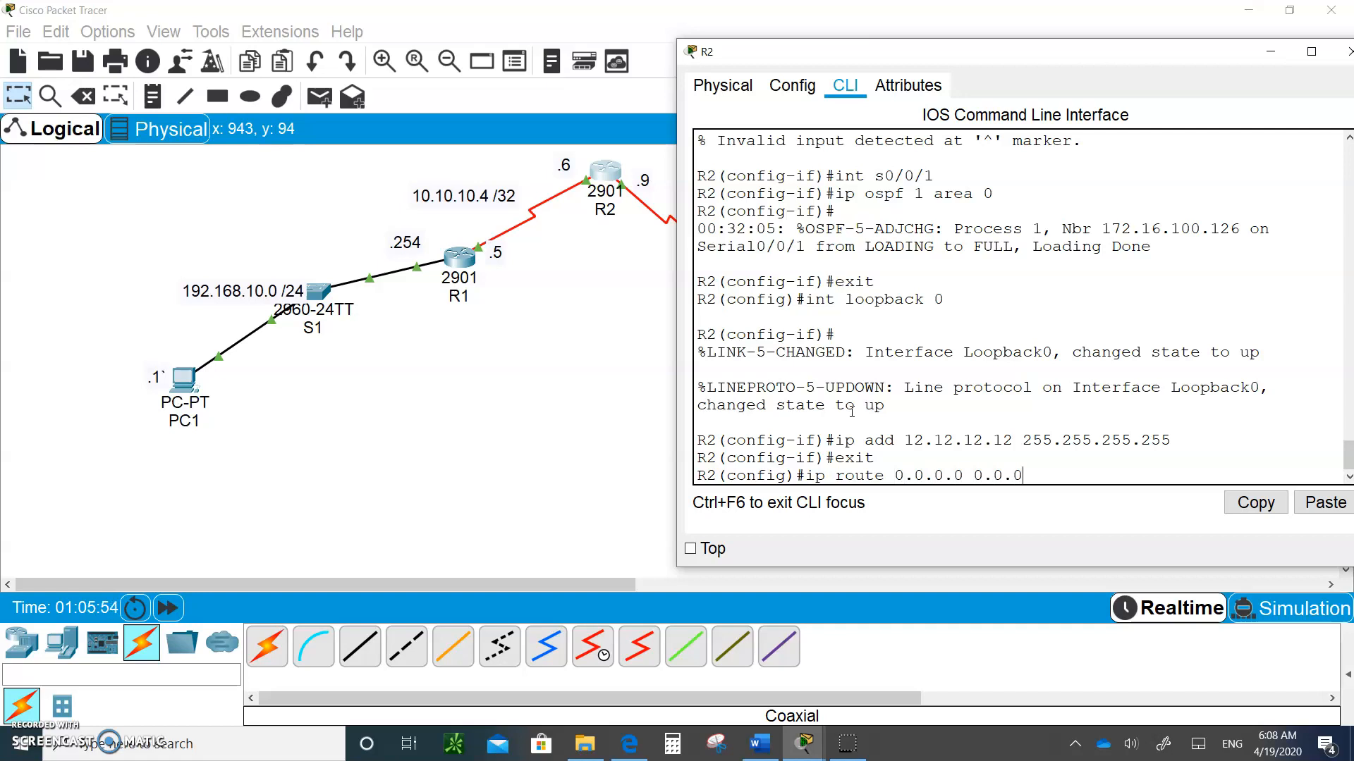
pyautogui.write('.0')
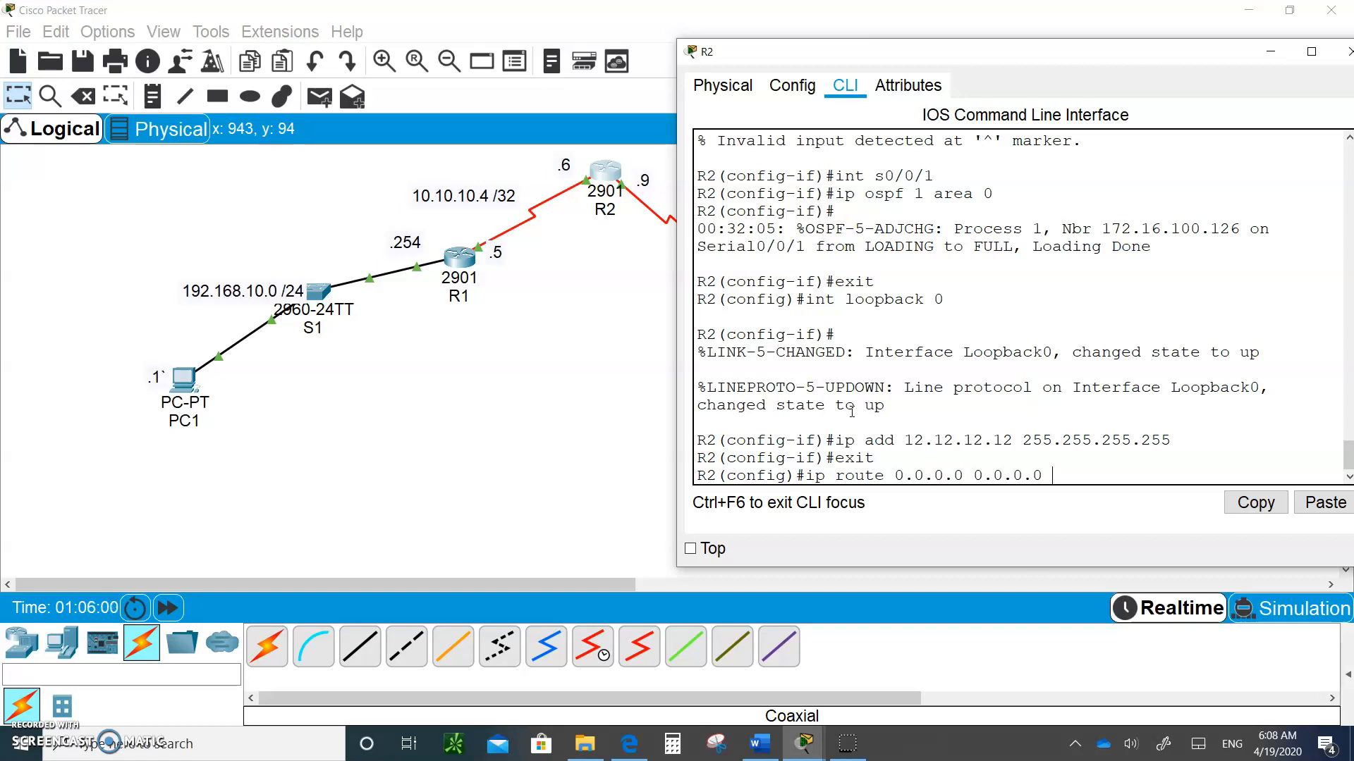
pyautogui.write('lo0')
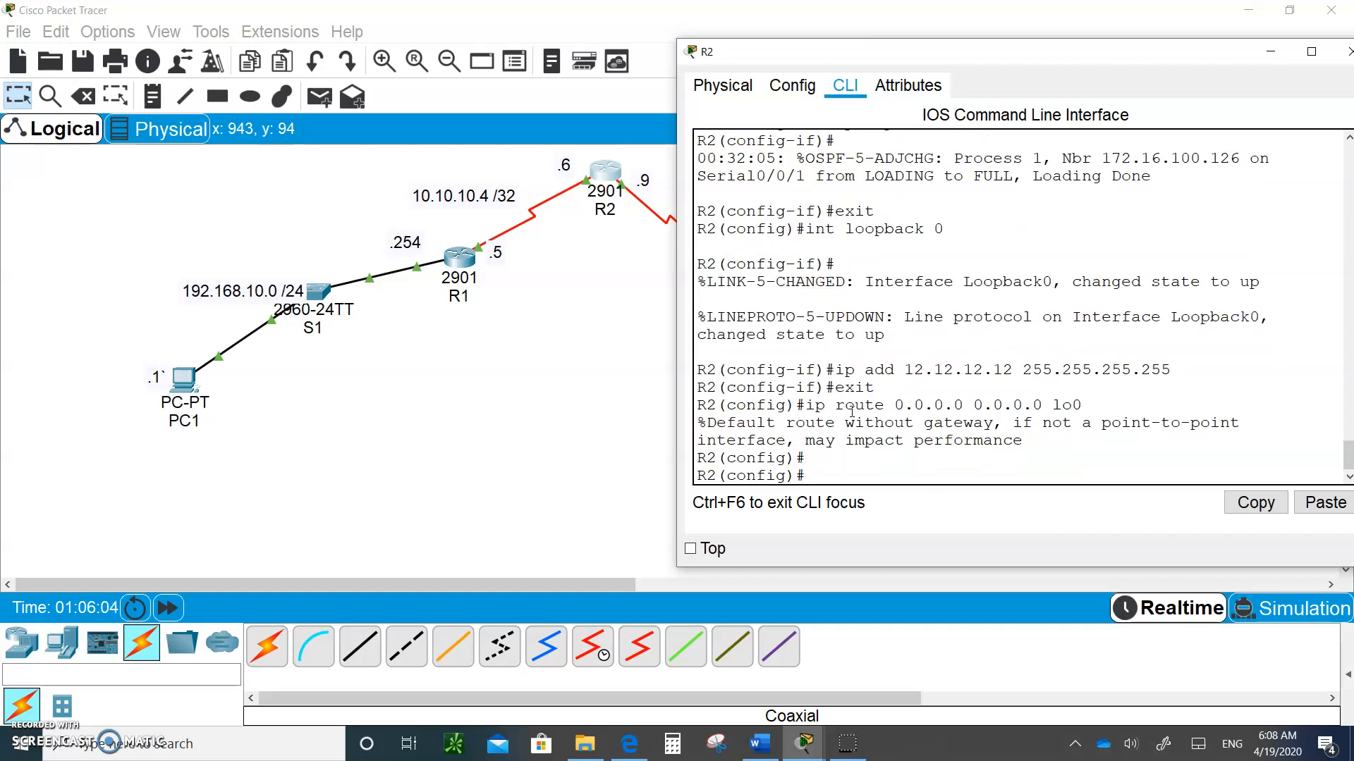
pyautogui.press('ctrl+z')
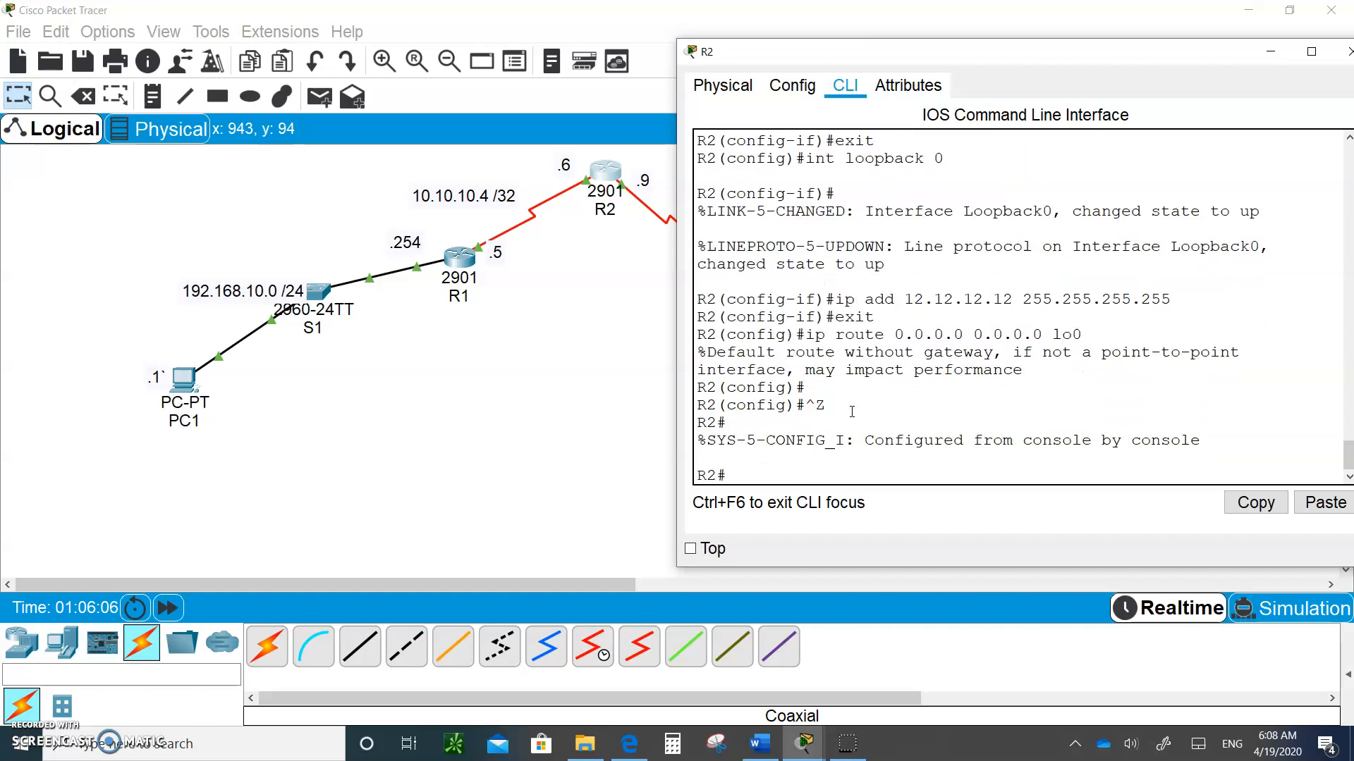
pyautogui.write('sh ip')
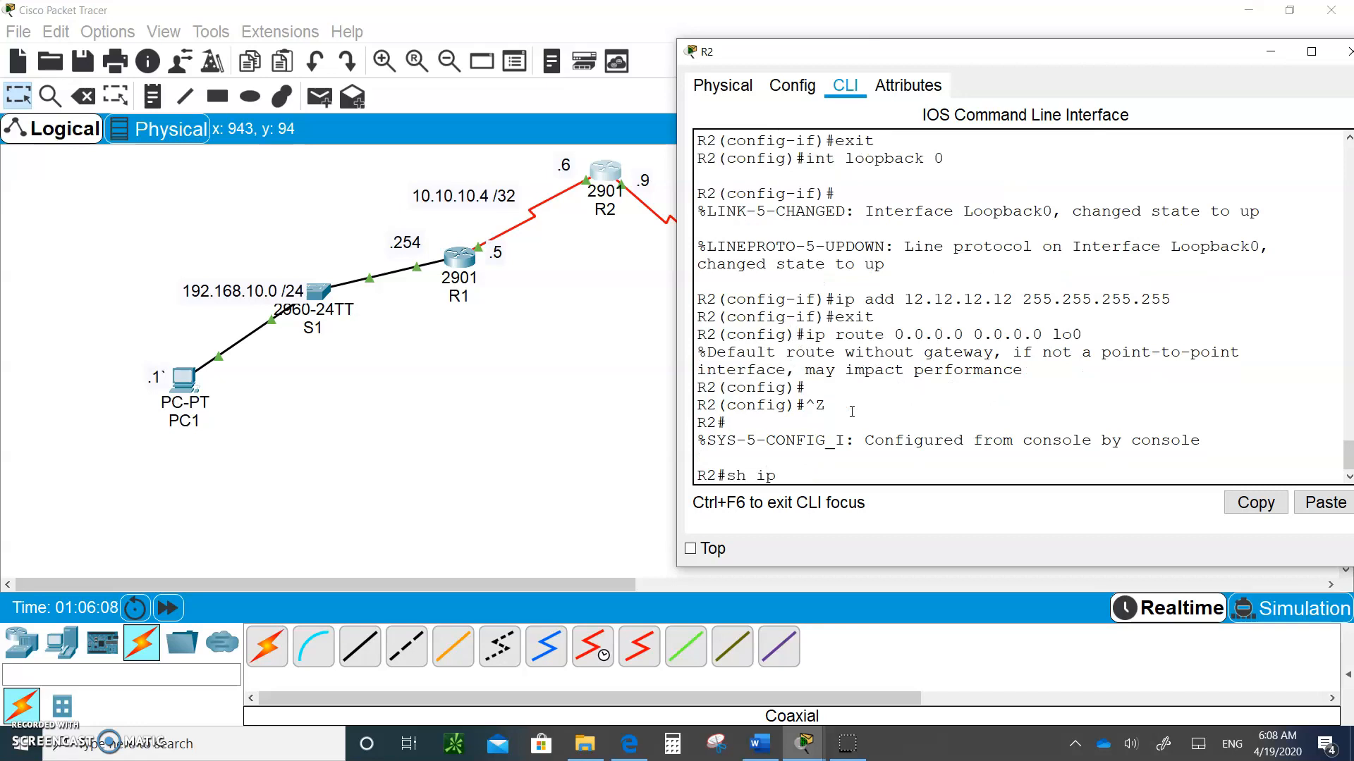
pyautogui.write('route')
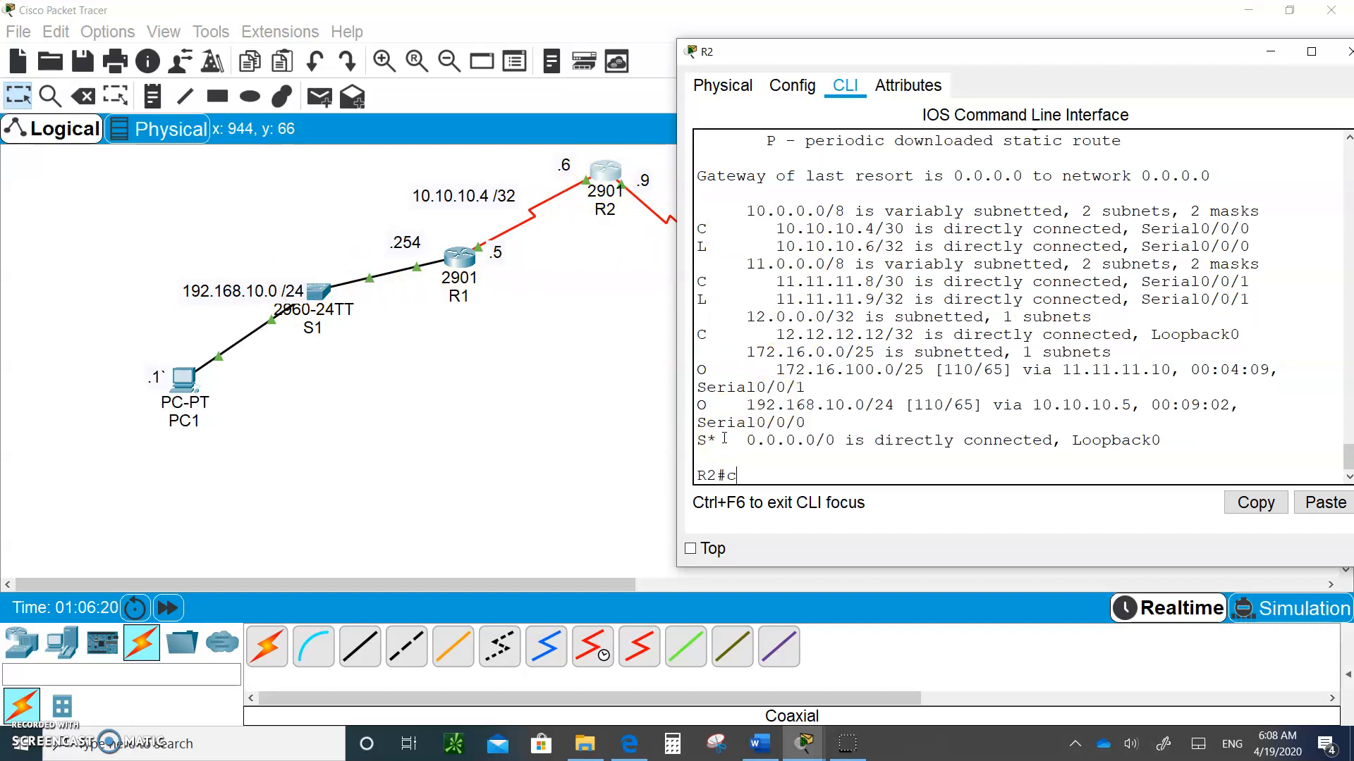
# - Add default-information originate under R2's router ospf 1 configuration
pyautogui.write('onfig t')
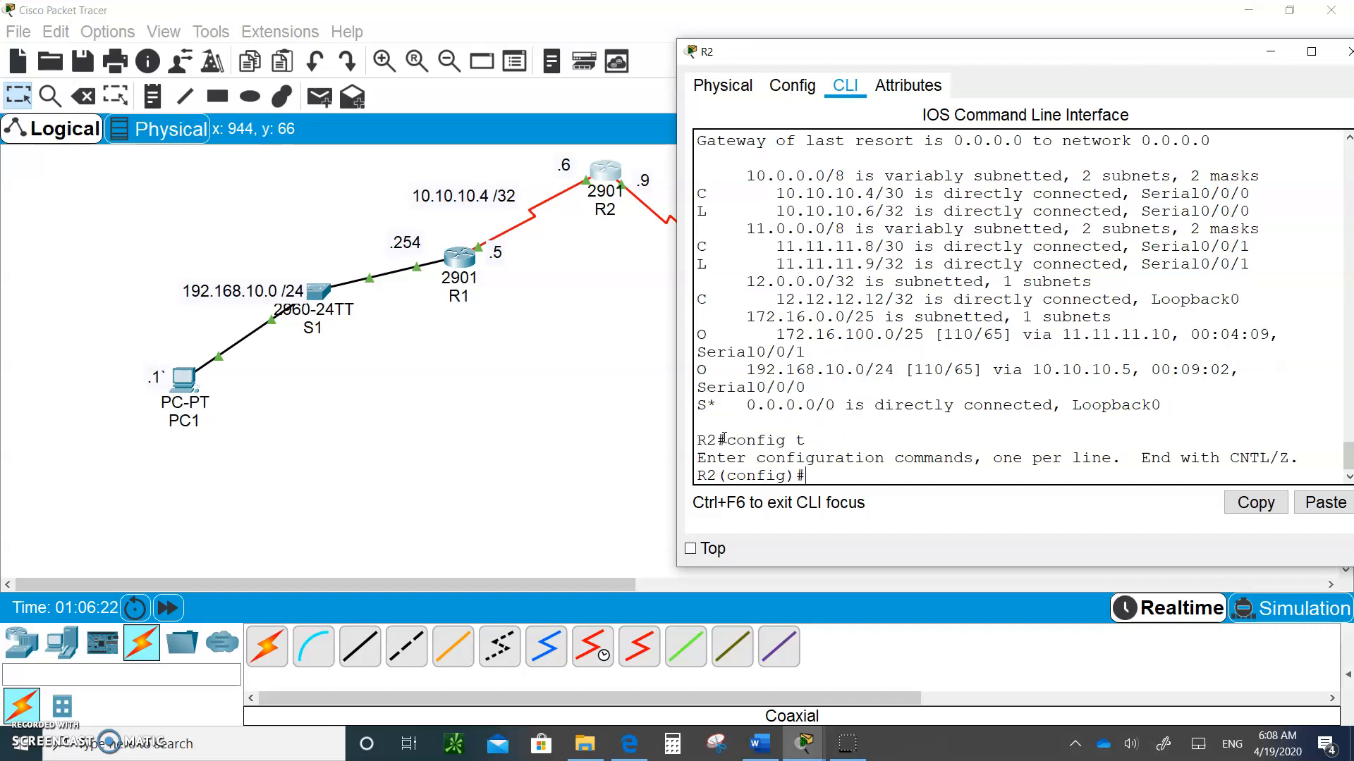
pyautogui.write('router o')
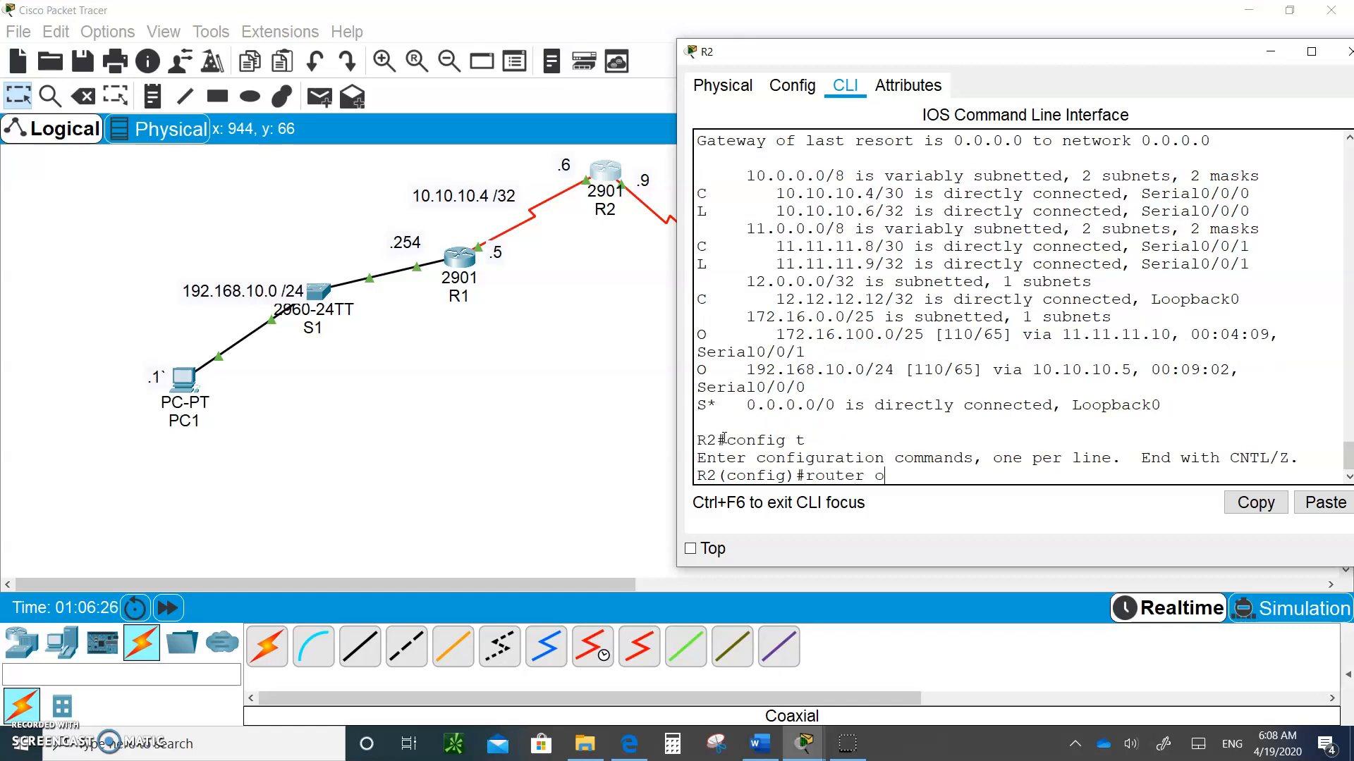
pyautogui.write('spf 1')
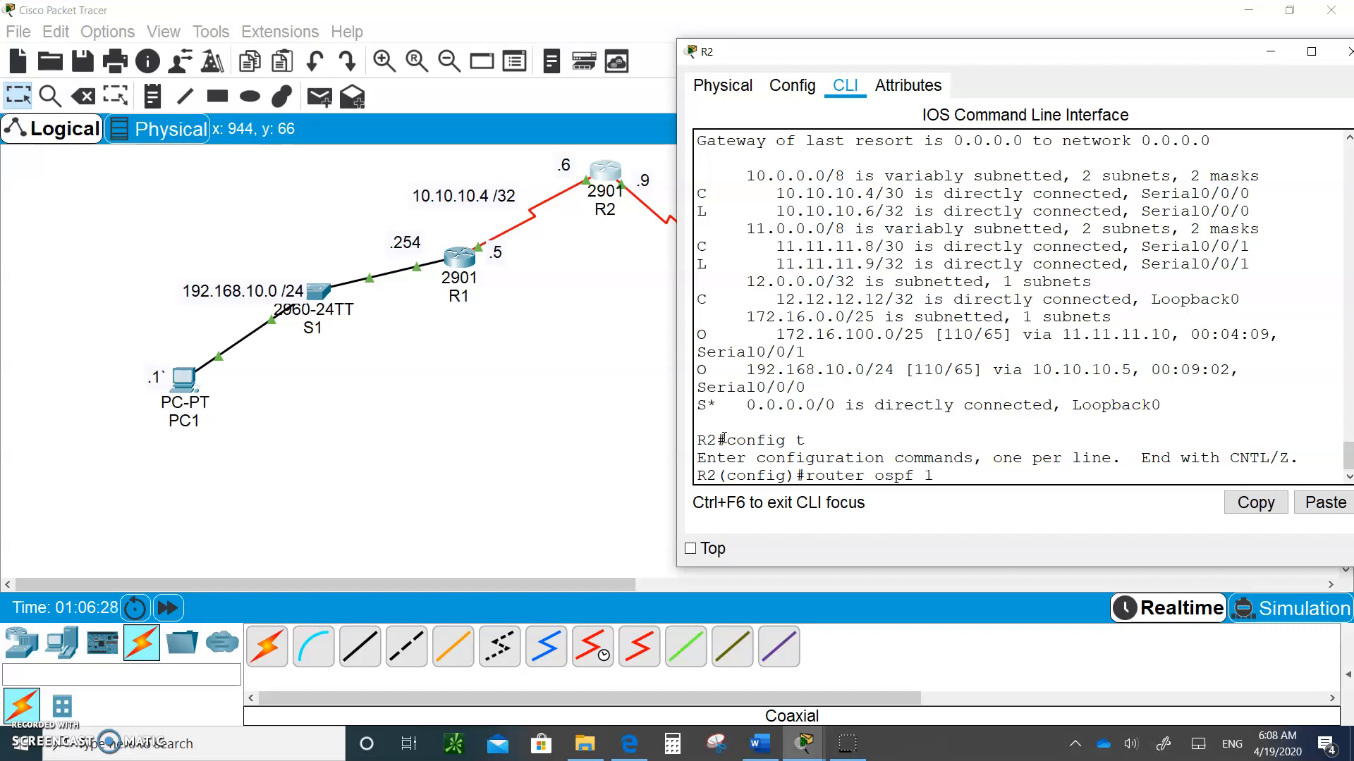
pyautogui.write('default-information')
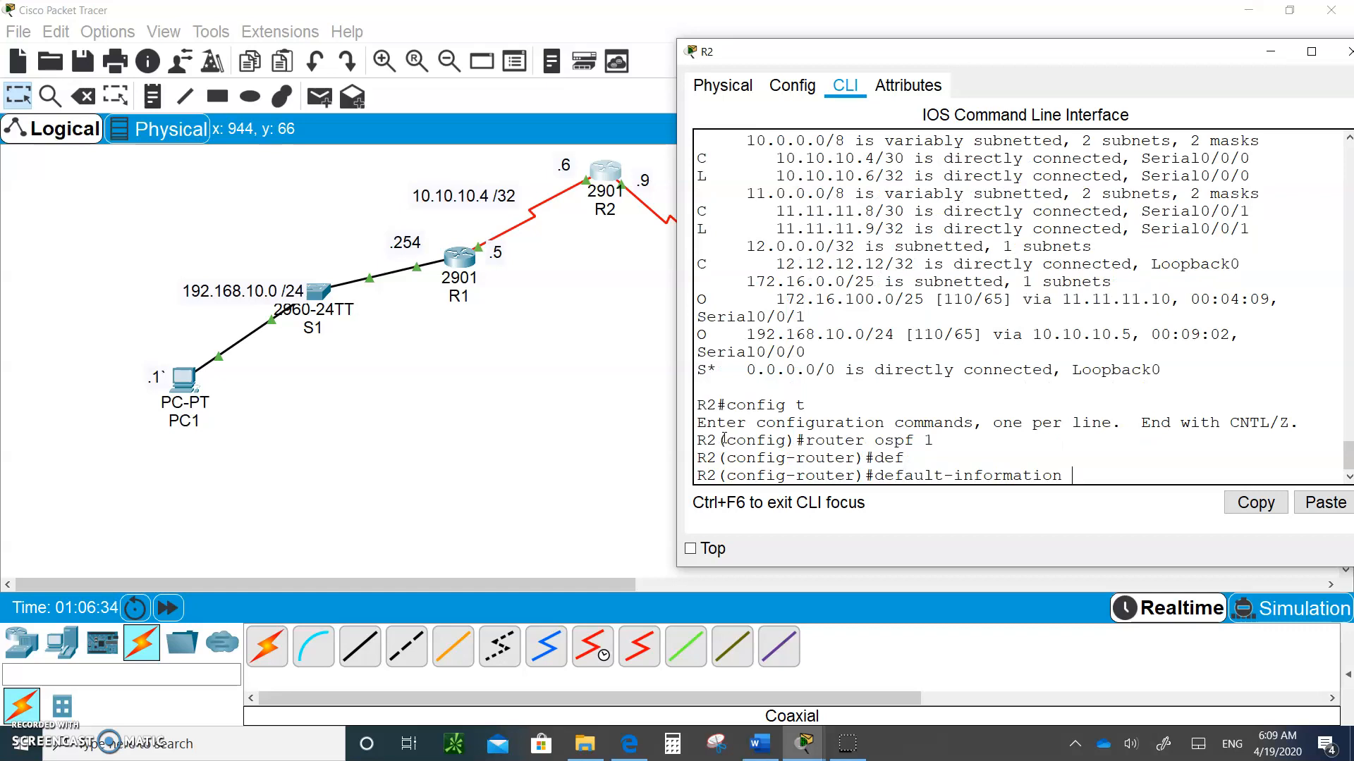
pyautogui.write('originate')
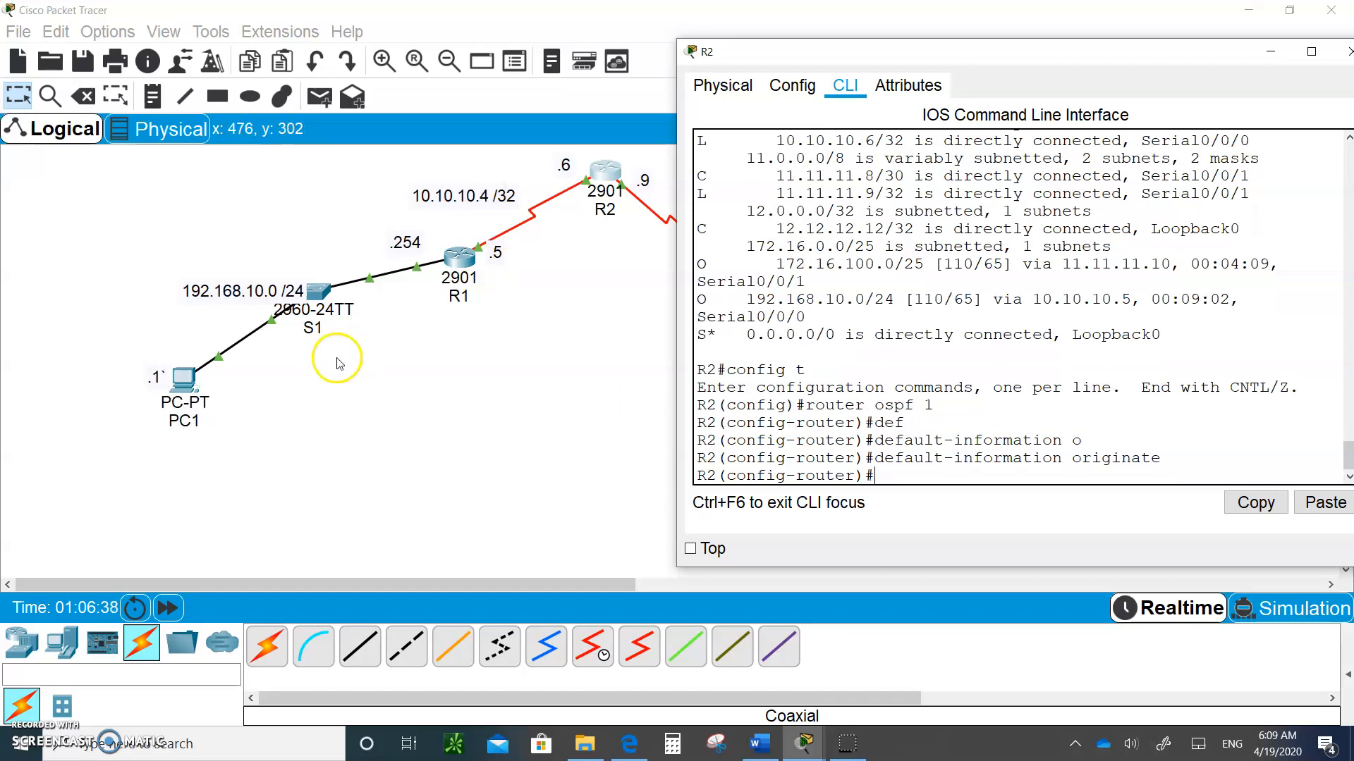
pyautogui.moveTo(676, 342)
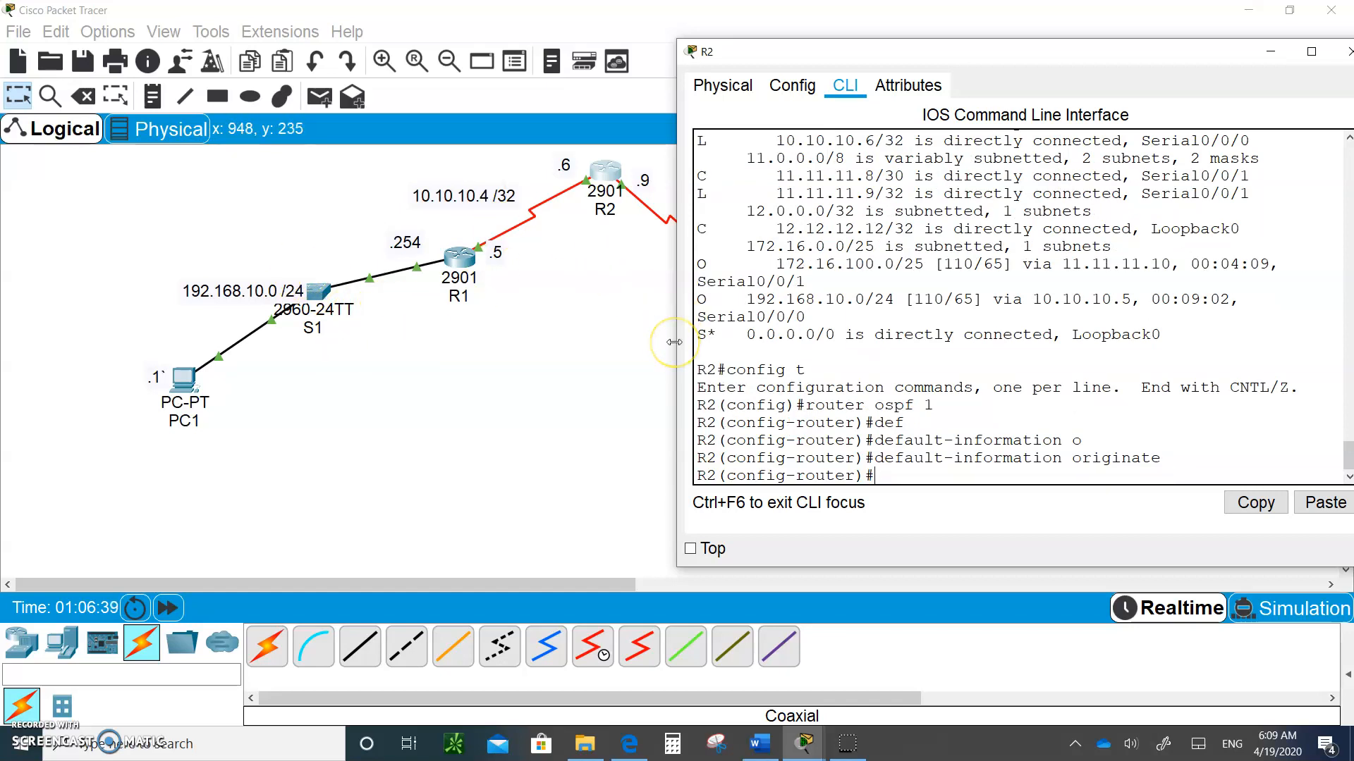
pyautogui.moveTo(363, 274)
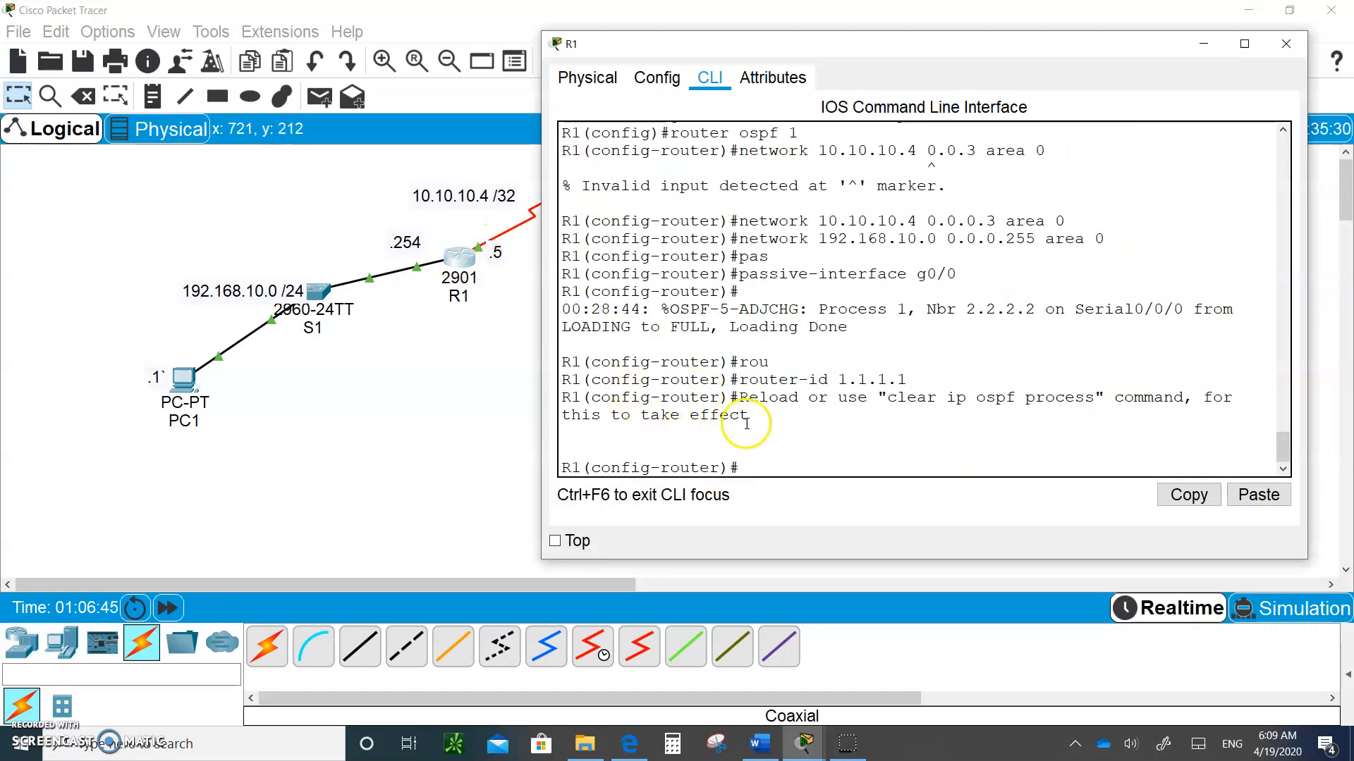
# - Run show ip route on R1 and R3 to find the O*E2 0.0.0.0/0 default route
pyautogui.press('ctrl+z')
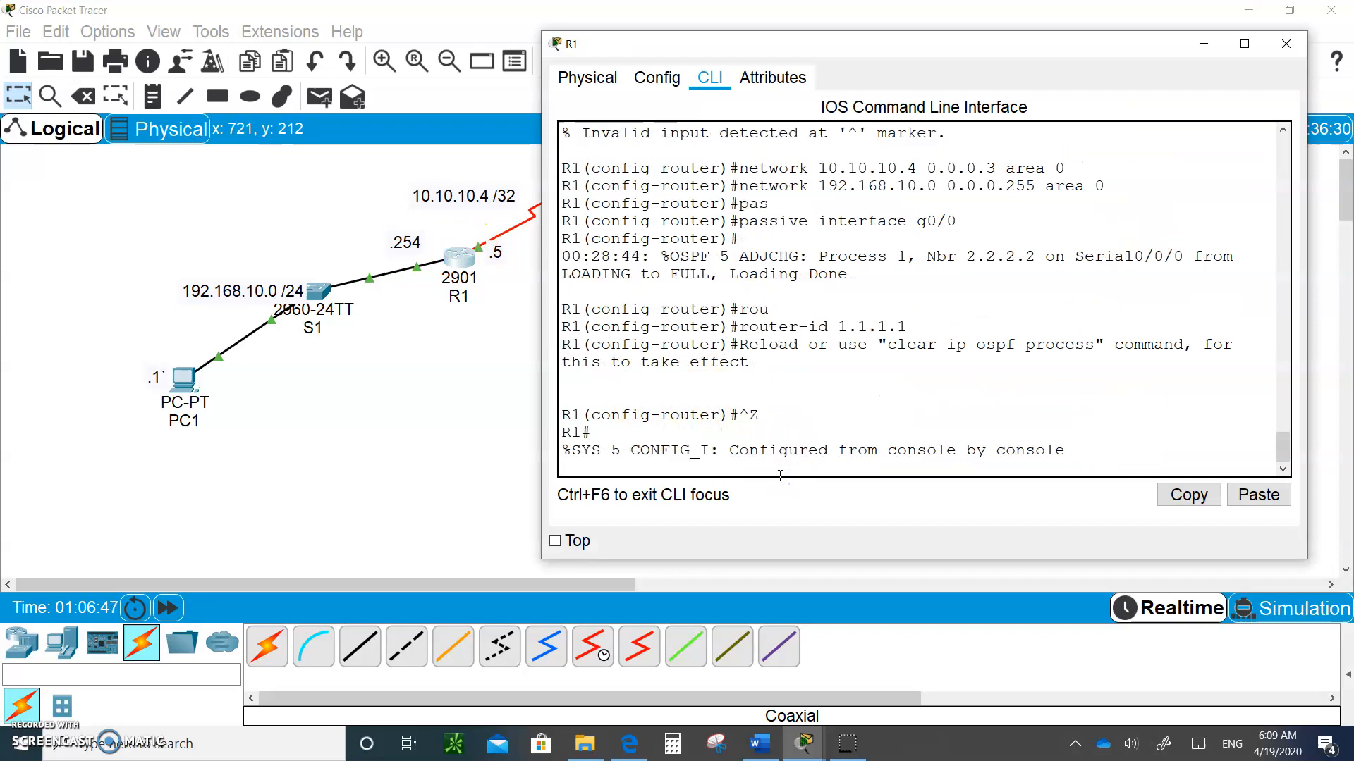
pyautogui.write('sh')
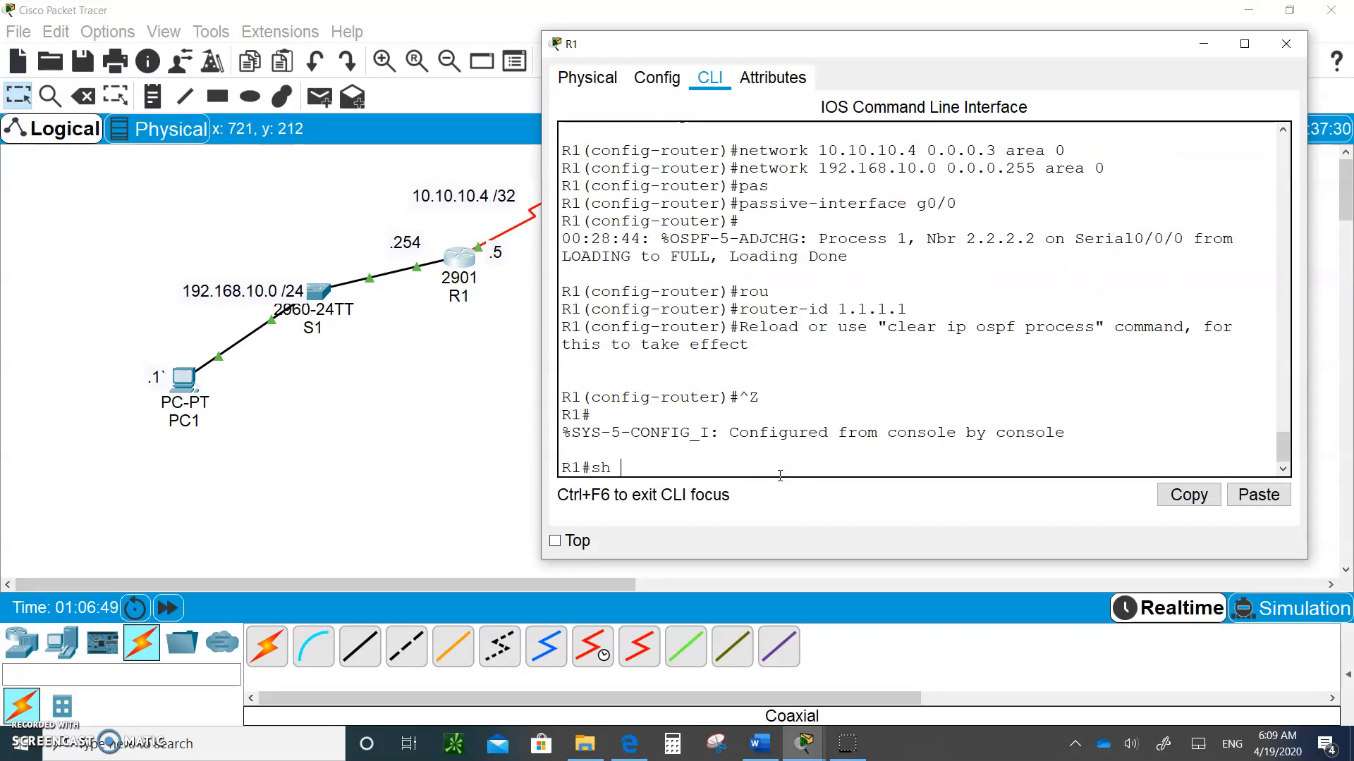
pyautogui.write('ip rout')
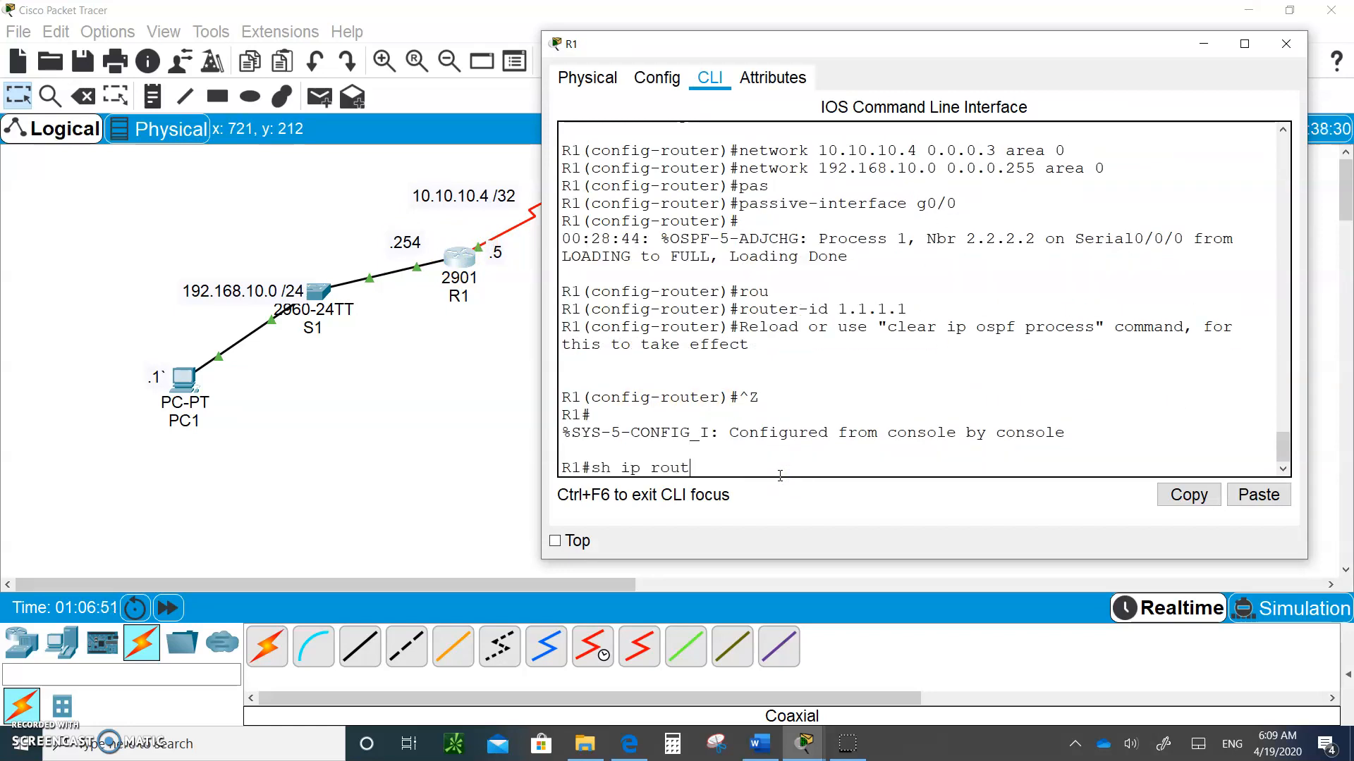
pyautogui.press('enter')
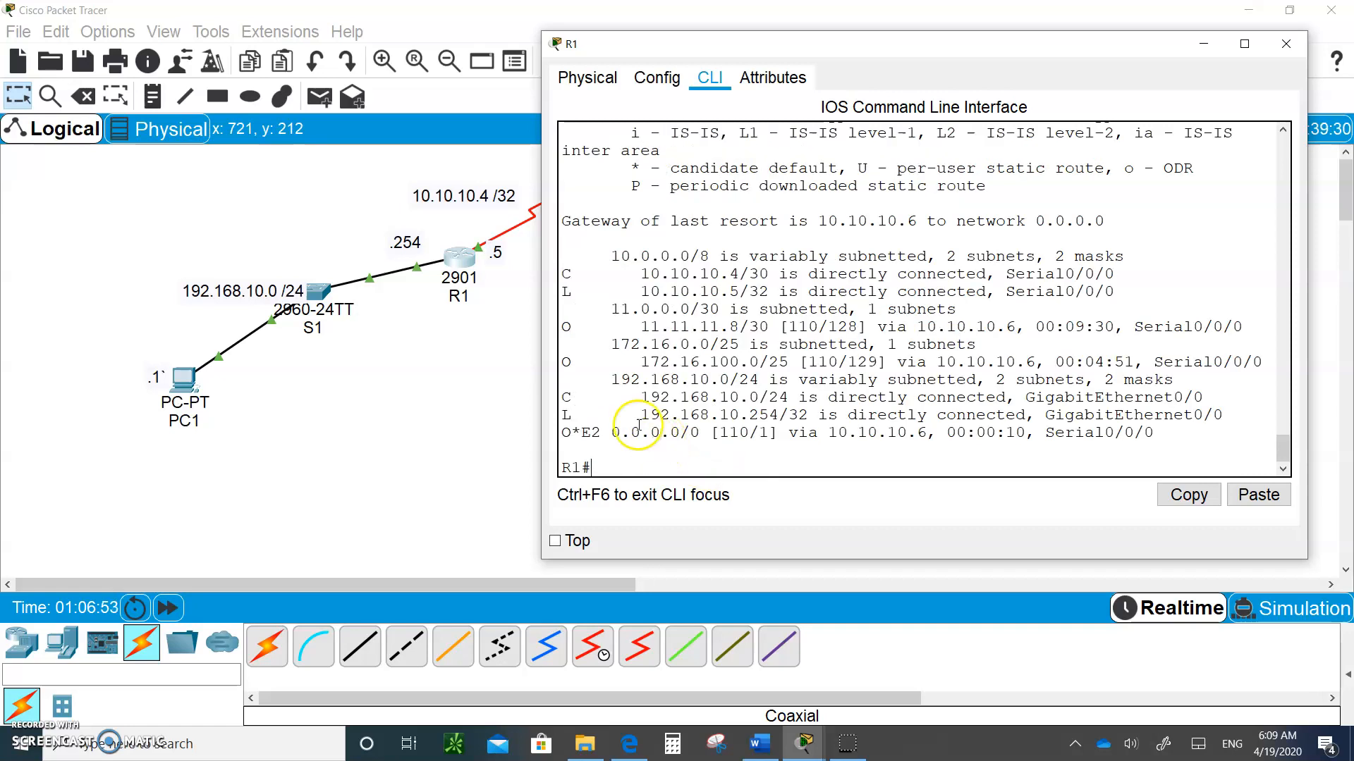
pyautogui.click(1285, 43)
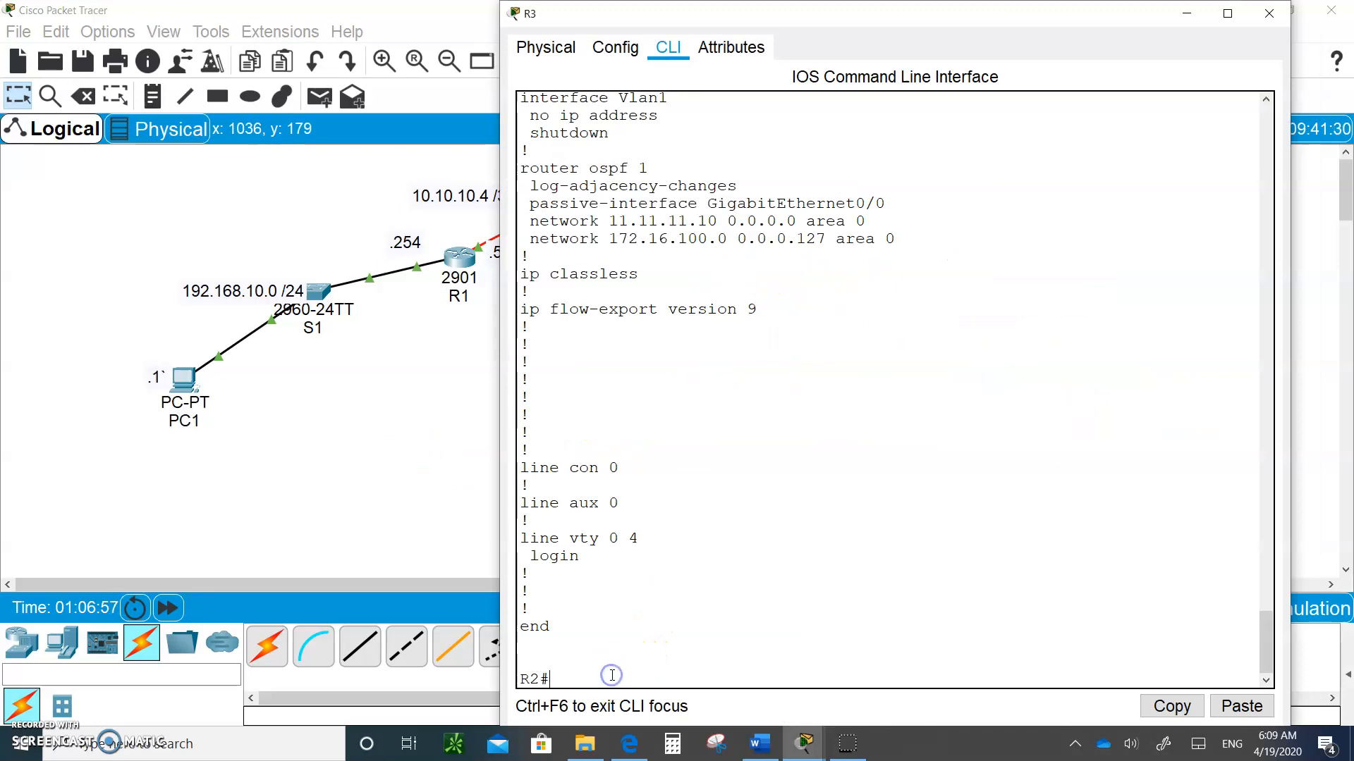
pyautogui.write('sh ip')
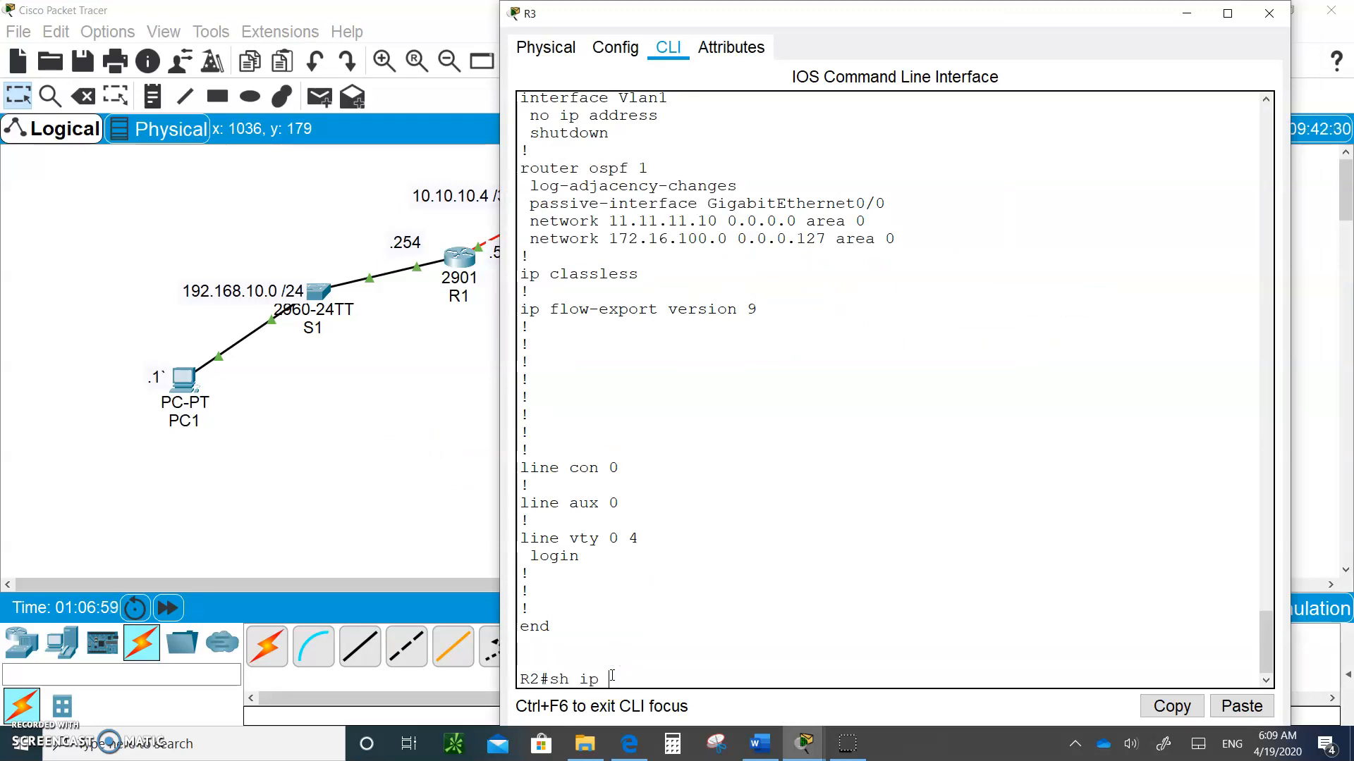
pyautogui.write('route')
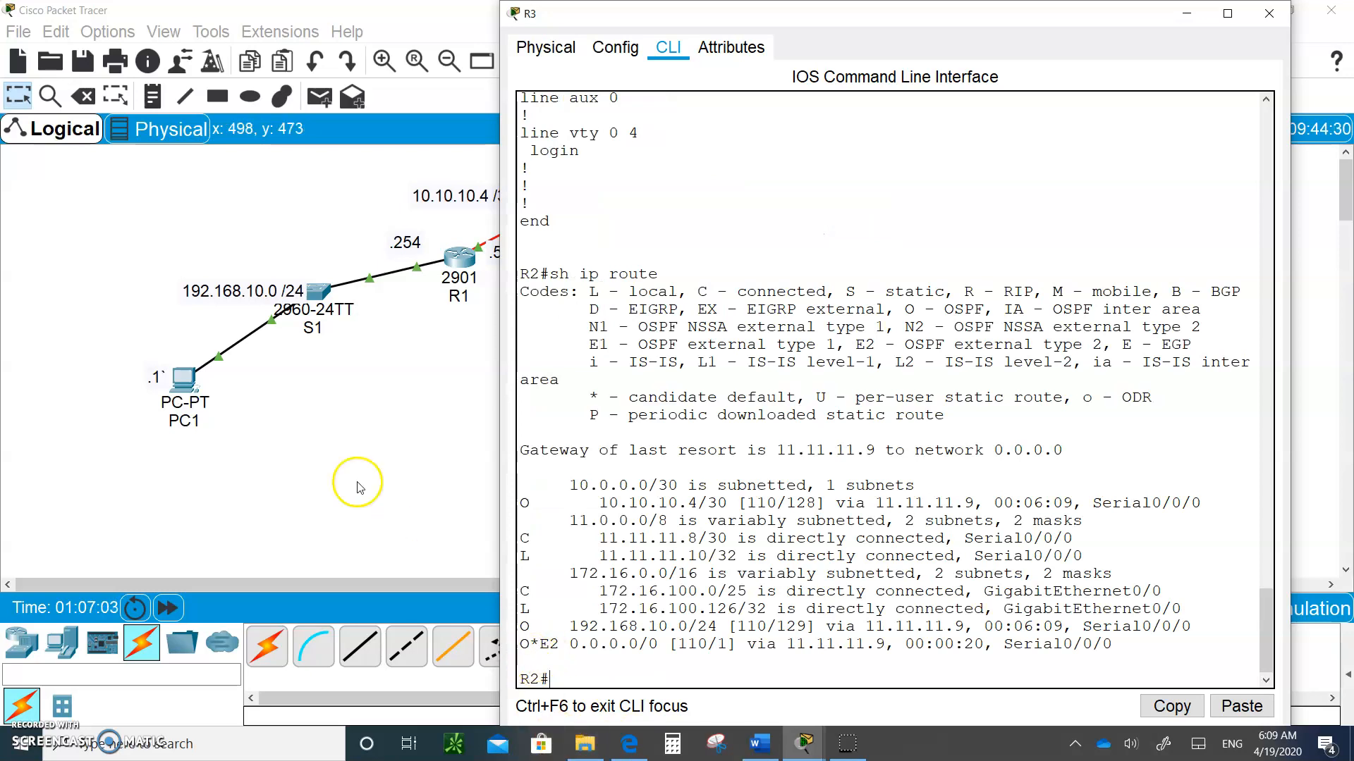
pyautogui.click(1267, 13)
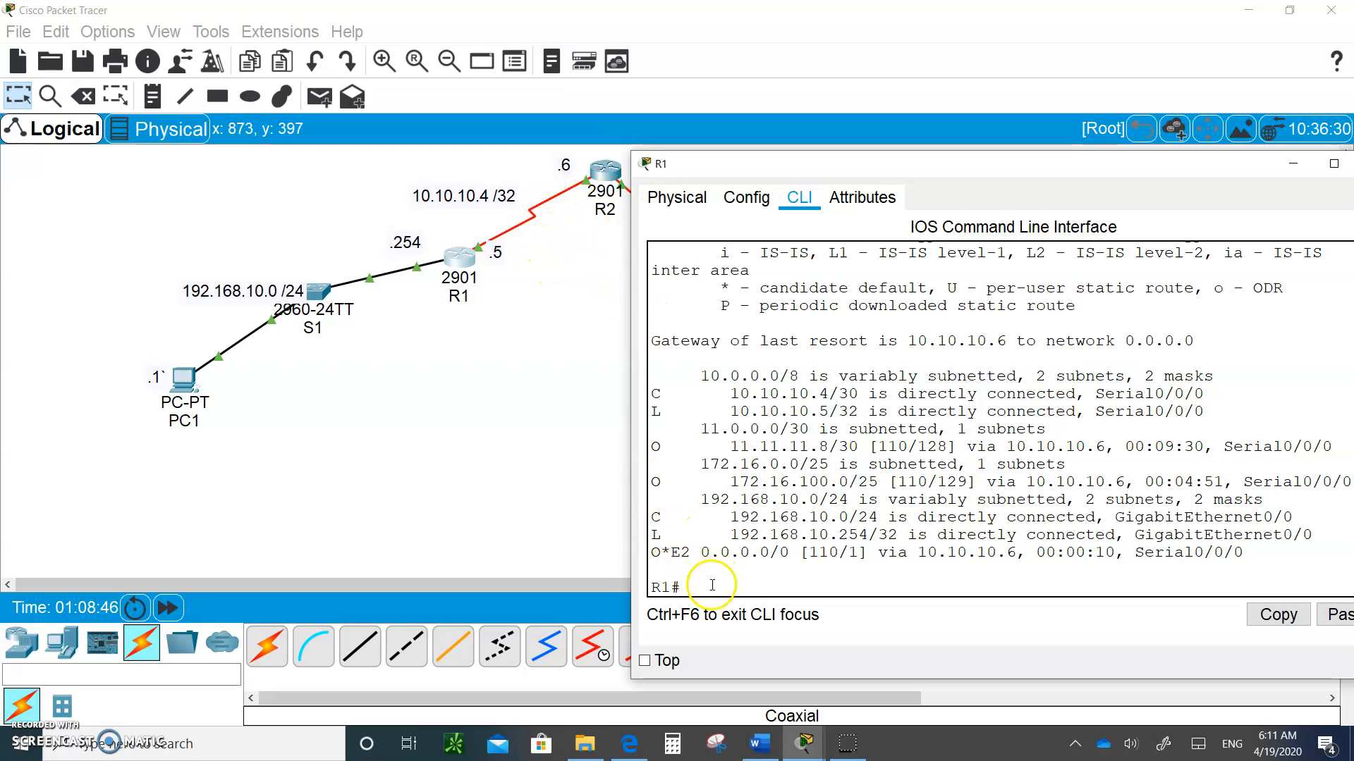
# - Set ip ospf network point-to-point on R1's interface Serial0/0/0
pyautogui.write('config')
pyautogui.write('int')
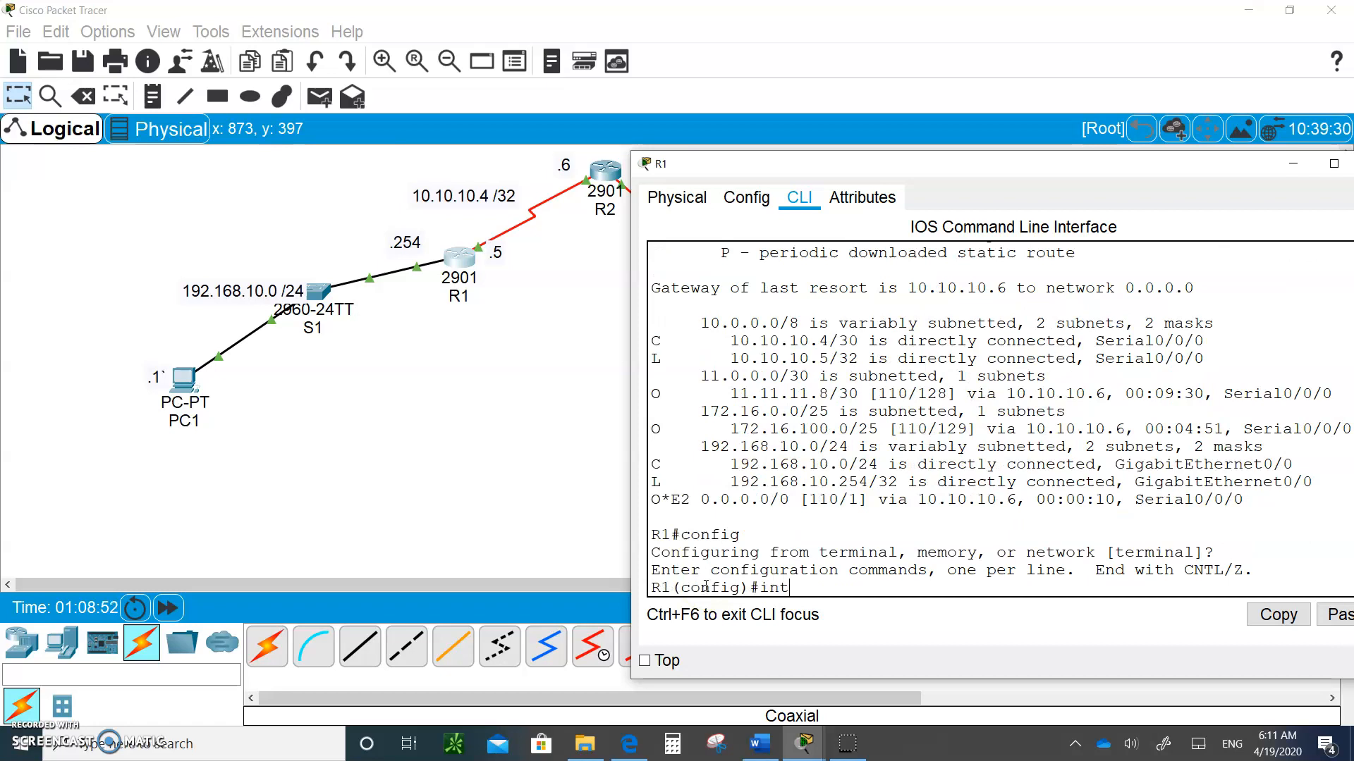
pyautogui.write('s0/0/0')
pyautogui.write('ip')
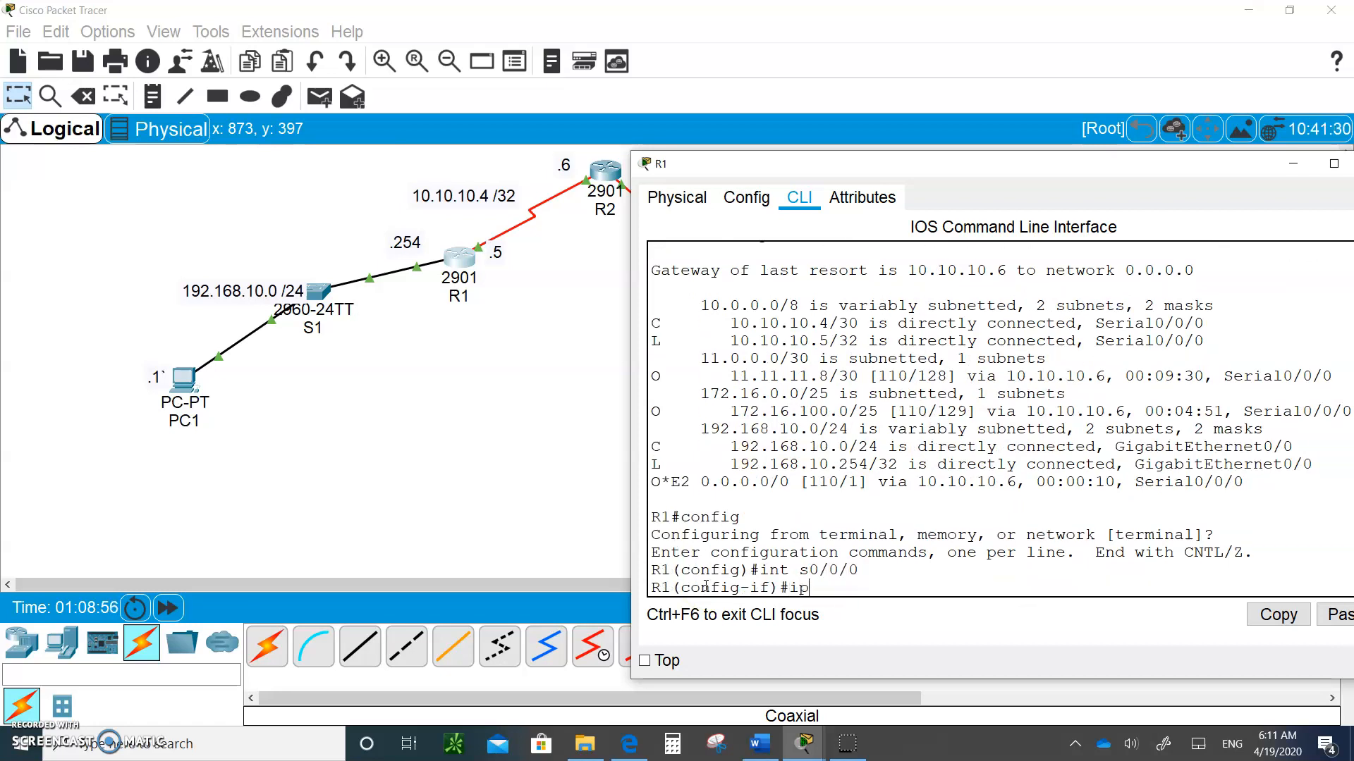
pyautogui.write('ospf network point-to-point')
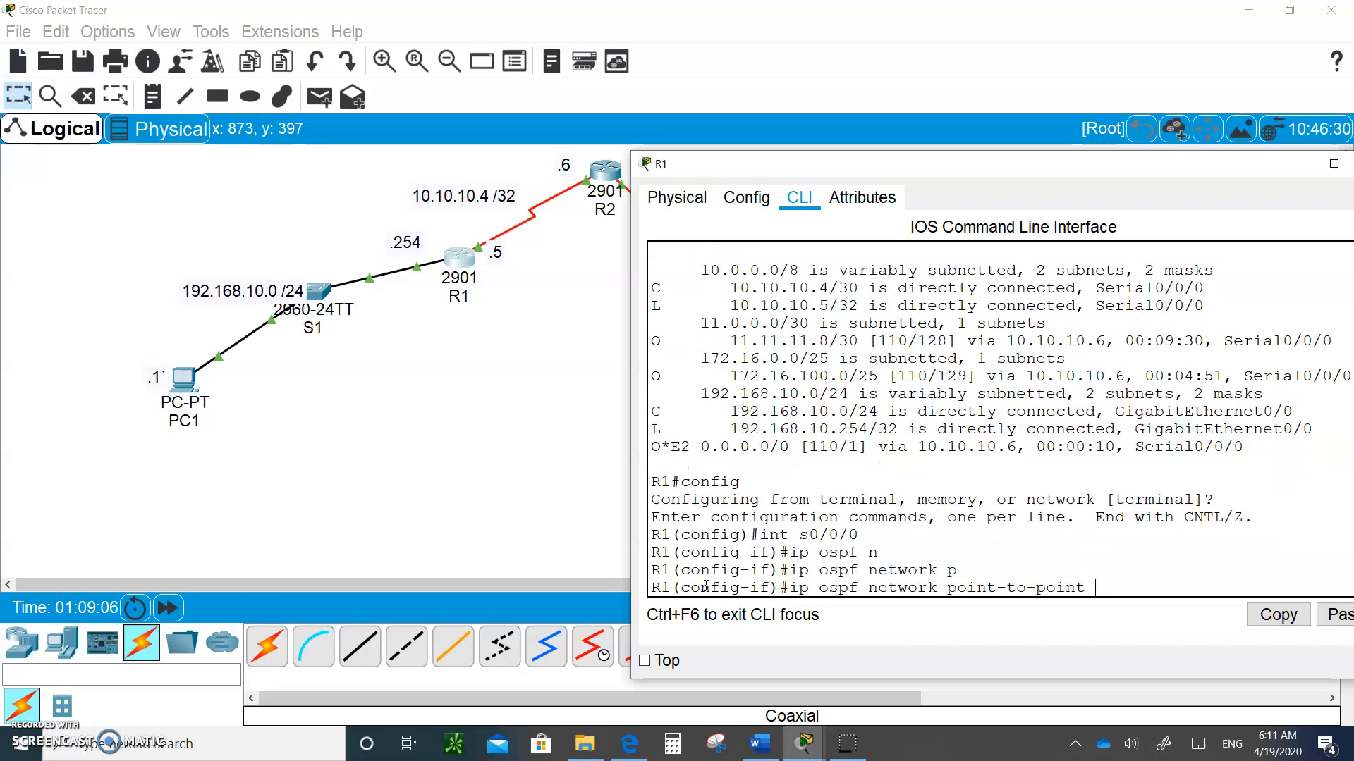
pyautogui.press('enter')
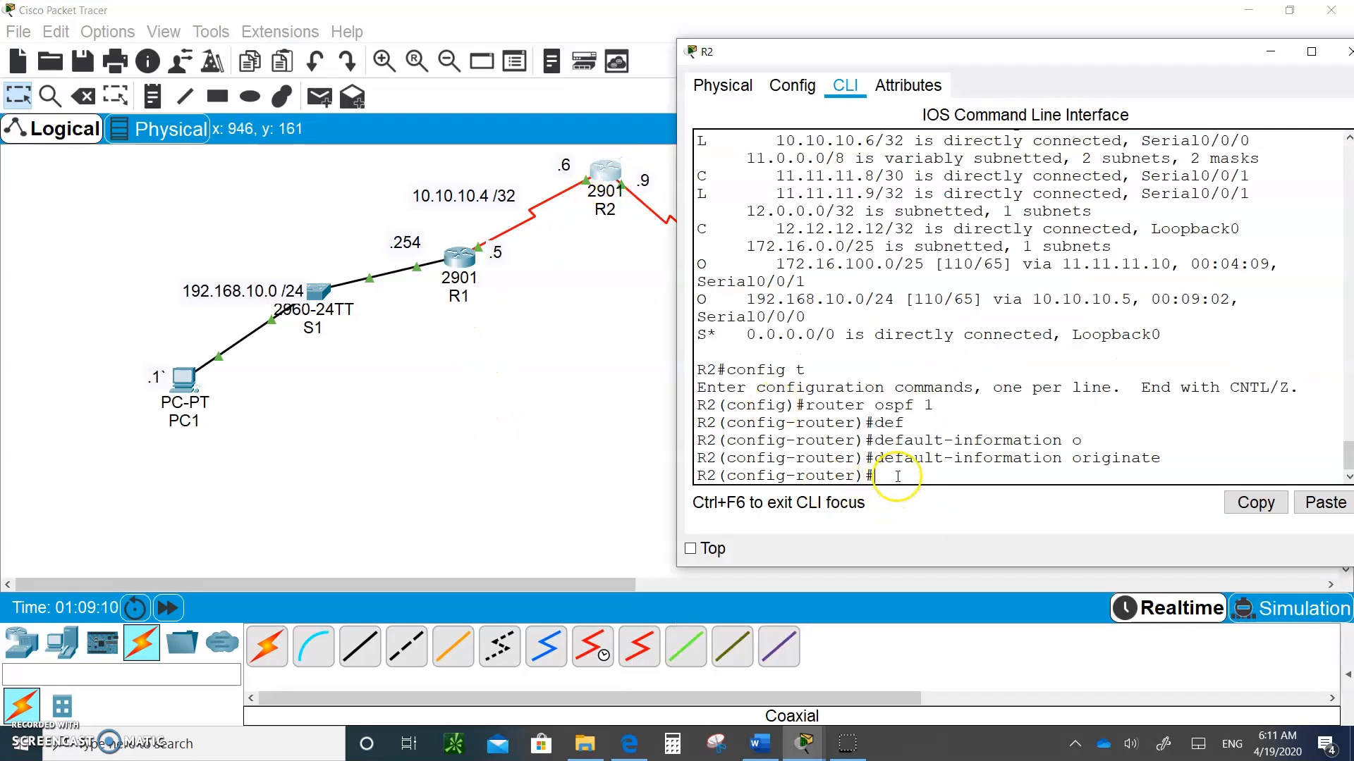
# - Apply ip ospf network point-to-point to R2's Serial0/0/0 and exit configuration mode
pyautogui.write('int s0')
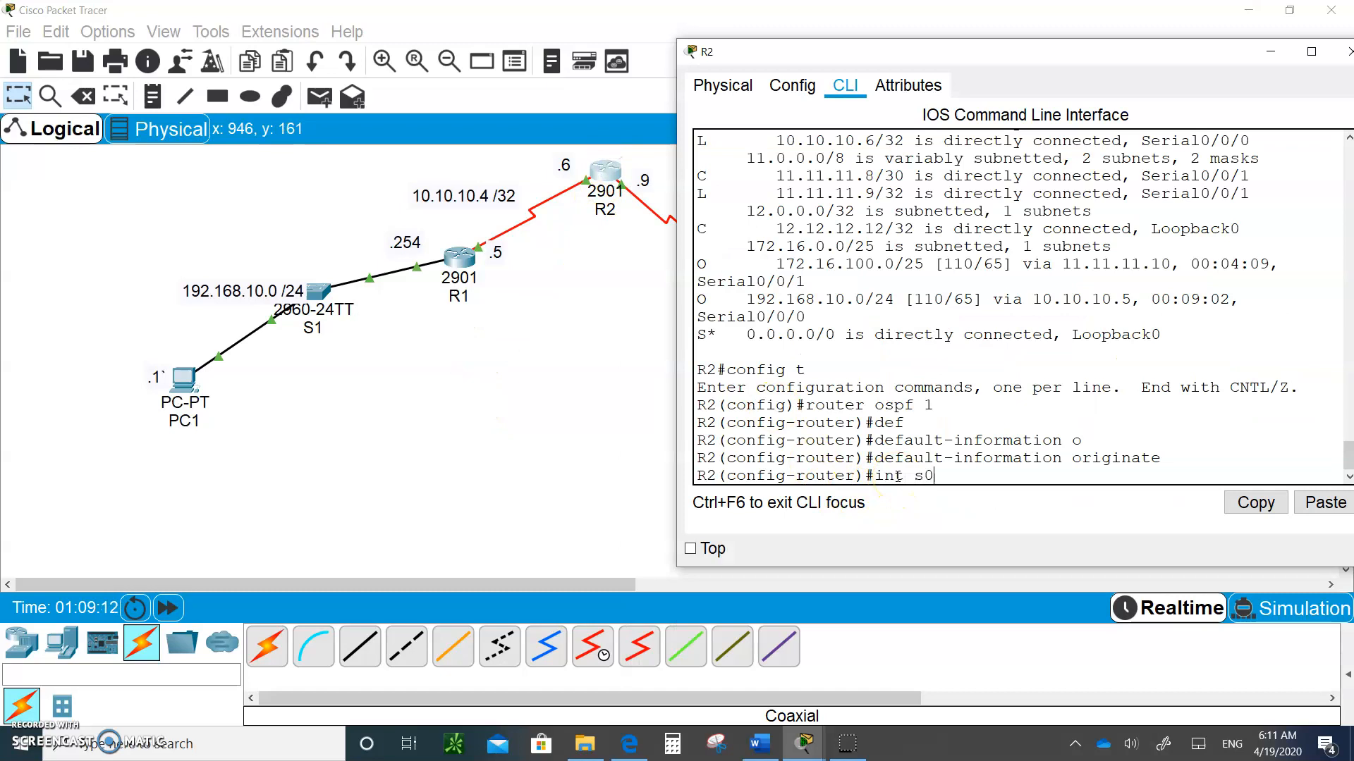
pyautogui.write('/0/0')
pyautogui.write('i')
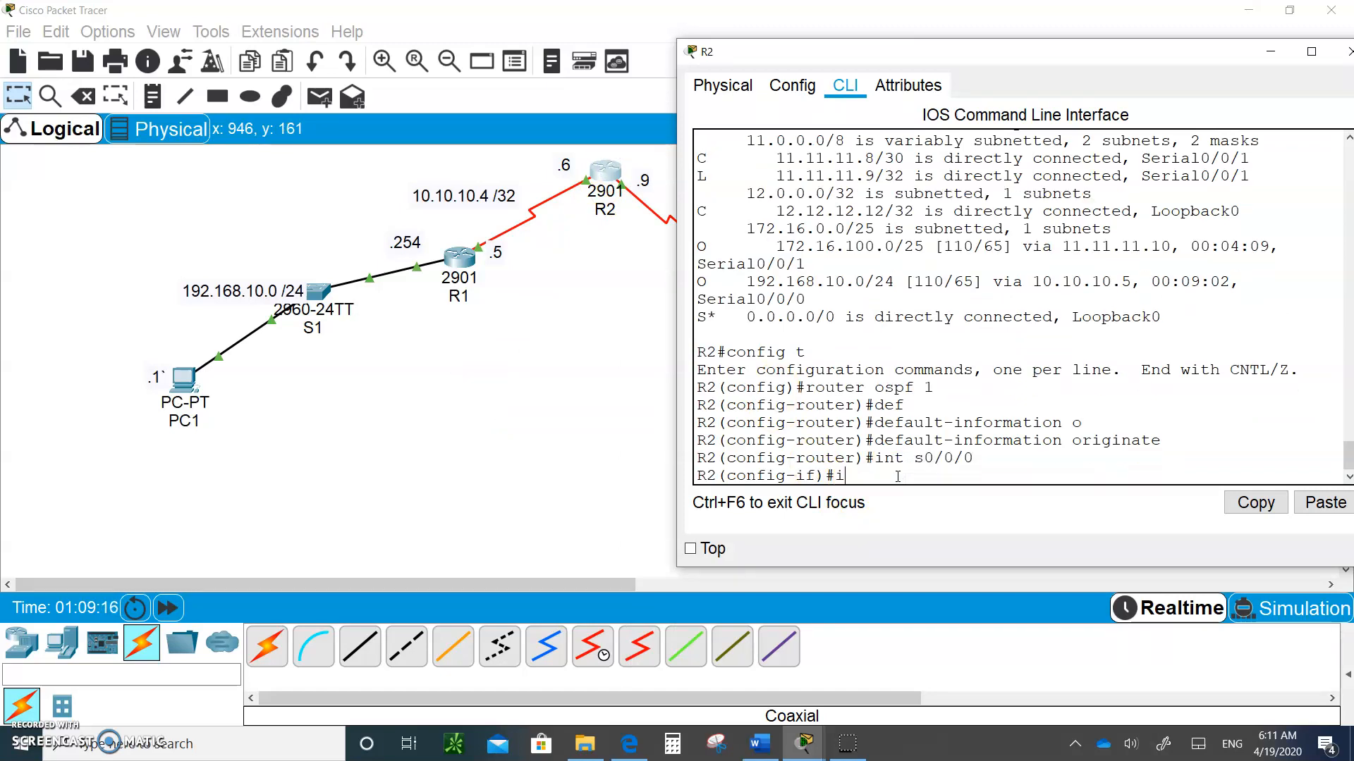
pyautogui.write('p ospf network point-to-point')
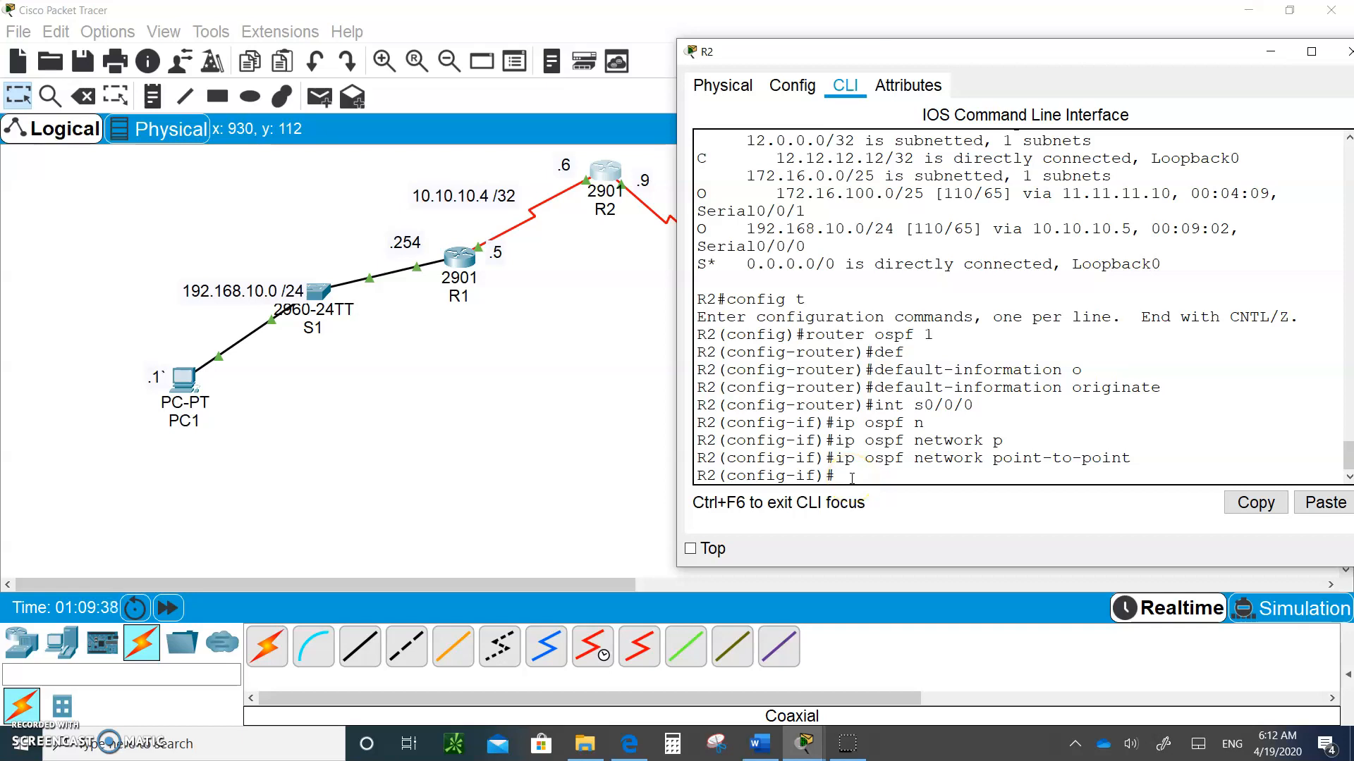
pyautogui.press('ctrl+z')
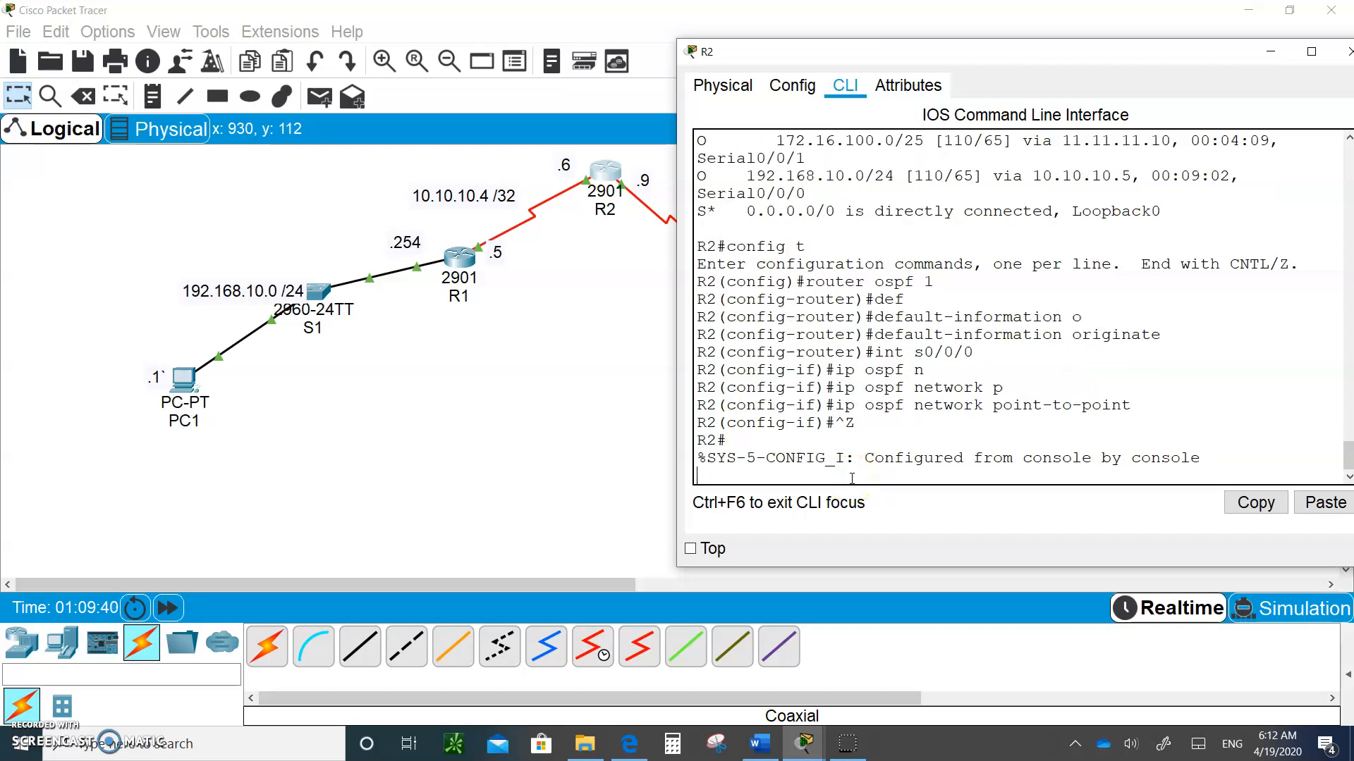
# - Run show ip ospf neighbor on R2, showing 172.16.100.126 and 192.168.10.254 FULL
pyautogui.write('s')
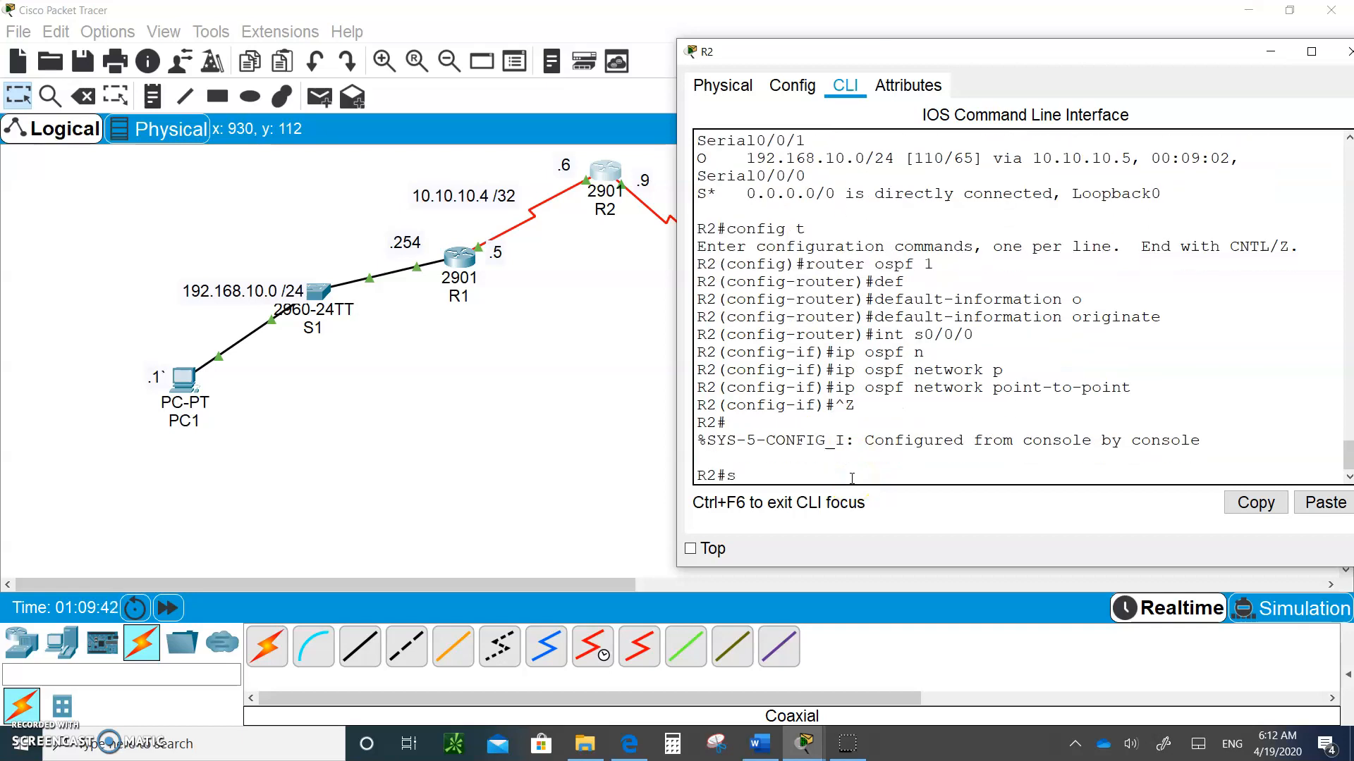
pyautogui.write('h ip osp')
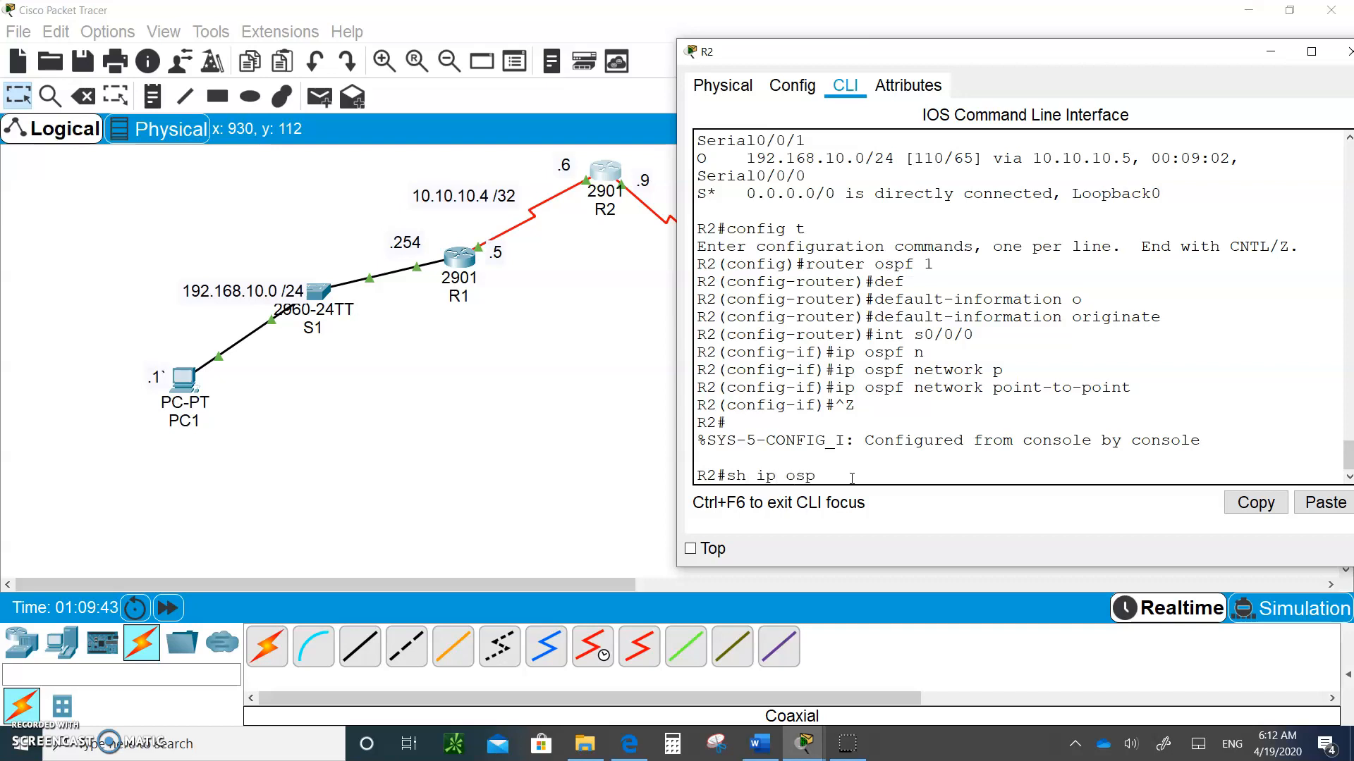
pyautogui.write('ne')
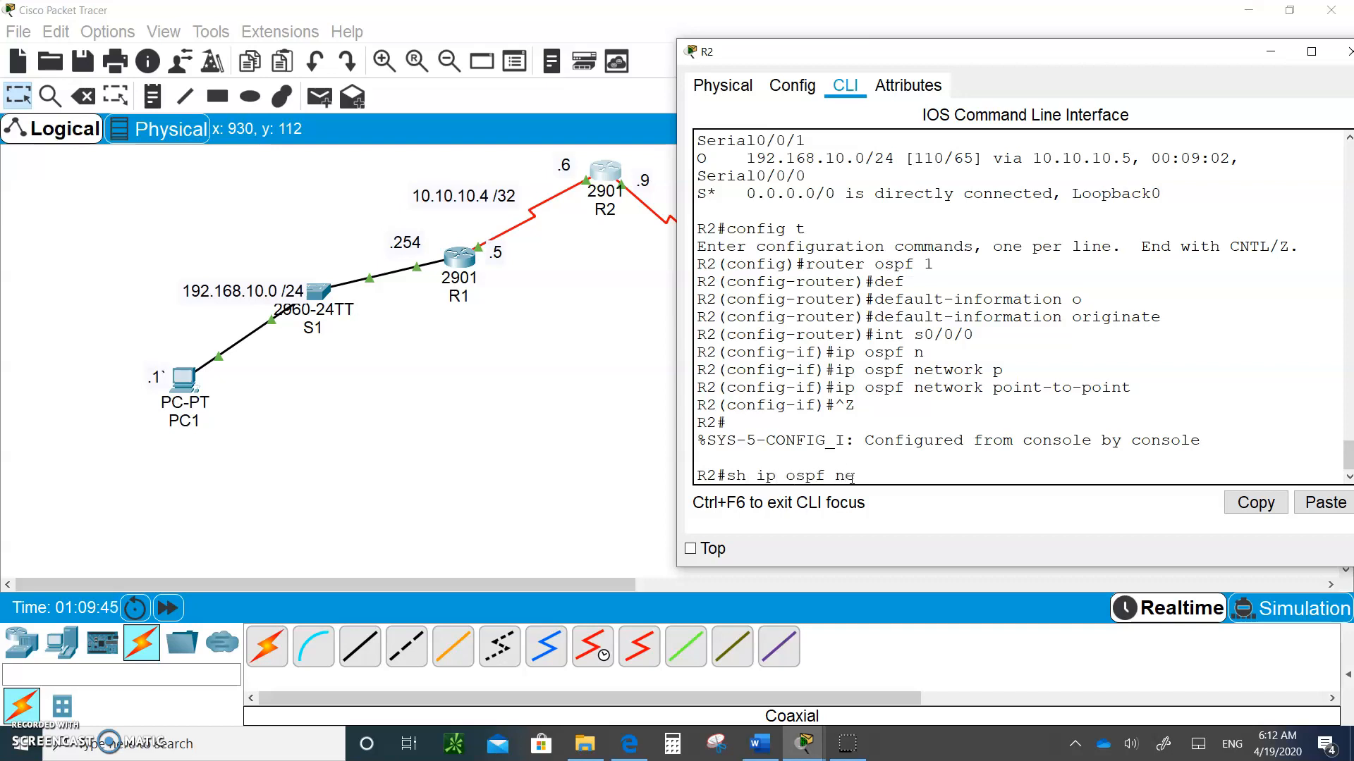
pyautogui.press('enter')
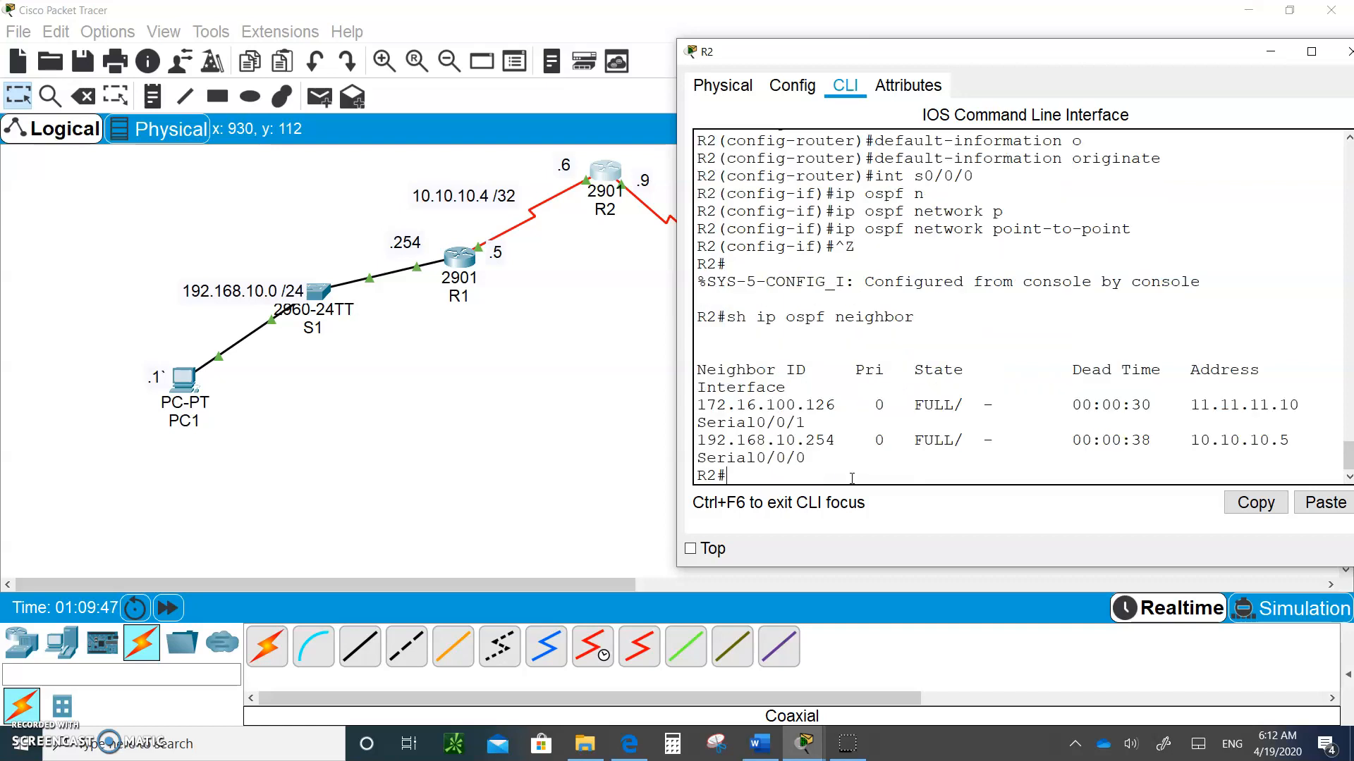
pyautogui.moveTo(676, 345)
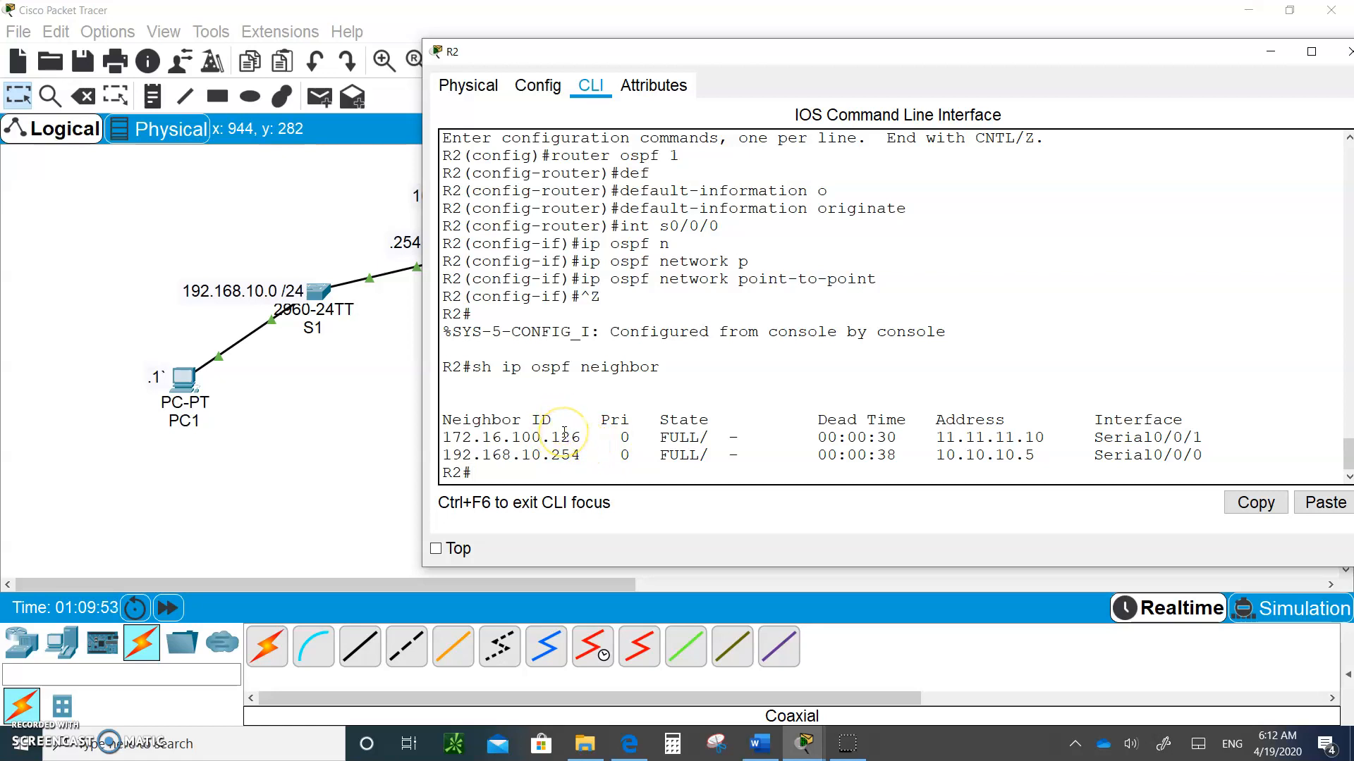
pyautogui.moveTo(1284, 407)
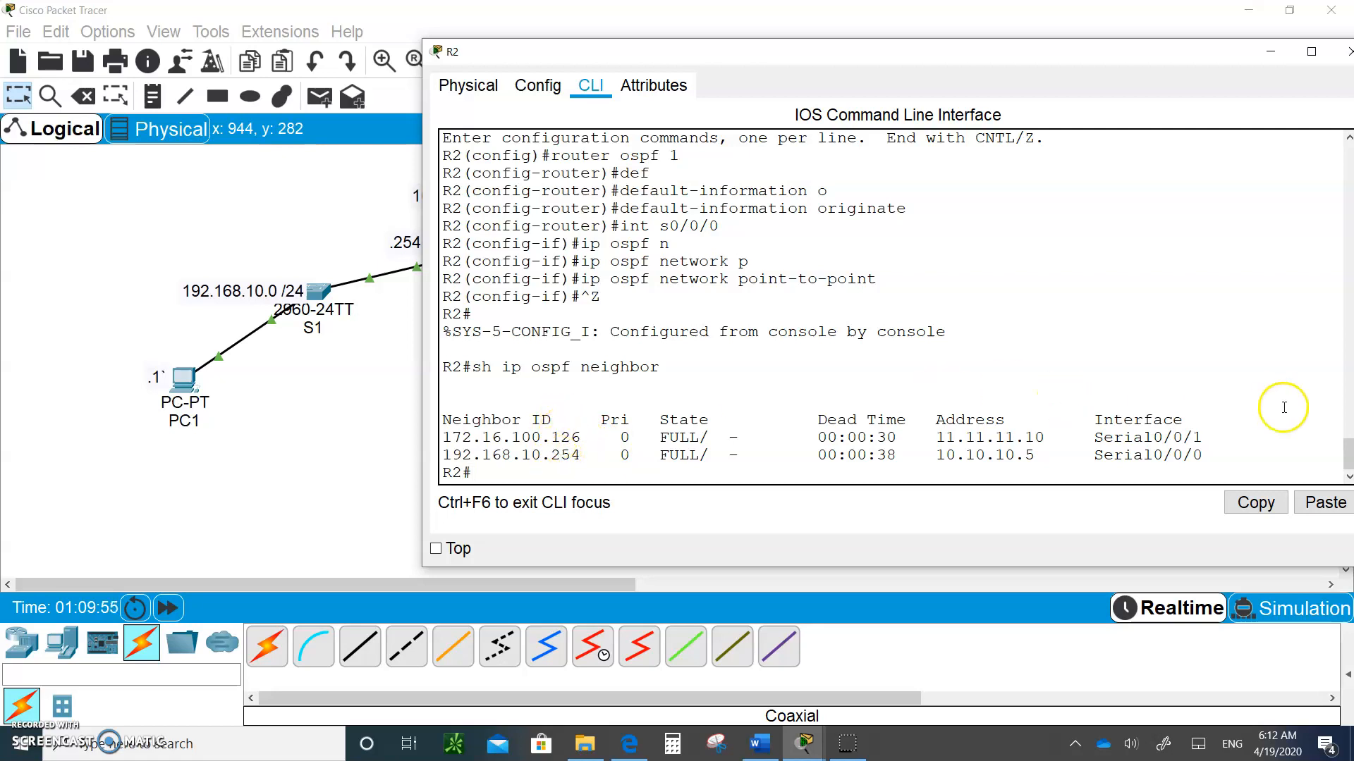
pyautogui.moveTo(1183, 442)
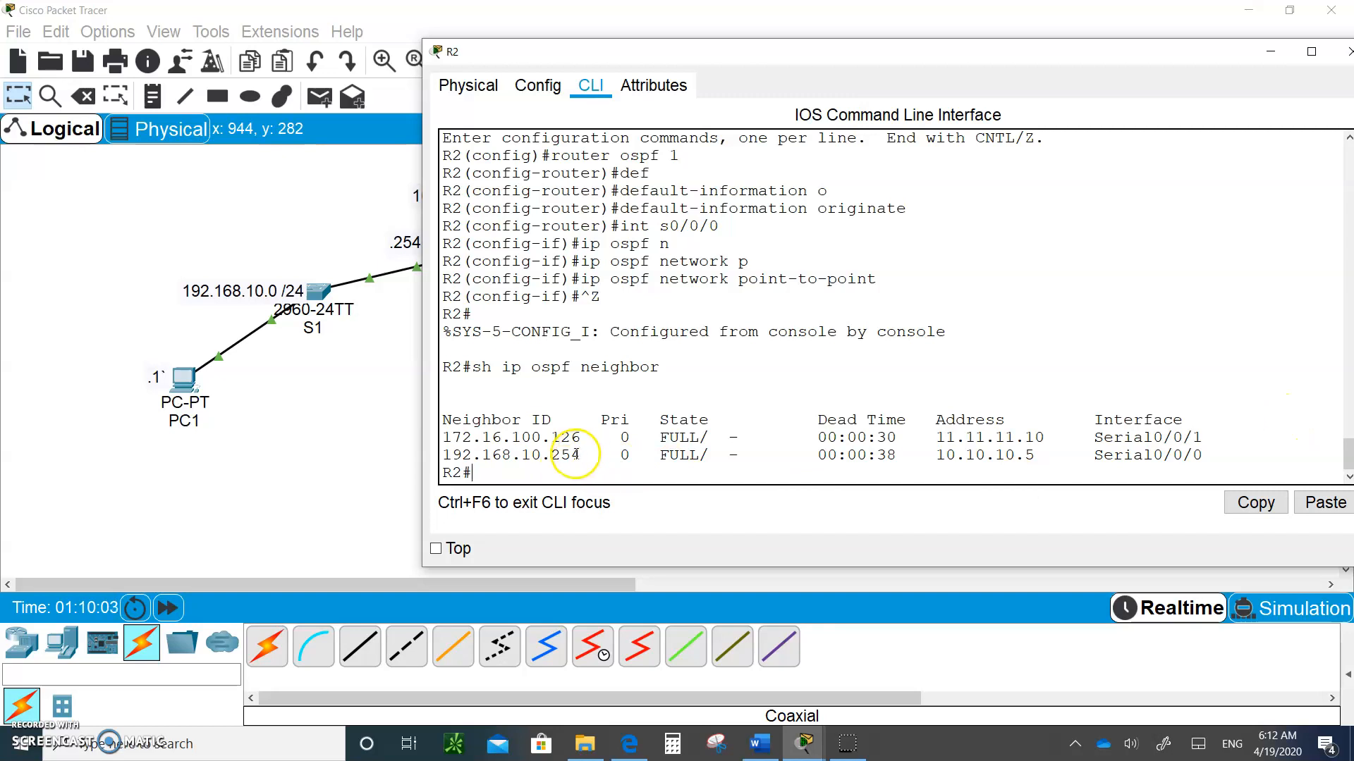
pyautogui.moveTo(1174, 473)
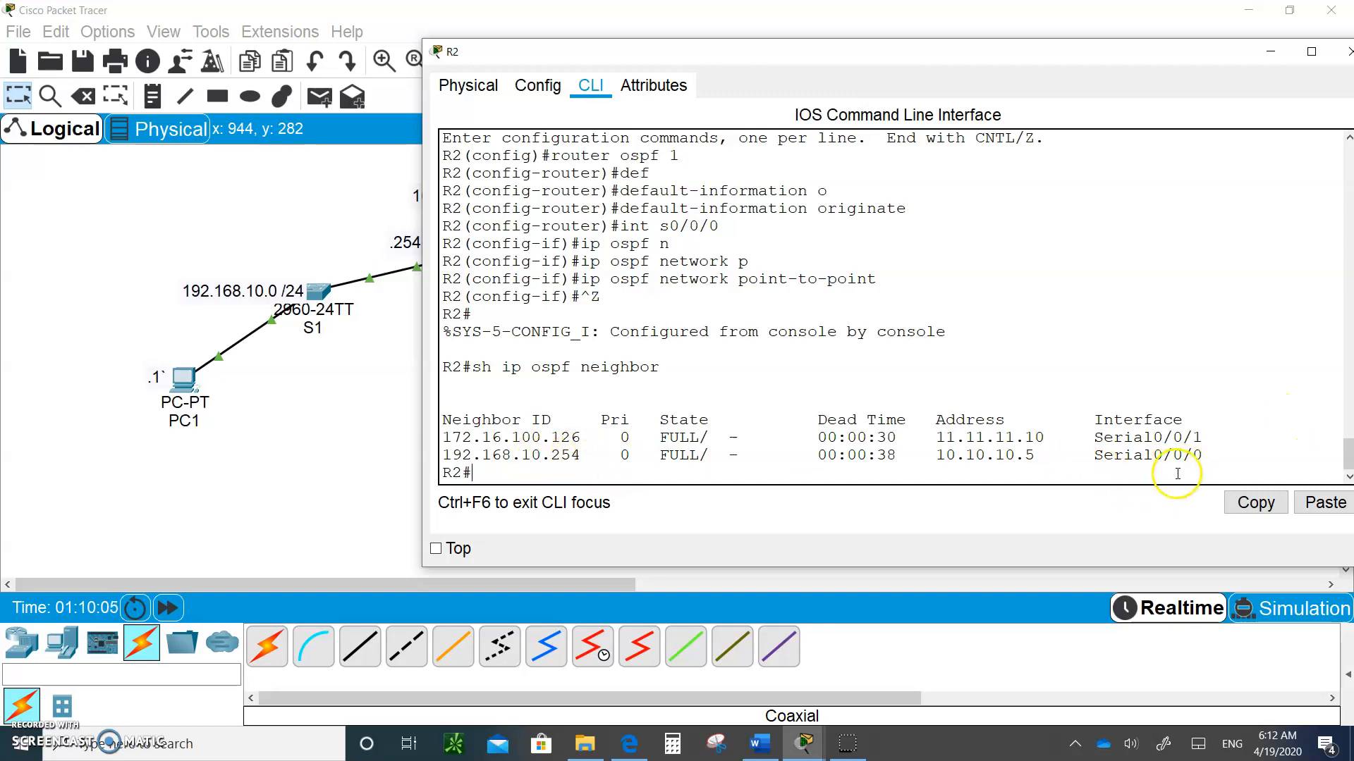
pyautogui.moveTo(1299, 463)
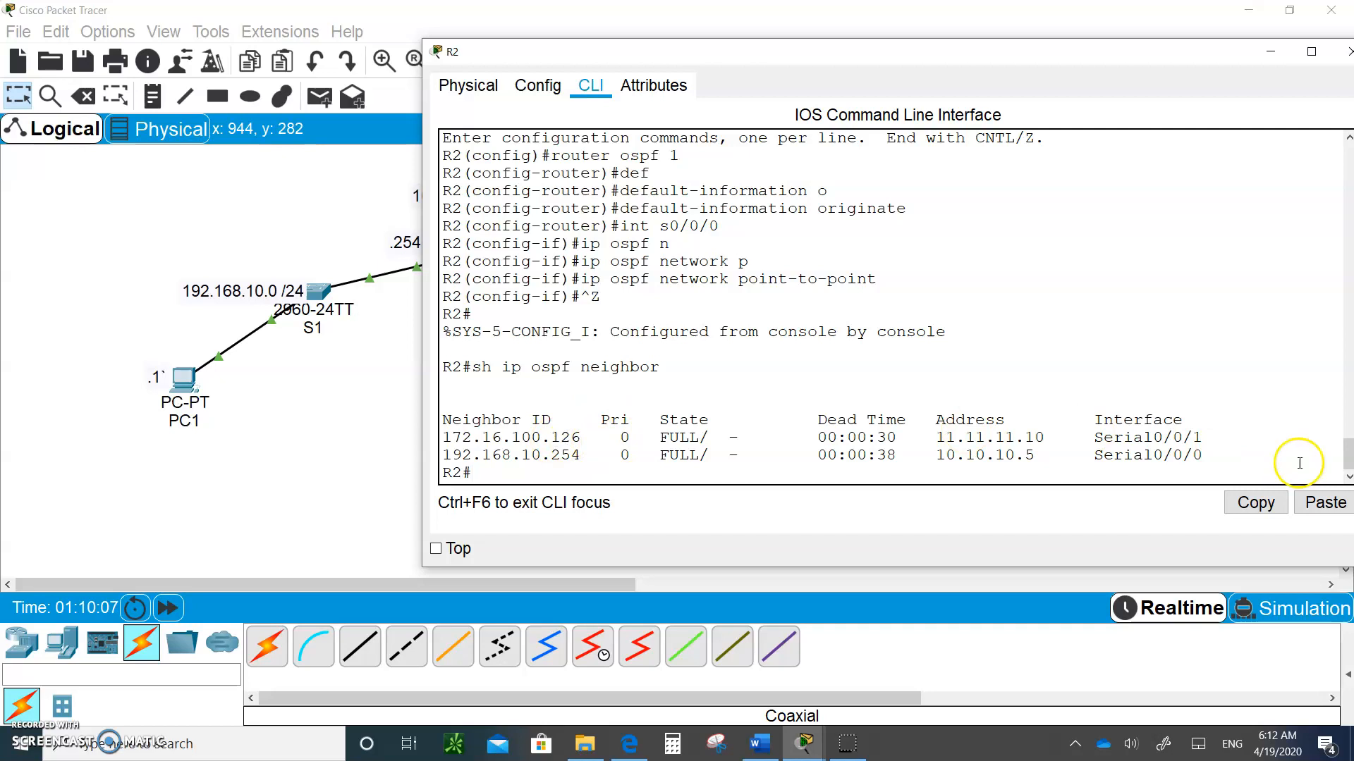